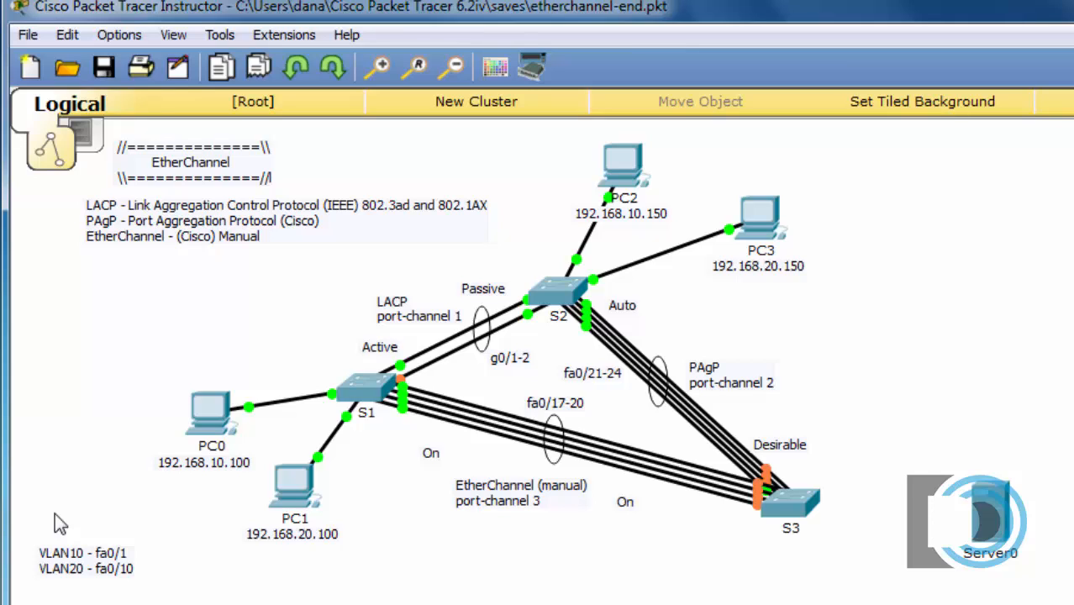
mouse_move(397, 578)
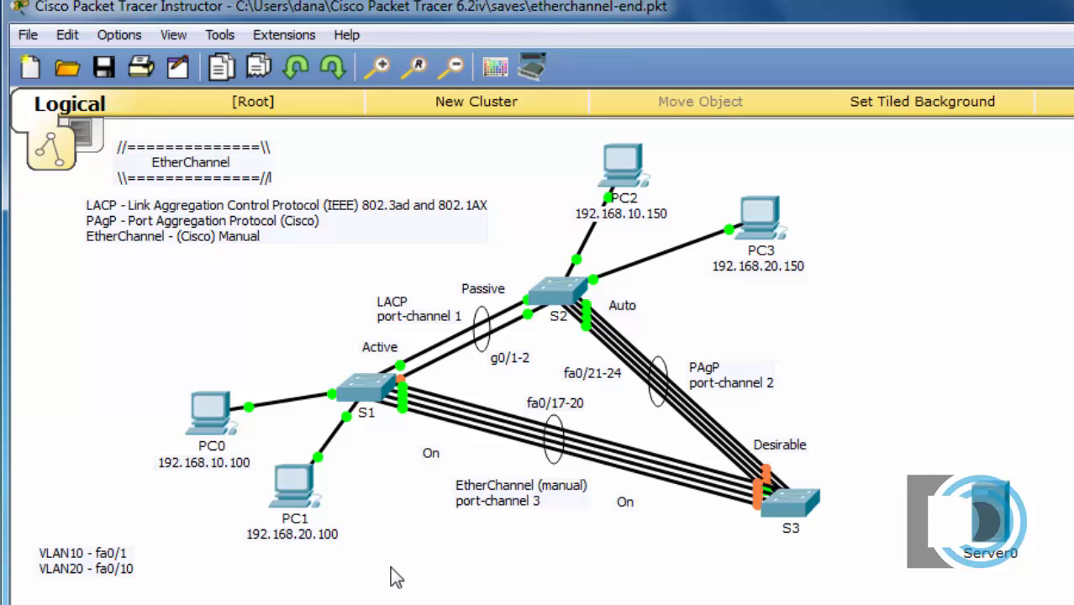
mouse_move(384, 433)
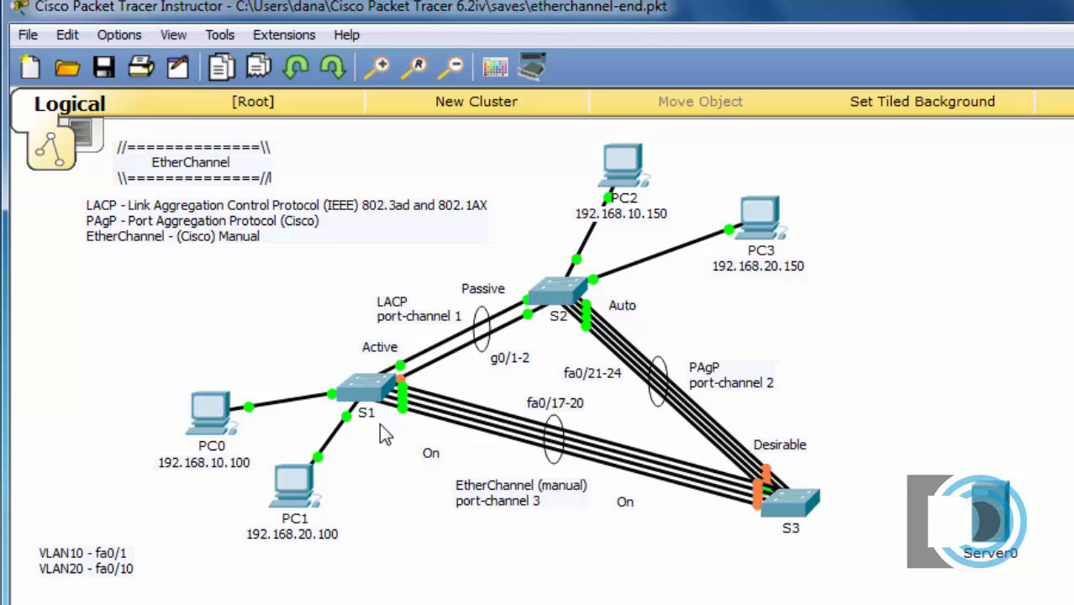
mouse_move(521, 454)
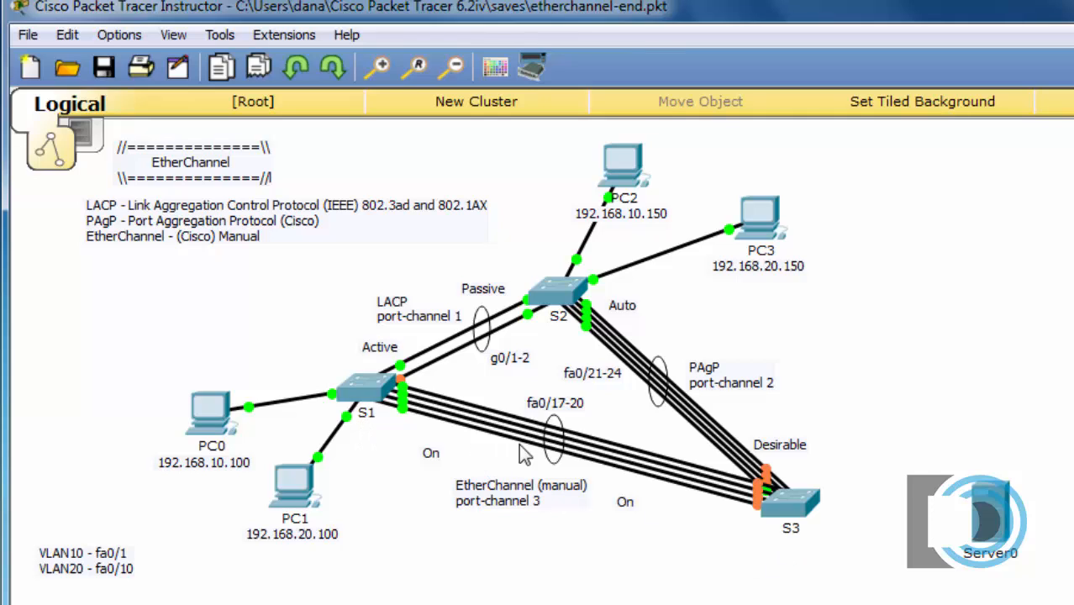
mouse_move(461, 454)
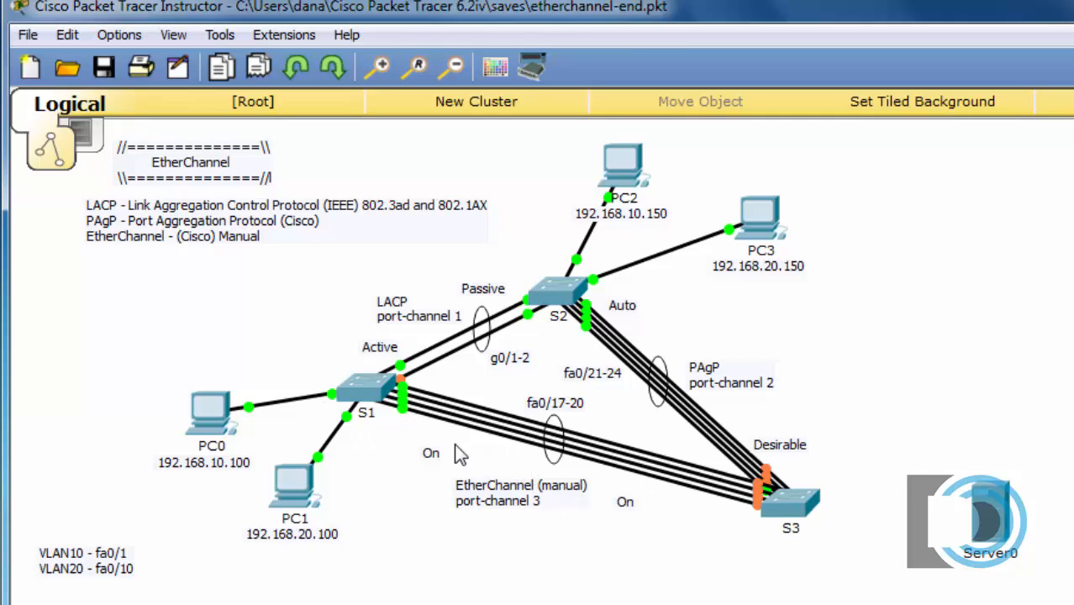
mouse_move(622, 462)
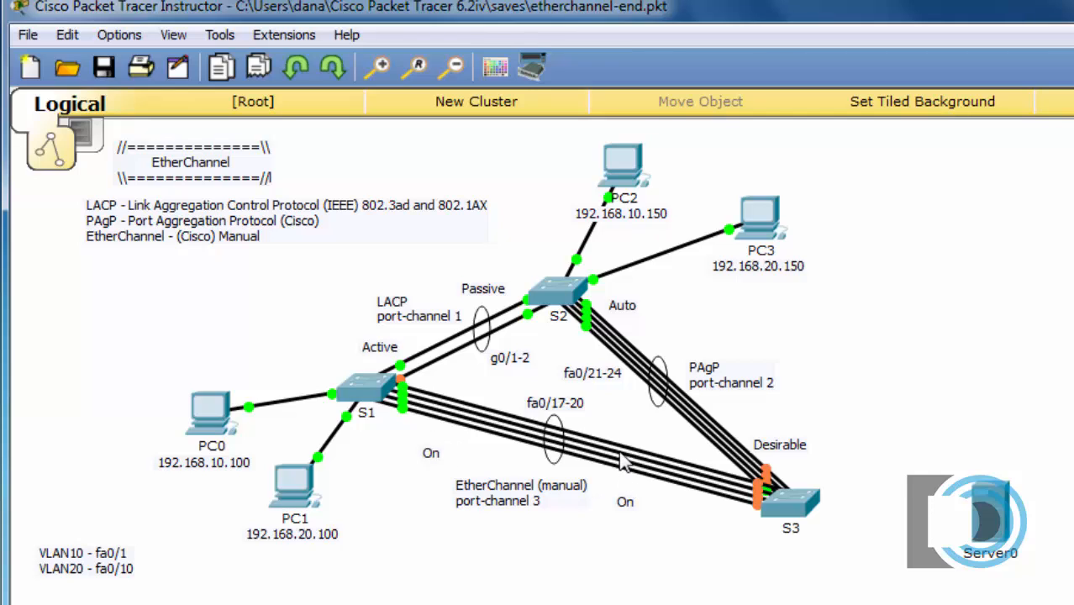
mouse_move(571, 484)
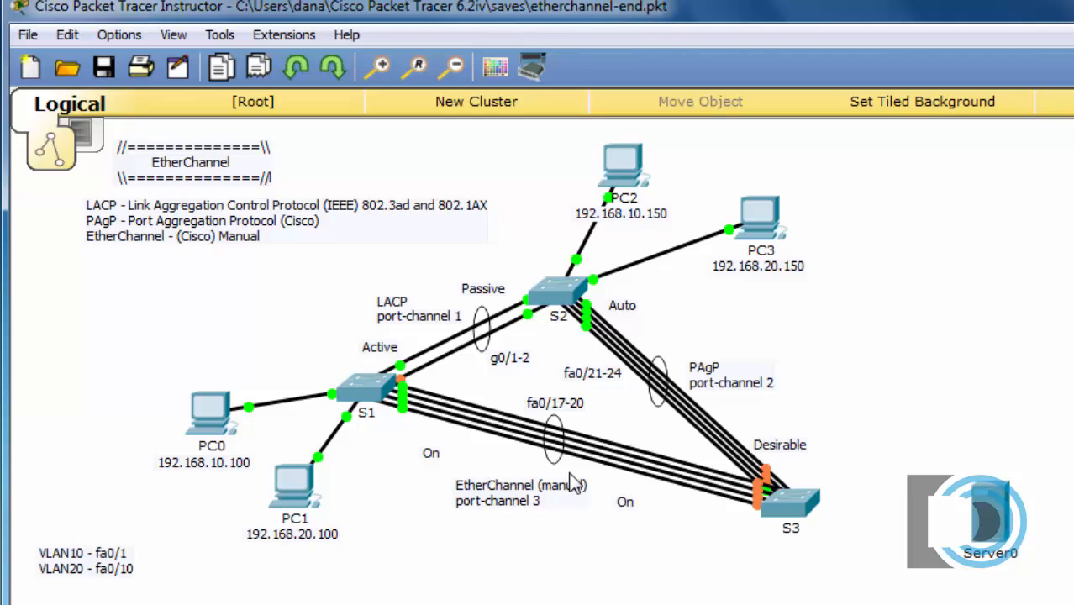
mouse_move(575, 484)
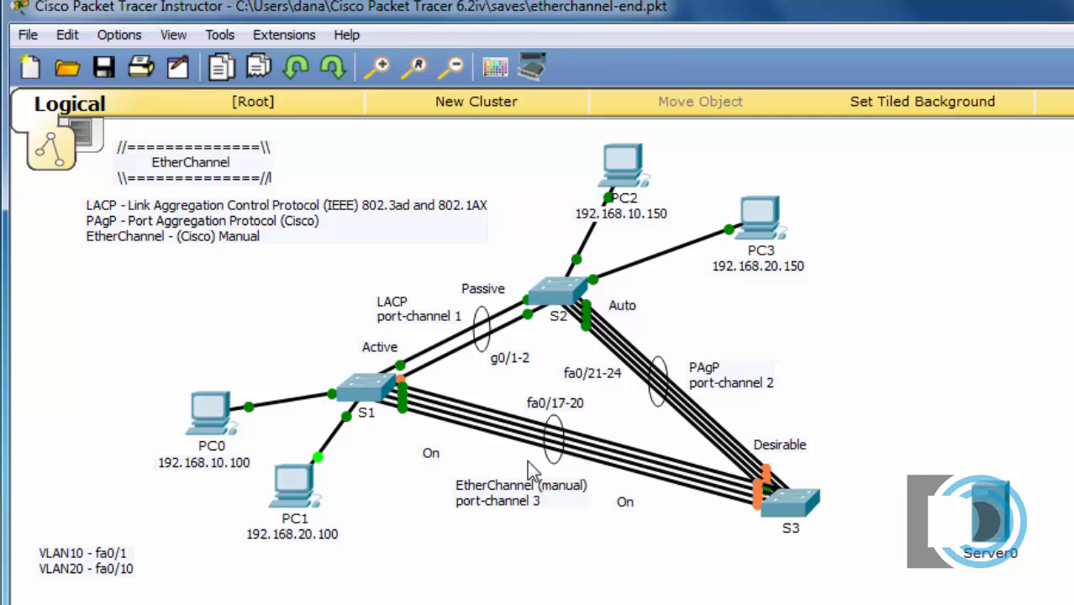
mouse_move(642, 501)
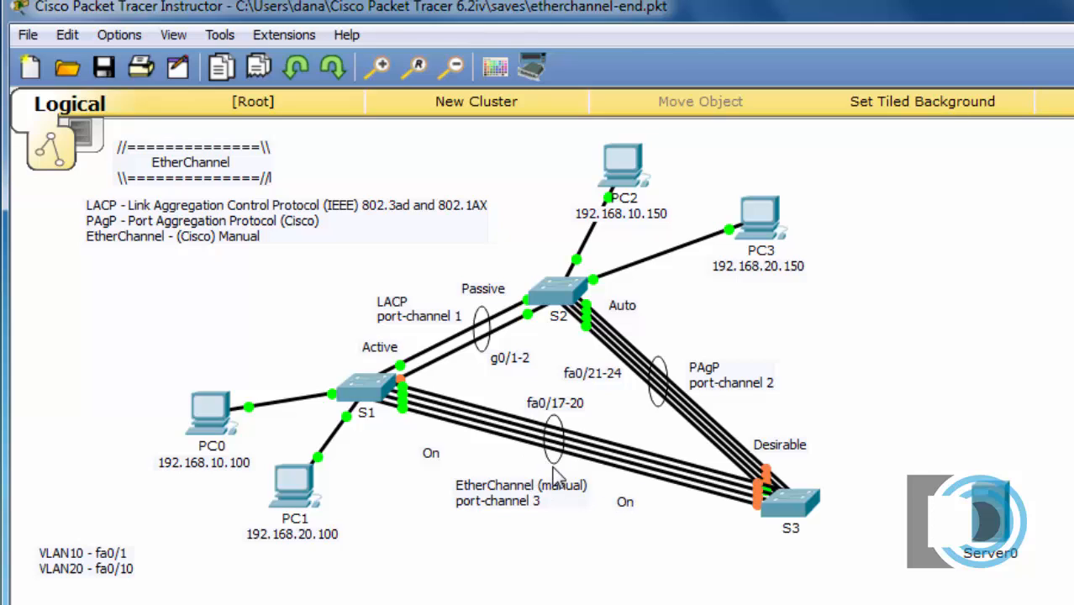
mouse_move(565, 474)
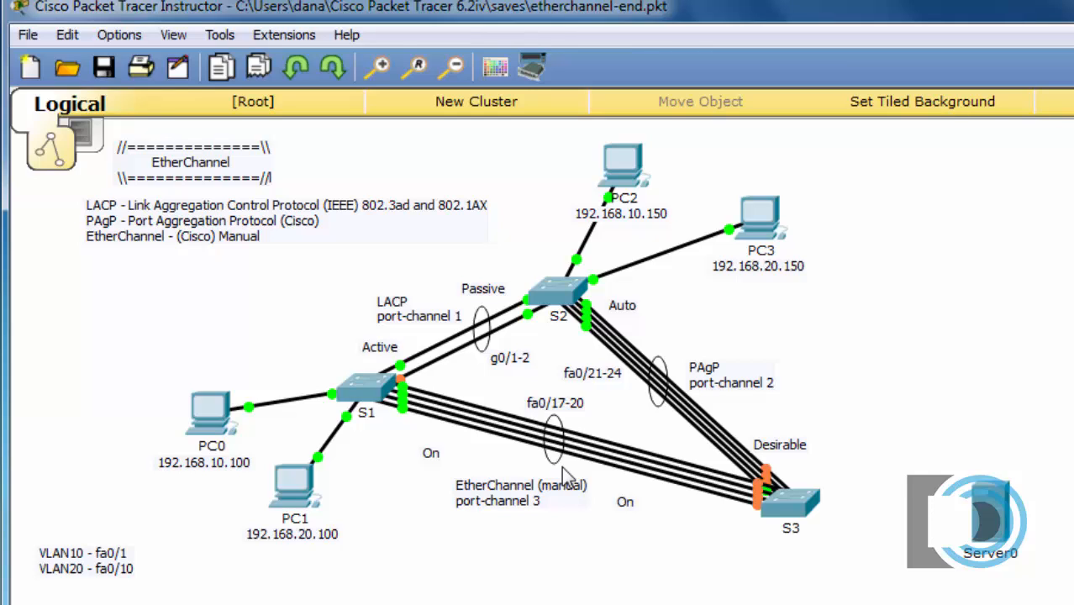
mouse_move(575, 467)
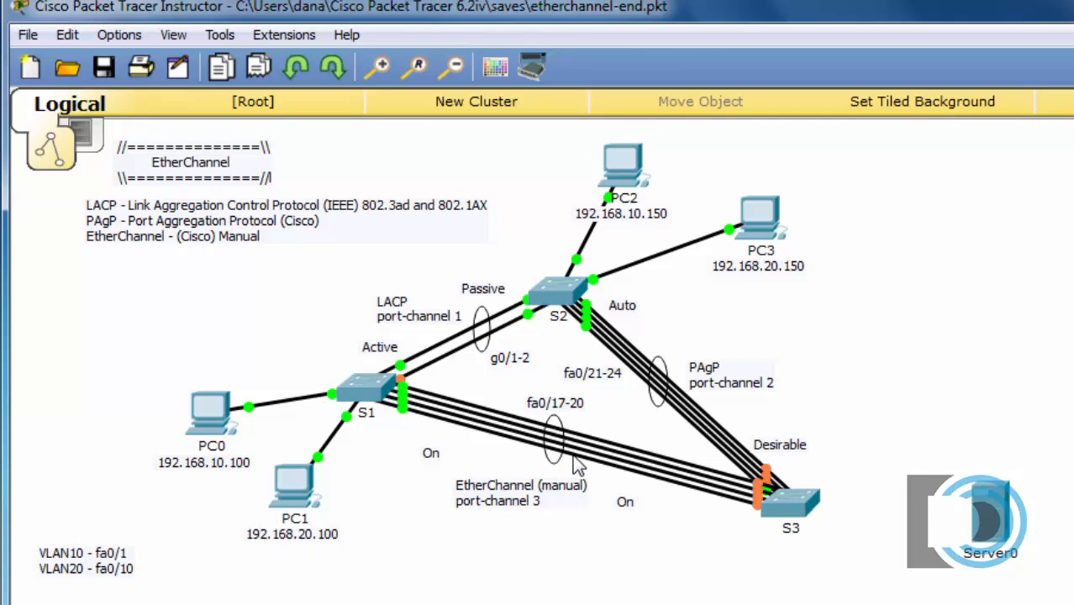
mouse_move(591, 501)
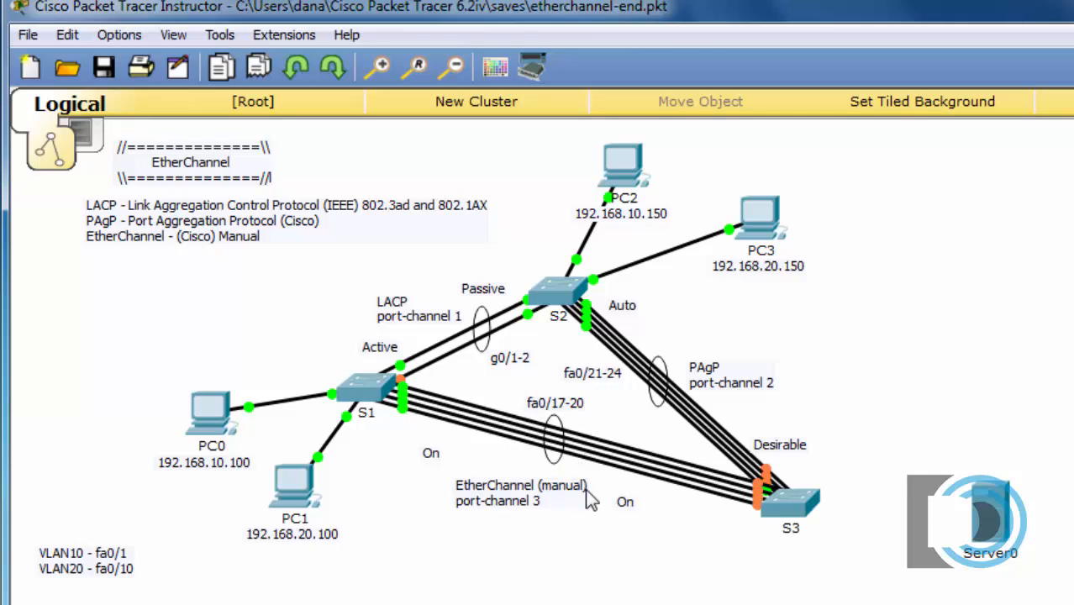
mouse_move(726, 551)
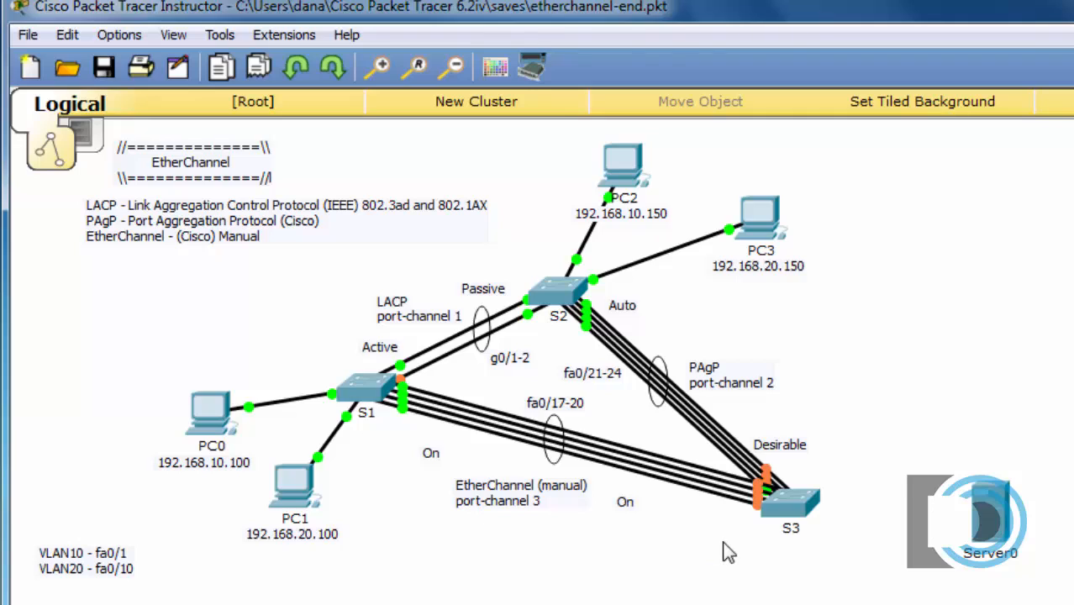
mouse_move(636, 496)
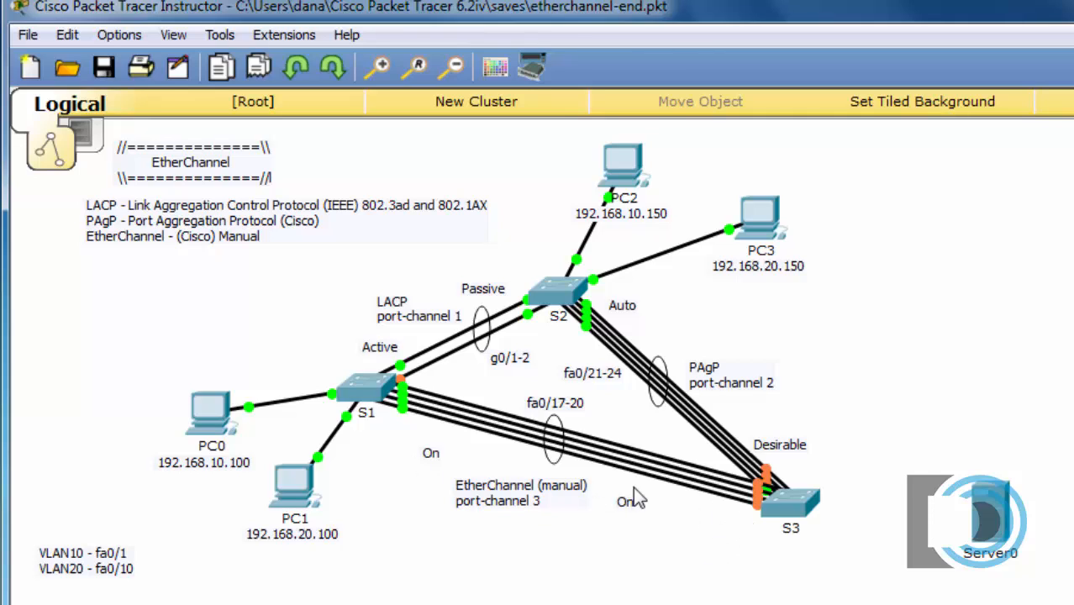
mouse_move(806, 541)
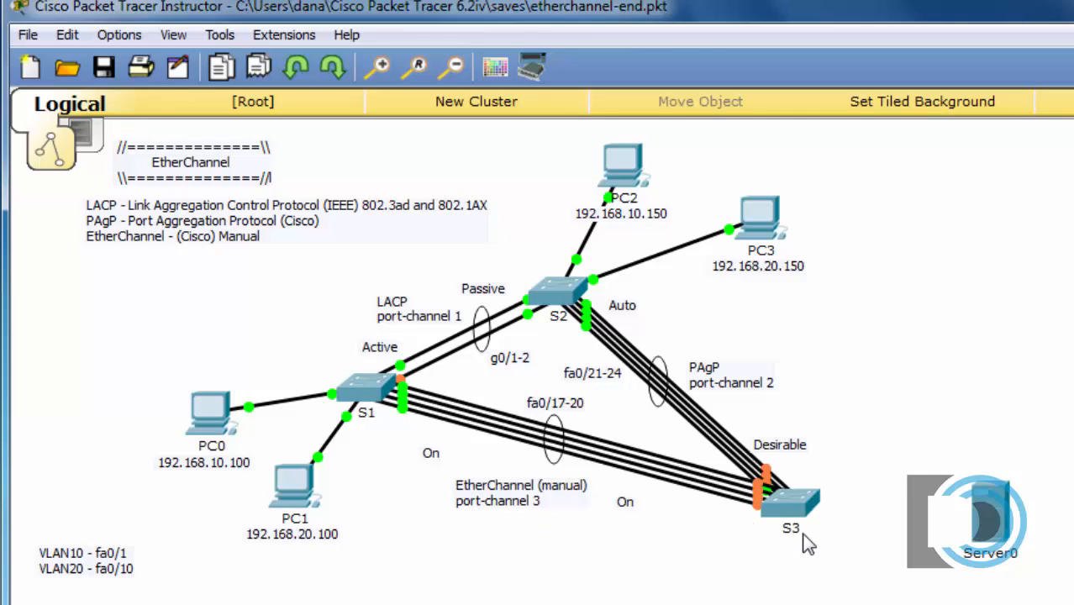
Step: Inspect Server0's device window beside S3 and return to the lab workspace
left_click(990, 521)
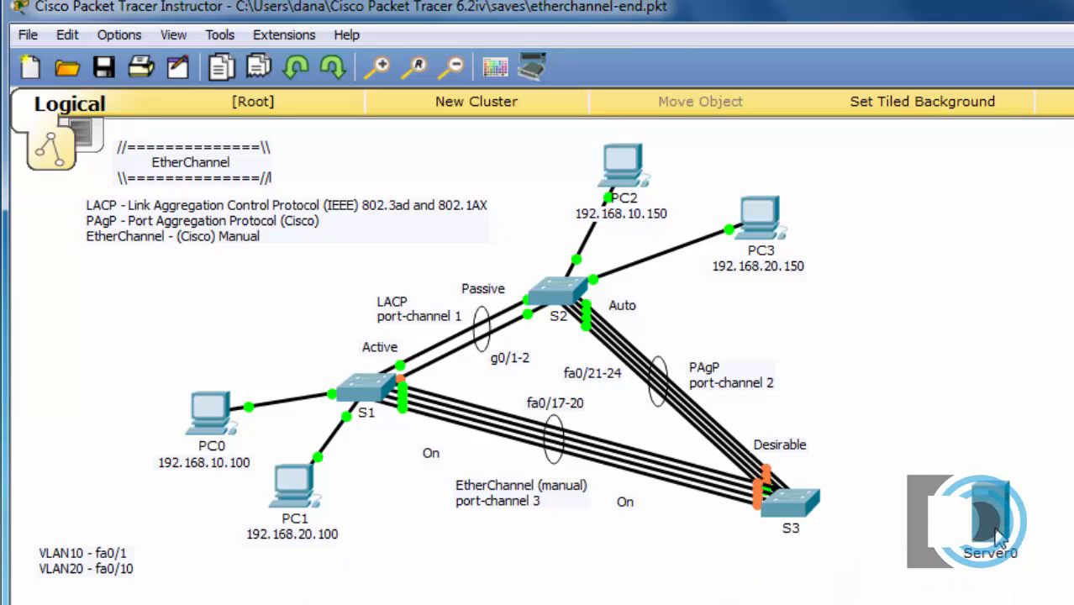
double_click(990, 521)
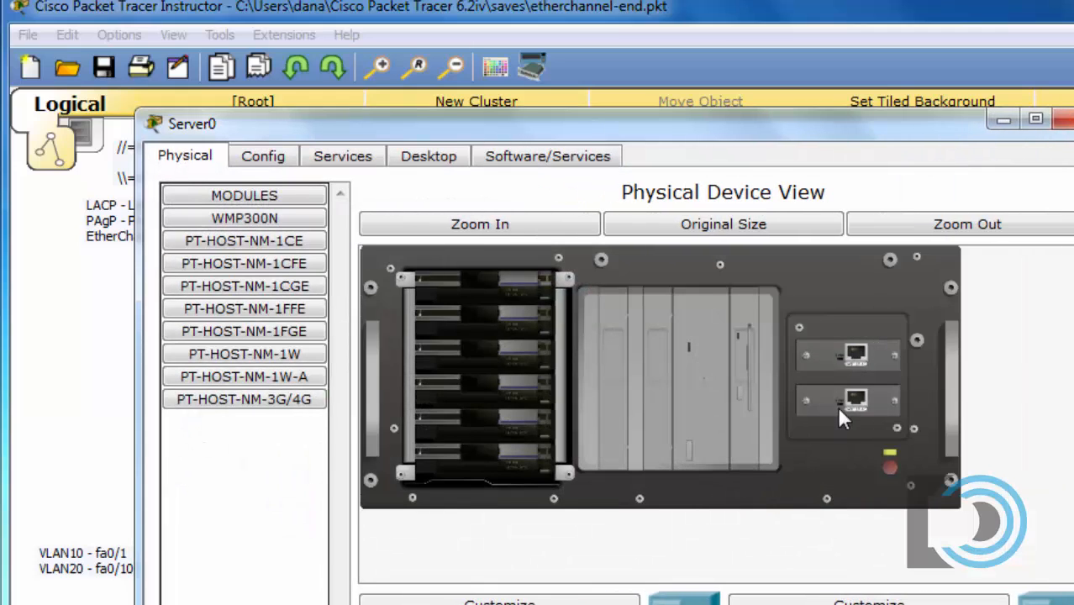
mouse_move(832, 423)
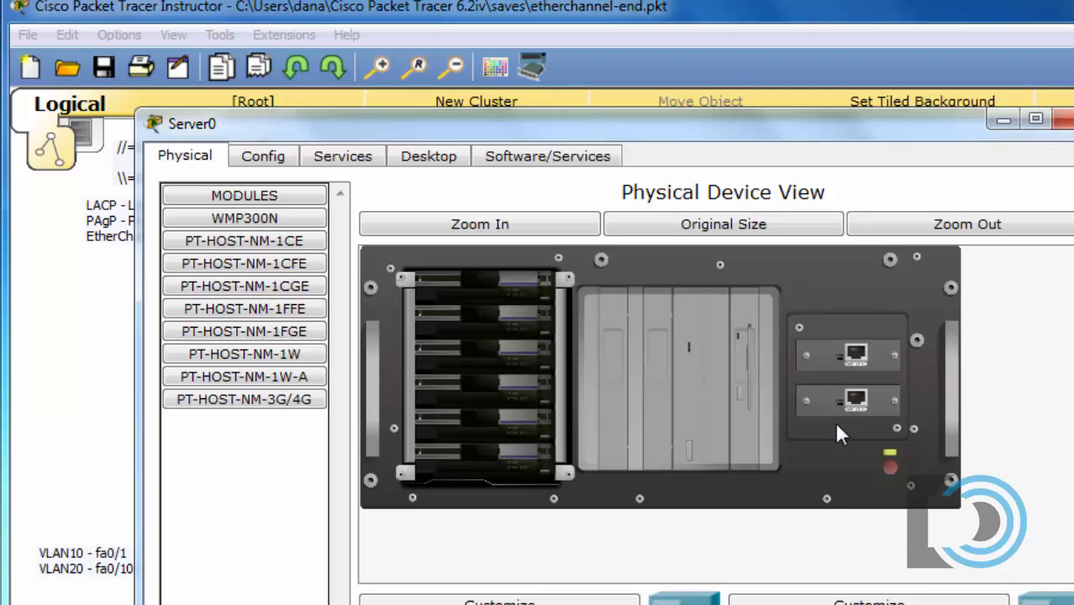
left_click(1062, 118)
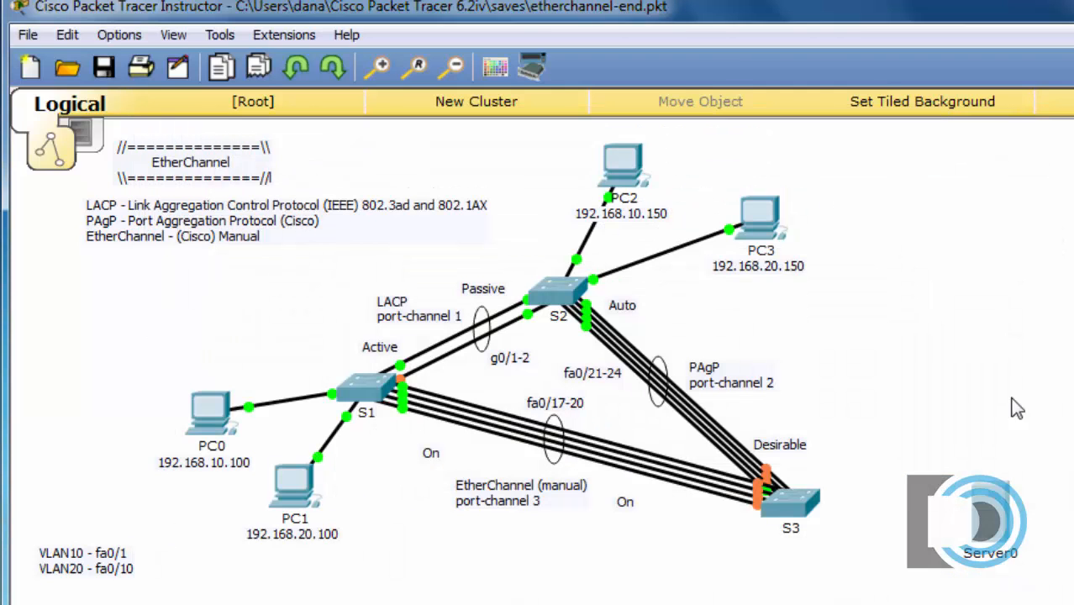
mouse_move(991, 597)
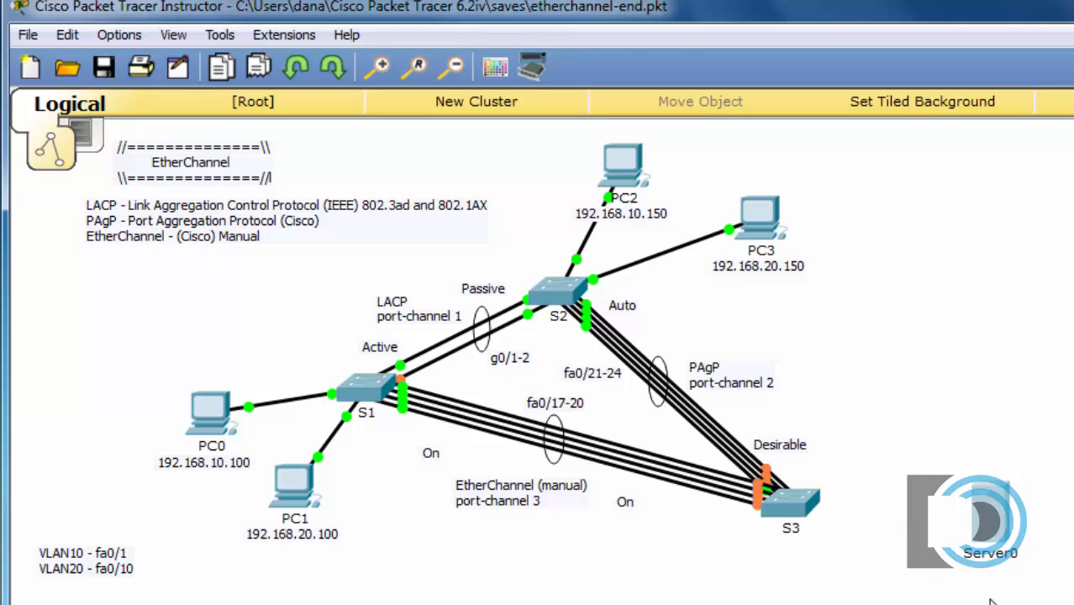
mouse_move(949, 521)
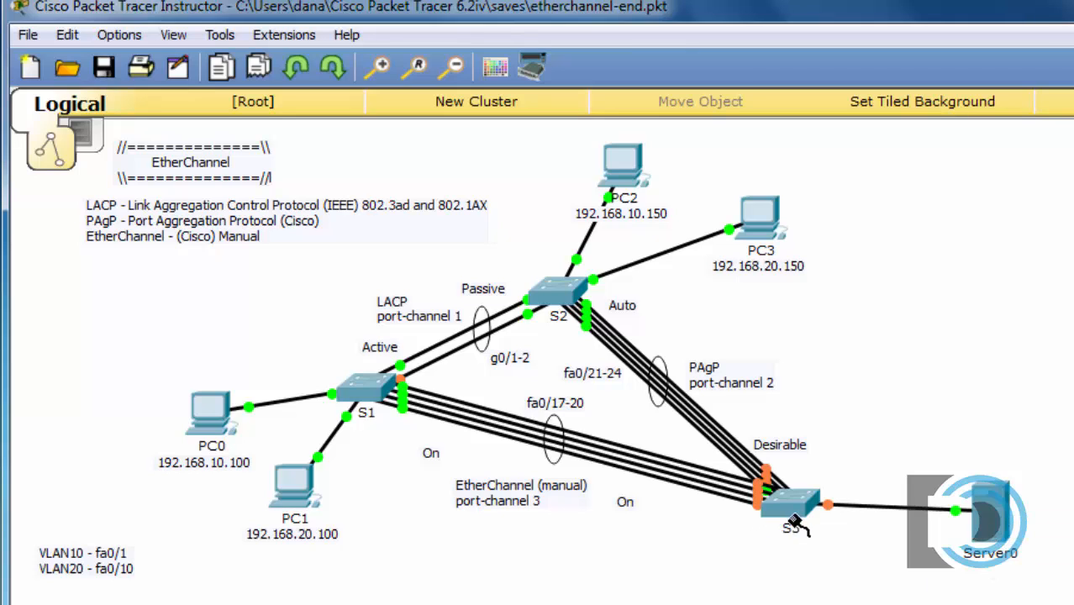
left_click(790, 504)
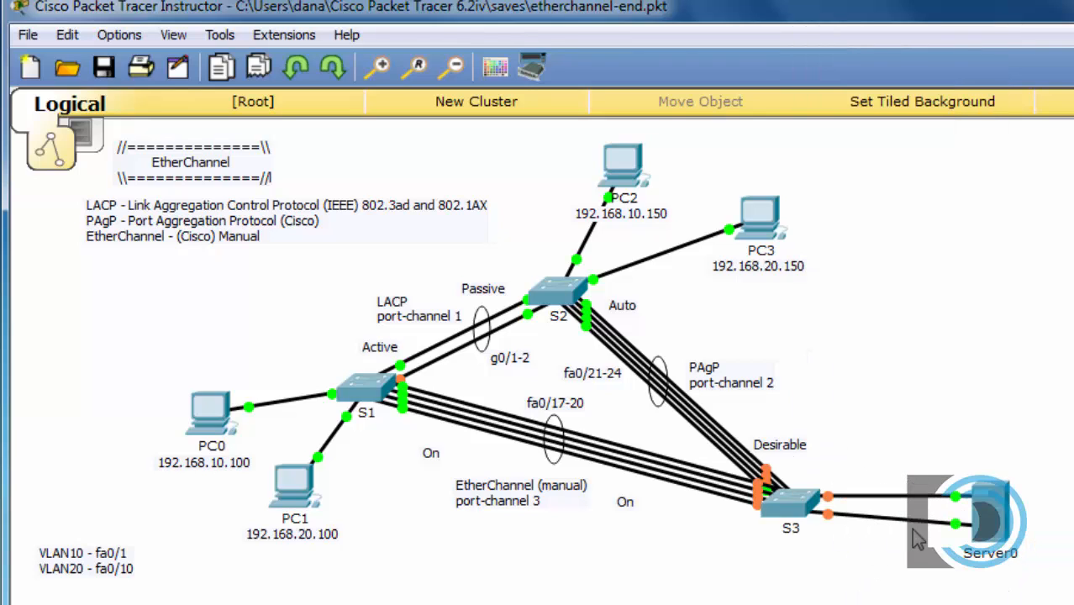
mouse_move(914, 541)
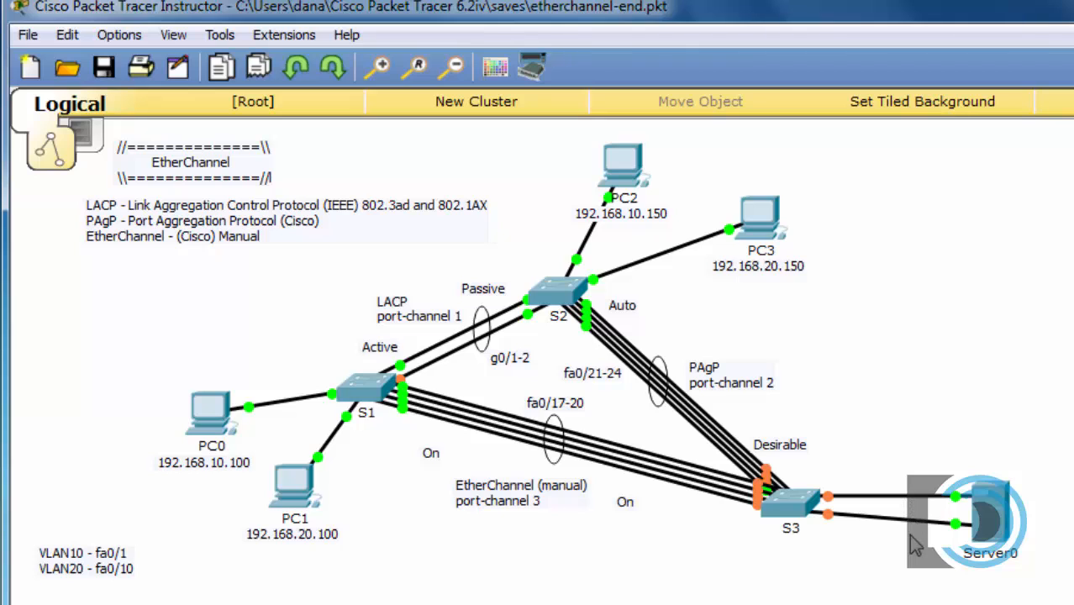
mouse_move(1004, 541)
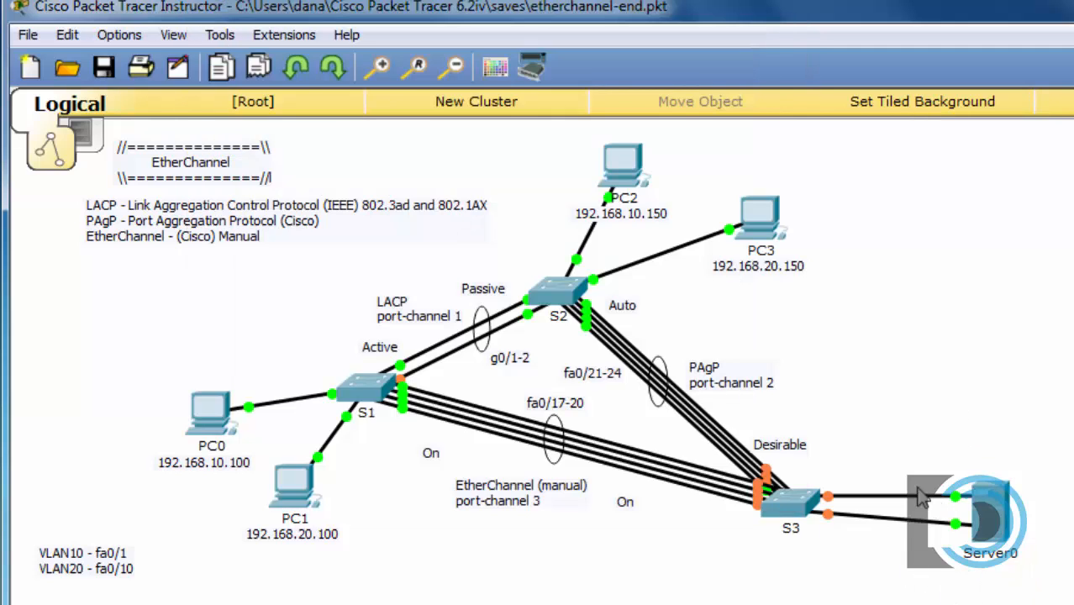
mouse_move(1023, 537)
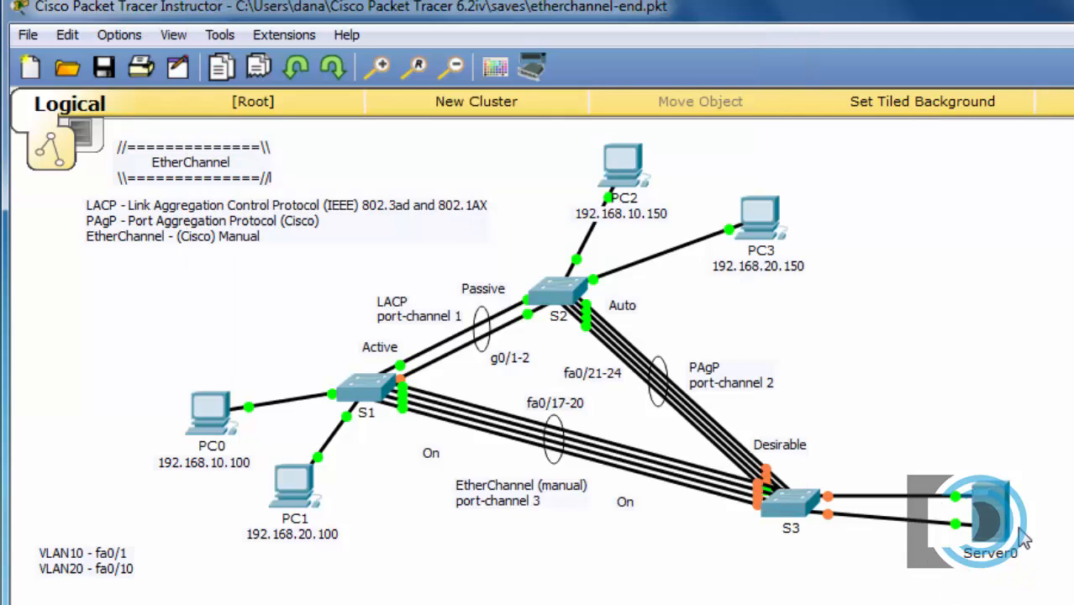
mouse_move(988, 584)
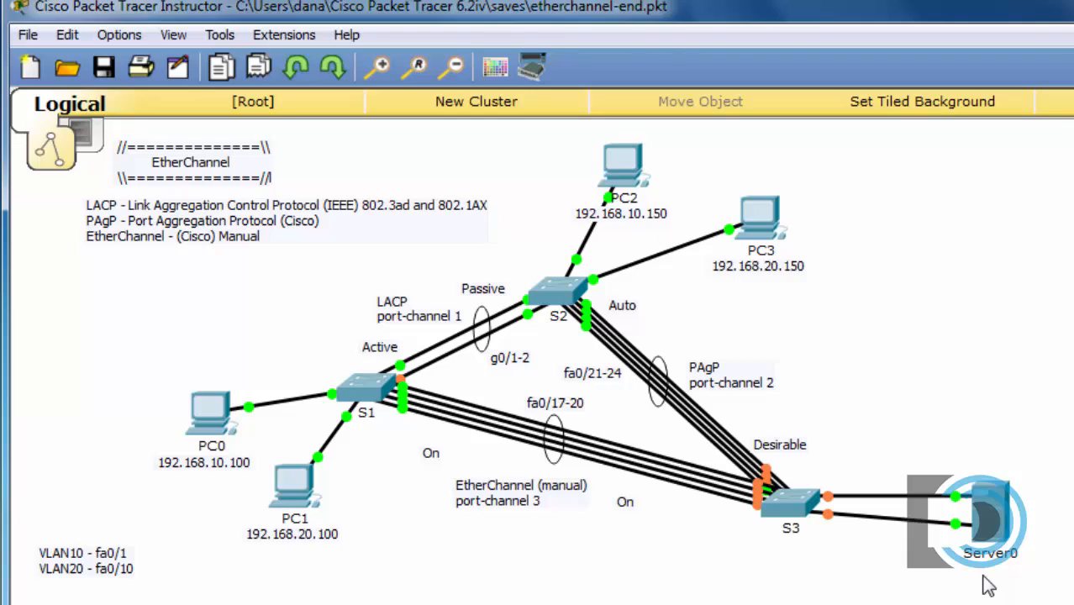
mouse_move(847, 554)
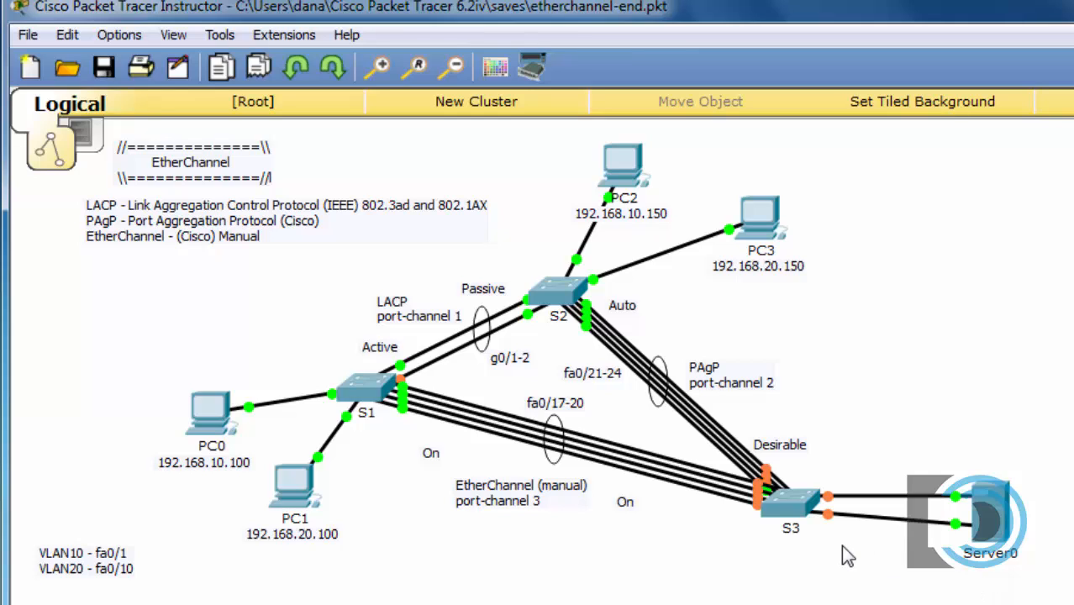
mouse_move(934, 571)
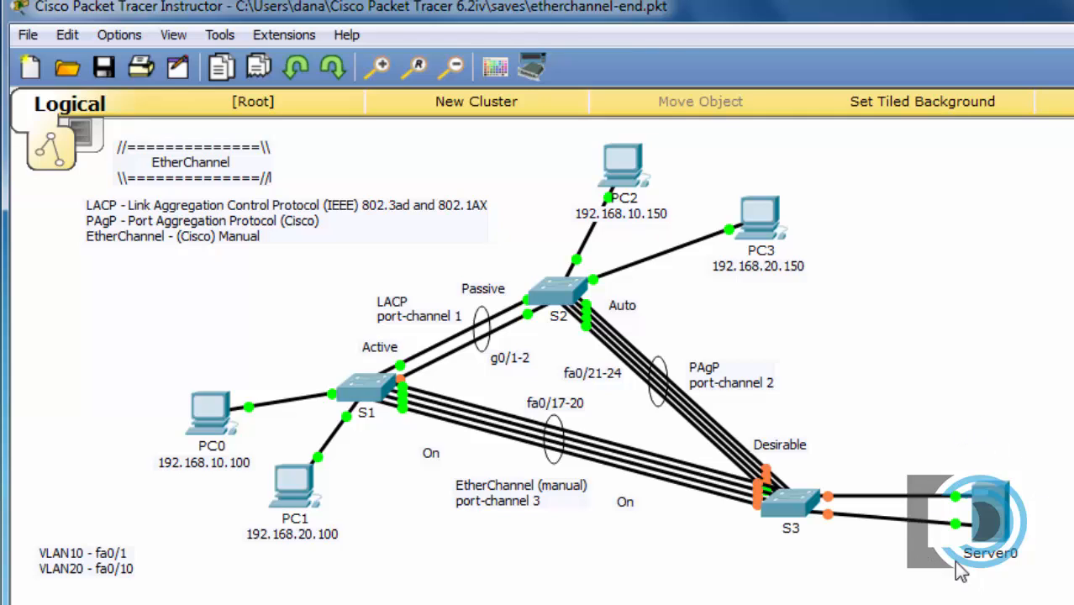
mouse_move(939, 396)
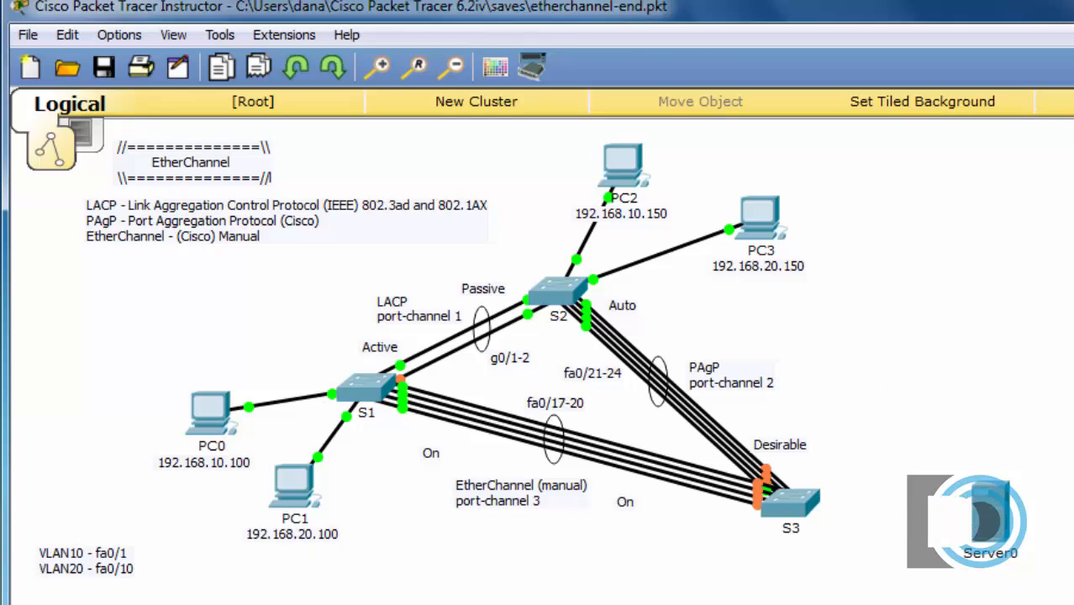
mouse_move(692, 546)
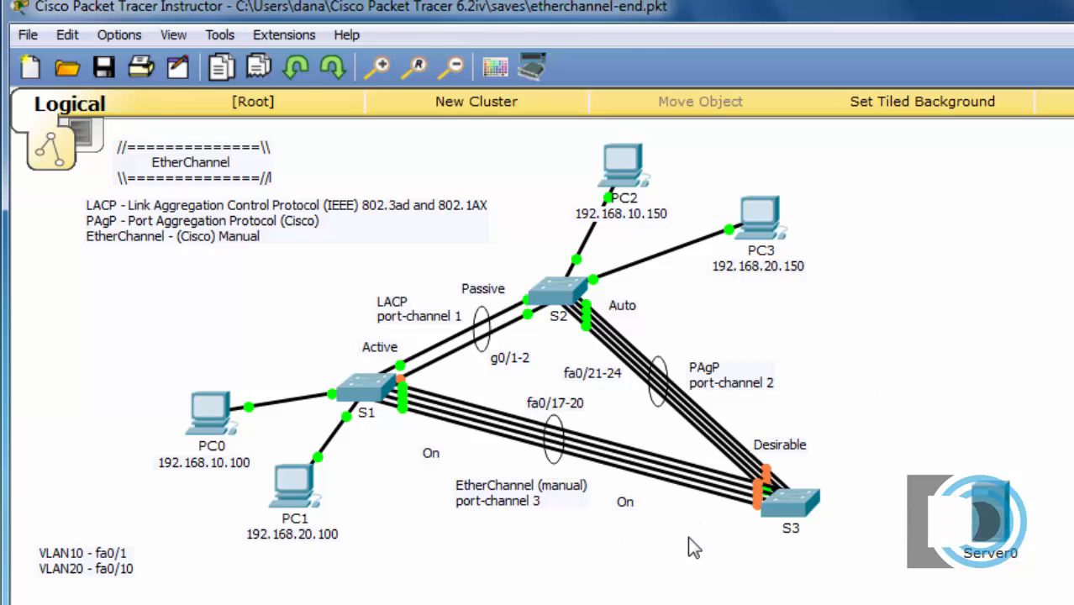
mouse_move(636, 433)
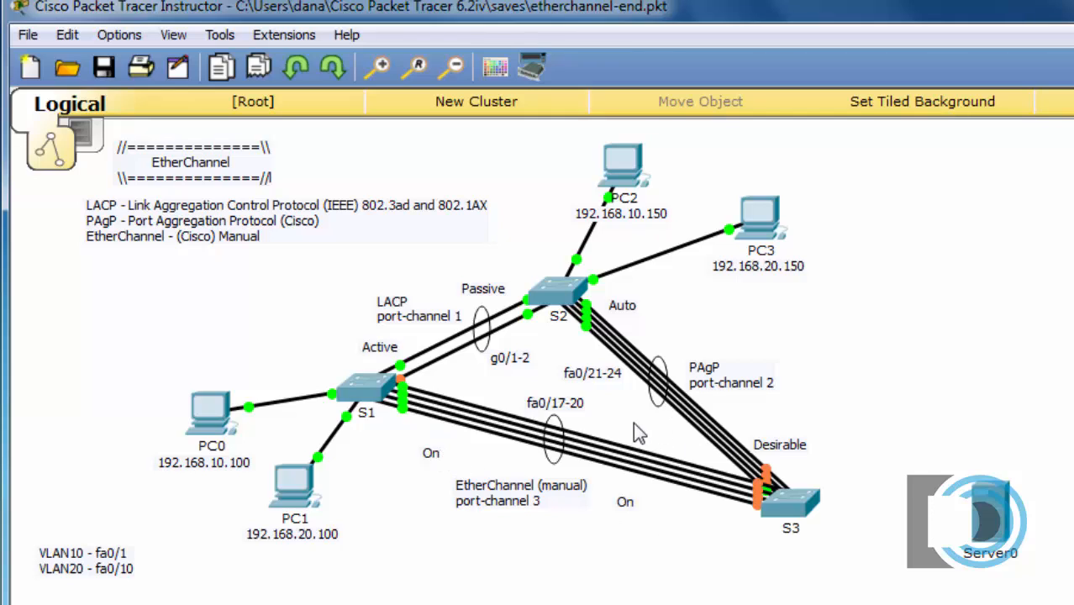
mouse_move(406, 474)
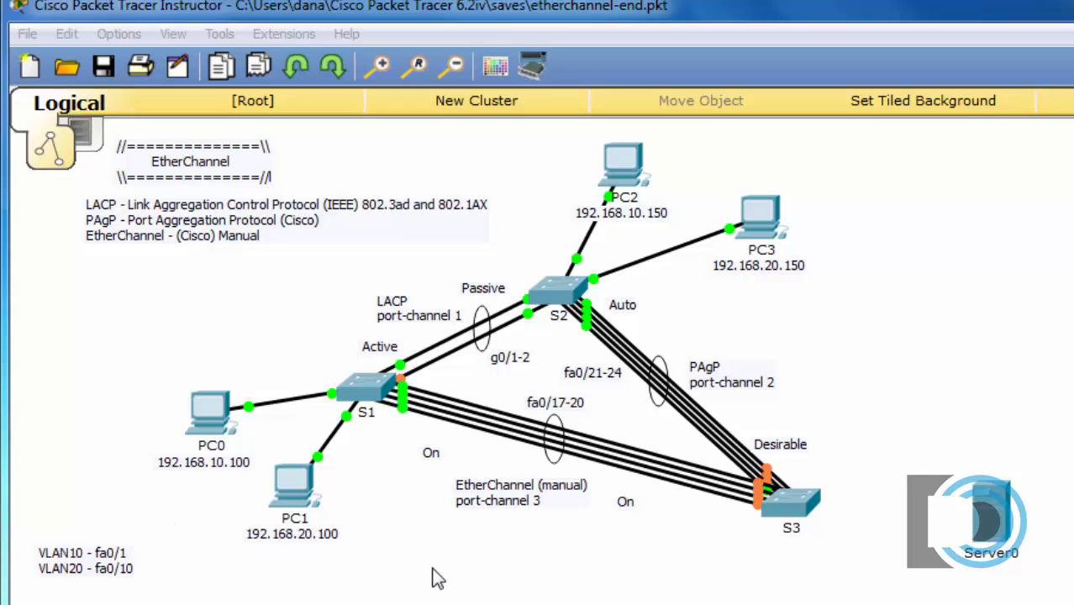
mouse_move(445, 578)
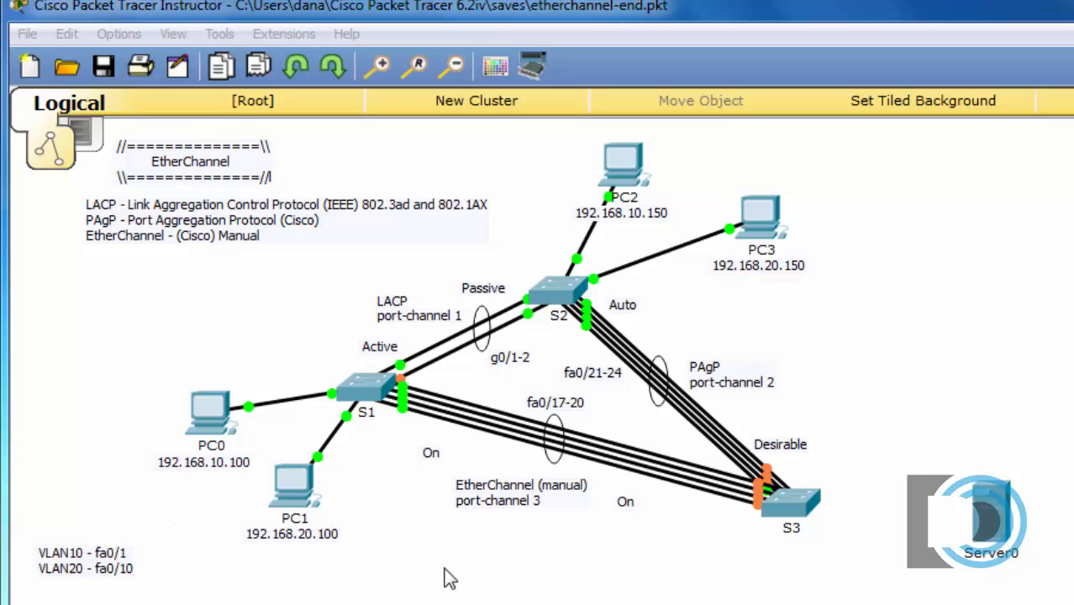
mouse_move(625, 602)
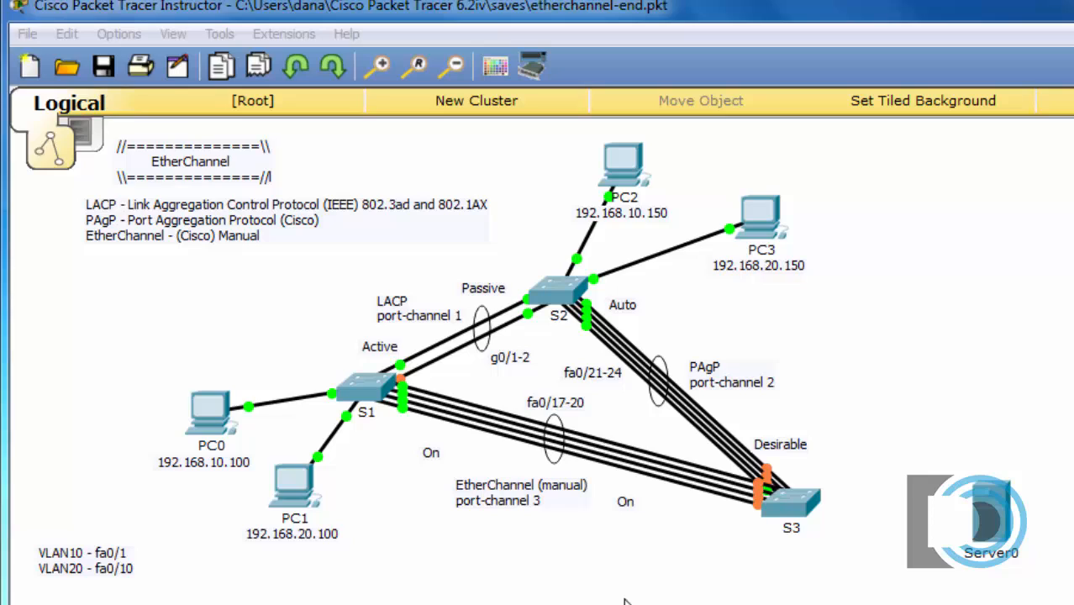
mouse_move(353, 395)
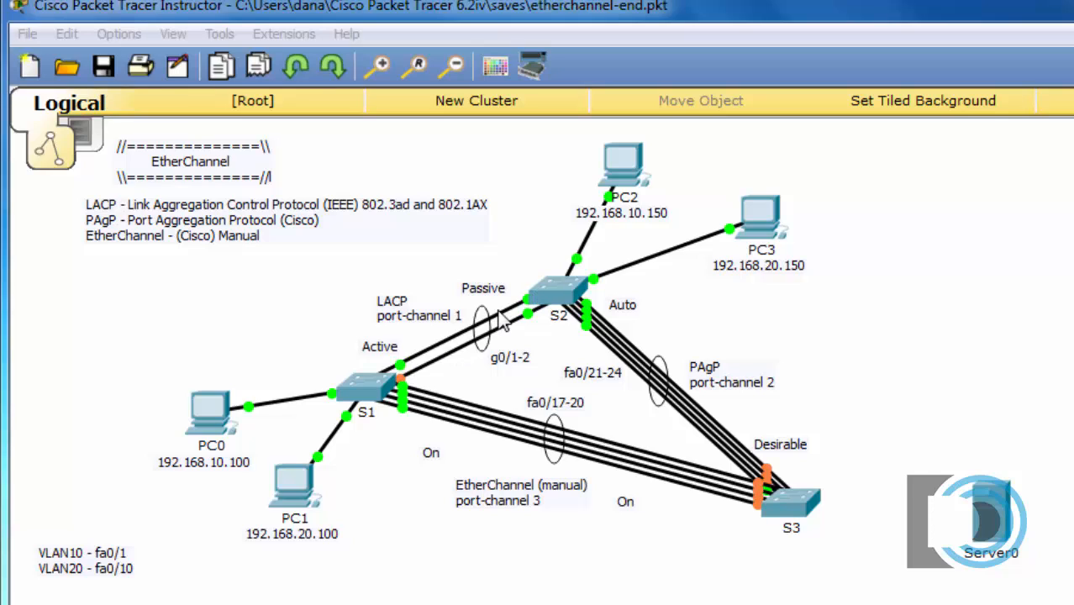
mouse_move(479, 362)
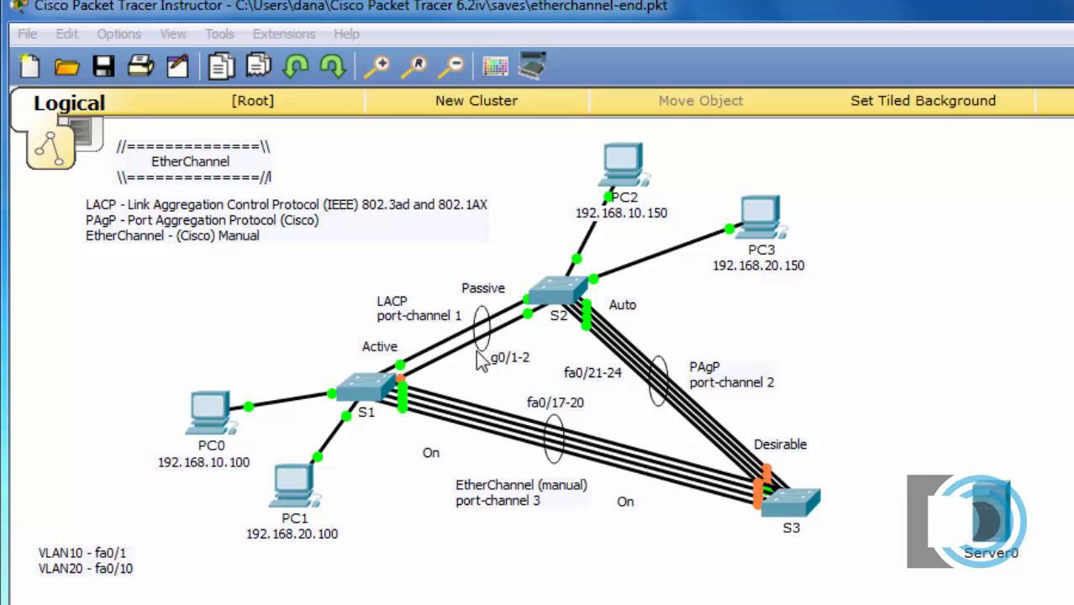
mouse_move(490, 362)
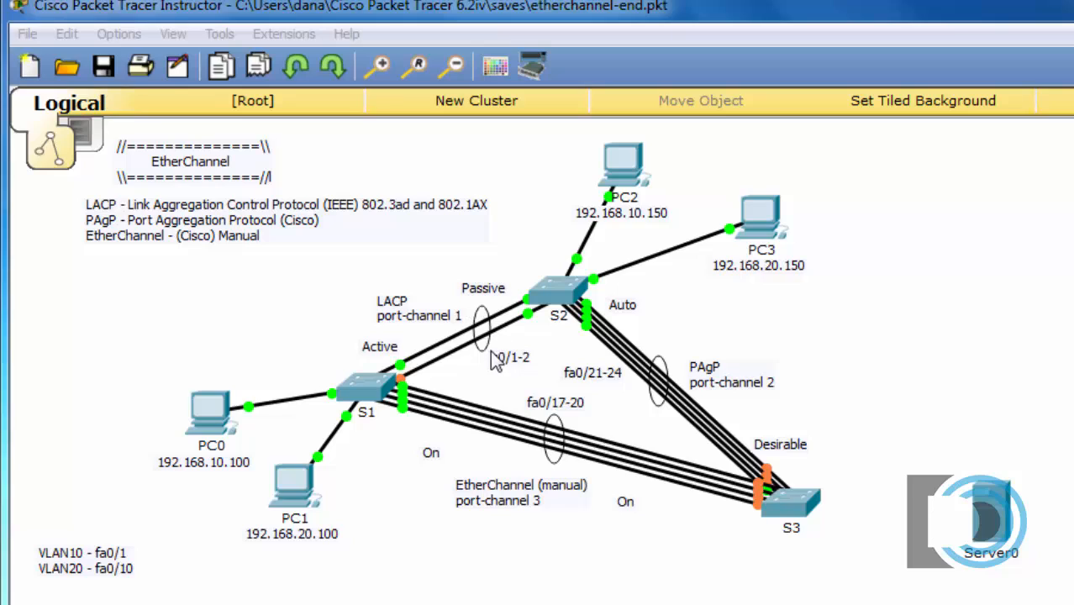
mouse_move(497, 359)
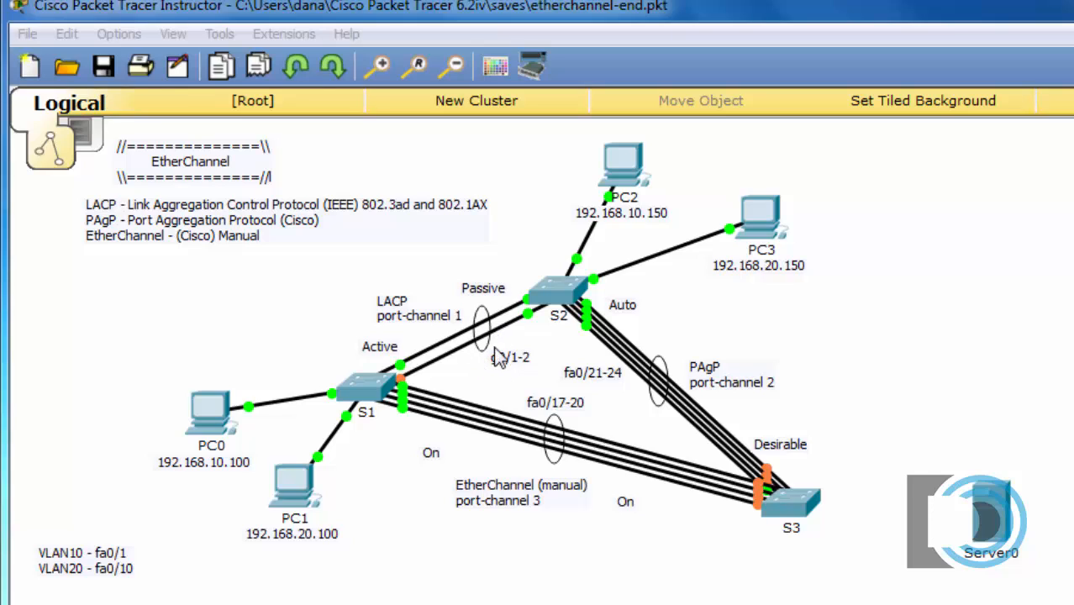
mouse_move(479, 376)
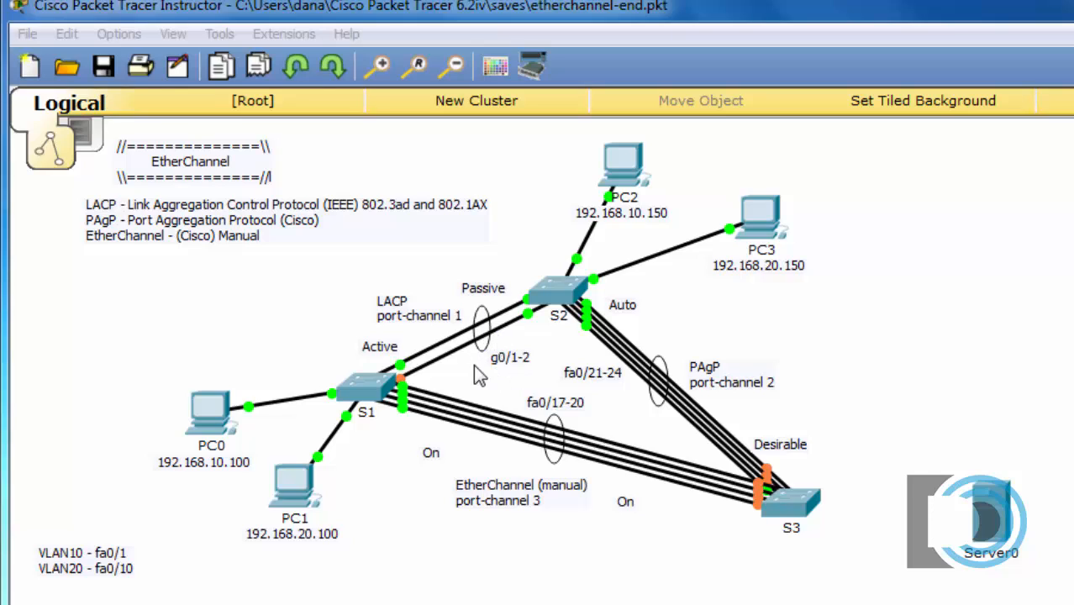
mouse_move(407, 320)
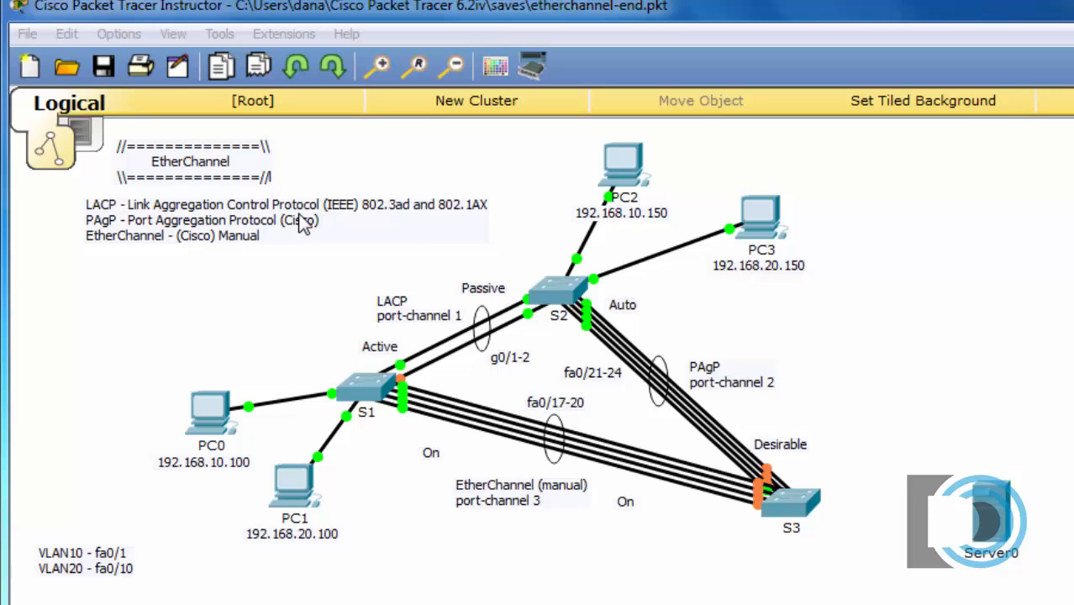
mouse_move(330, 226)
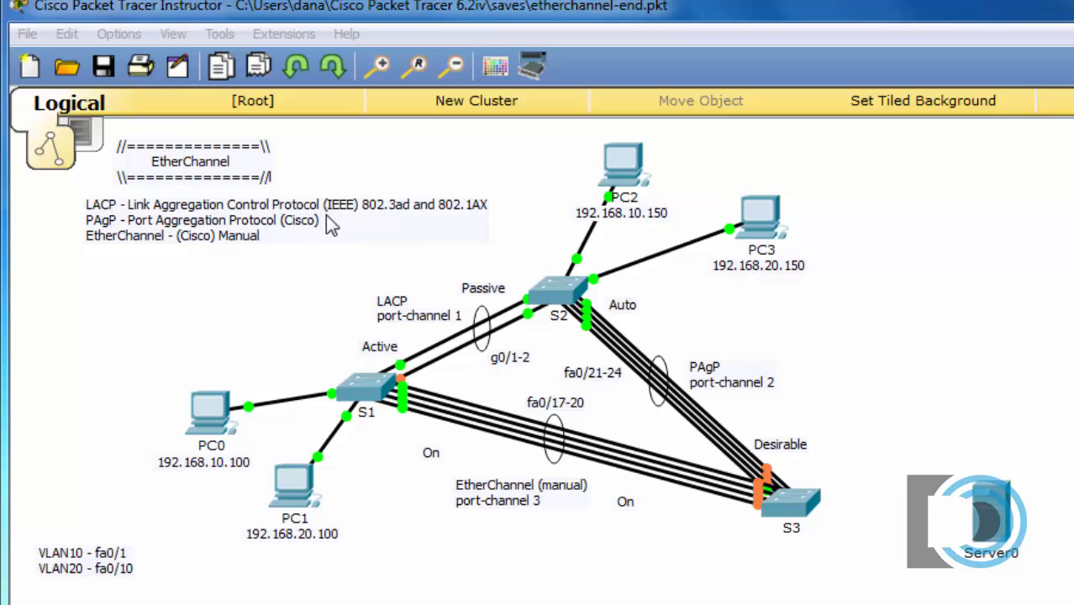
mouse_move(358, 227)
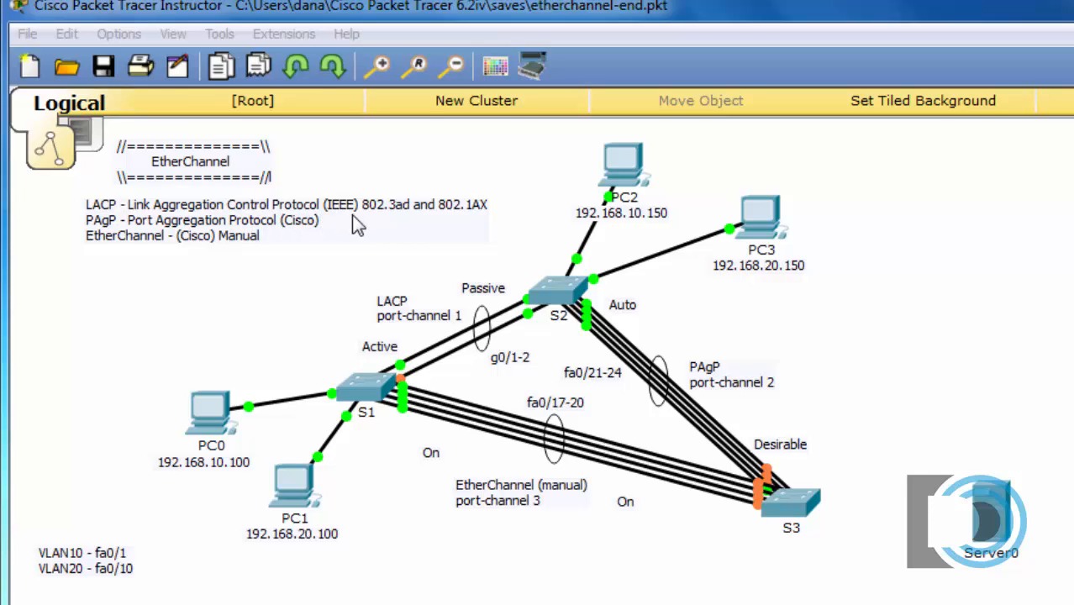
mouse_move(353, 276)
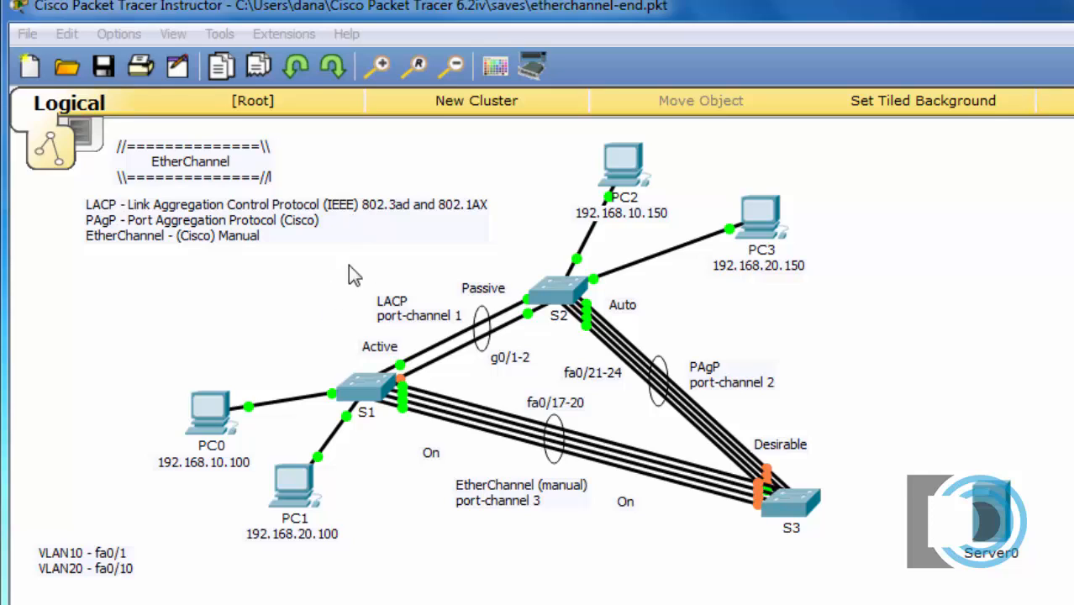
mouse_move(412, 222)
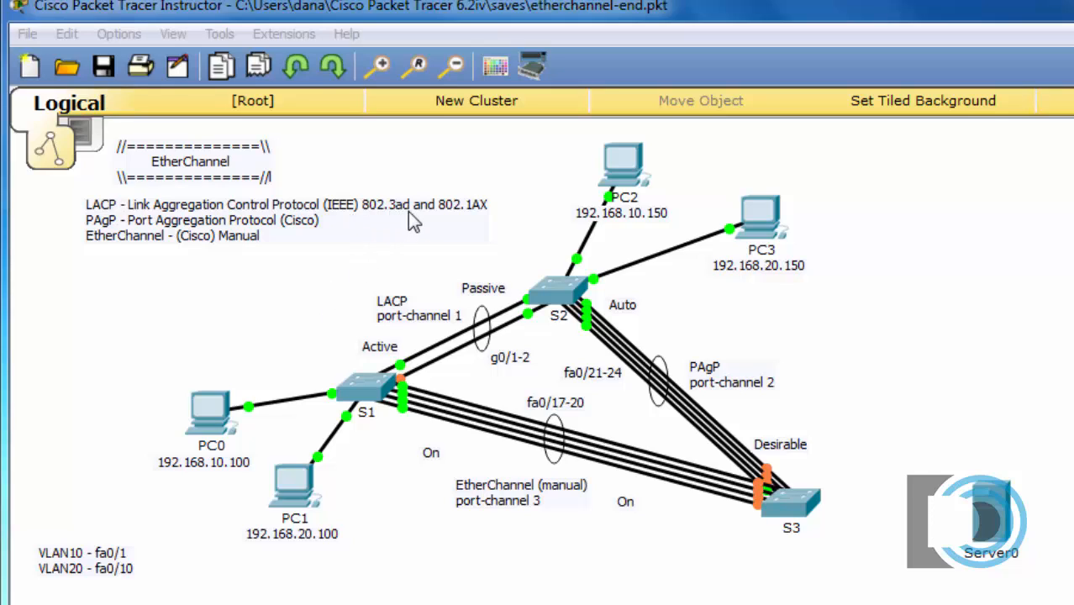
mouse_move(436, 217)
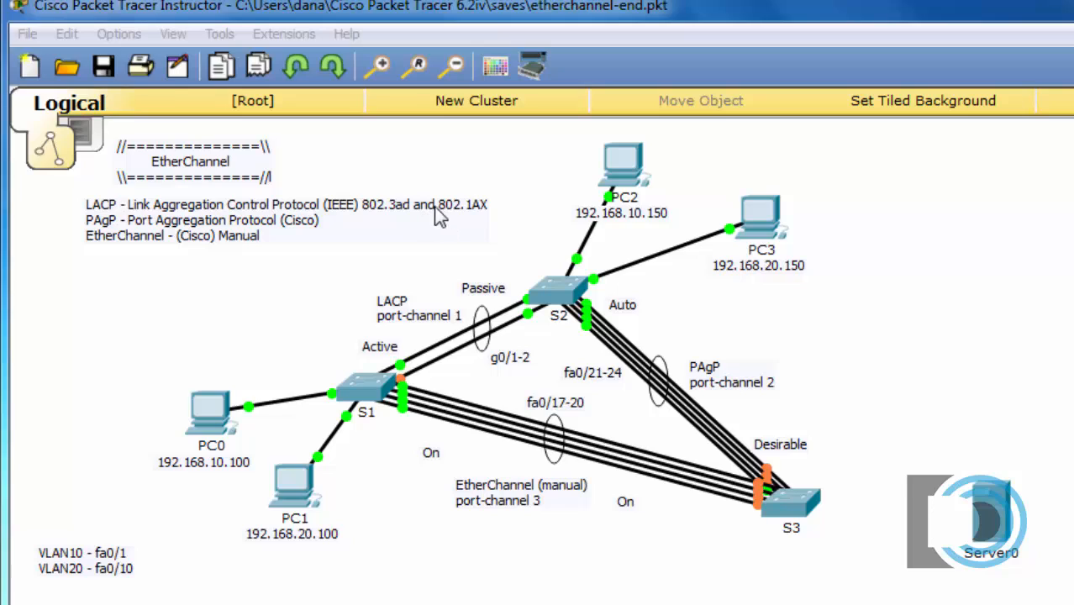
mouse_move(477, 237)
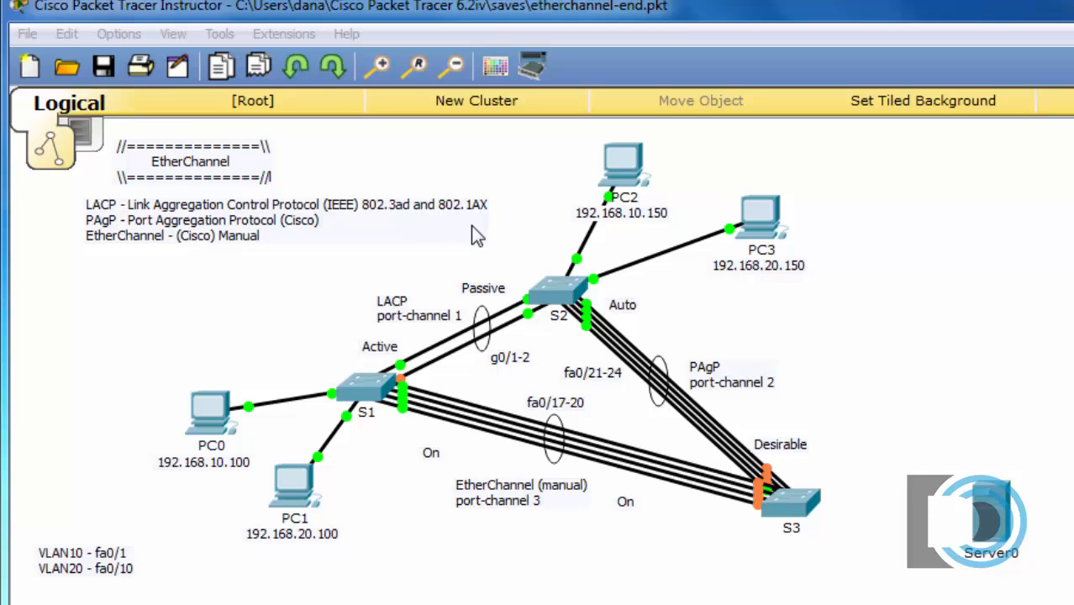
mouse_move(205, 220)
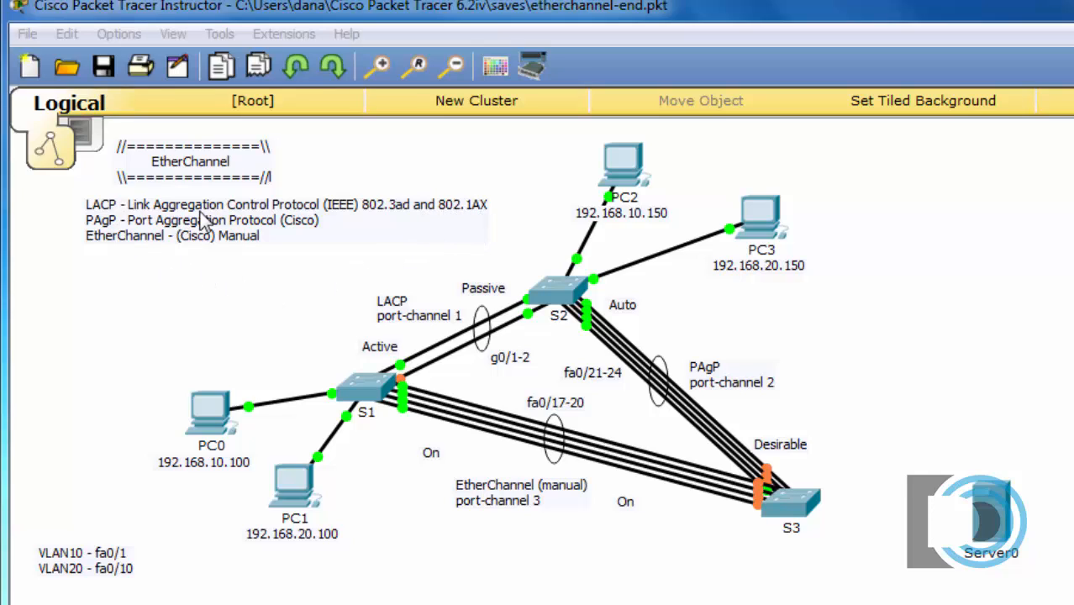
mouse_move(454, 344)
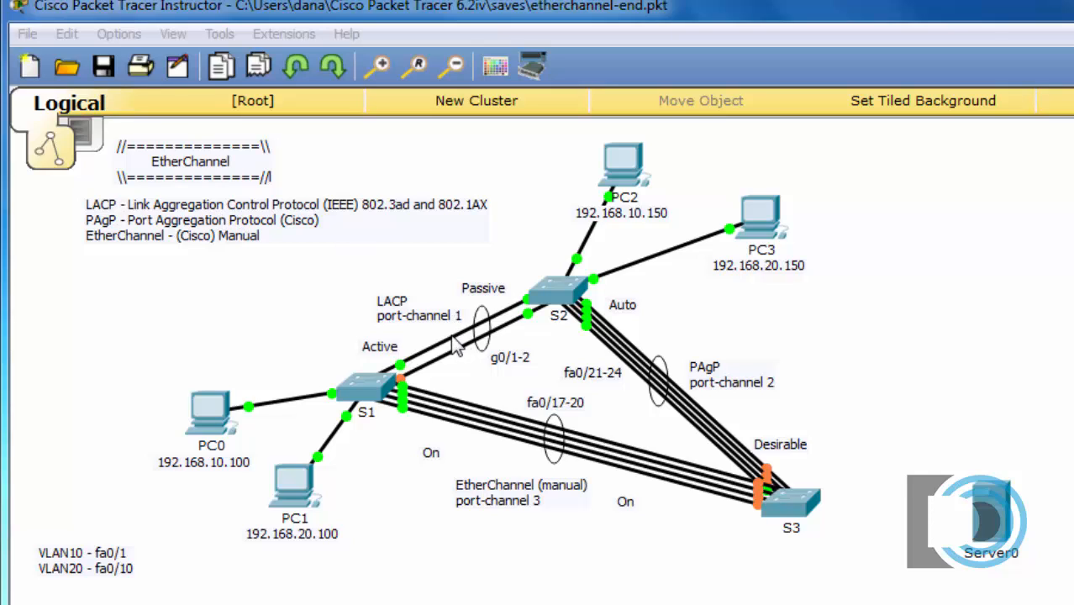
mouse_move(485, 377)
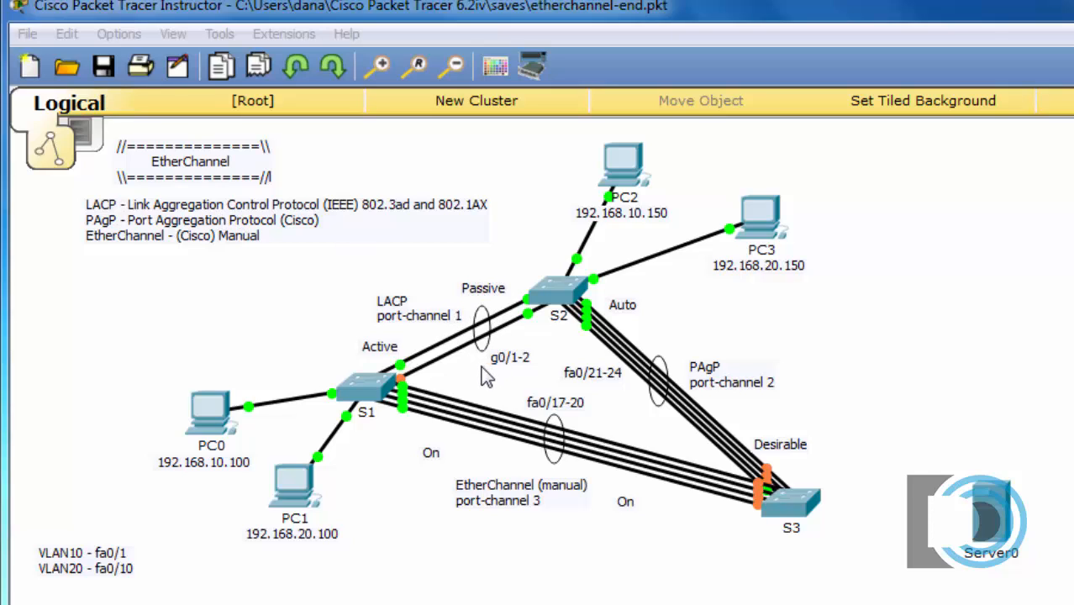
mouse_move(464, 373)
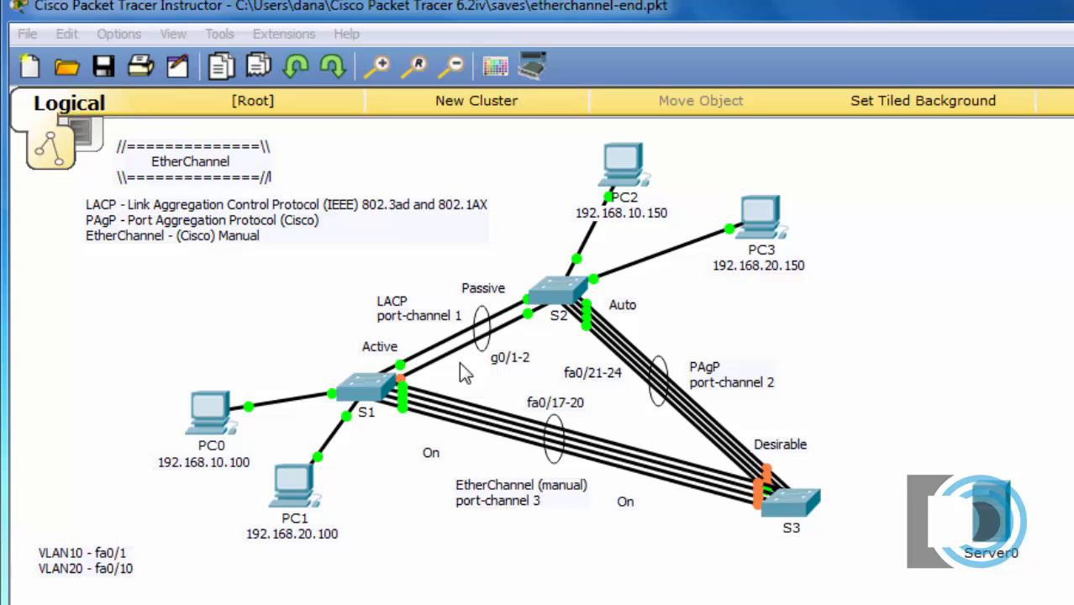
mouse_move(381, 411)
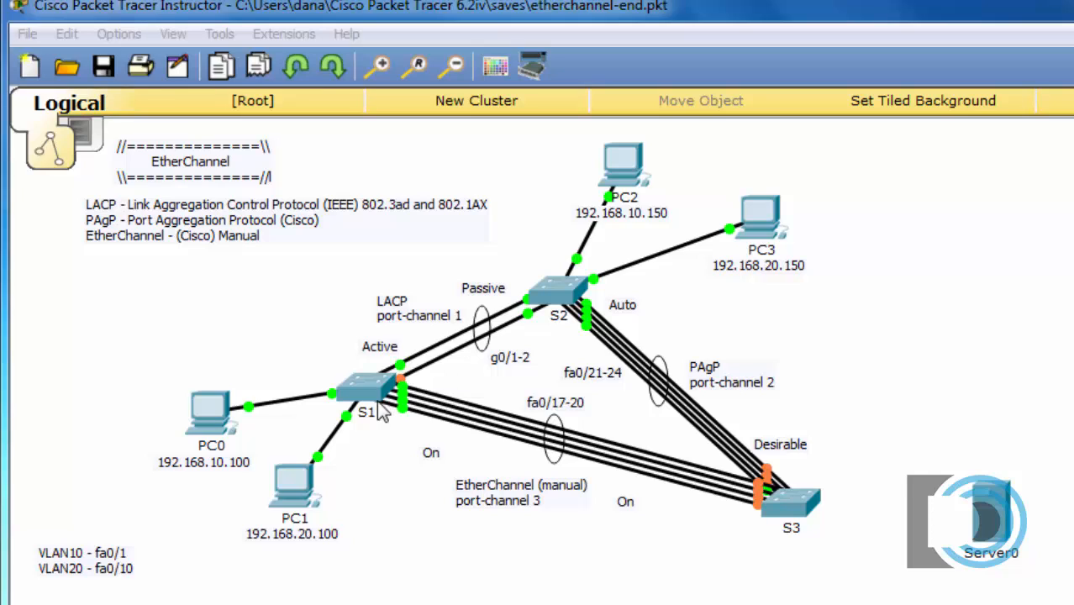
mouse_move(531, 326)
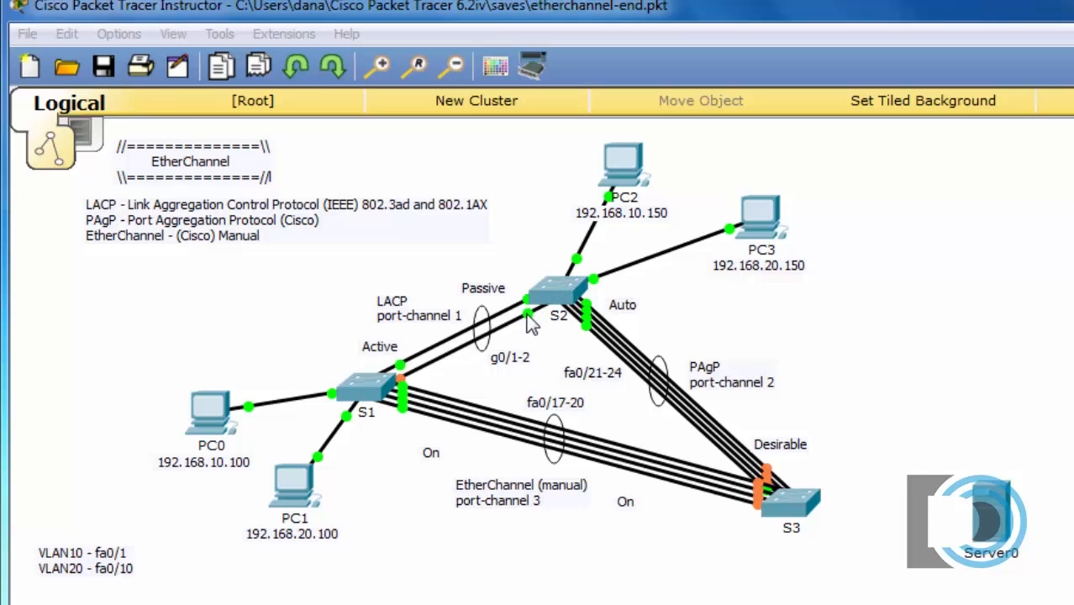
mouse_move(467, 372)
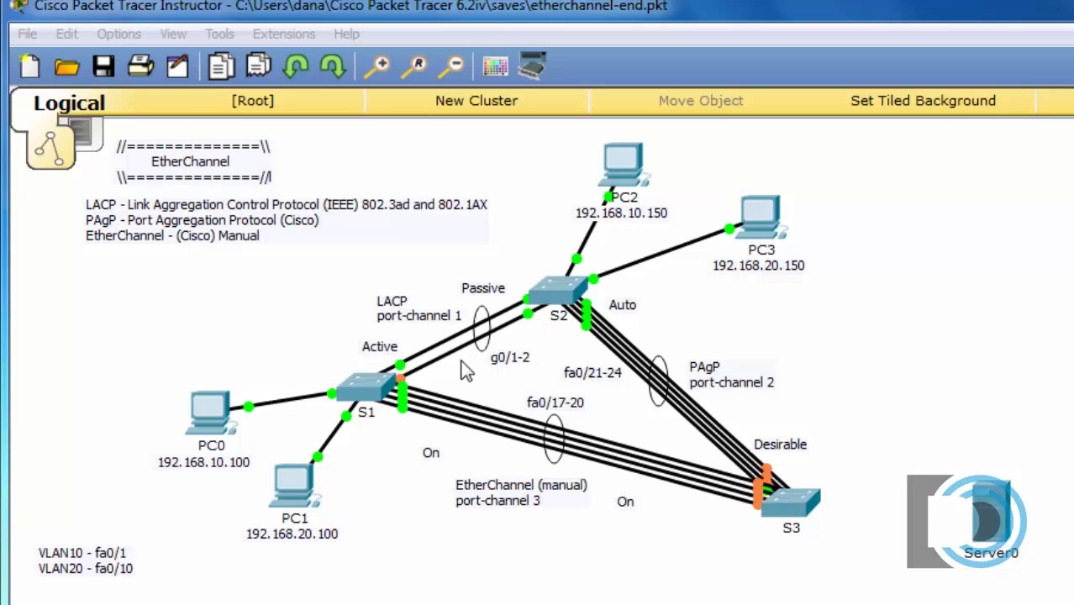
mouse_move(411, 317)
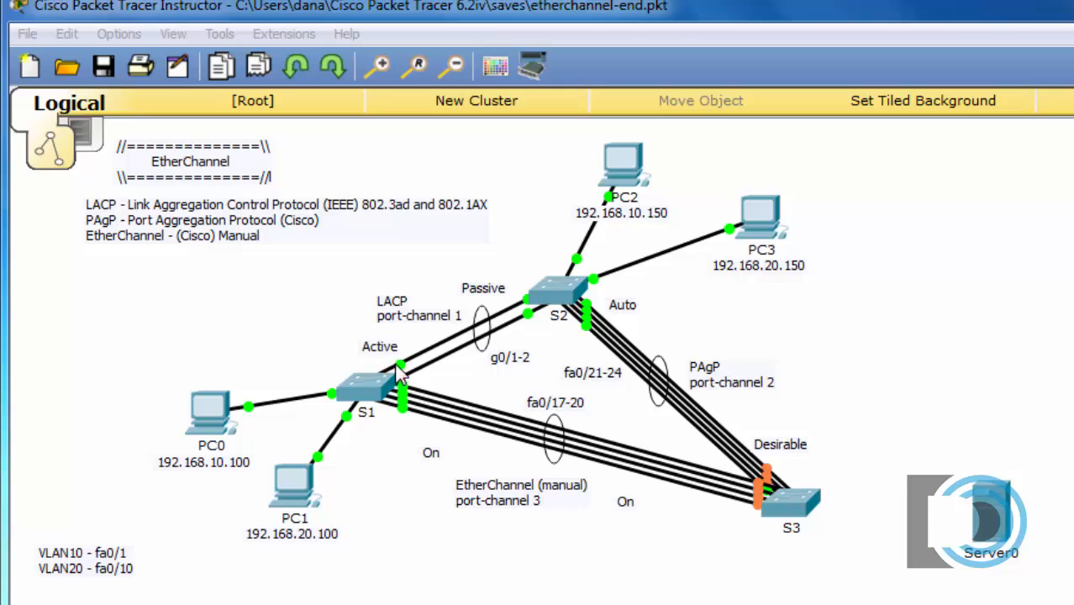
mouse_move(367, 404)
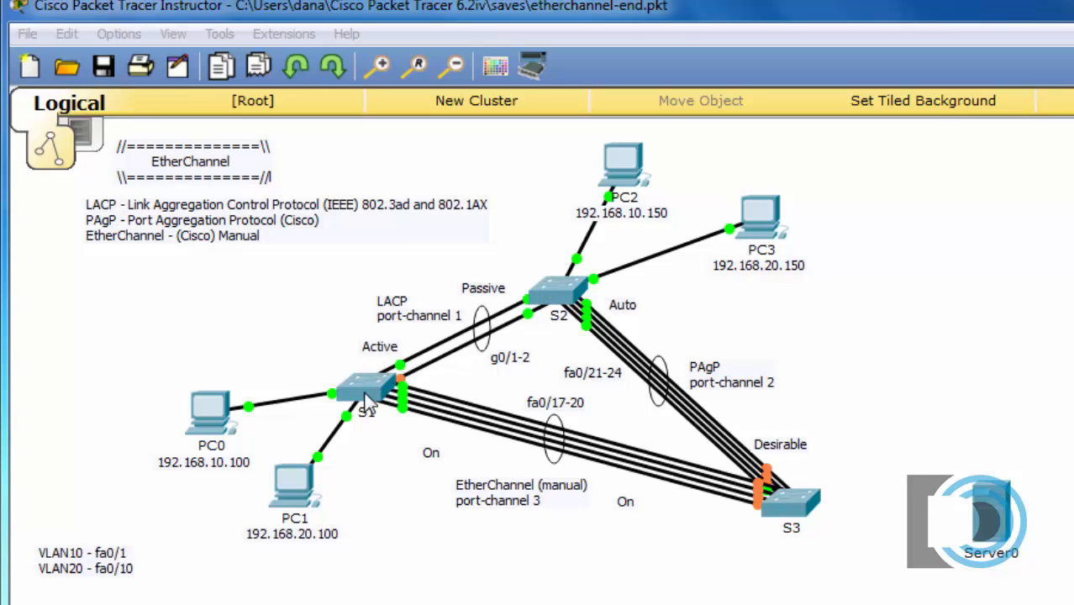
mouse_move(395, 318)
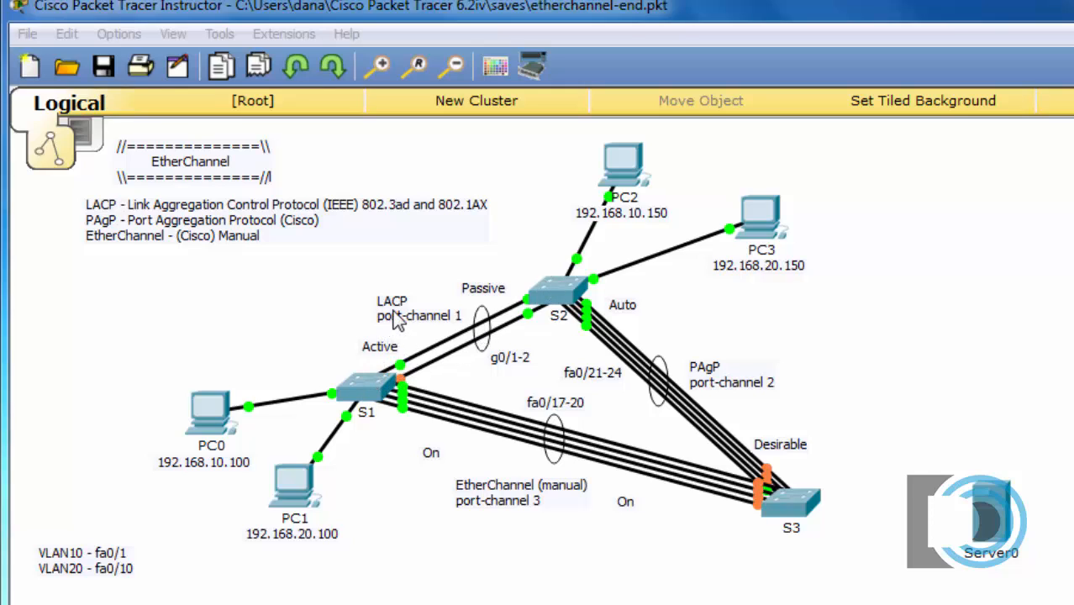
mouse_move(641, 395)
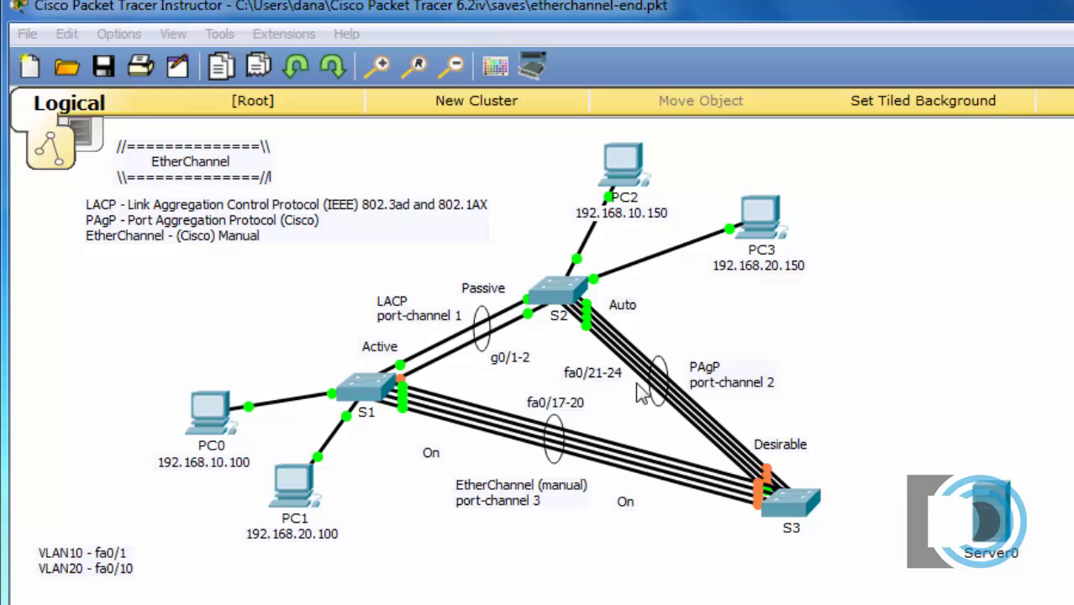
mouse_move(781, 446)
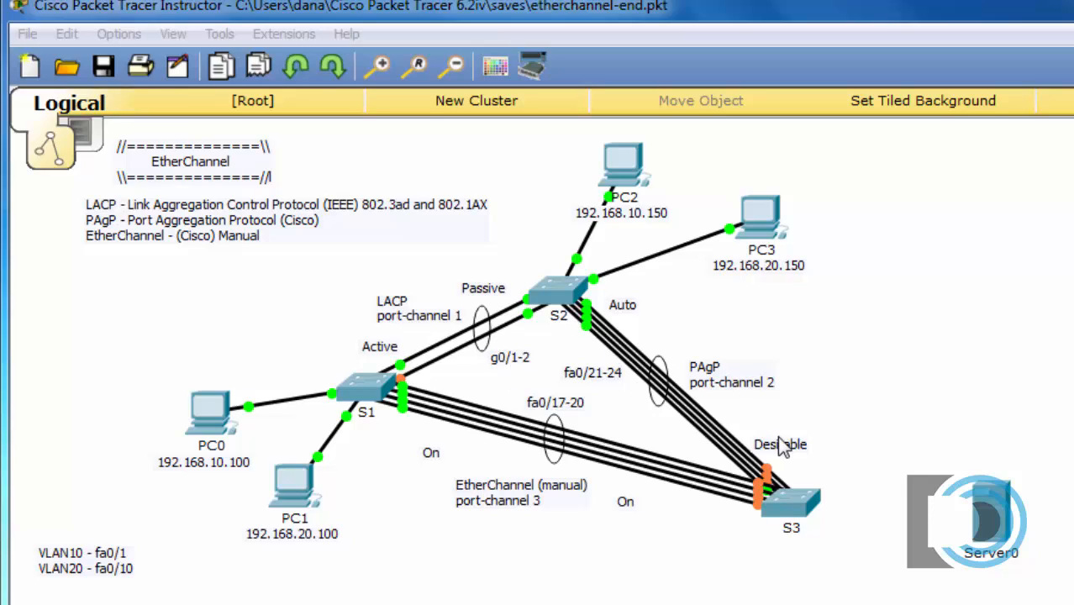
mouse_move(787, 444)
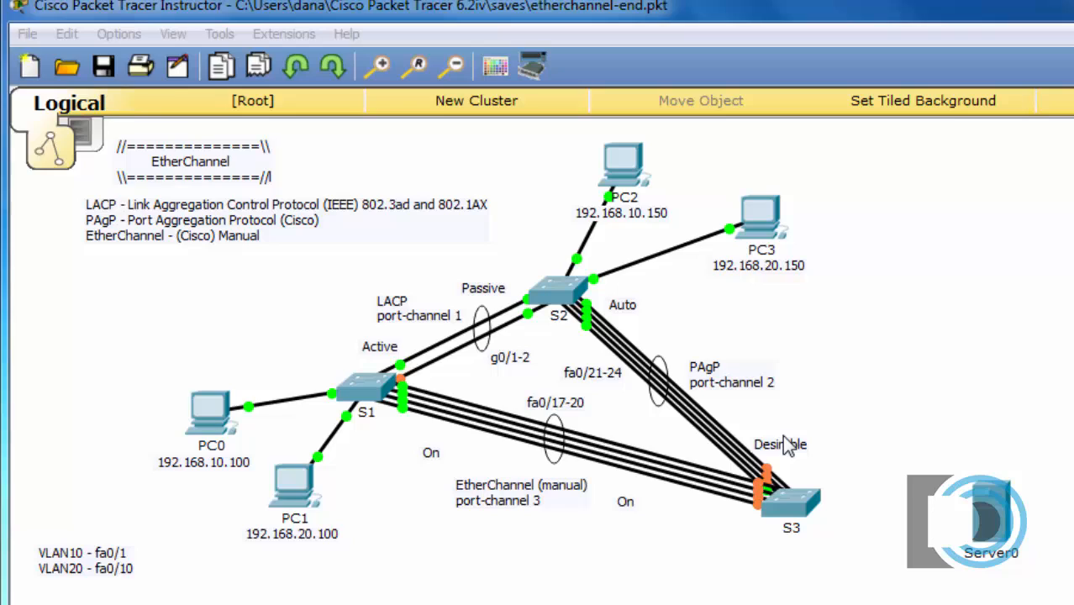
mouse_move(722, 410)
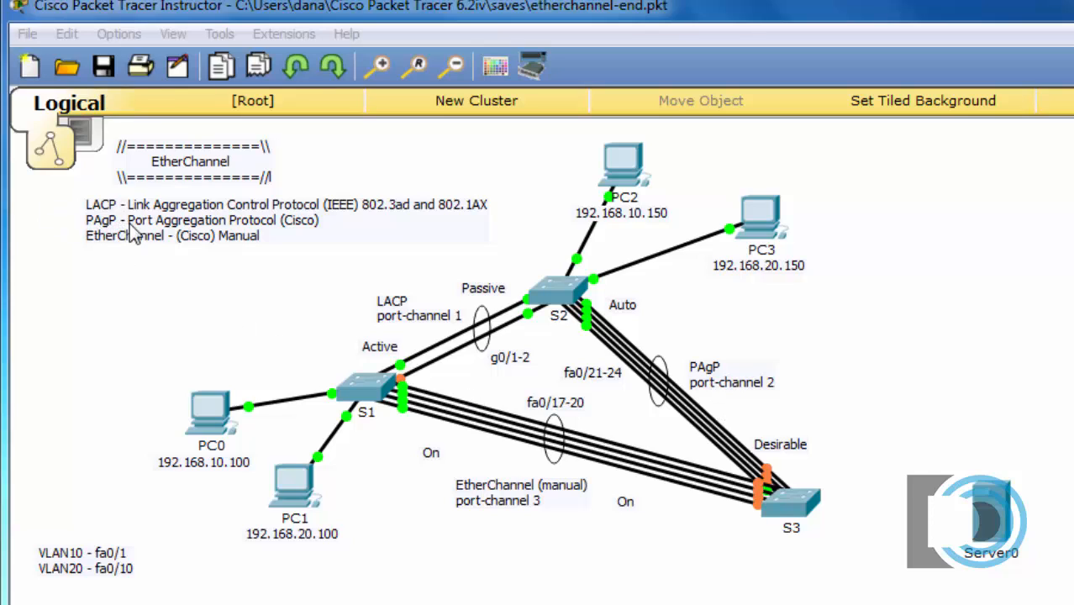
mouse_move(641, 402)
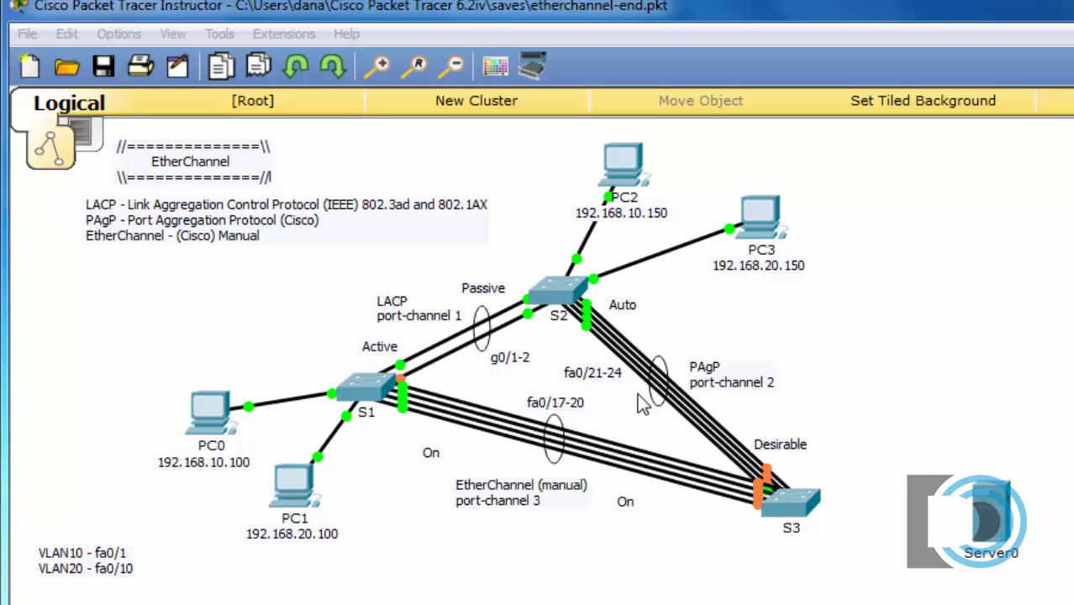
mouse_move(654, 400)
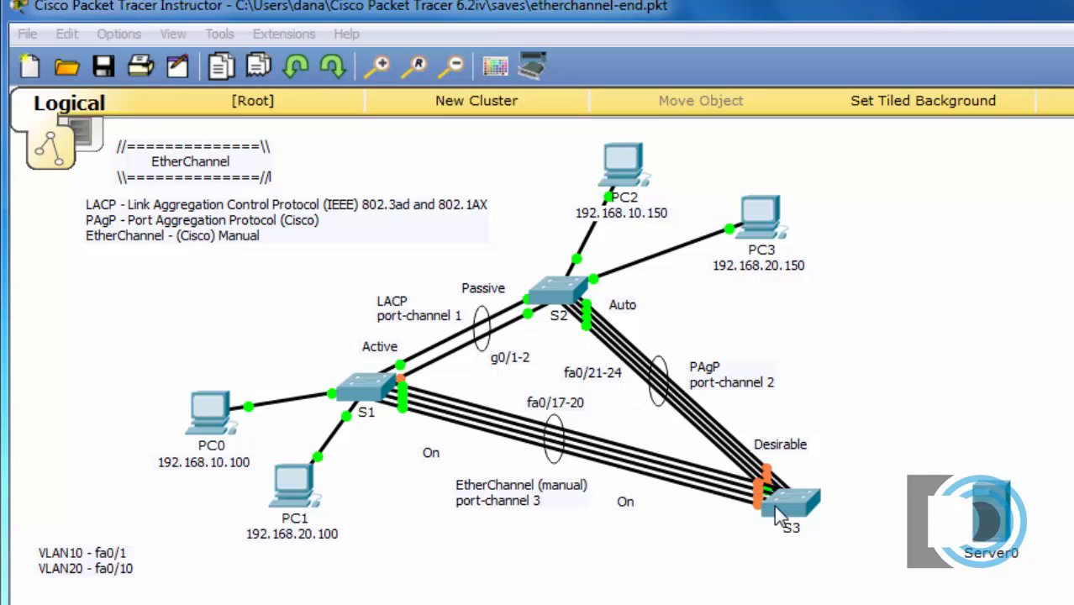
mouse_move(703, 423)
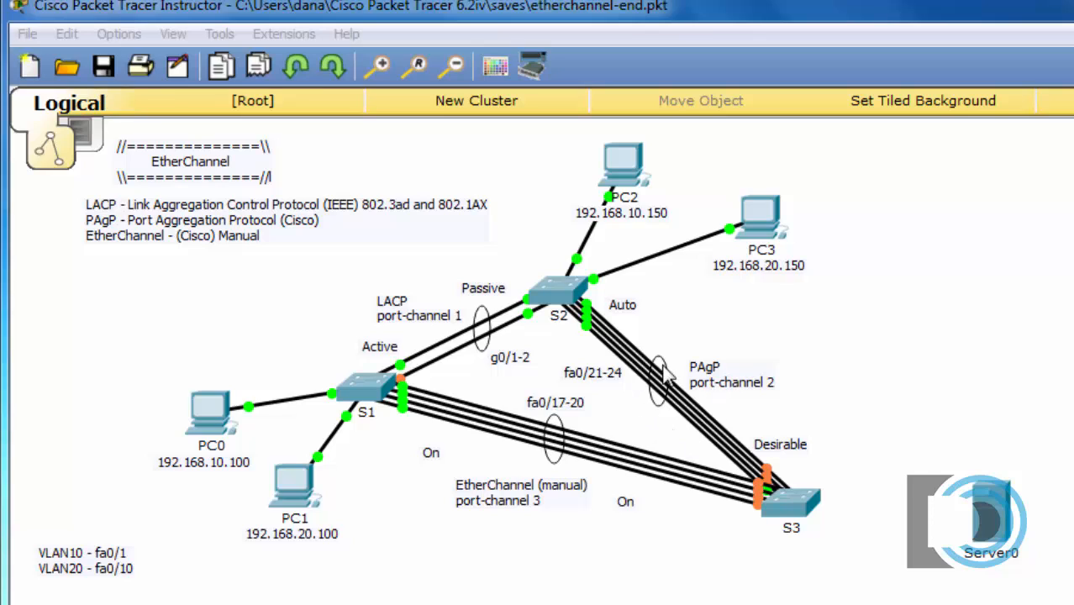
mouse_move(699, 411)
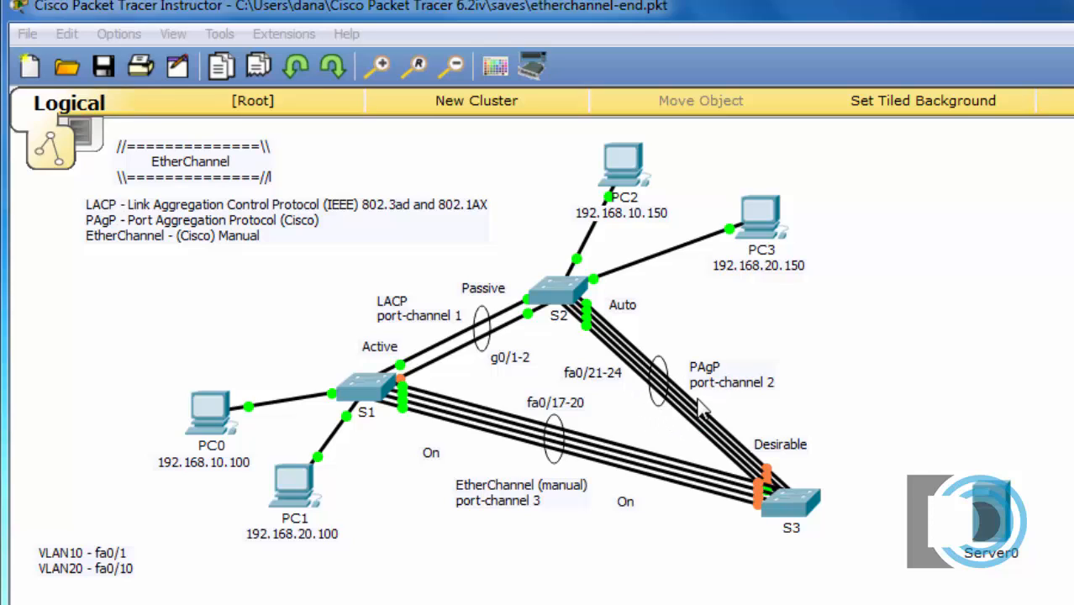
mouse_move(615, 548)
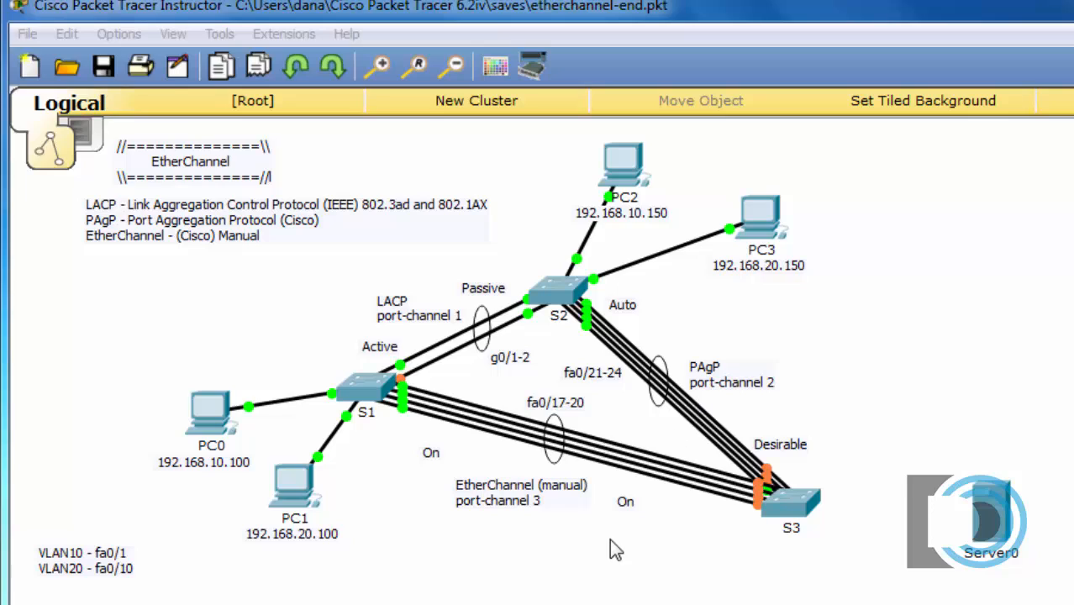
mouse_move(654, 502)
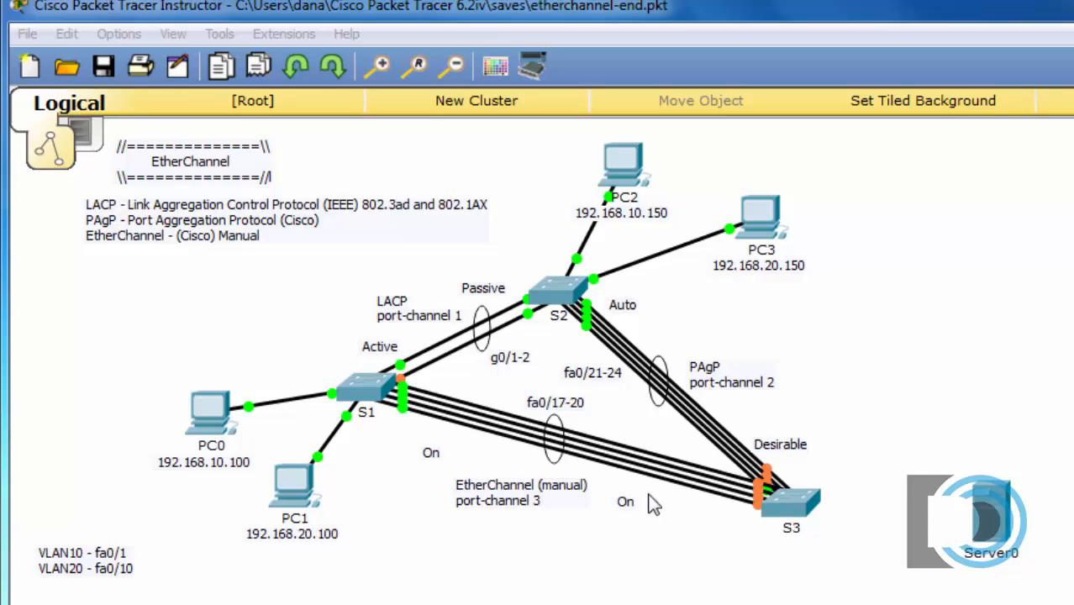
mouse_move(590, 452)
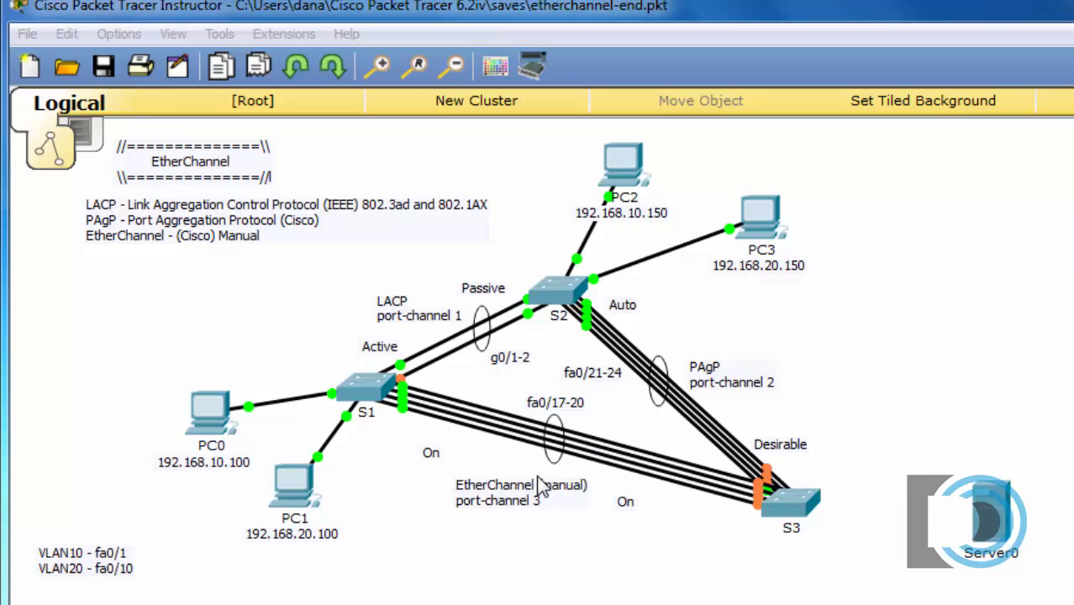
mouse_move(536, 471)
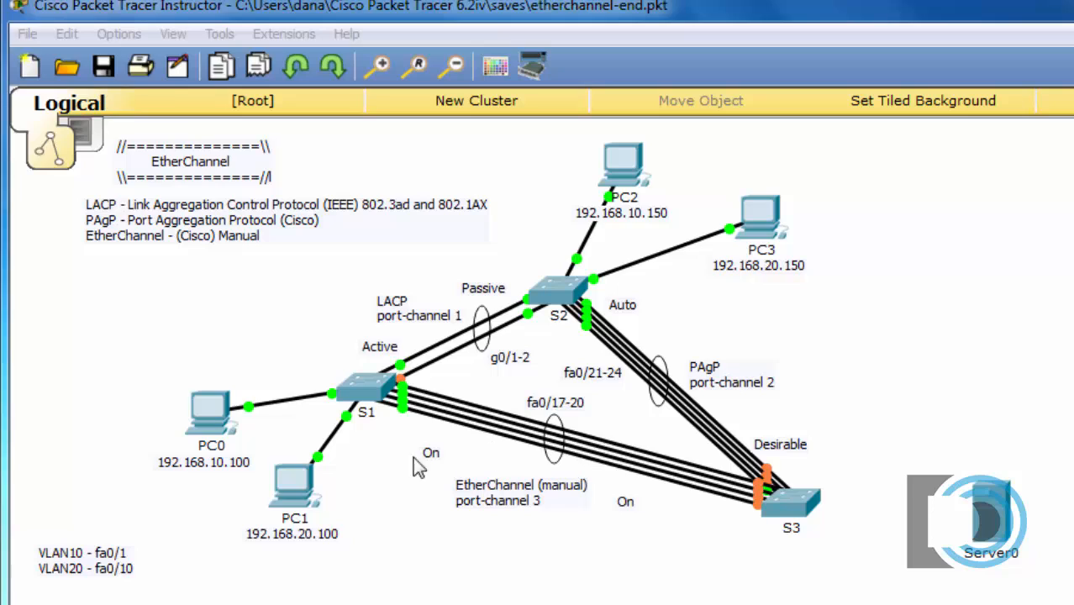
mouse_move(227, 255)
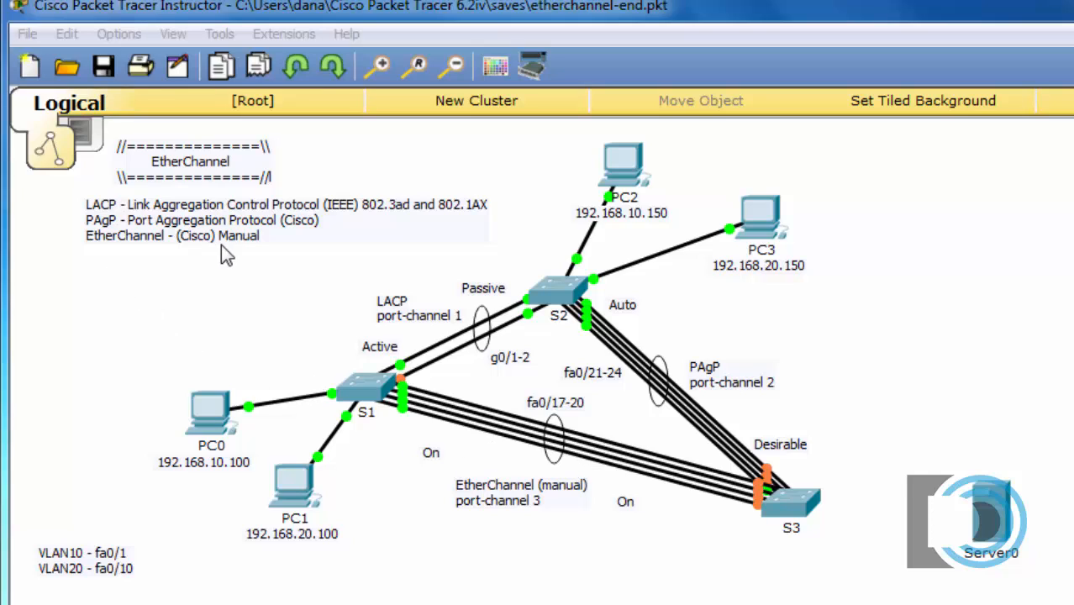
mouse_move(255, 259)
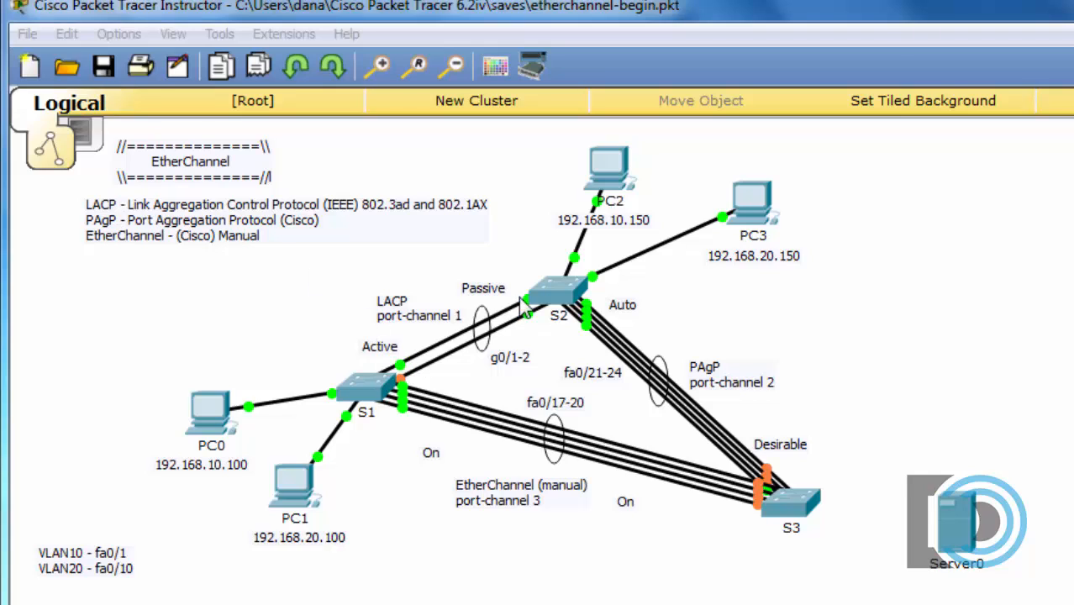
mouse_move(602, 339)
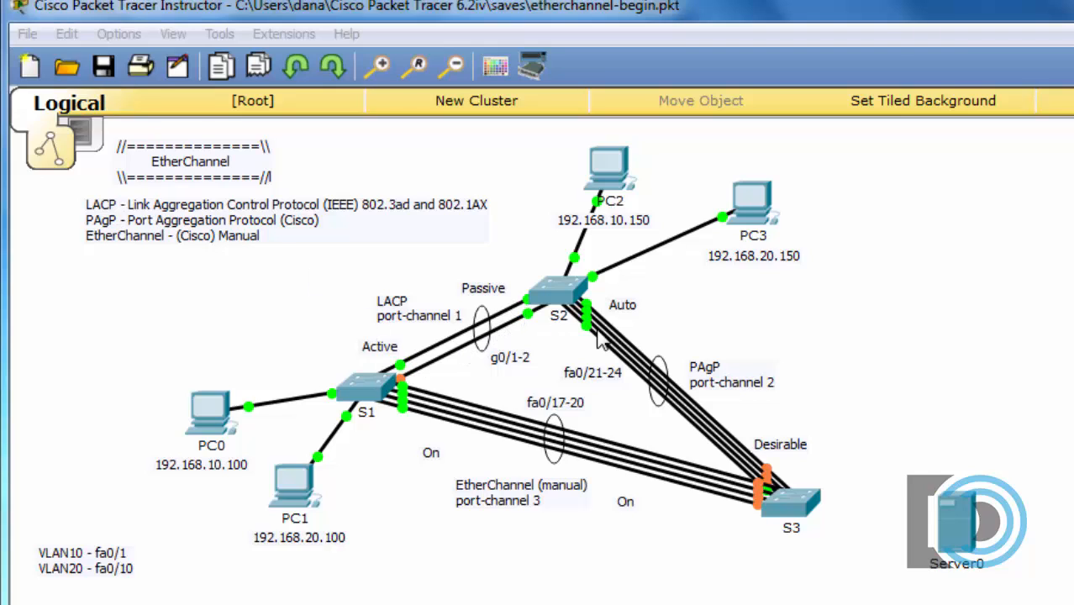
mouse_move(523, 377)
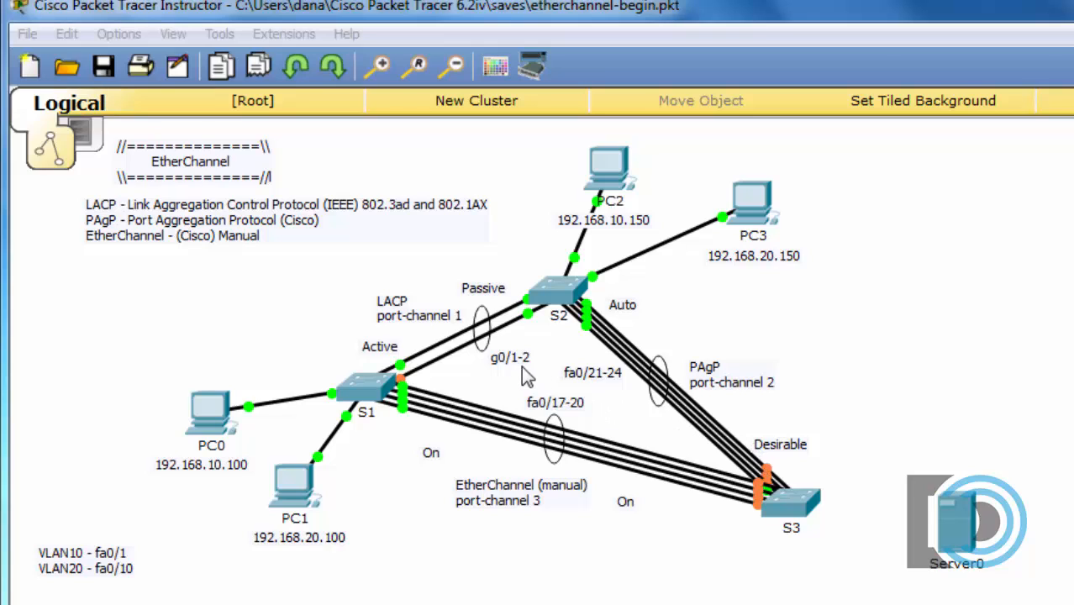
mouse_move(484, 368)
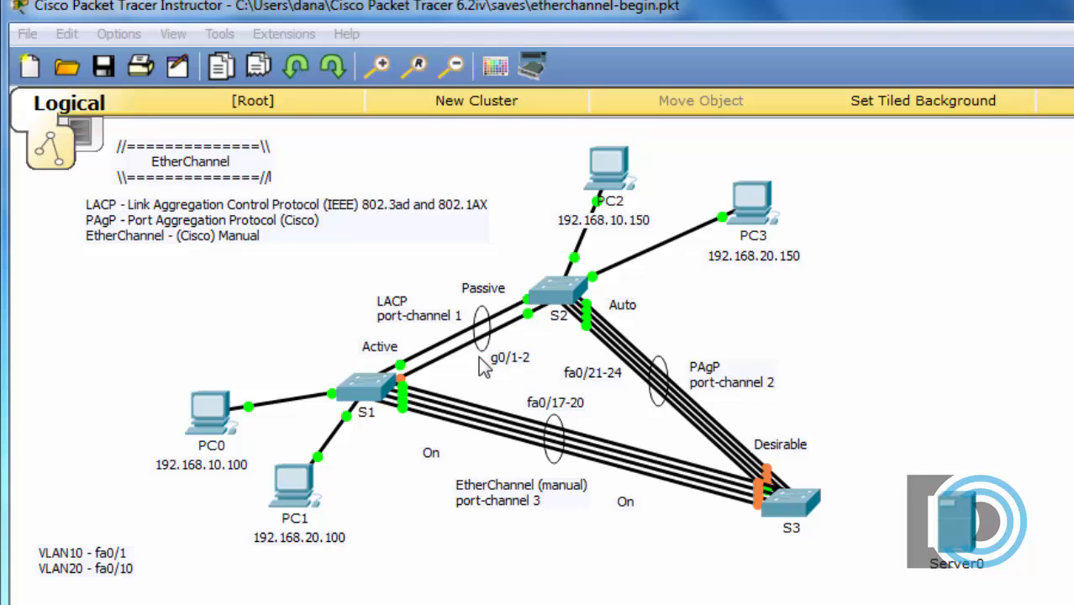
mouse_move(193, 261)
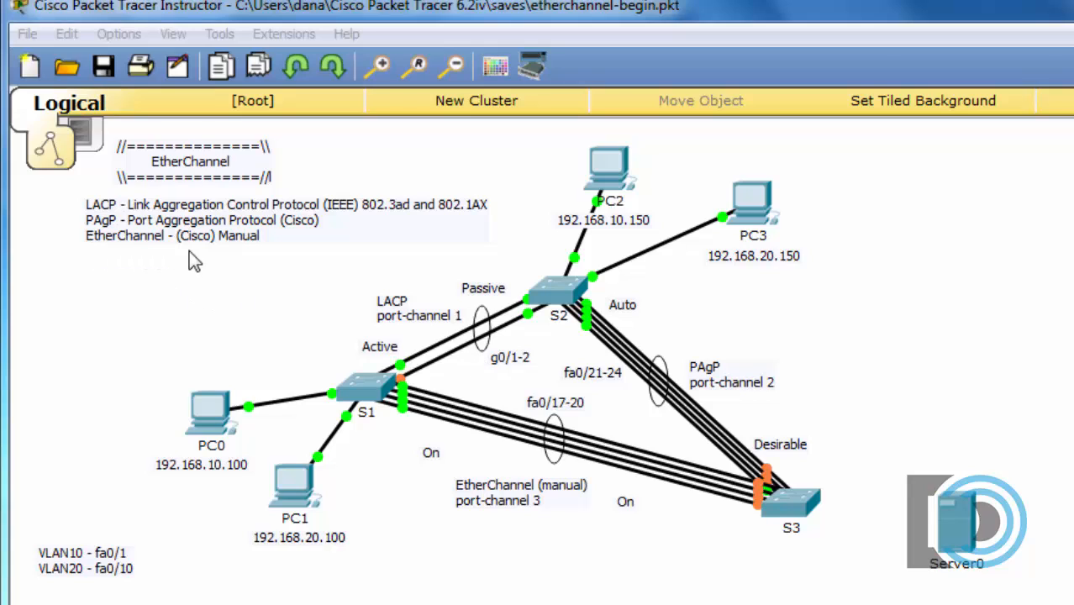
mouse_move(430, 440)
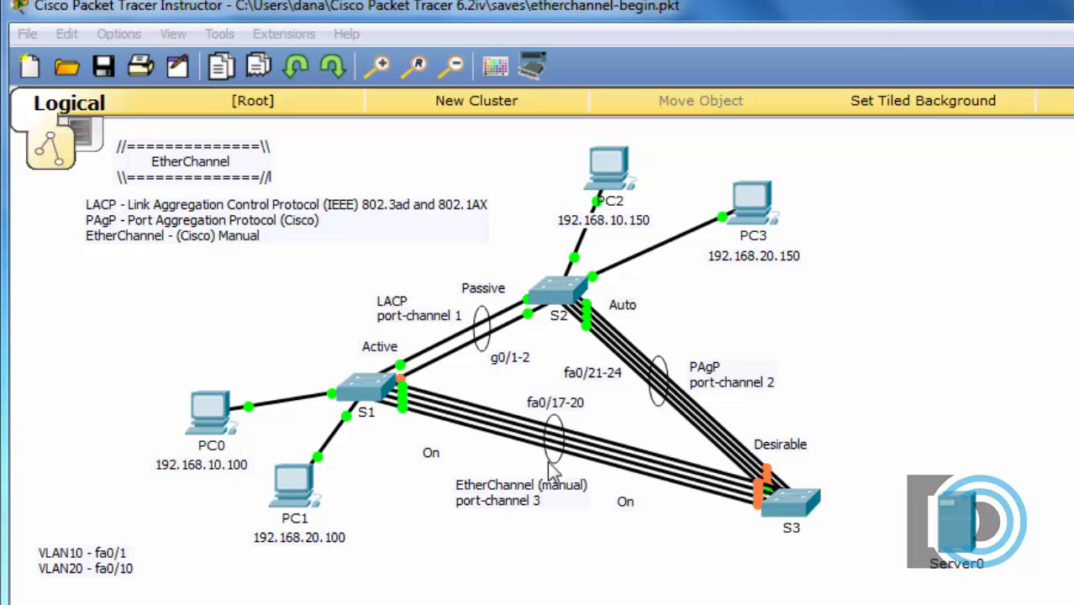
mouse_move(635, 491)
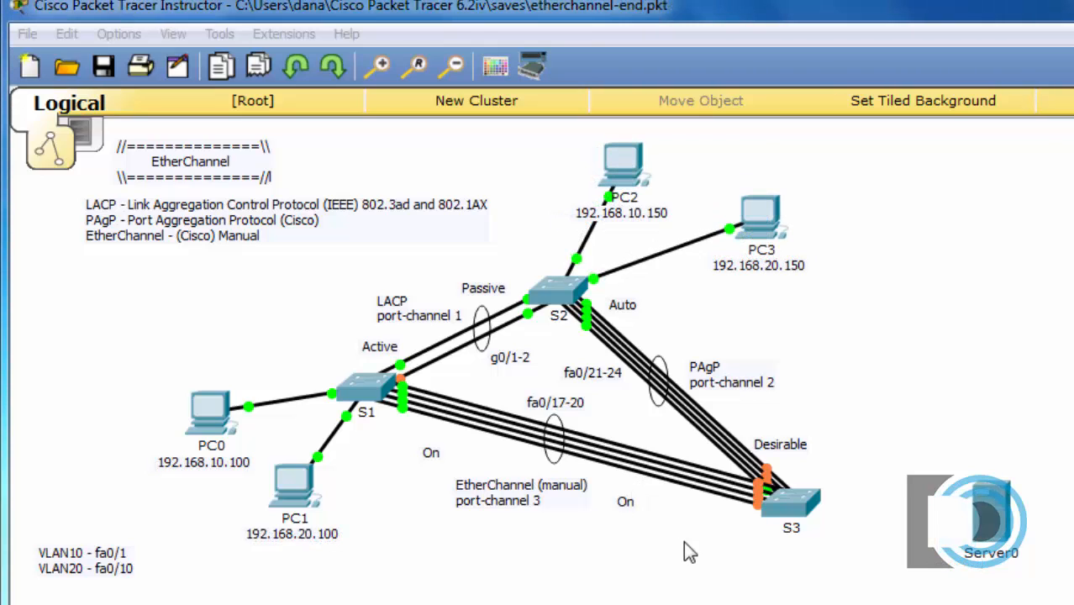
mouse_move(743, 244)
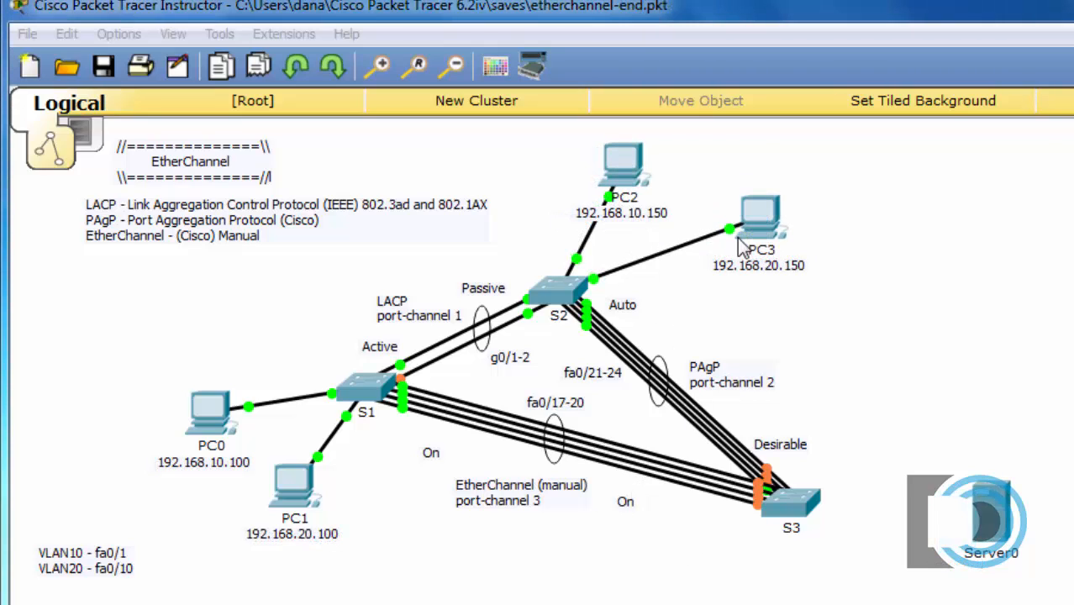
mouse_move(311, 519)
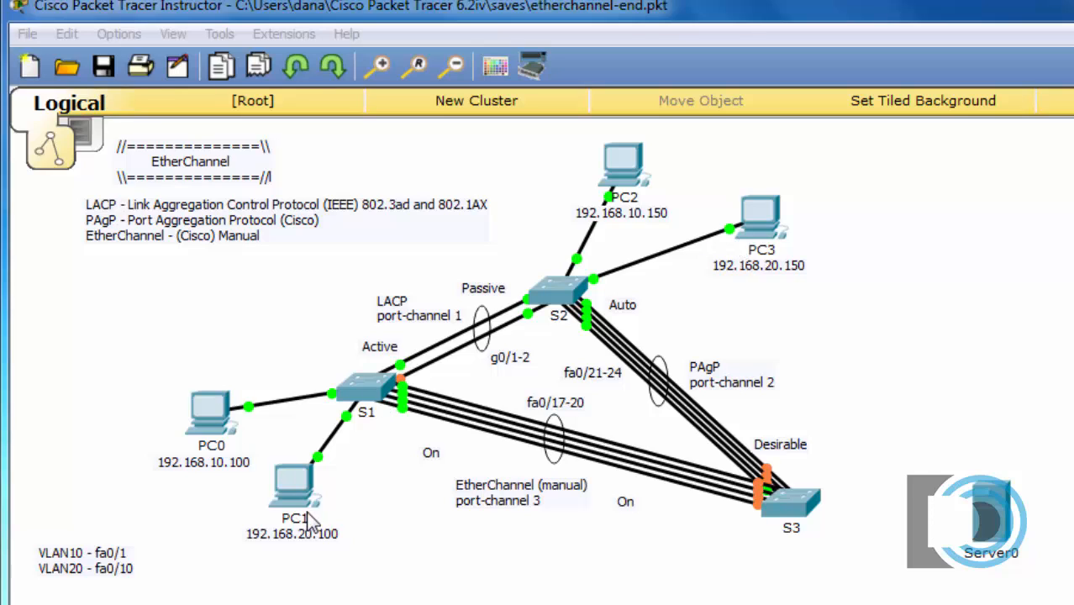
mouse_move(517, 292)
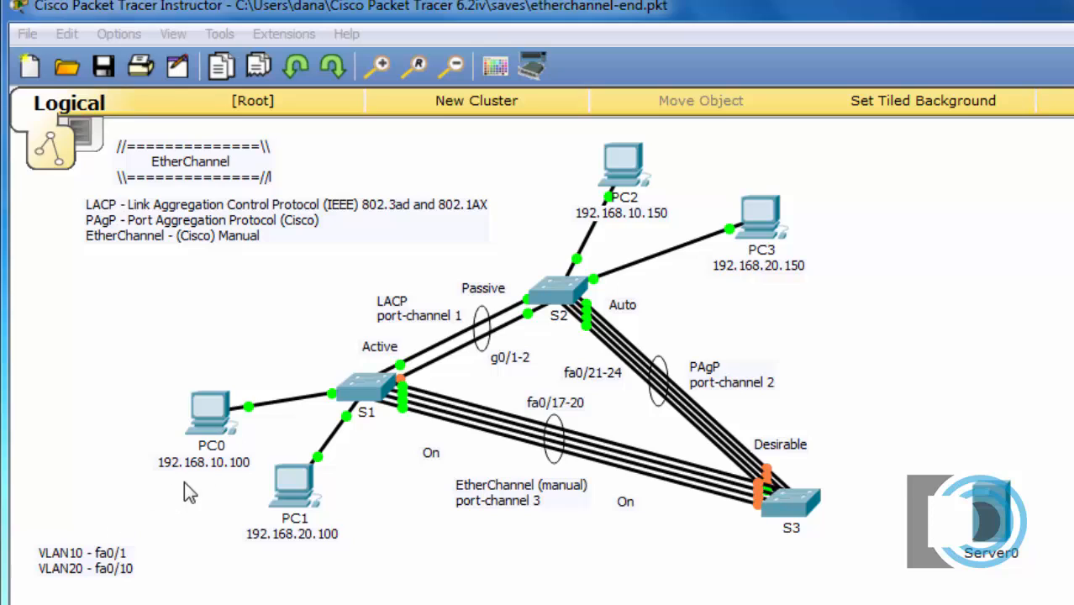
mouse_move(187, 485)
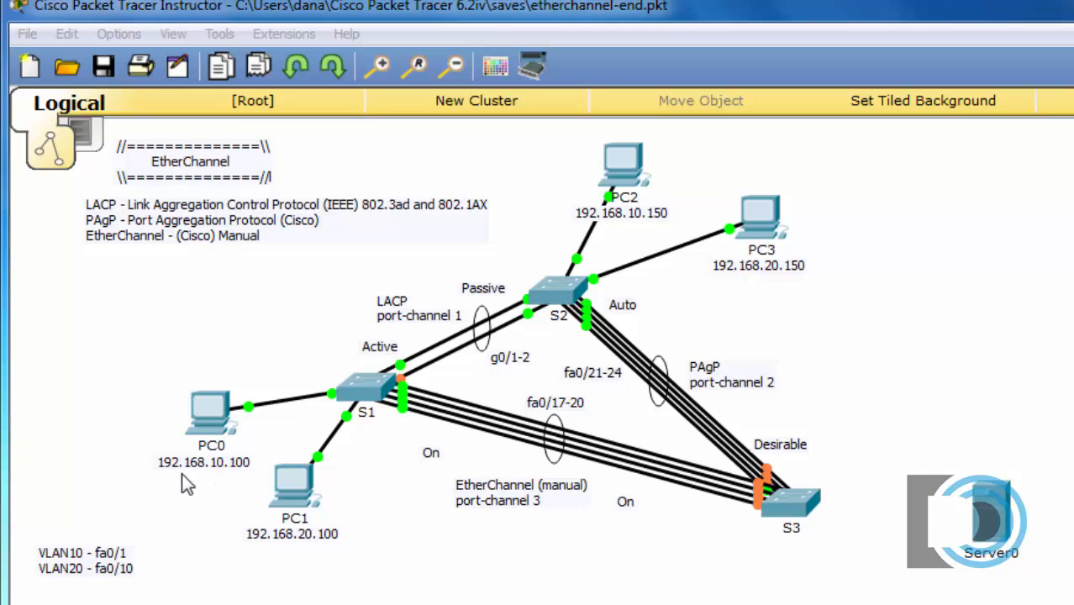
mouse_move(596, 271)
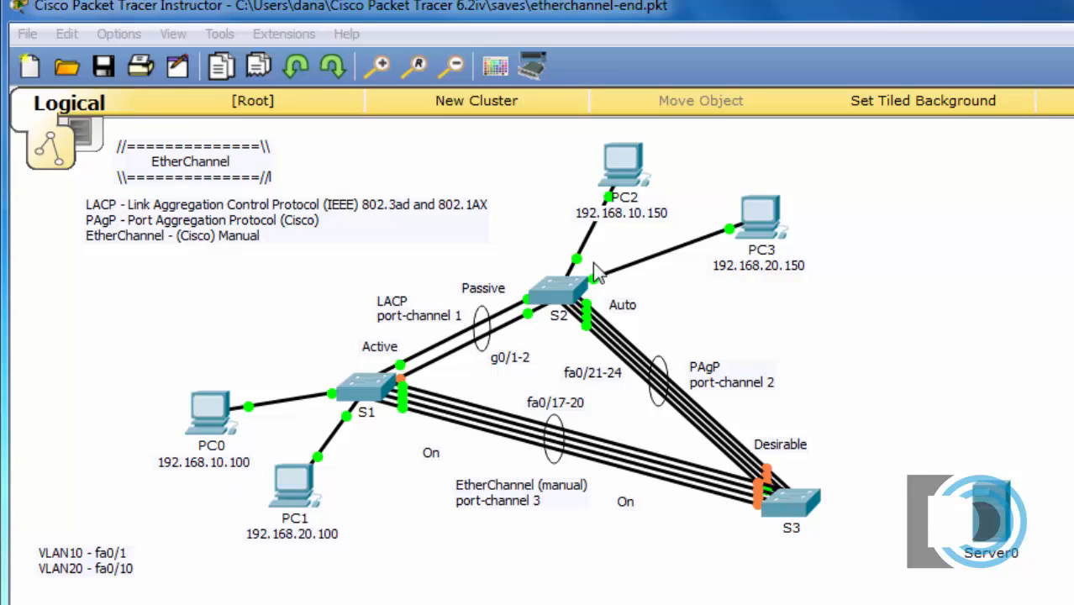
mouse_move(663, 235)
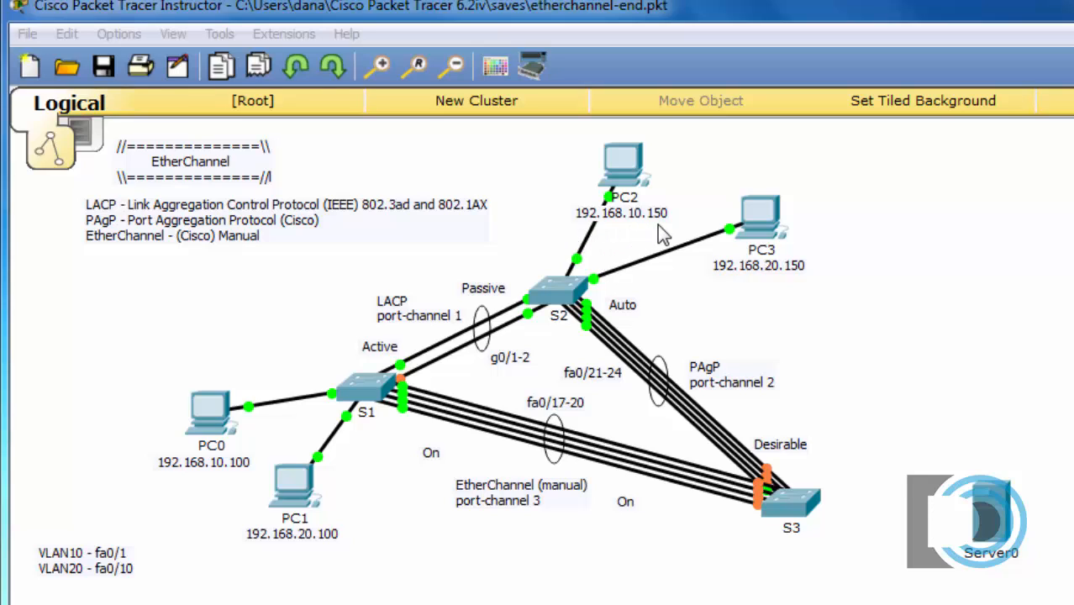
mouse_move(653, 192)
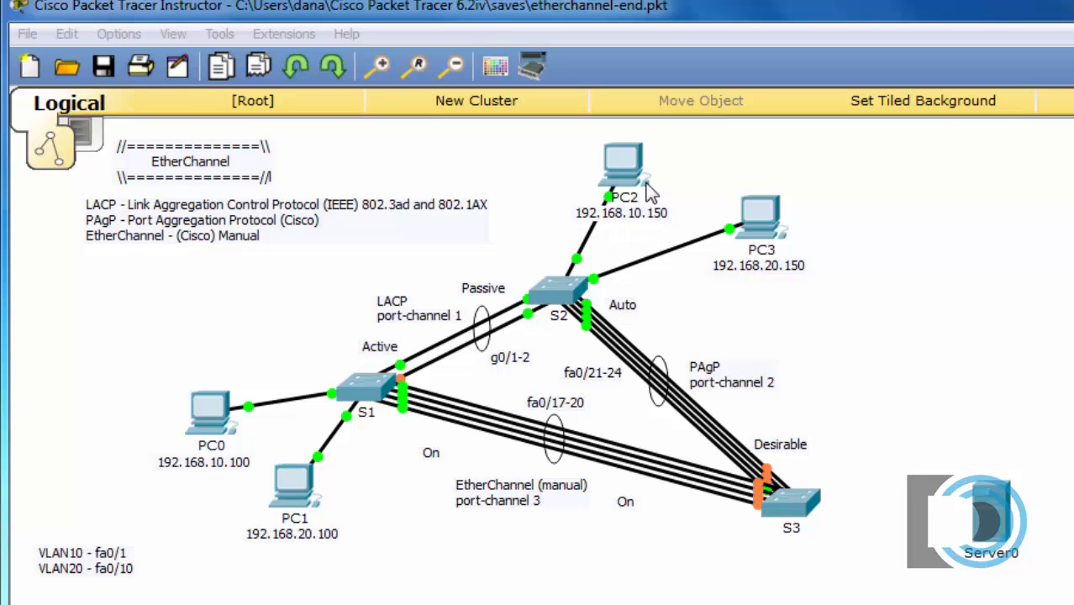
mouse_move(531, 166)
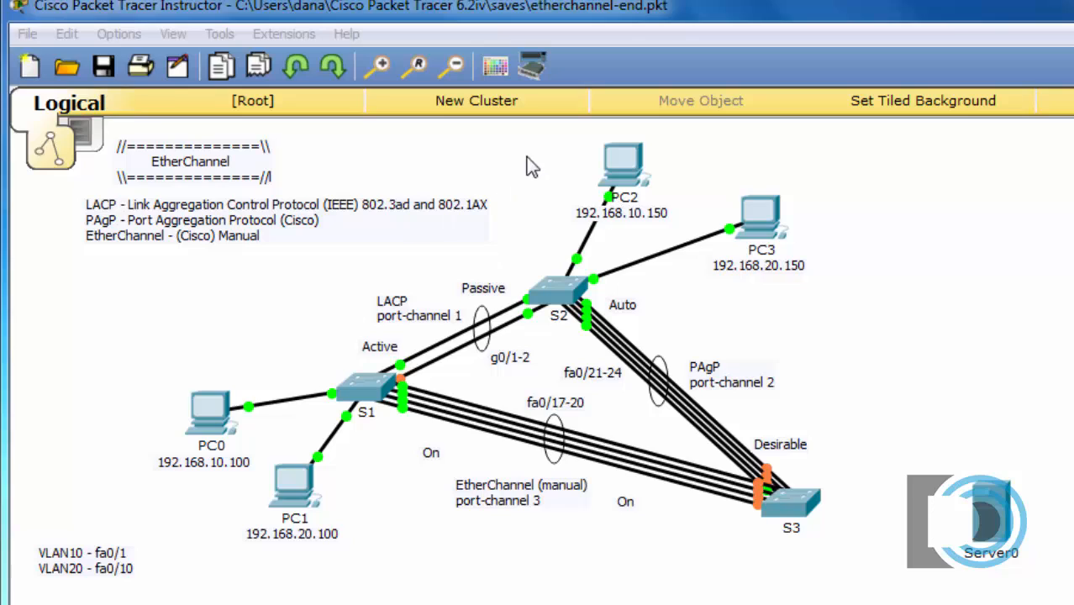
mouse_move(345, 539)
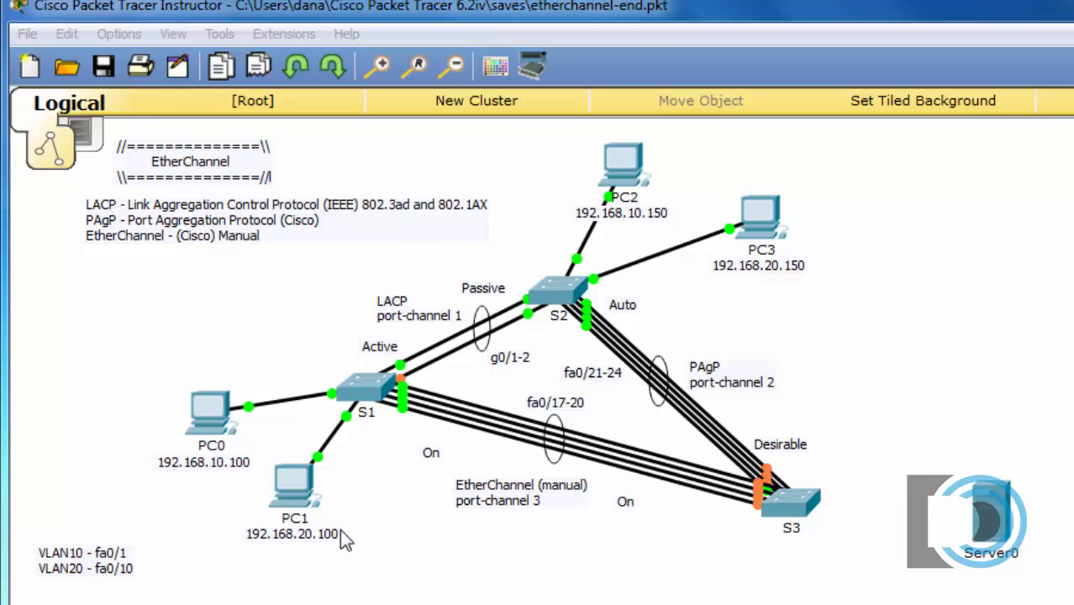
mouse_move(699, 326)
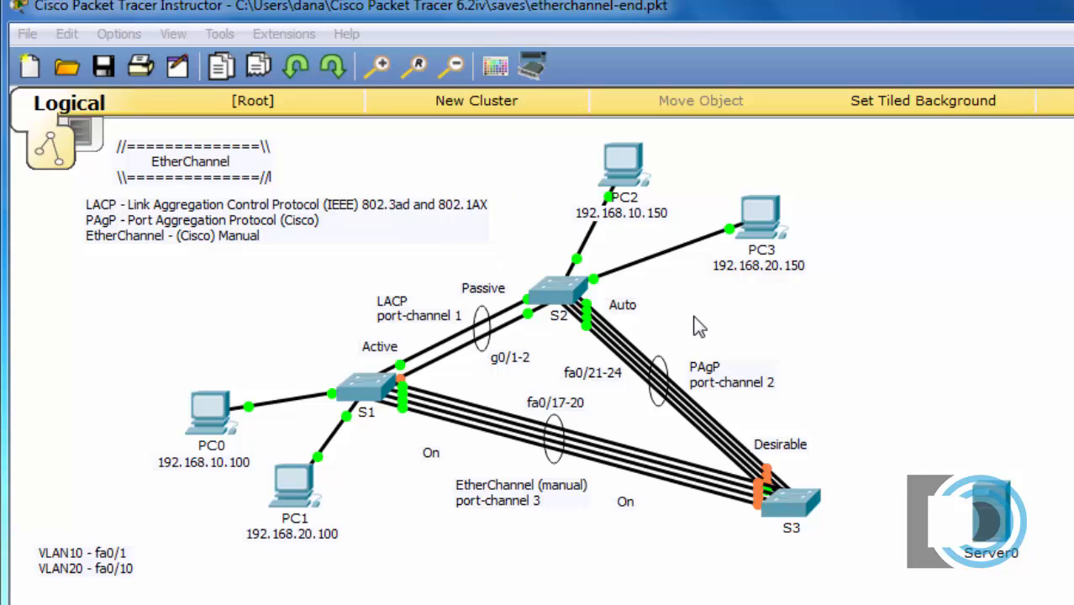
mouse_move(333, 528)
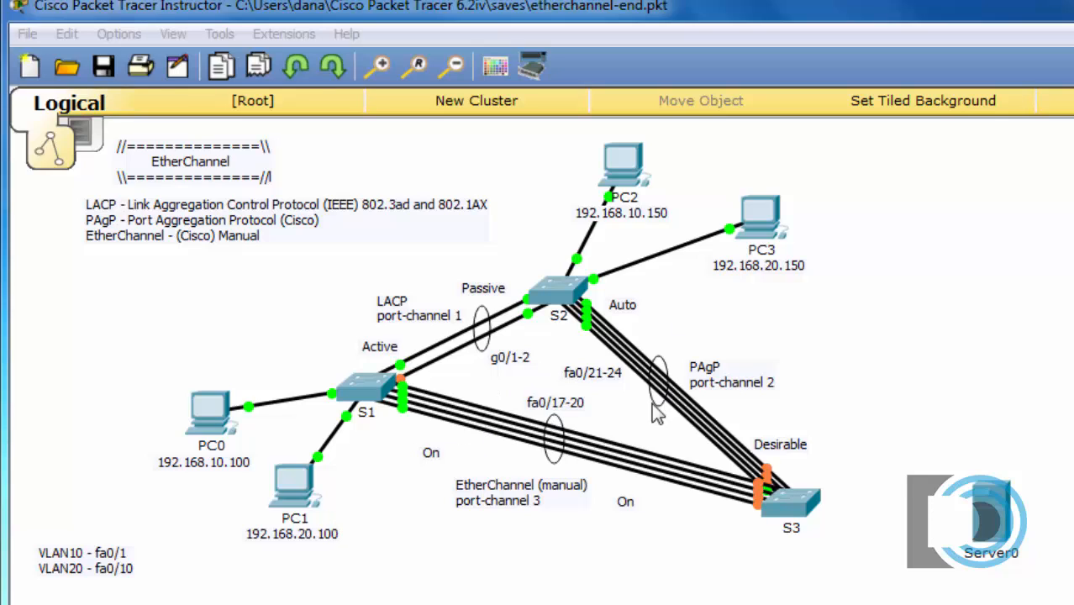
mouse_move(615, 394)
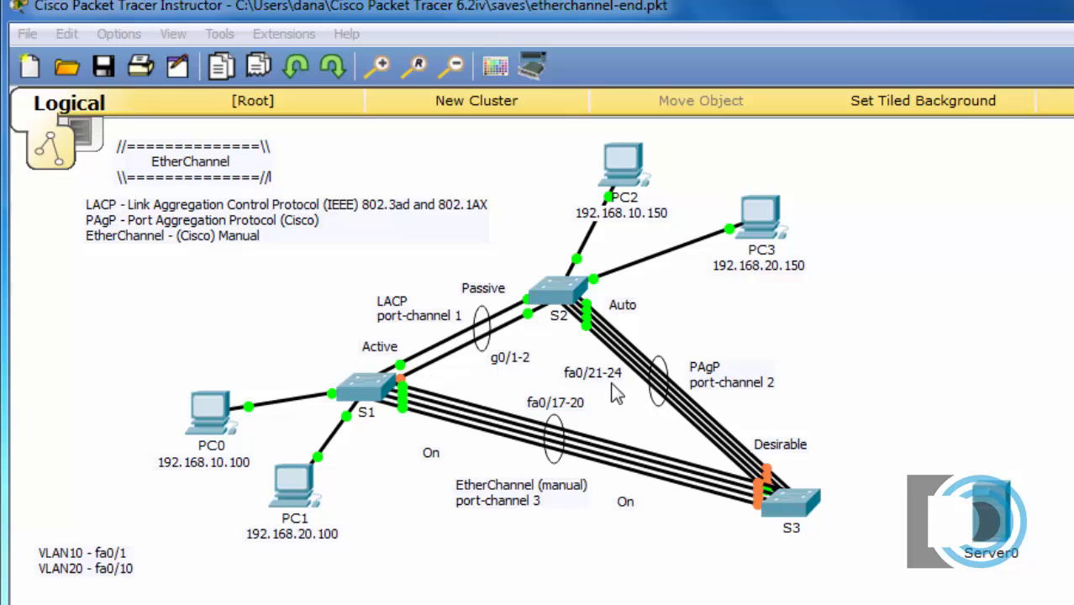
mouse_move(636, 420)
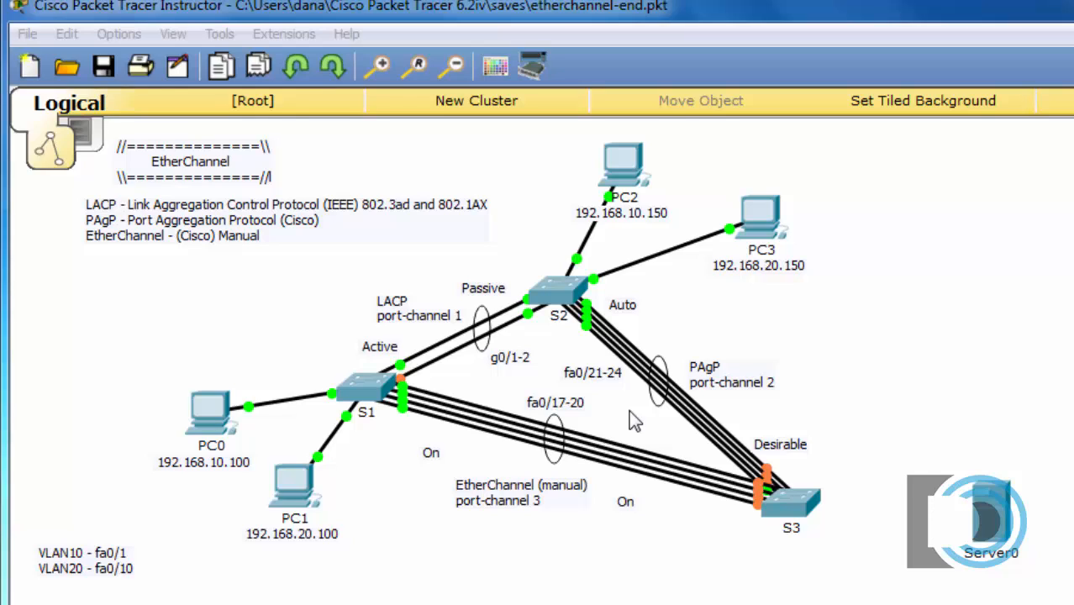
mouse_move(473, 582)
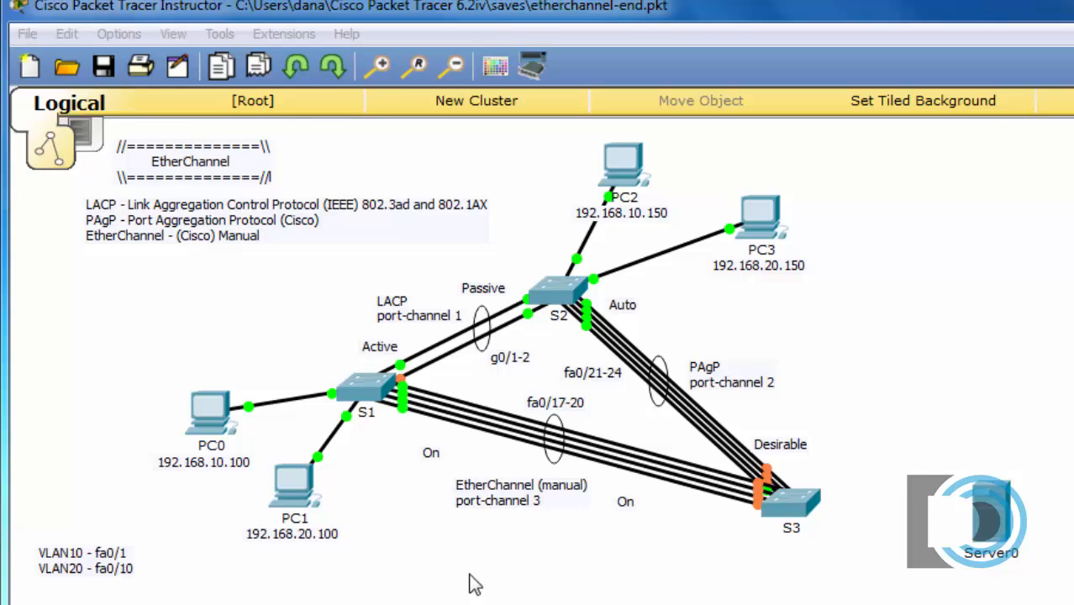
mouse_move(363, 411)
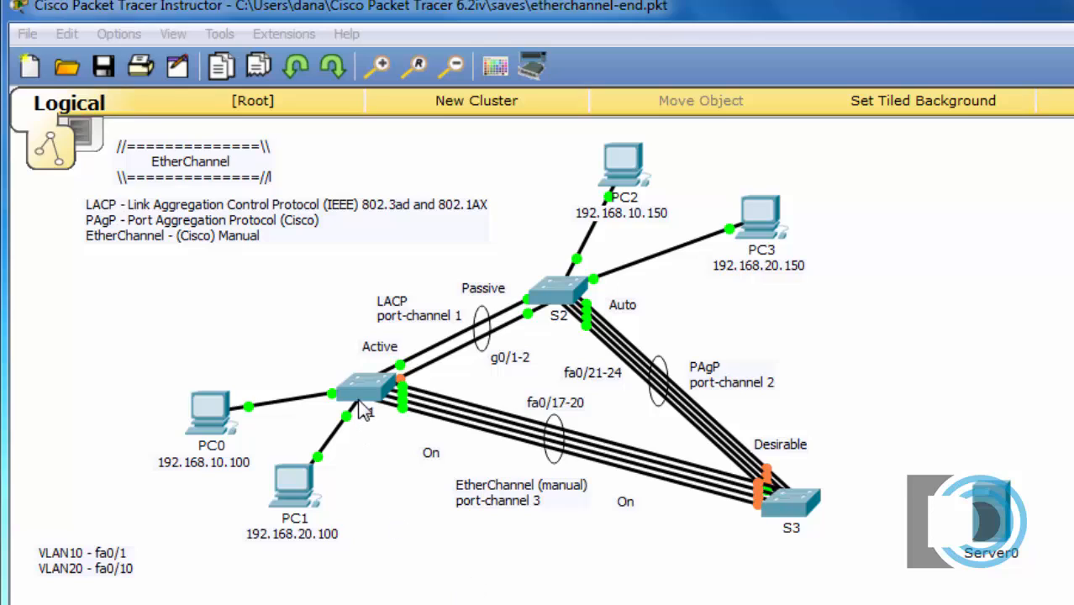
mouse_move(358, 395)
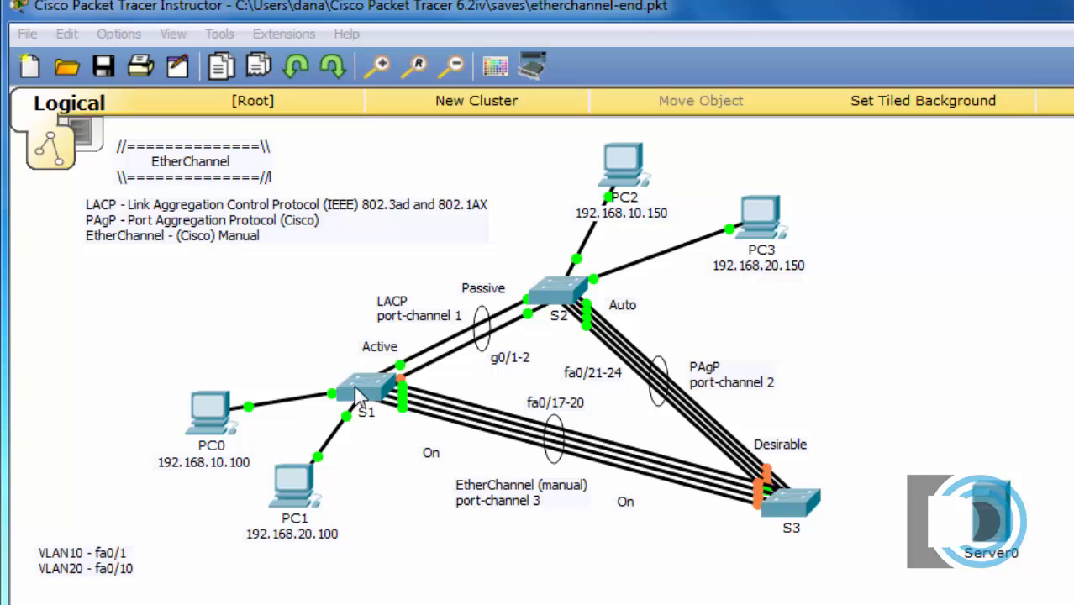
mouse_move(580, 285)
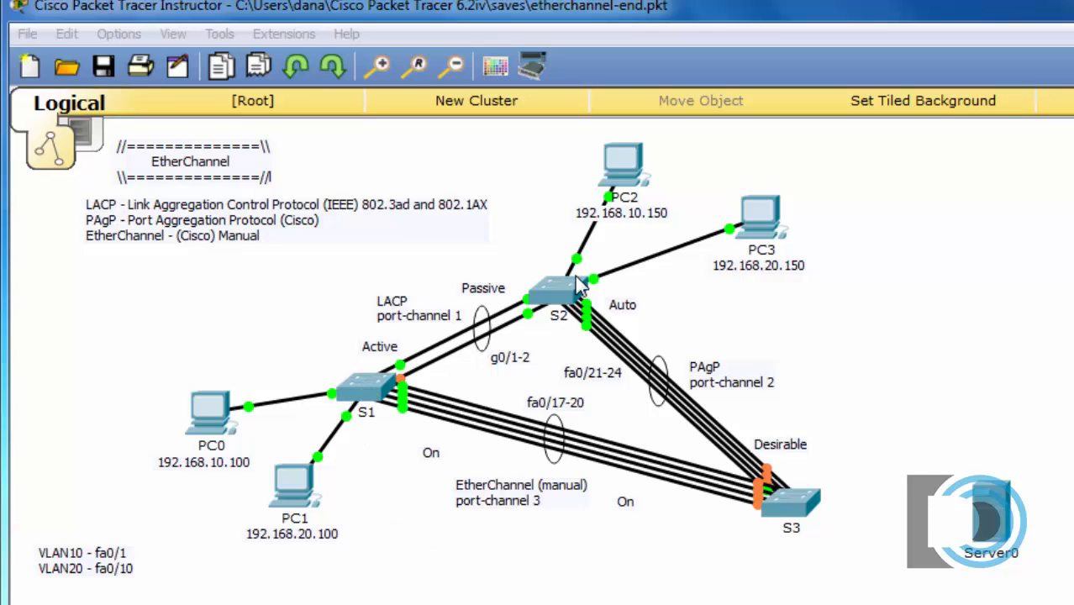
mouse_move(417, 377)
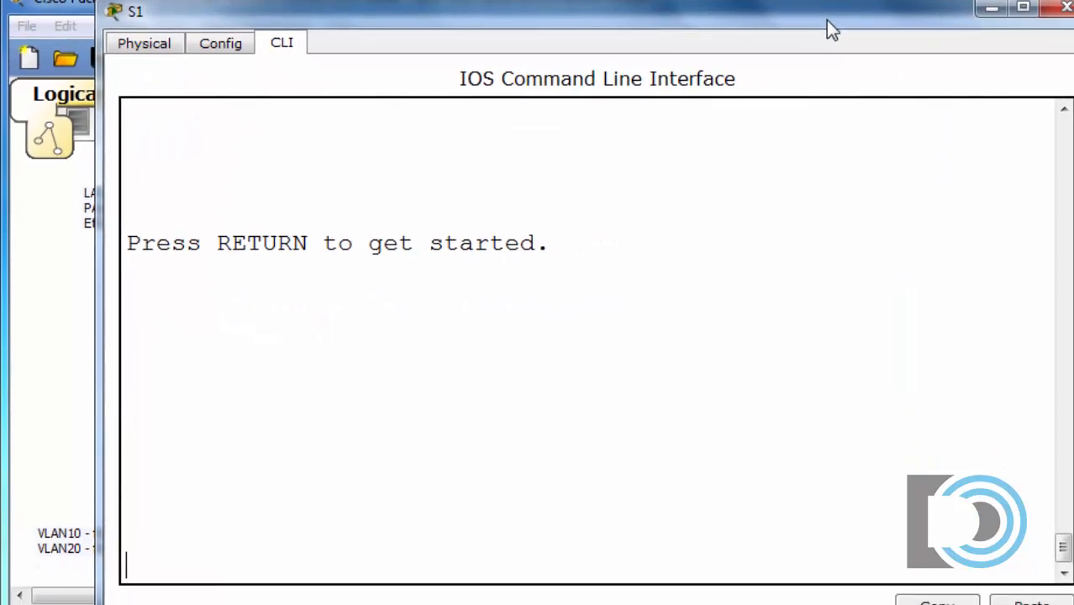
Step: Enter global configuration, set hostname S1 and create VLANs 10 and 20
type("en")
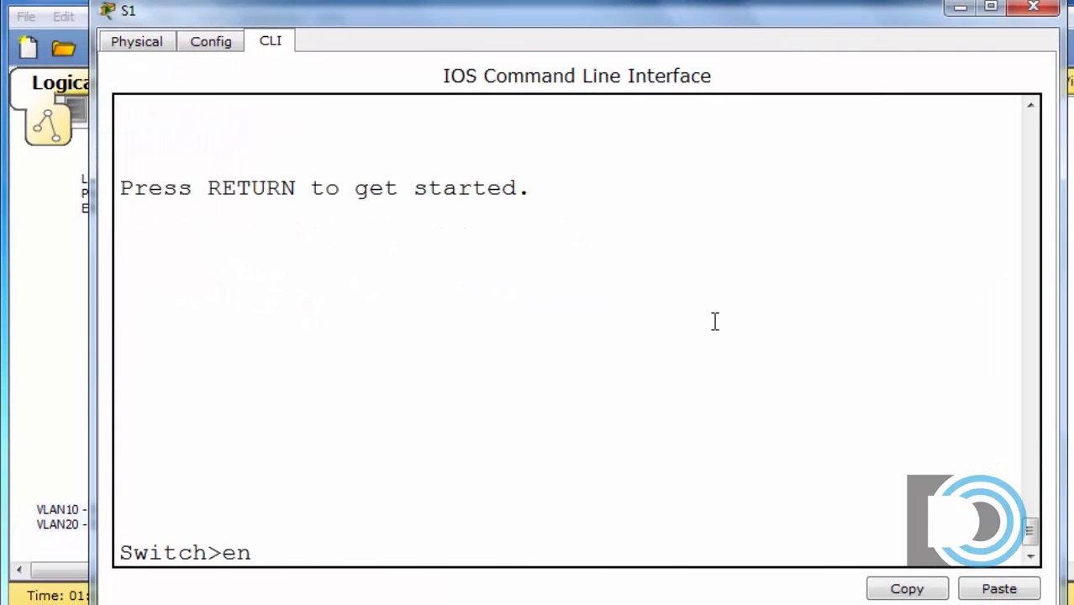
type("conf t")
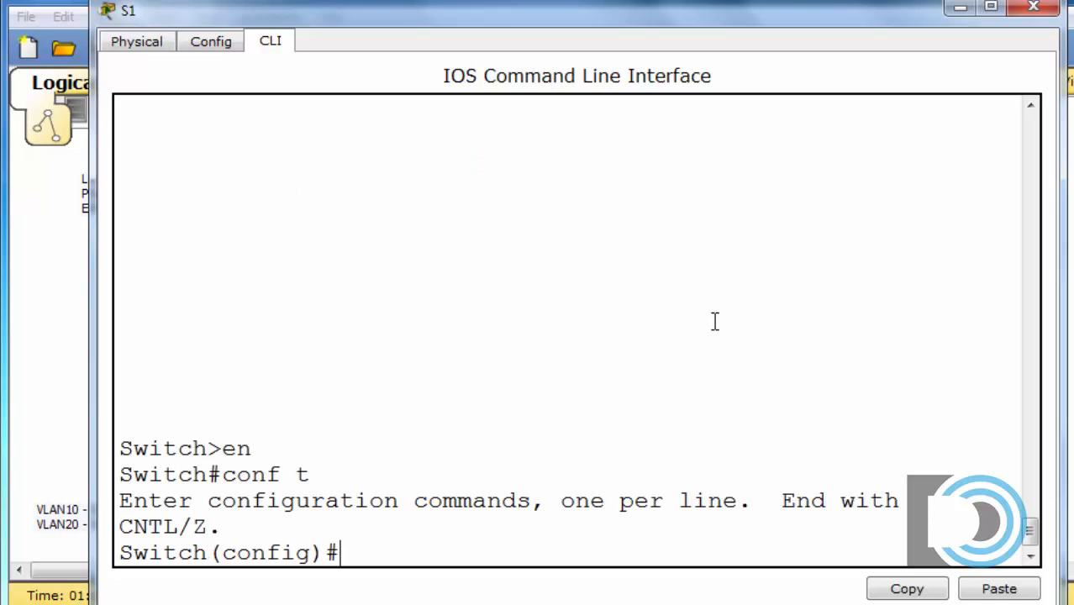
type("hostname")
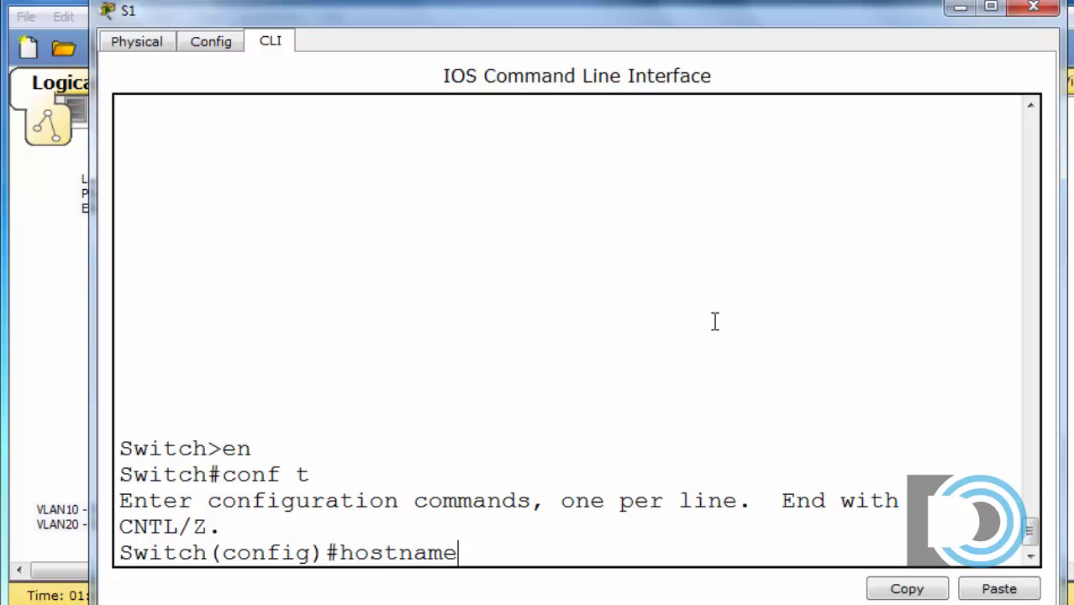
type("S1")
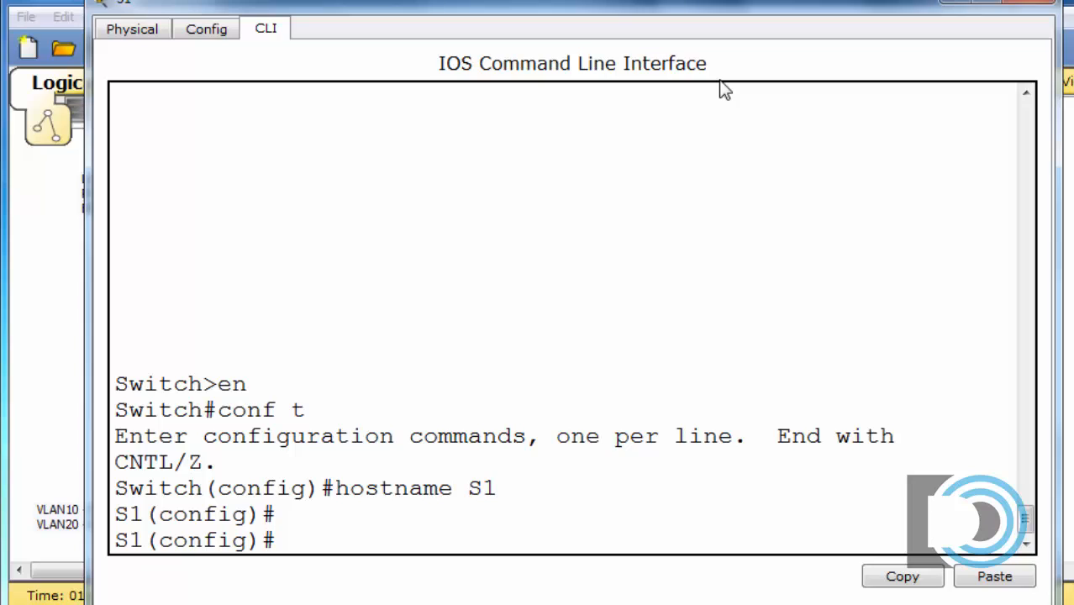
type("vlan 10")
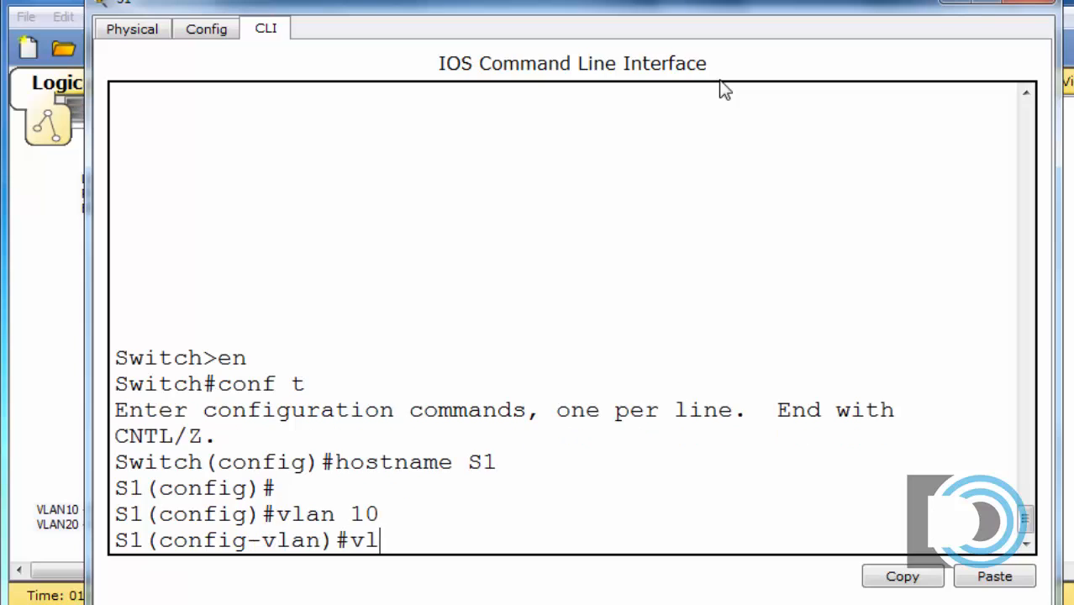
type("an 20")
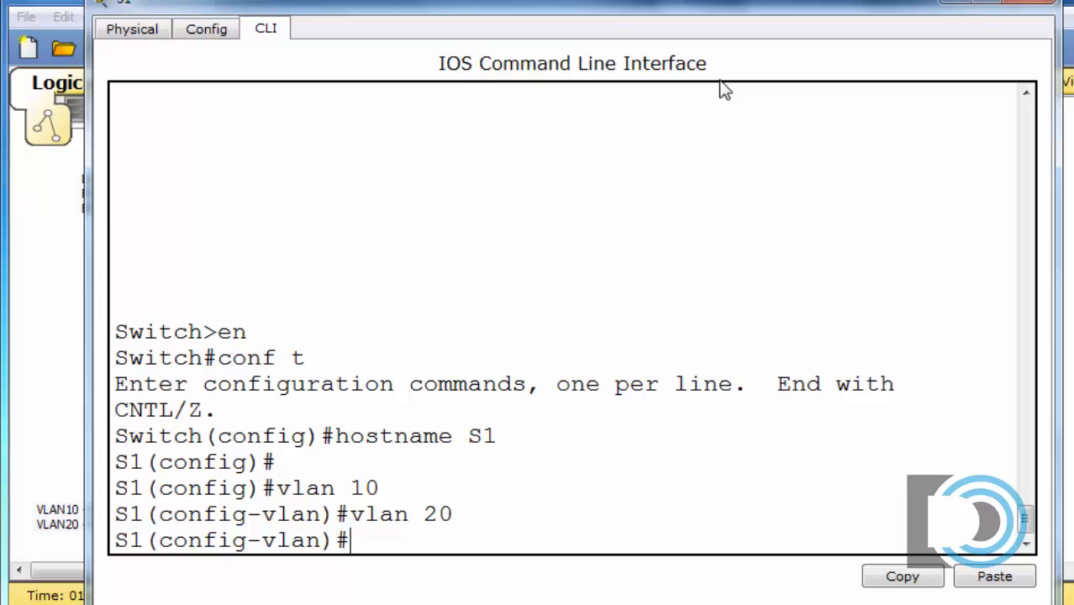
Step: Make fa0/1 an access port in VLAN 10
type("int")
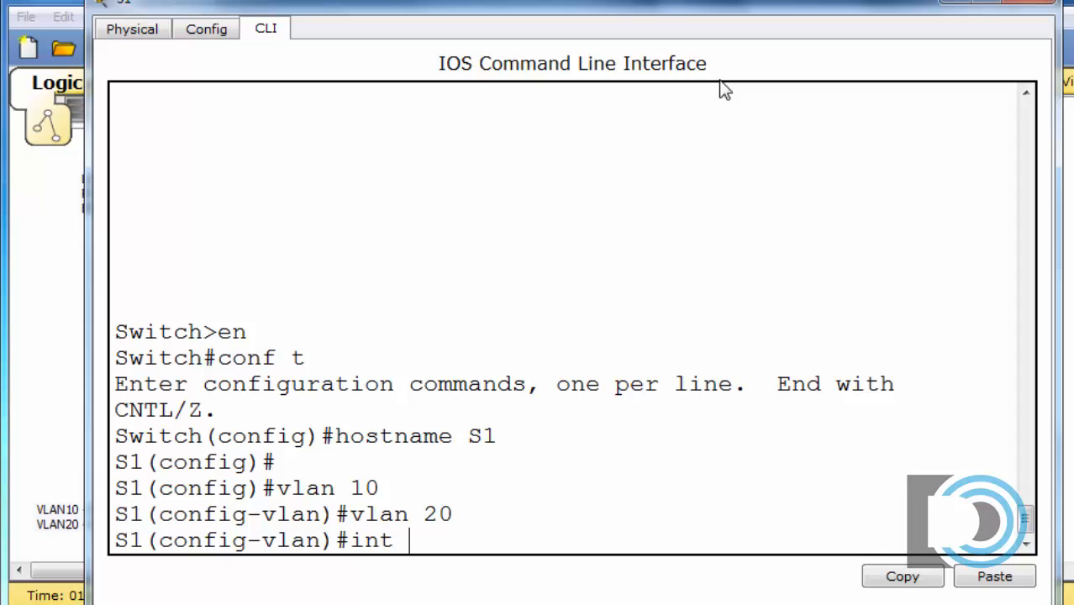
type("f0/1")
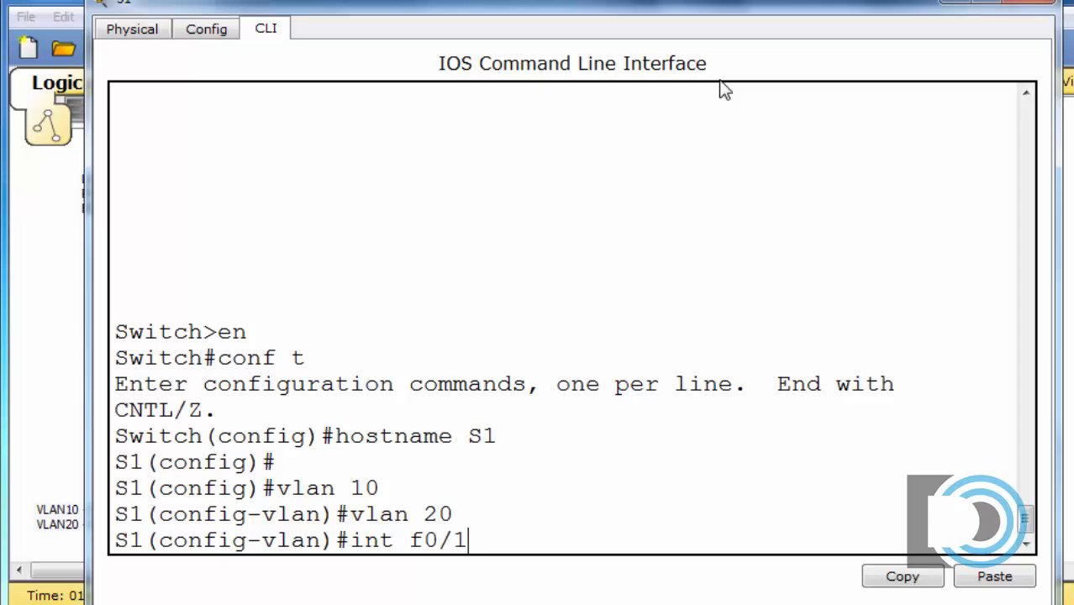
type("sw")
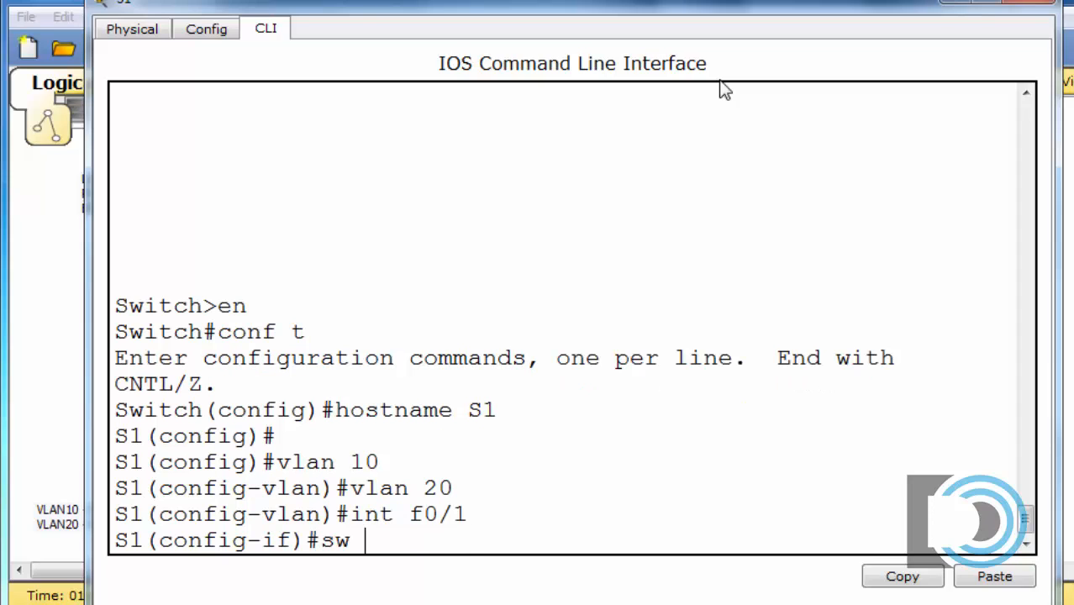
type("i")
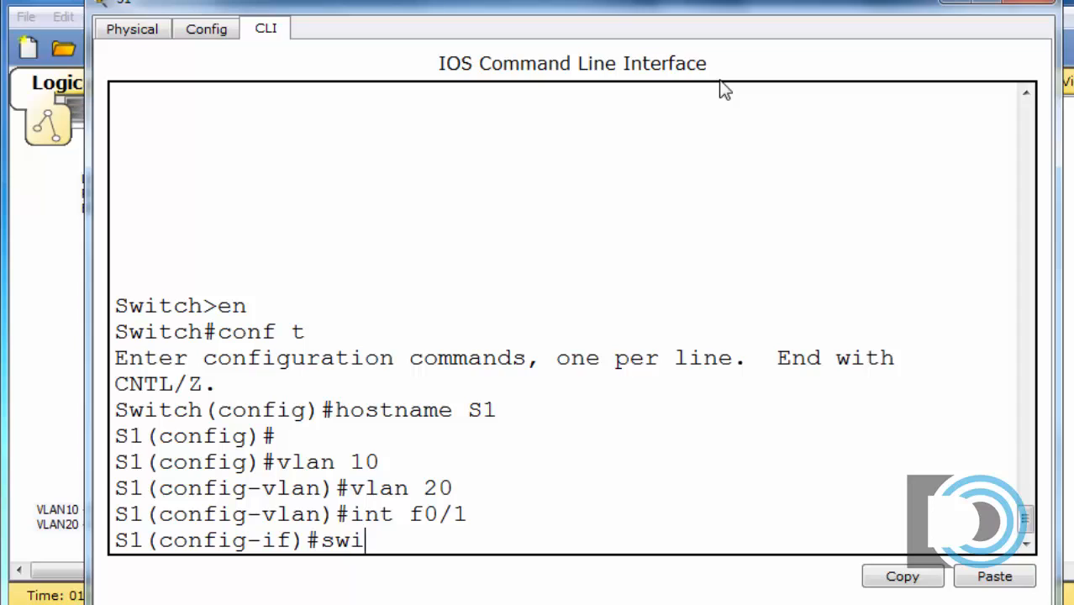
type("tchport")
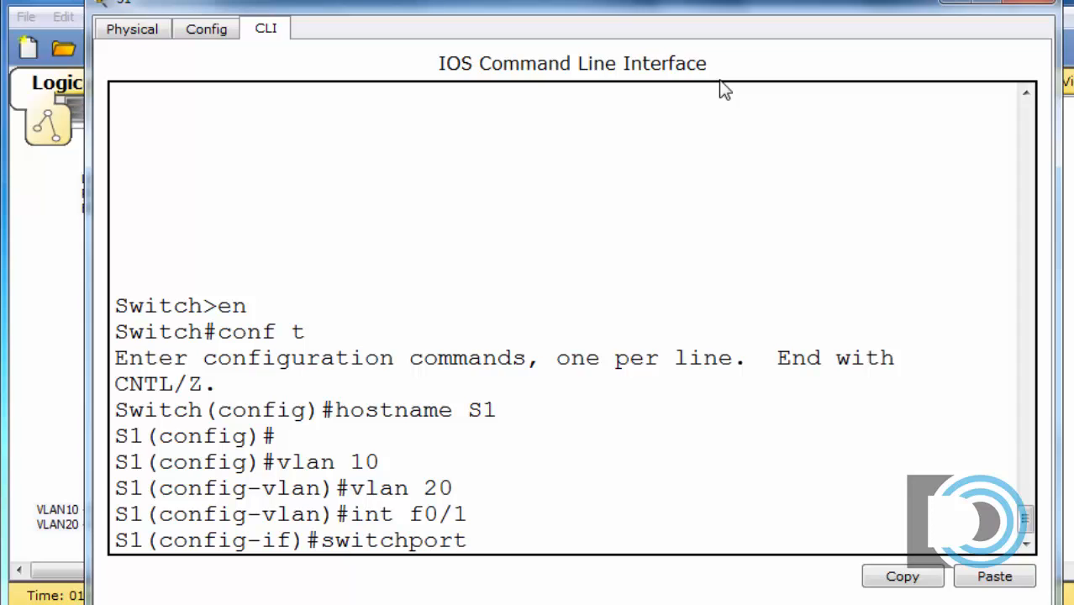
type("mode access")
type("sw")
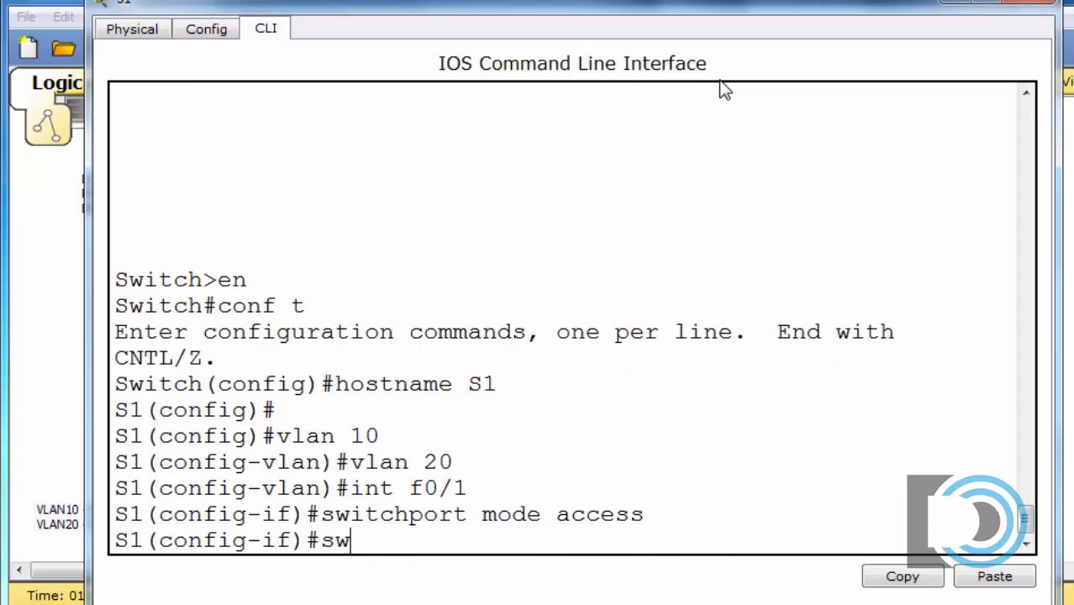
type("itchport al")
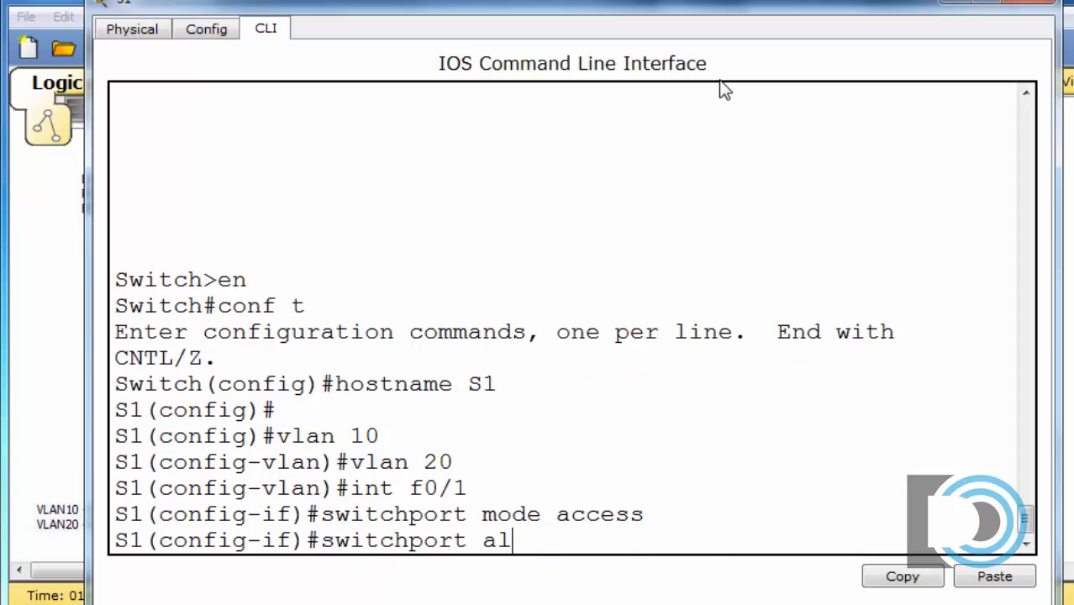
type("ccess")
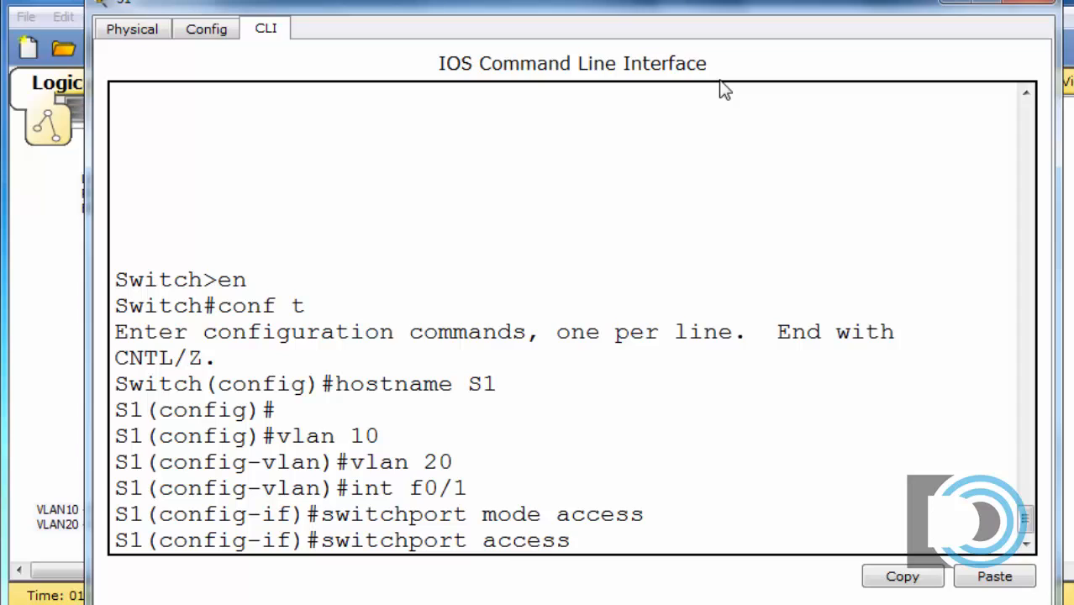
type("vlan 10")
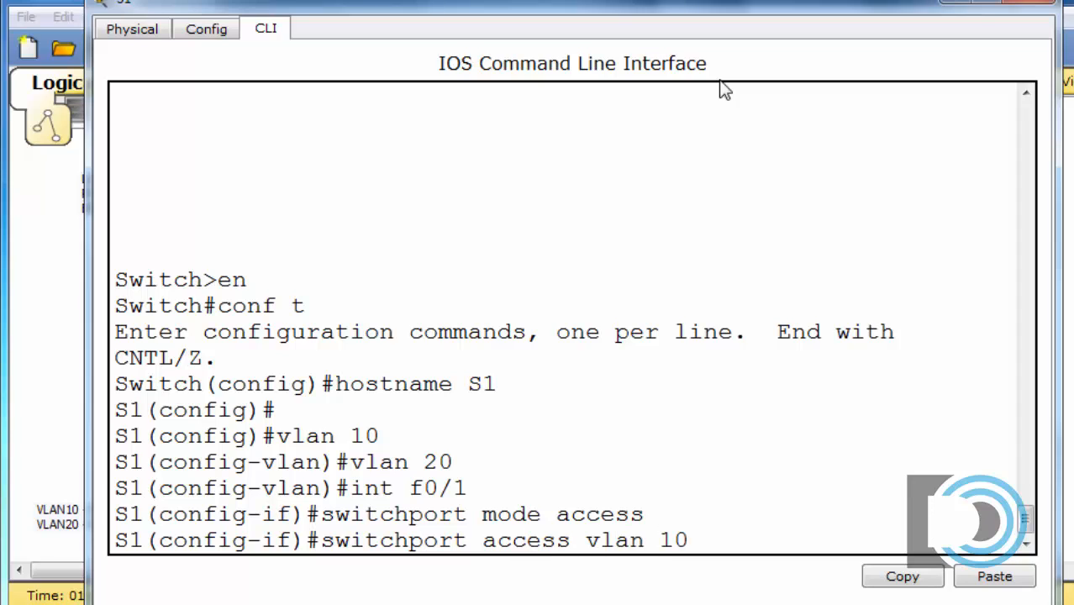
key("enter")
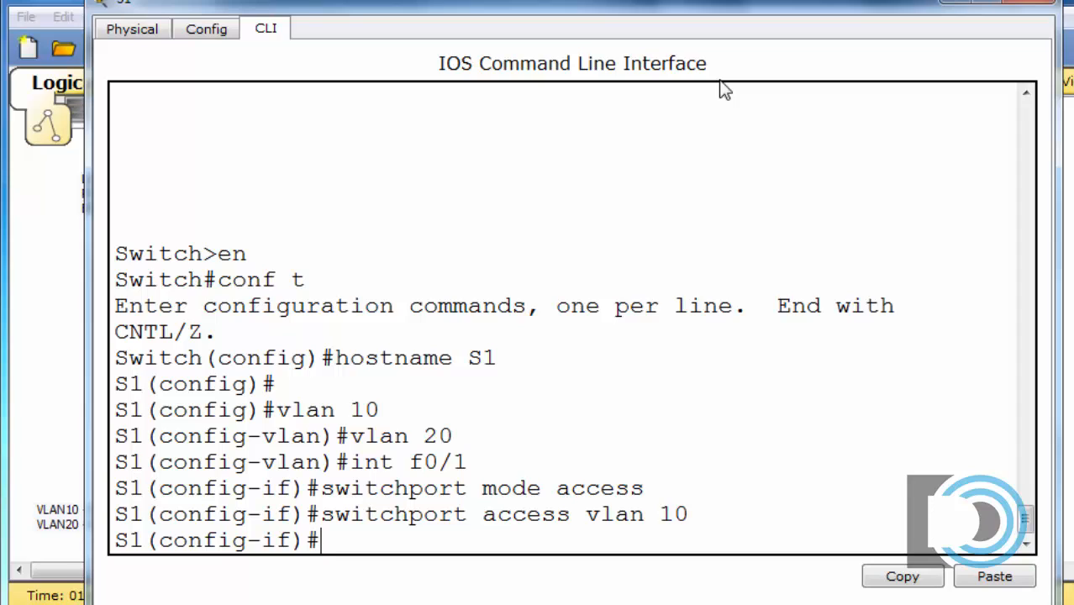
Step: Make fa0/10 an access port in VLAN 20
type("int f0/1")
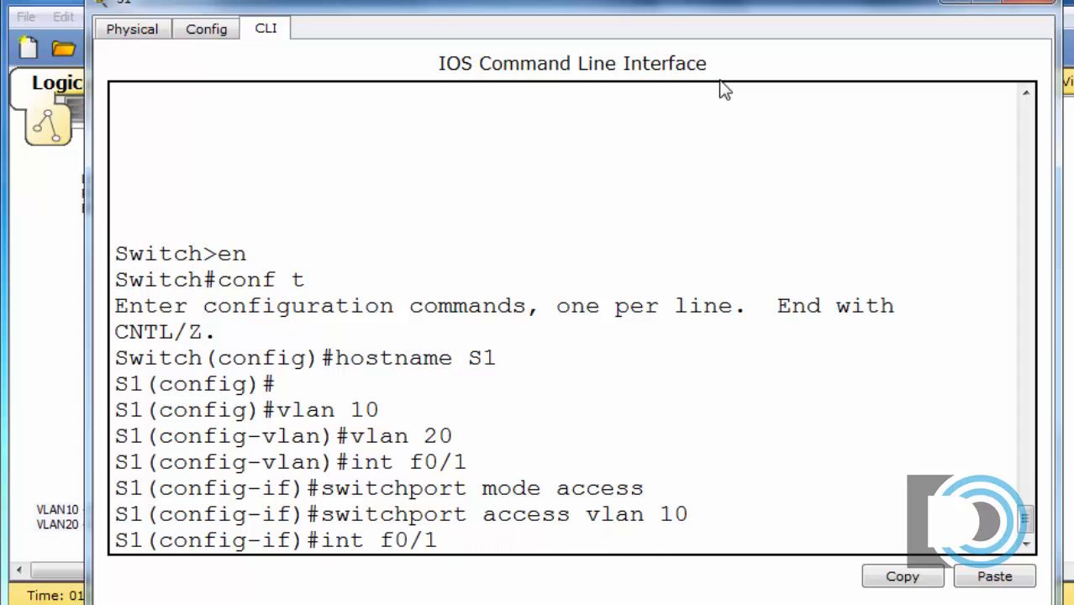
type("0")
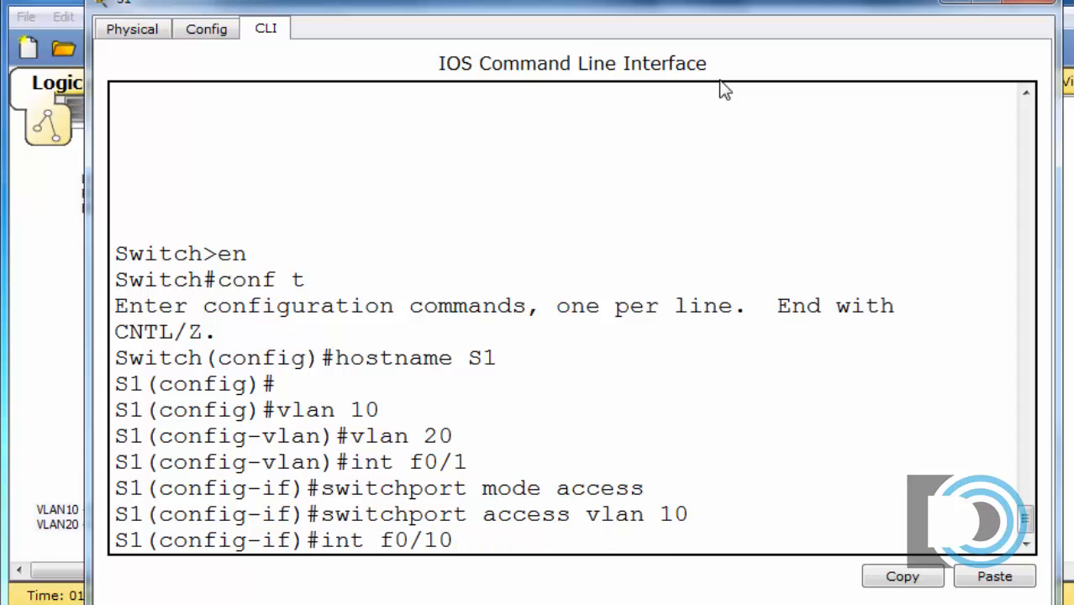
type("switchport mode access")
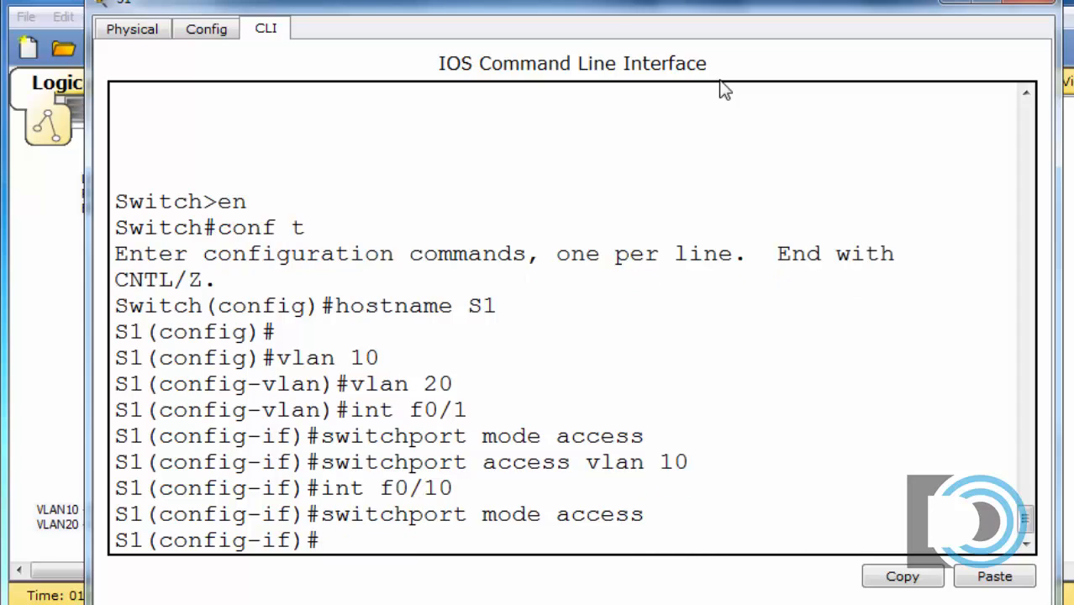
type("switchport access vlan 10")
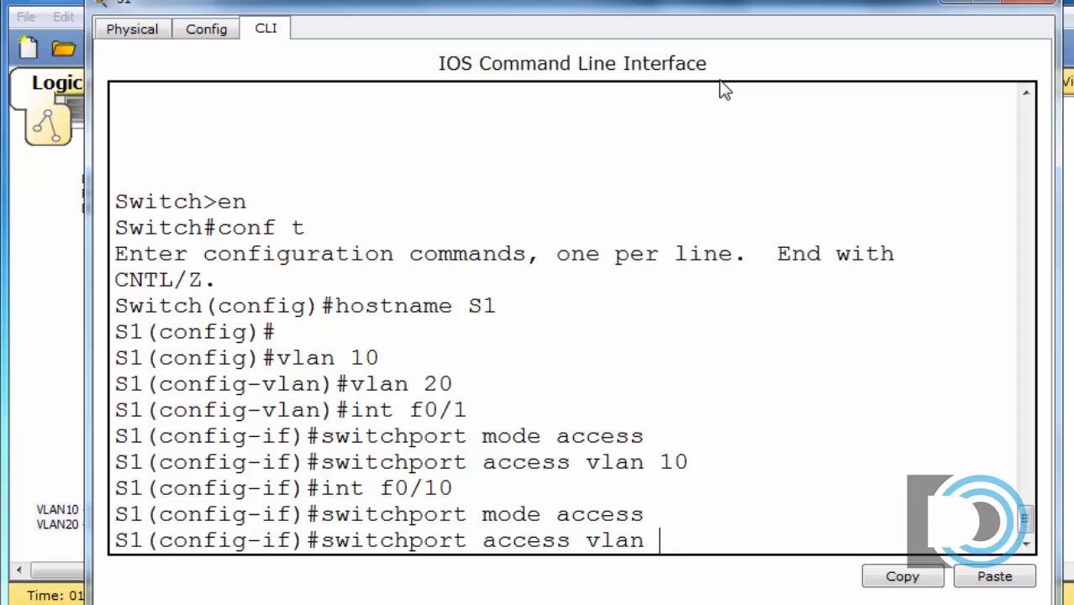
type("20")
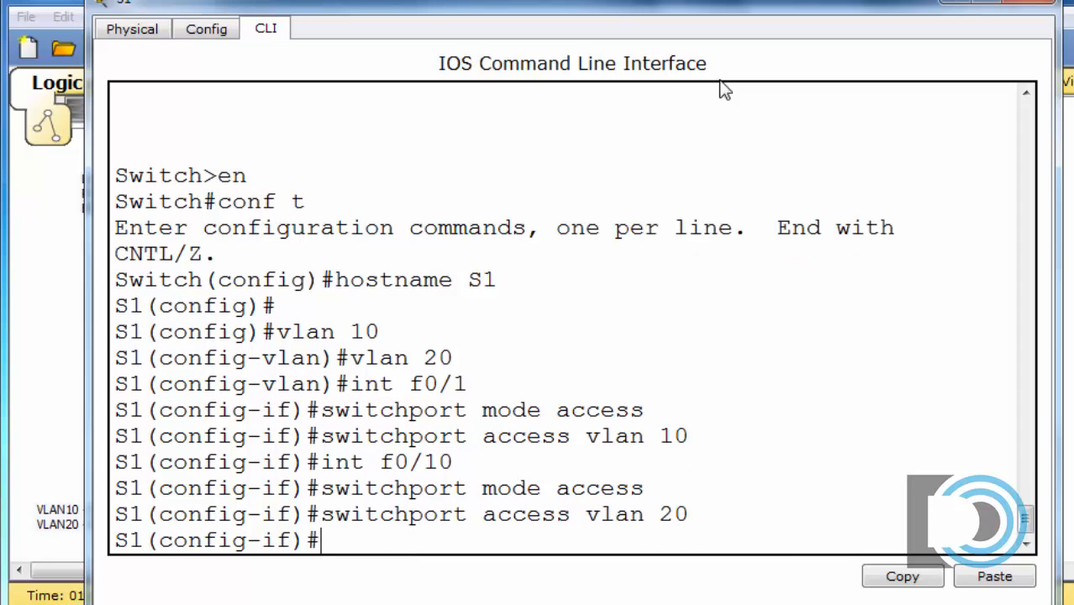
mouse_move(654, 445)
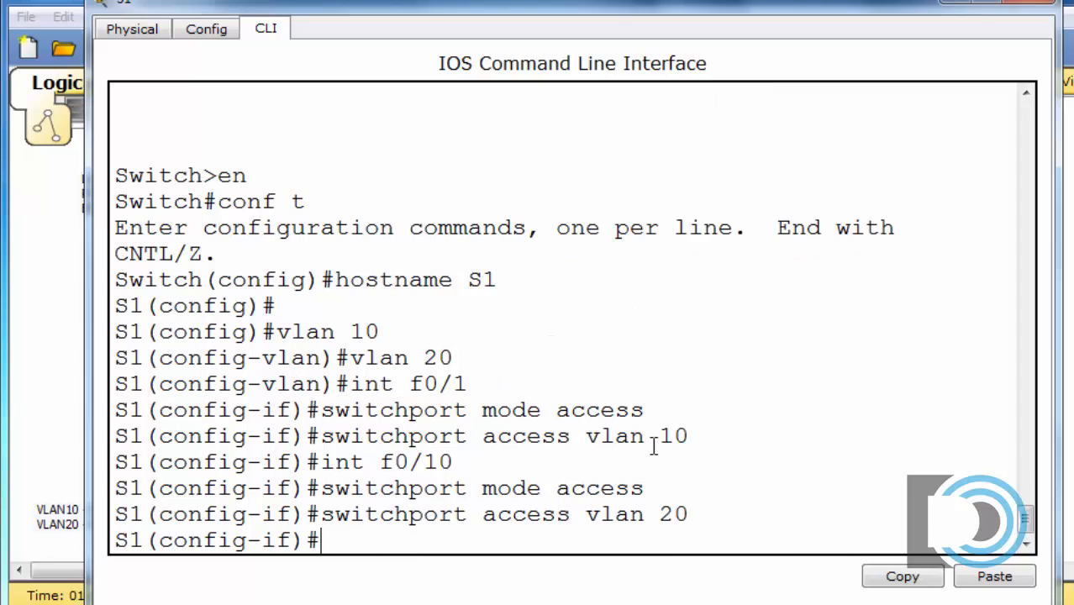
mouse_move(436, 435)
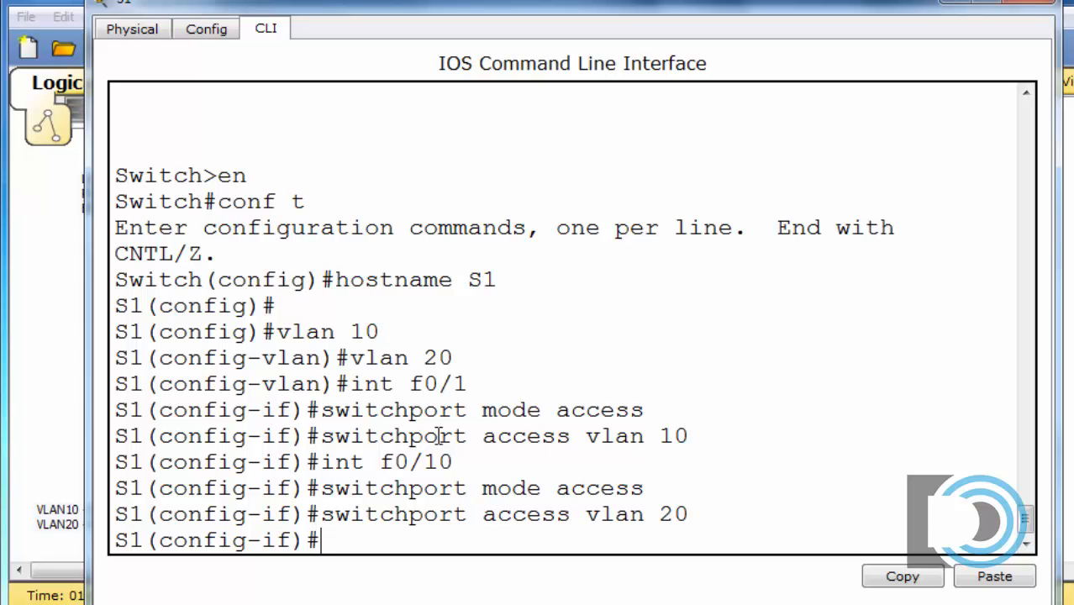
mouse_move(555, 9)
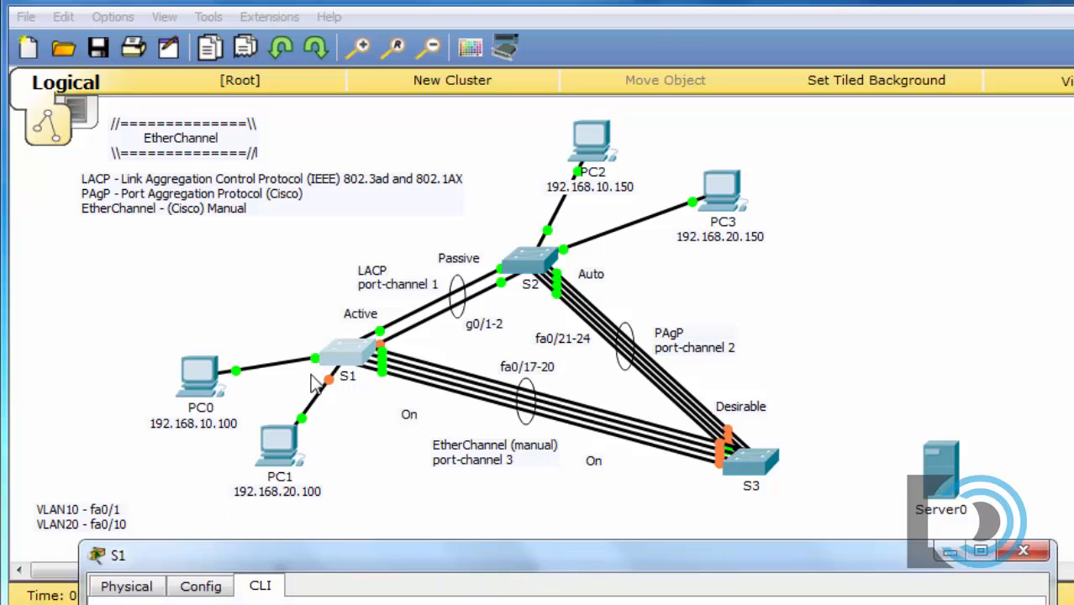
mouse_move(339, 410)
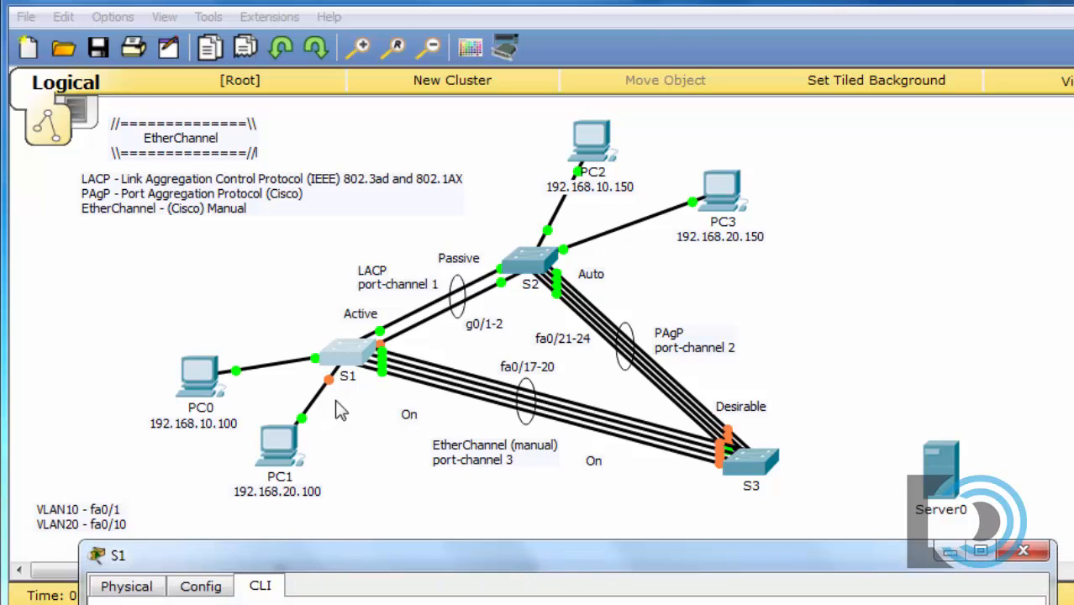
mouse_move(445, 373)
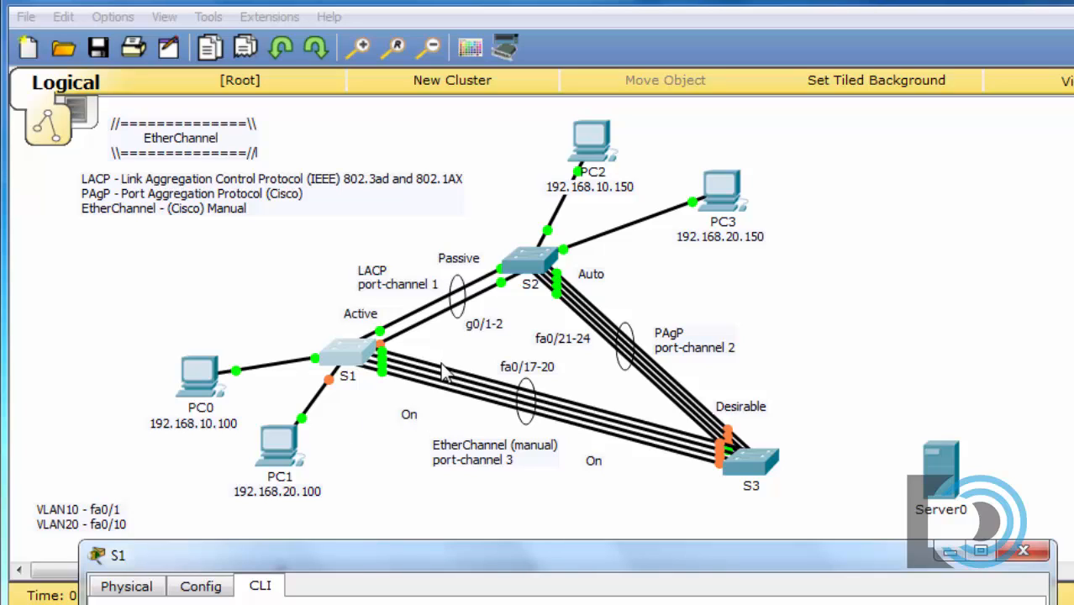
mouse_move(378, 318)
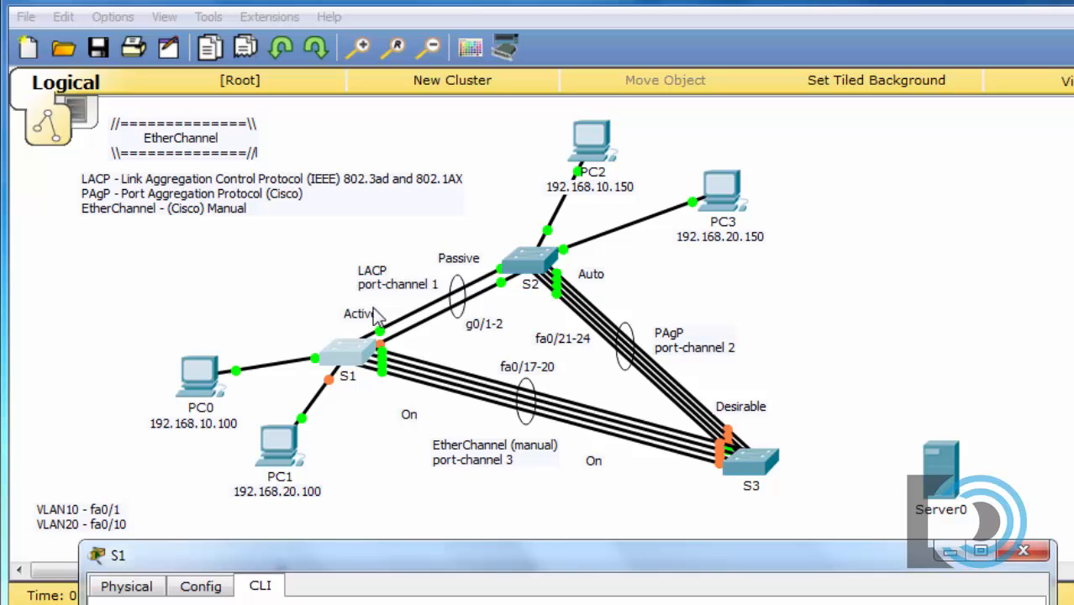
mouse_move(121, 216)
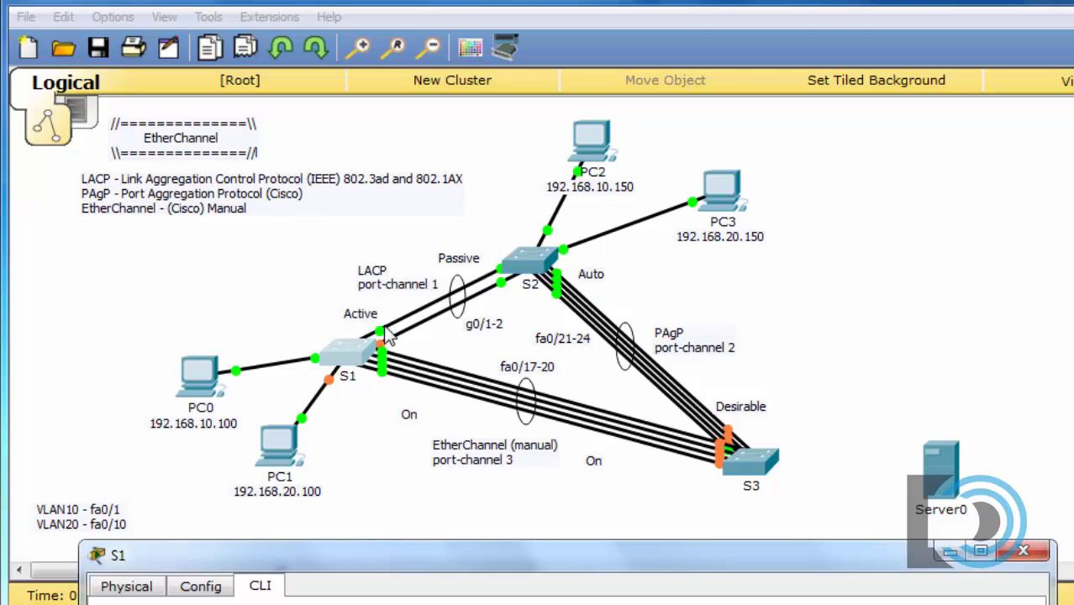
mouse_move(437, 568)
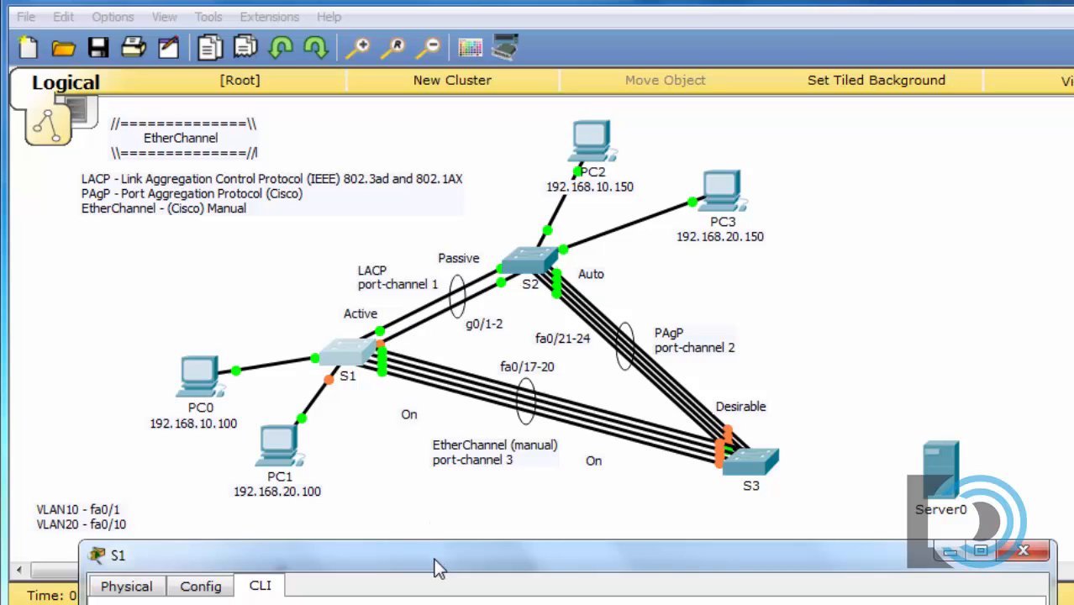
mouse_move(484, 300)
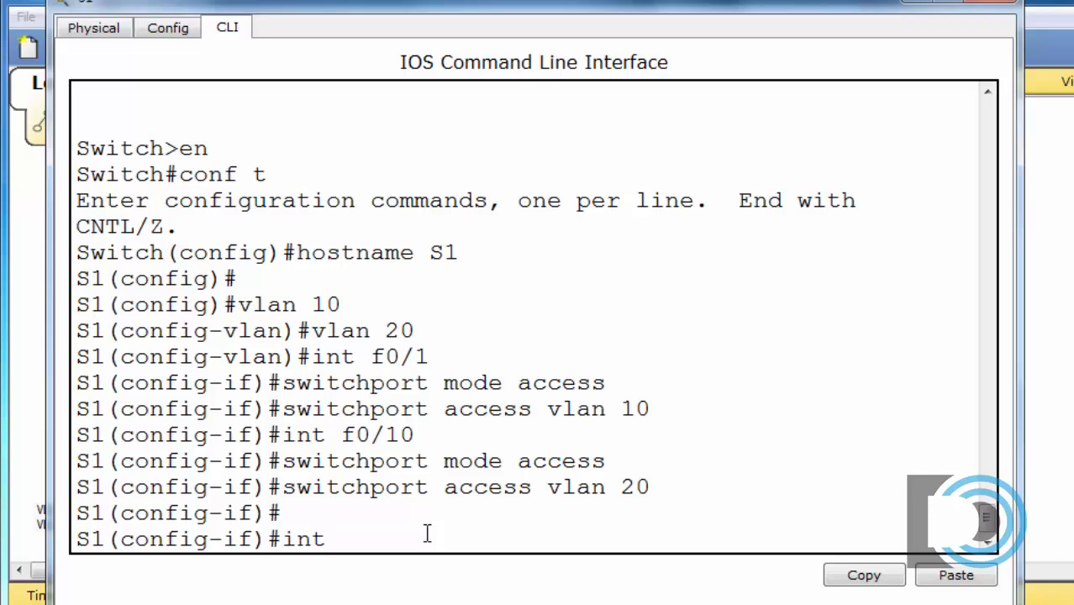
Step: Enter int range g0/1-2 on S1 and start the channel-group 1 mode command
type("range g")
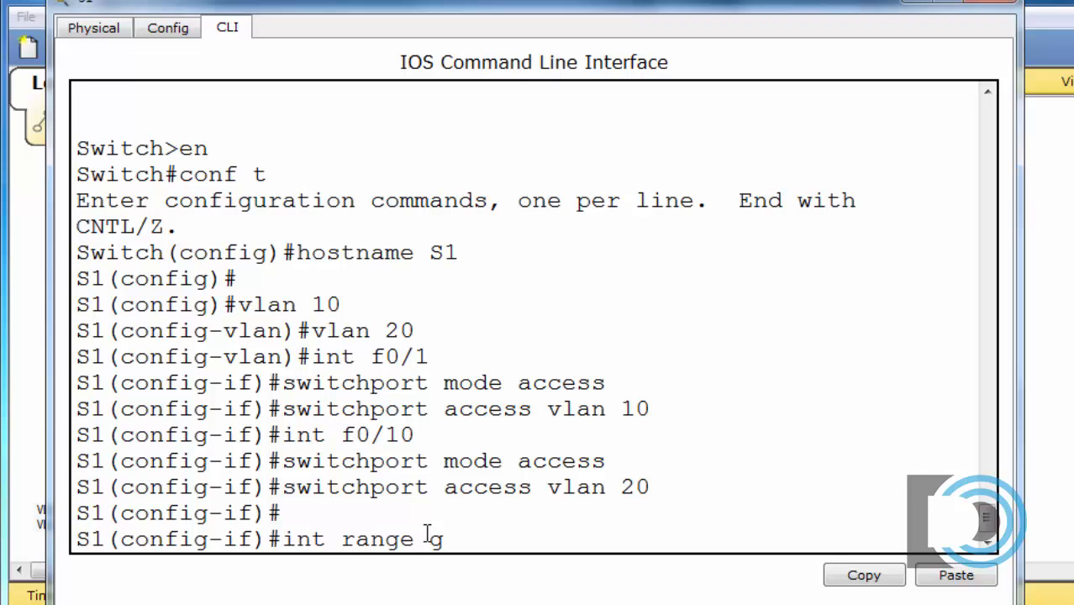
type("0/1-2")
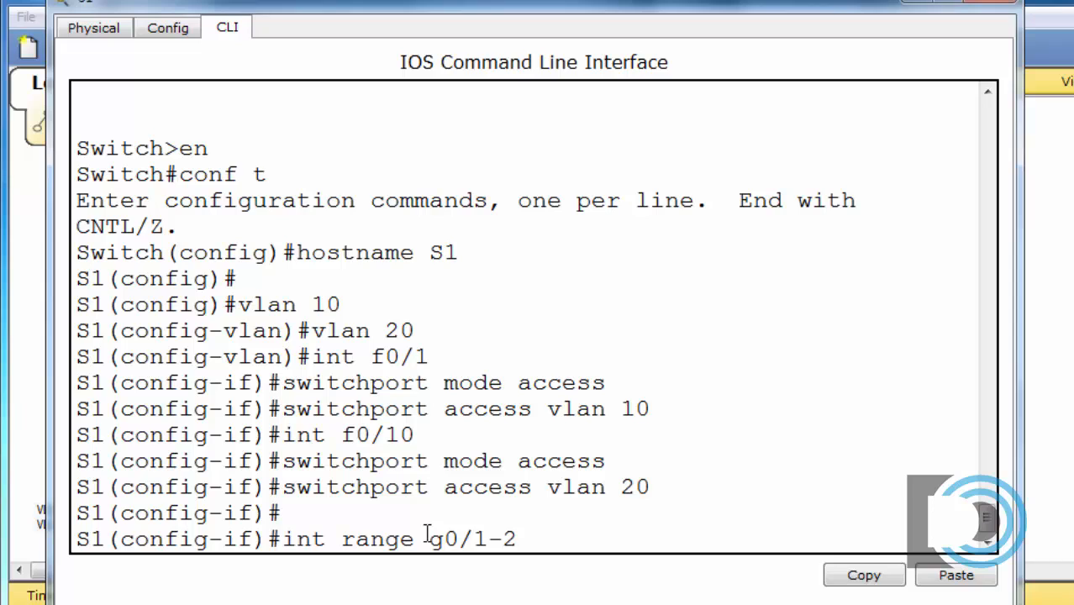
key("enter")
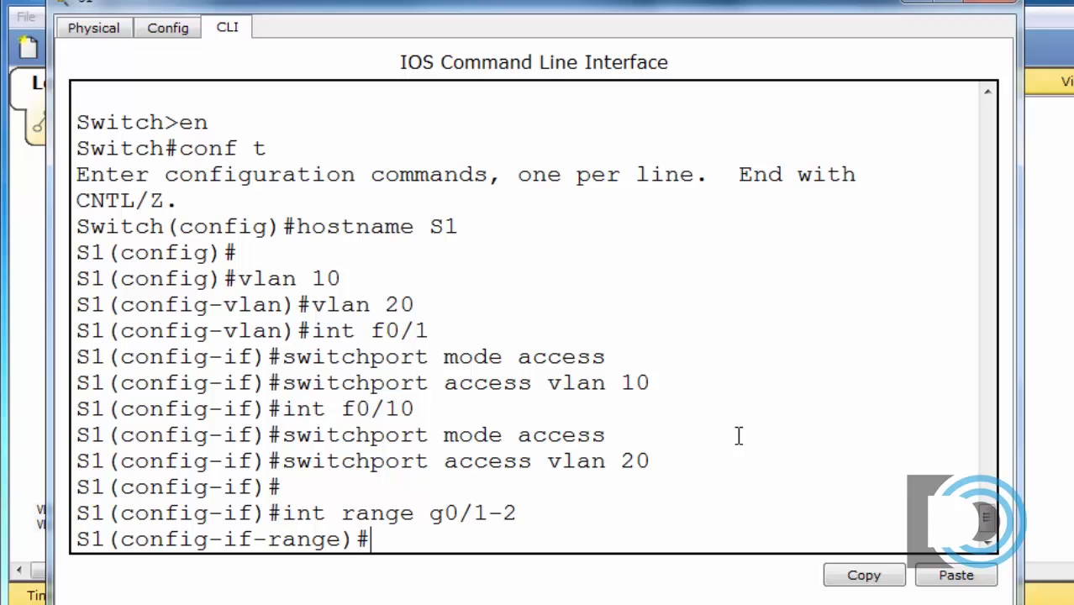
type("channe")
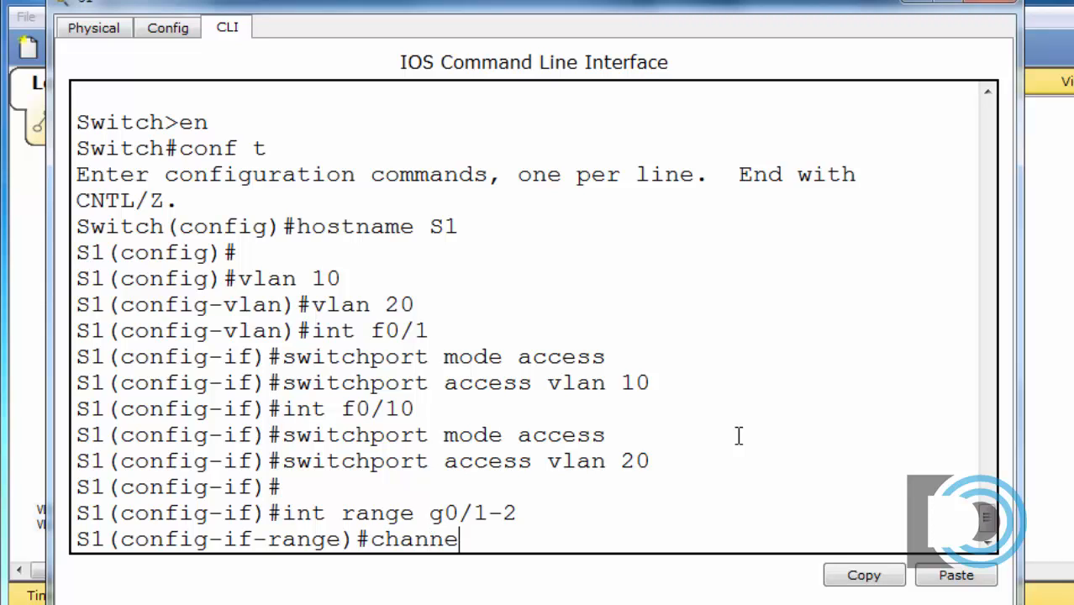
type("l-grou")
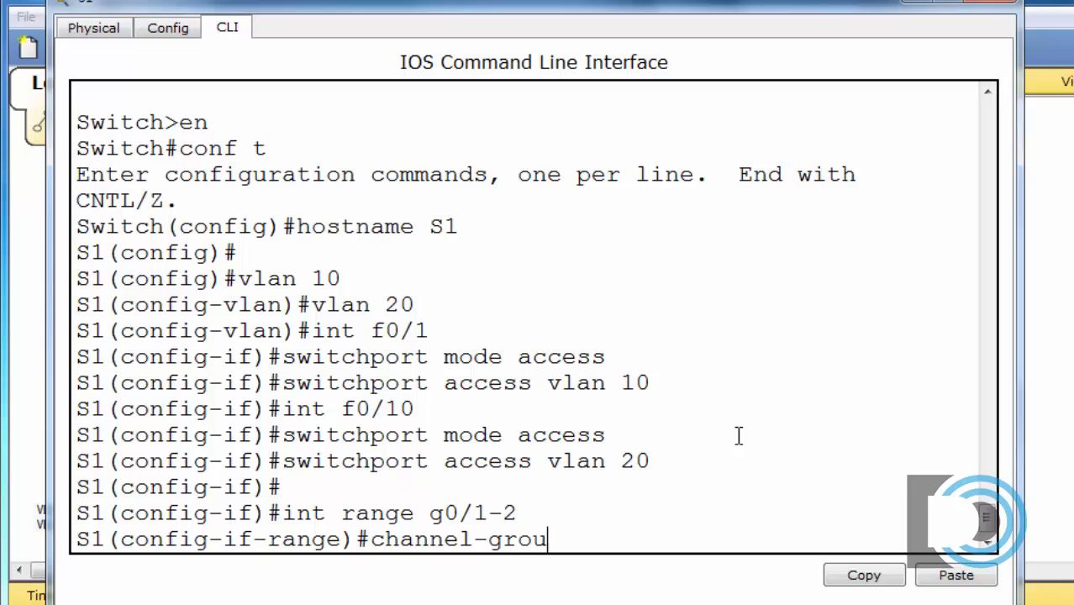
type("p 1")
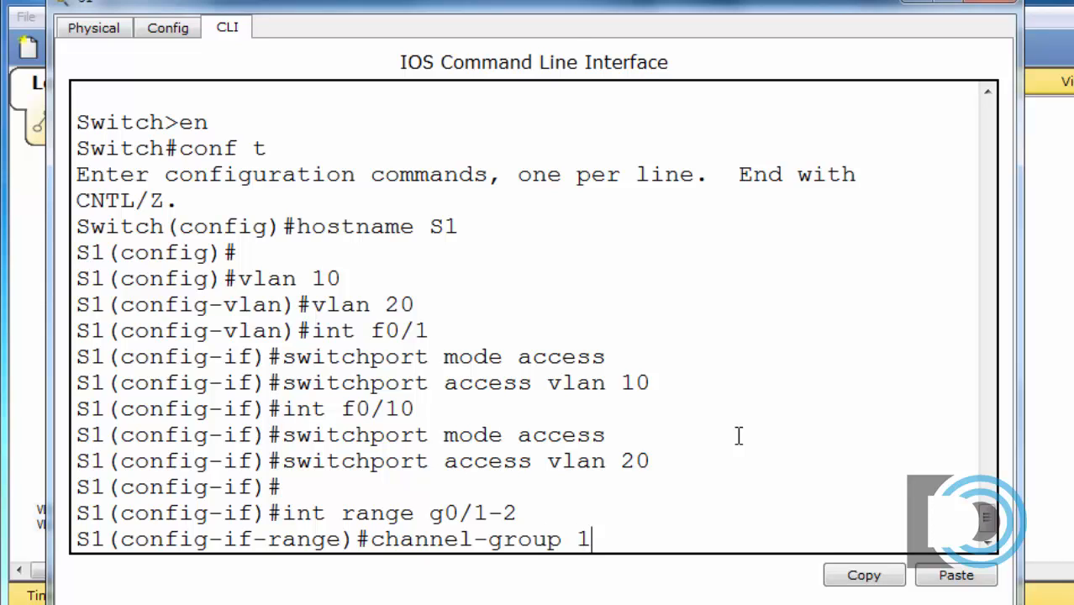
type("mod")
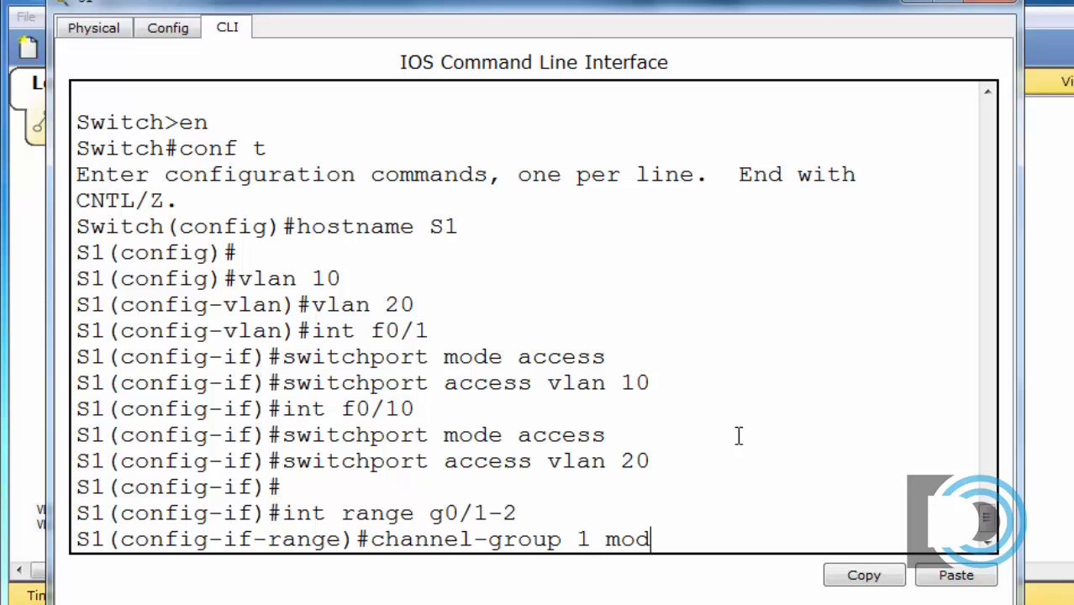
type("e")
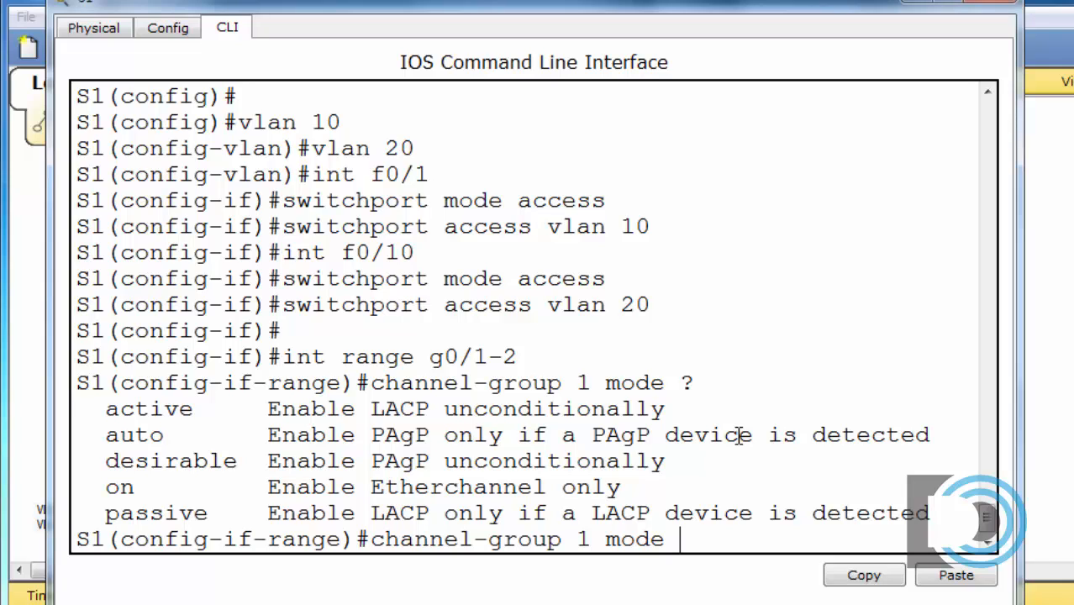
mouse_move(210, 486)
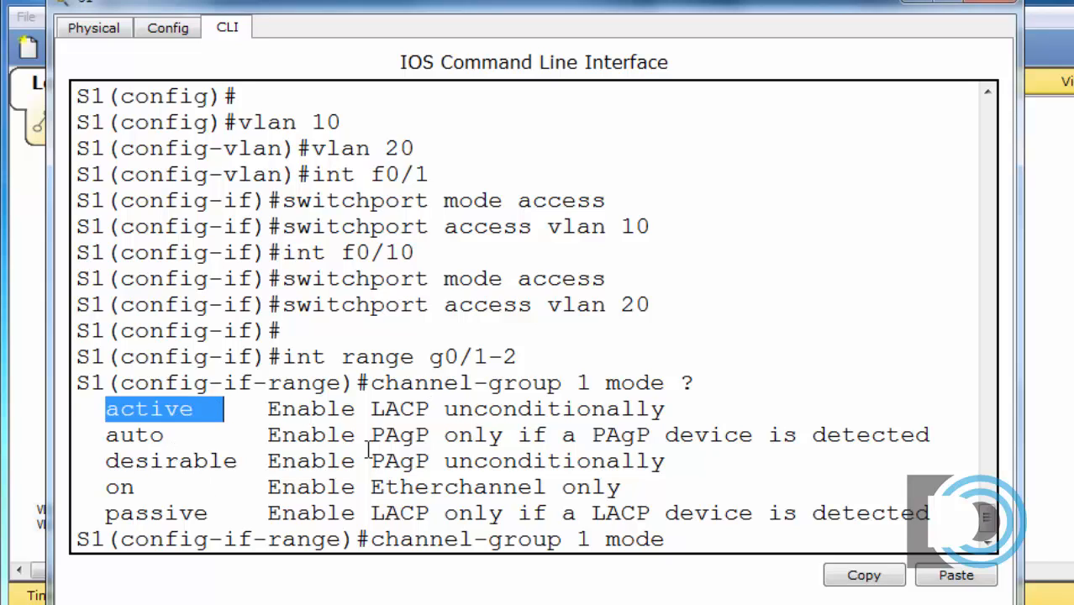
mouse_move(514, 395)
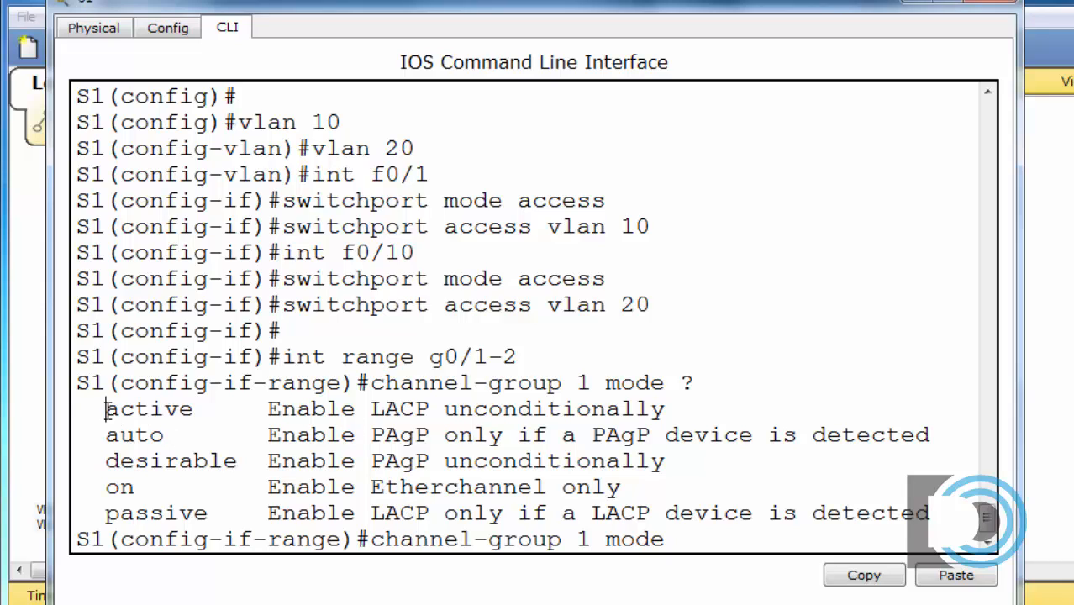
Step: Review the listed channel-group modes and apply channel-group 1 mode active to g0/1-2
double_click(148, 410)
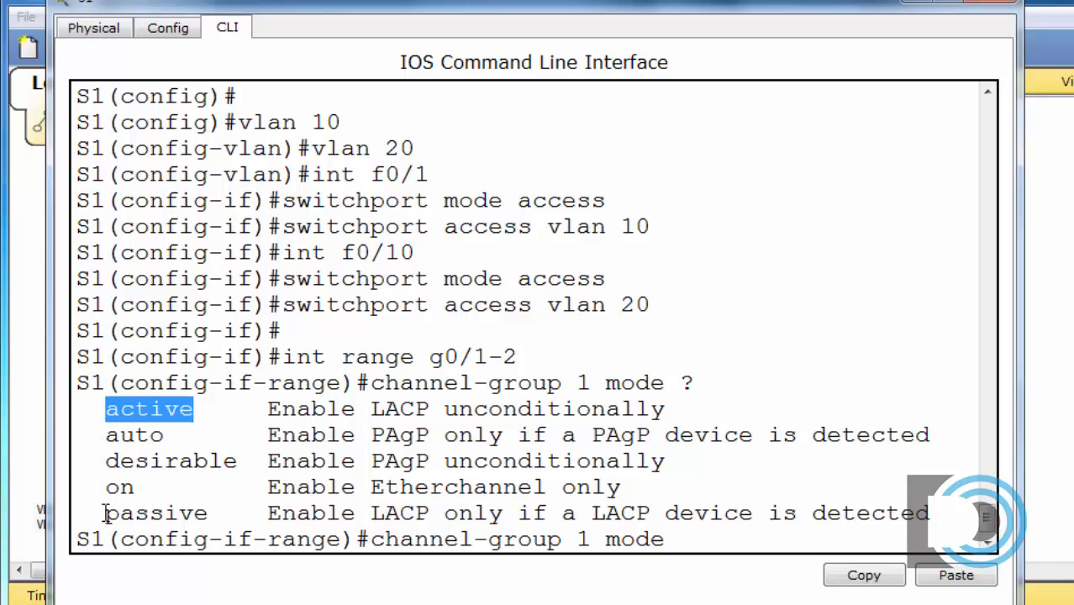
double_click(154, 513)
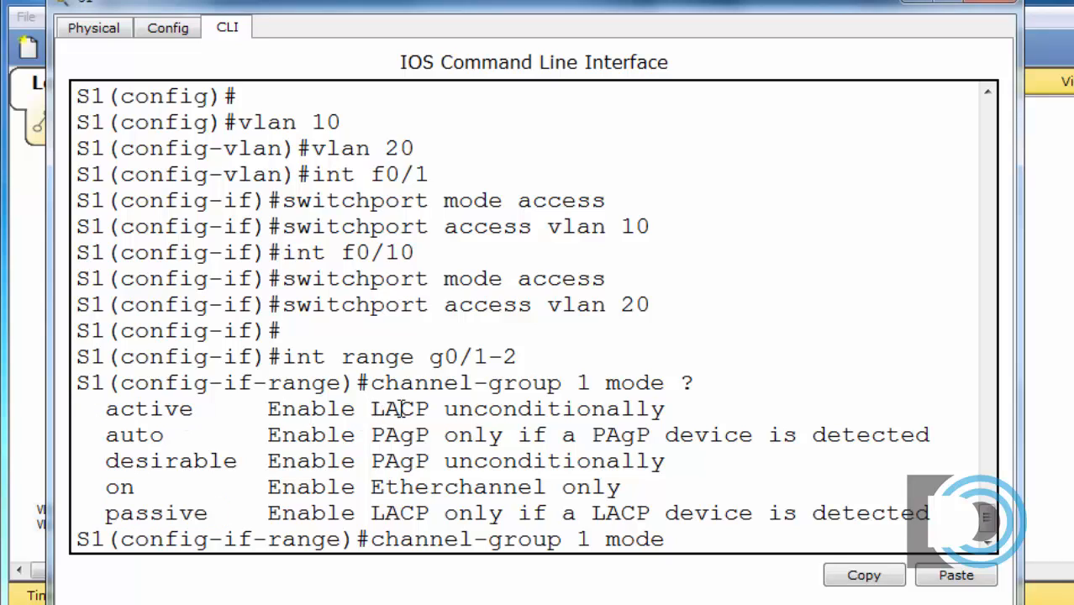
double_click(400, 410)
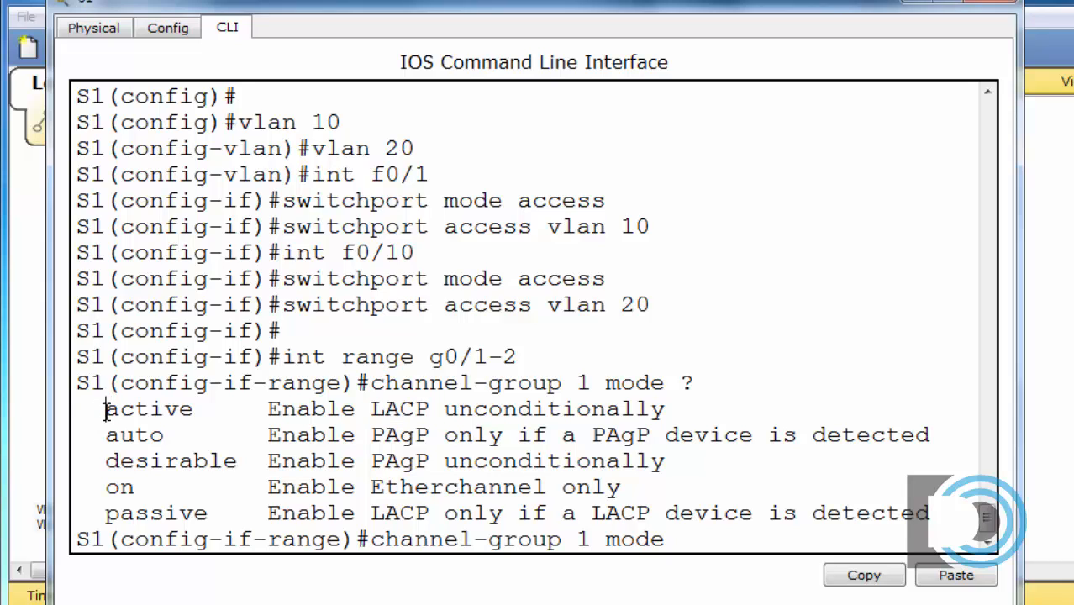
double_click(148, 410)
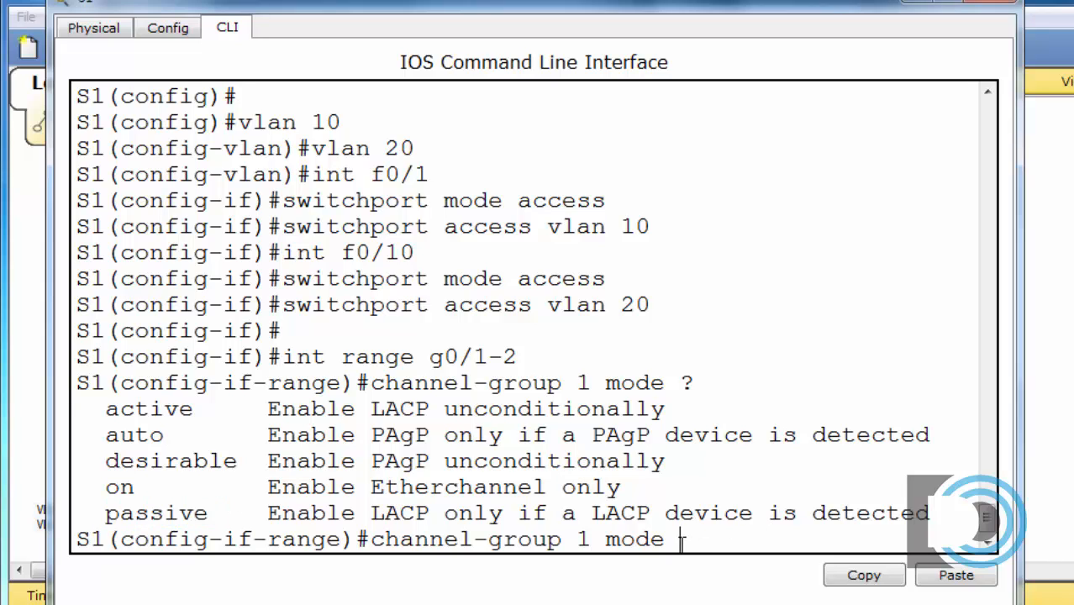
type("active")
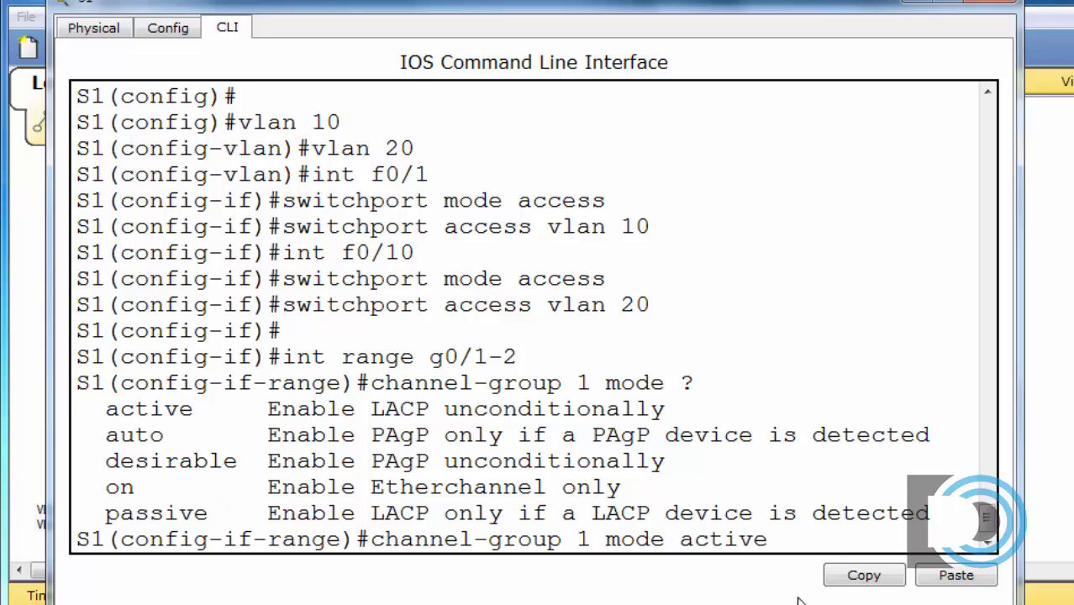
key("enter")
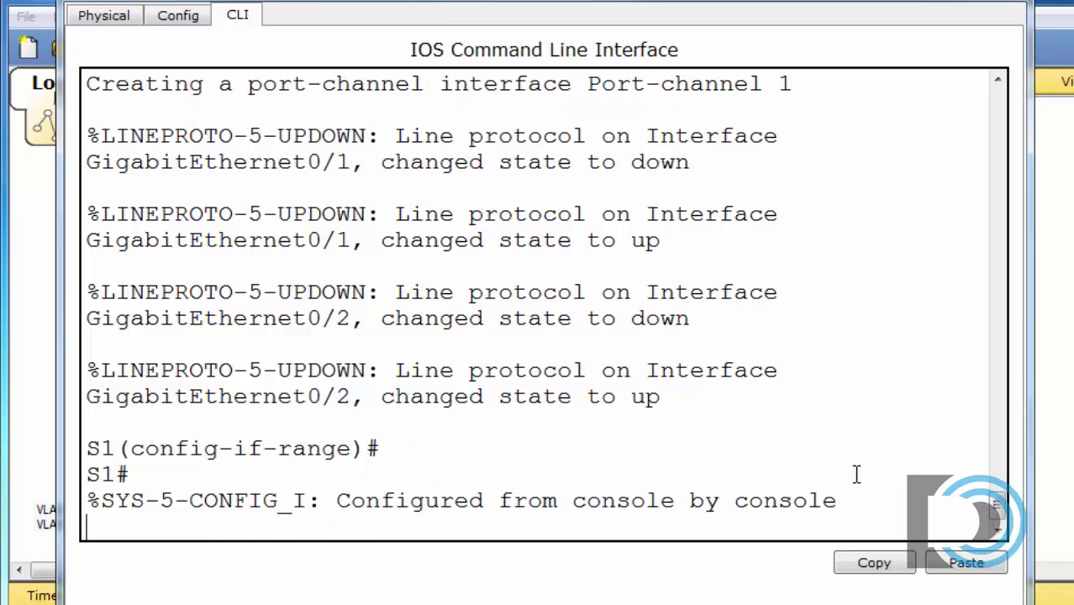
Step: Run show run on S1 and page to the GigabitEthernet0/1-2 channel-group 1 entries
type("show ru")
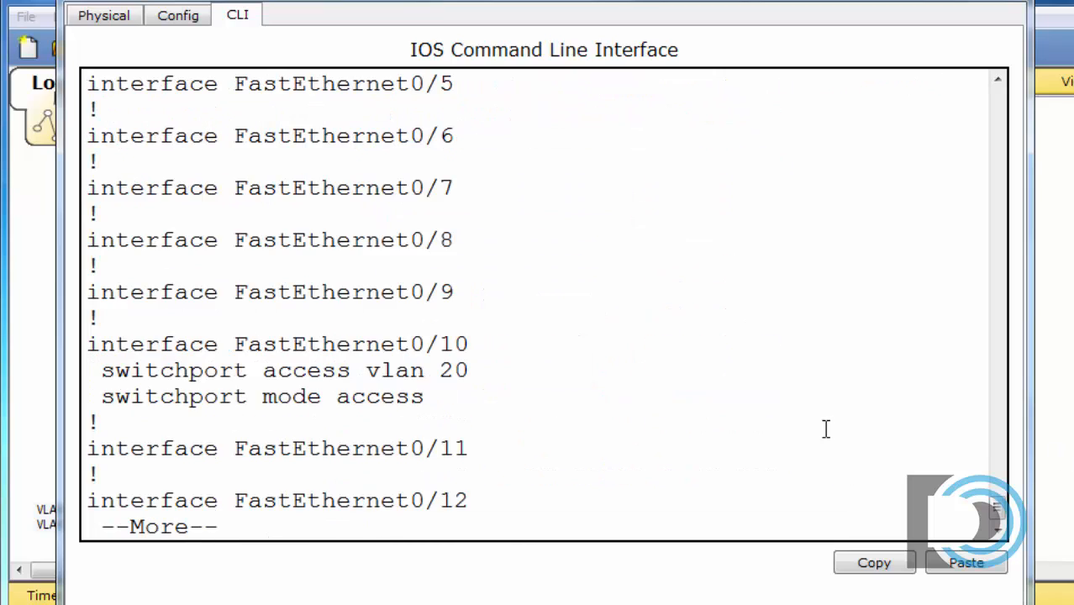
key("space")
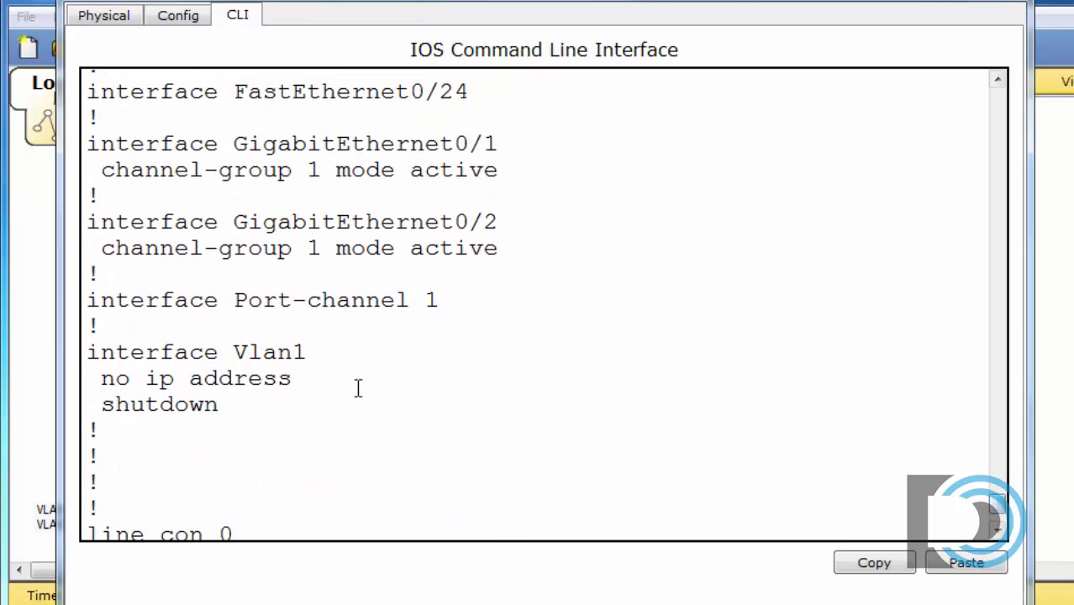
mouse_move(121, 226)
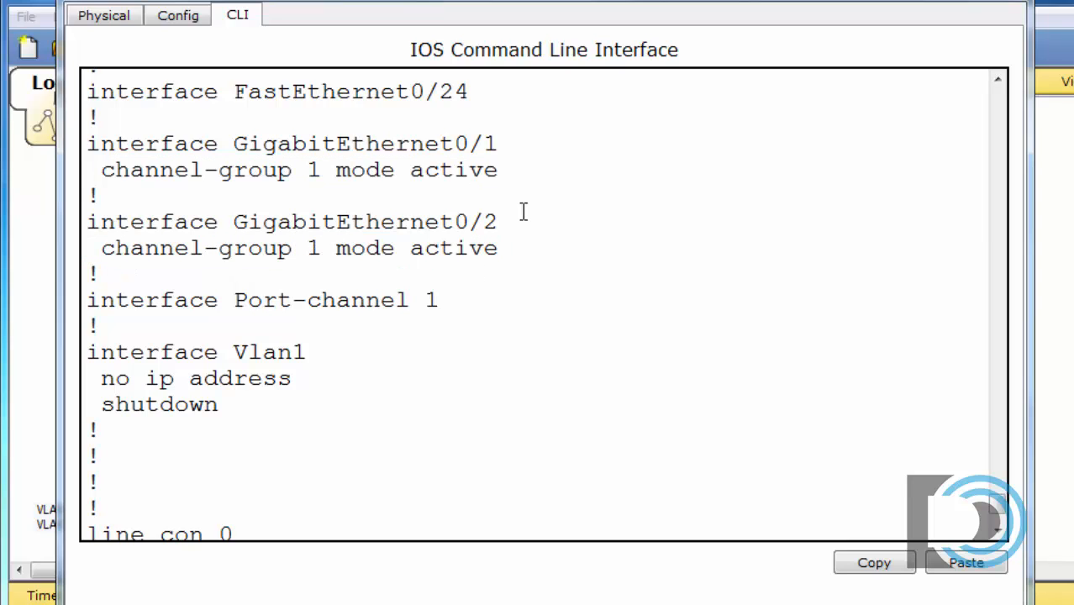
mouse_move(82, 301)
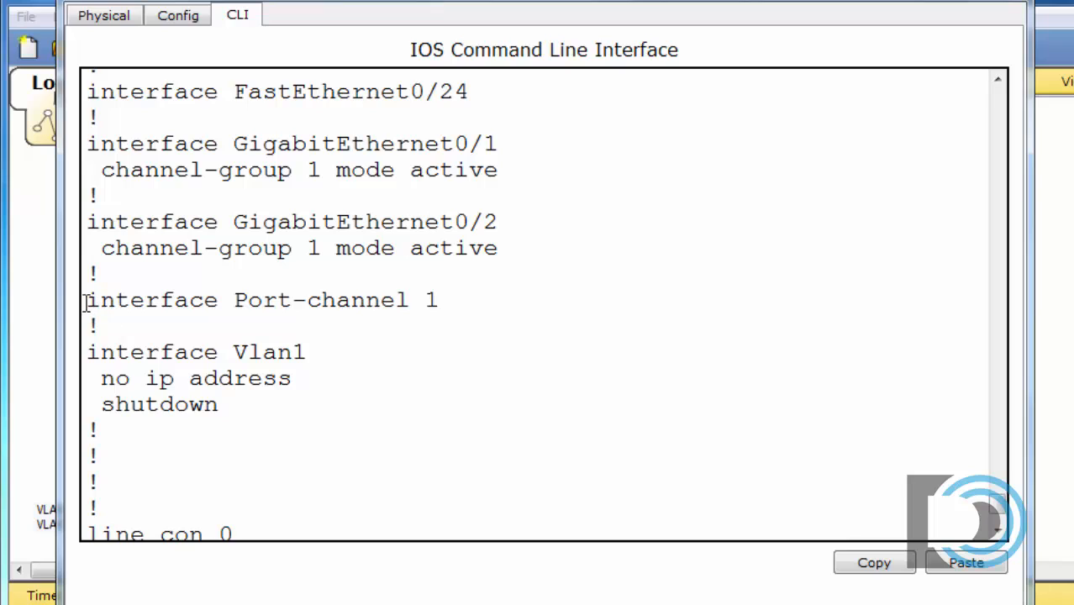
double_click(252, 299)
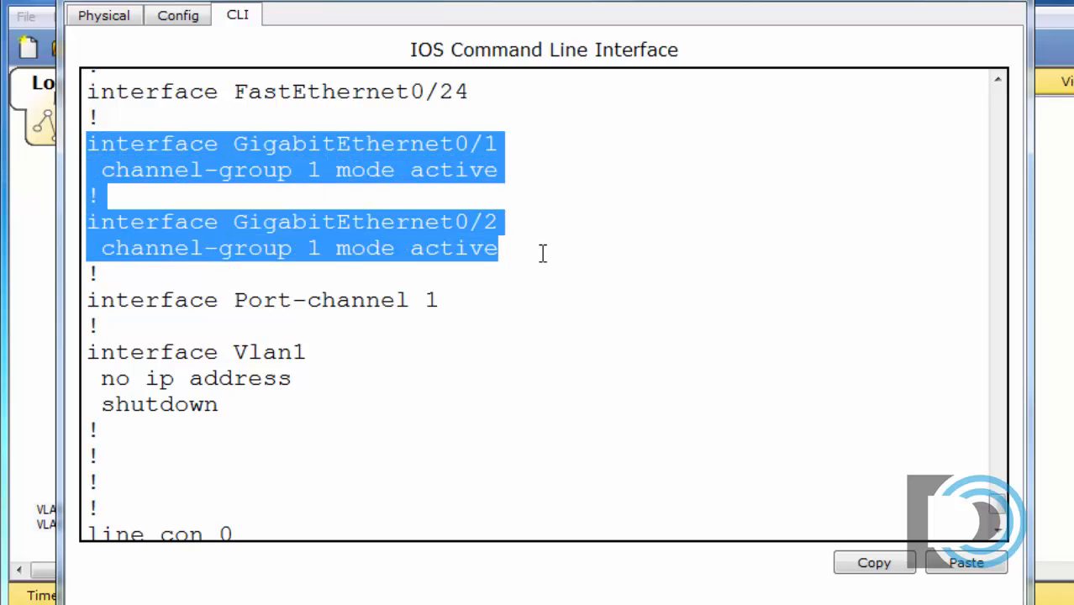
Step: Enter interface port-channel 1 on S1 and set switchport mode trunk
left_click(541, 254)
type("conf t")
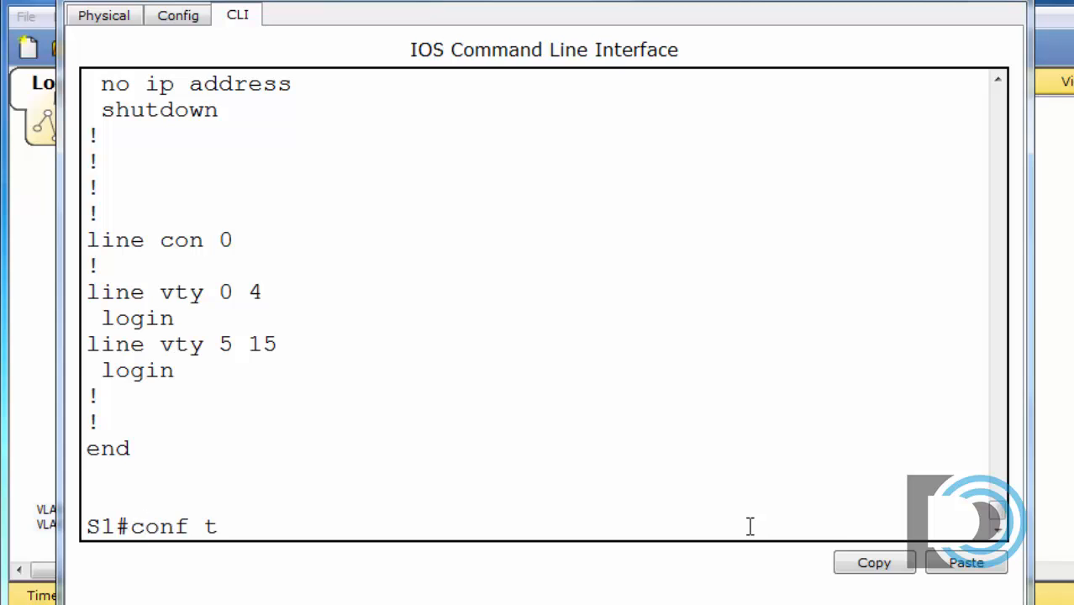
key("enter")
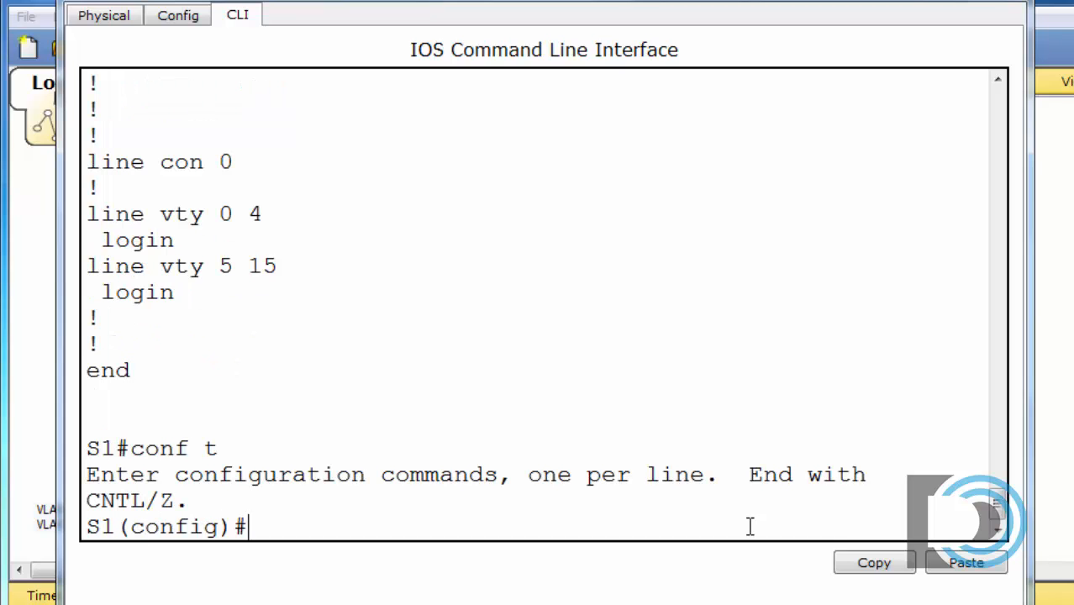
type("int")
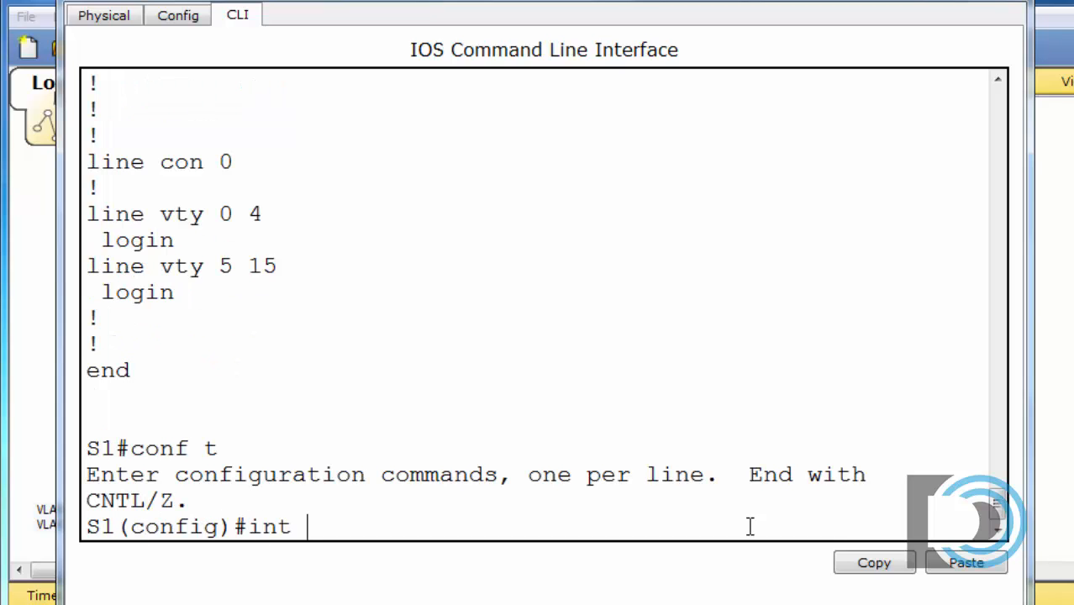
type("port")
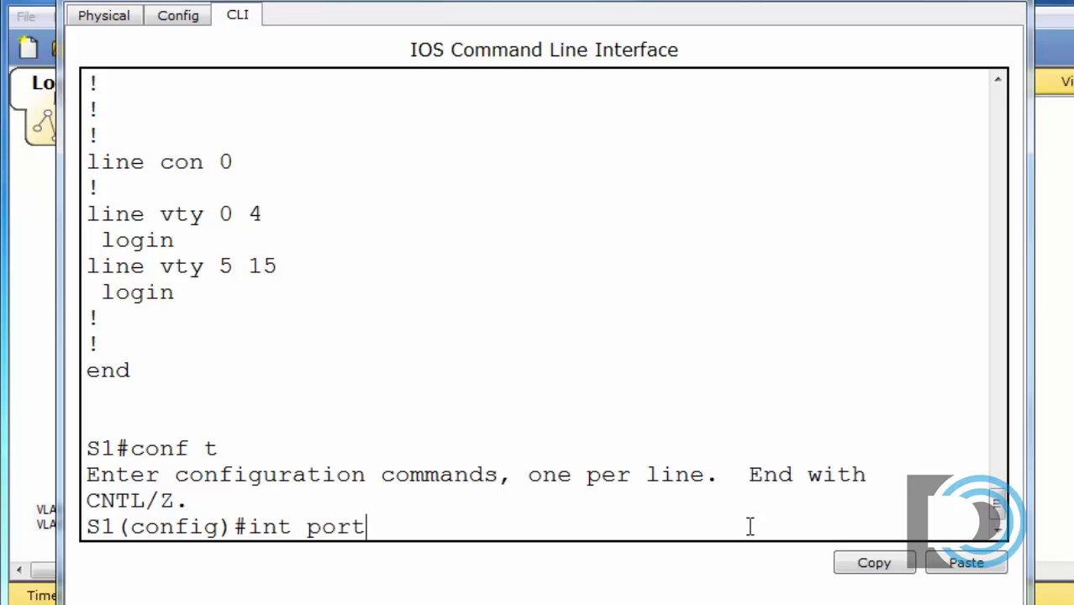
type("-channel 1")
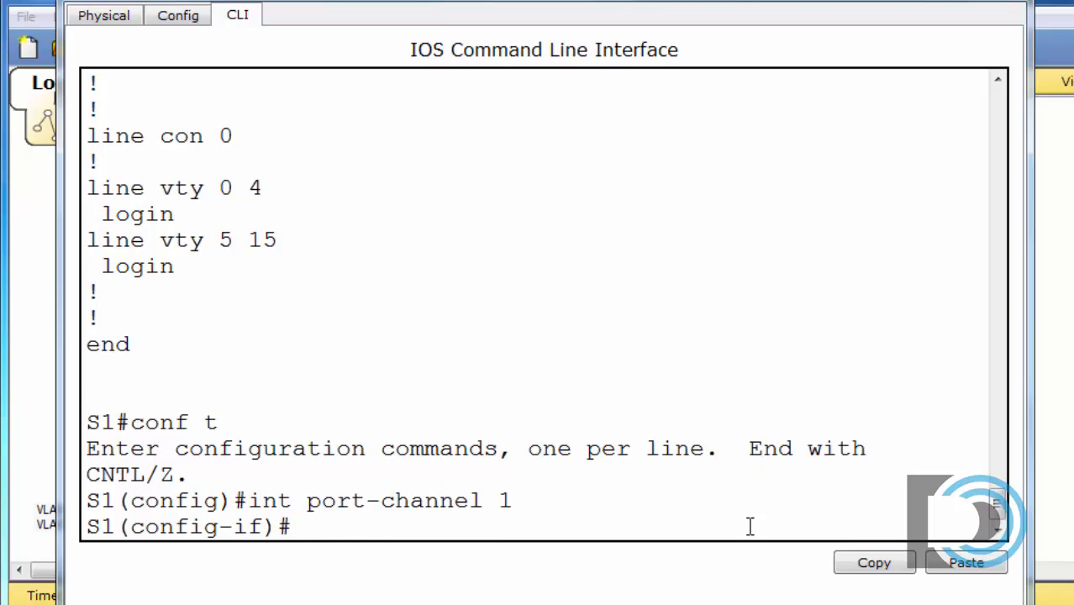
type("sw")
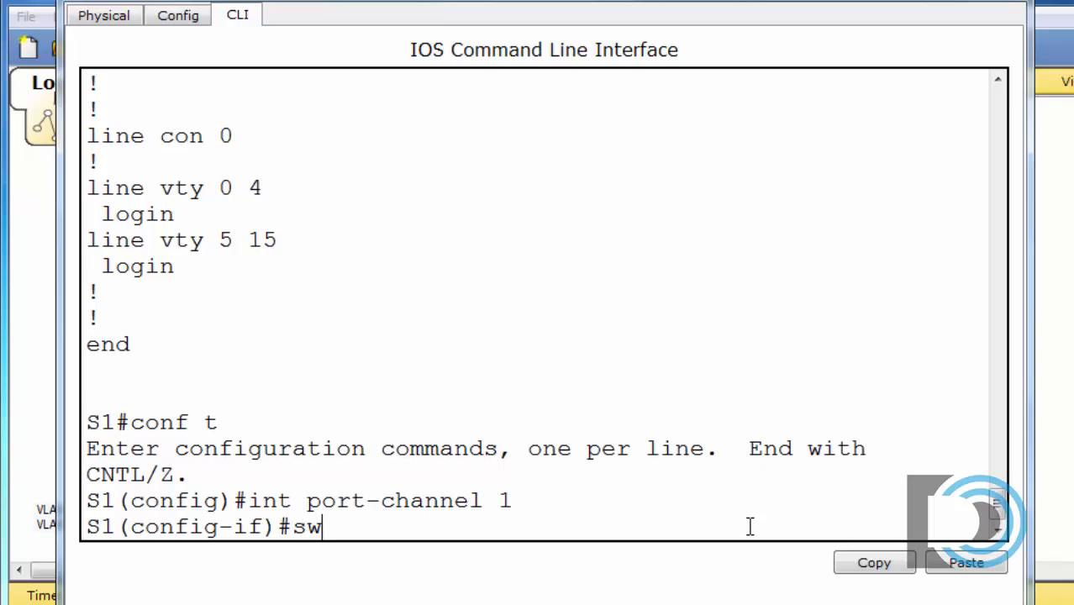
type("itchpor")
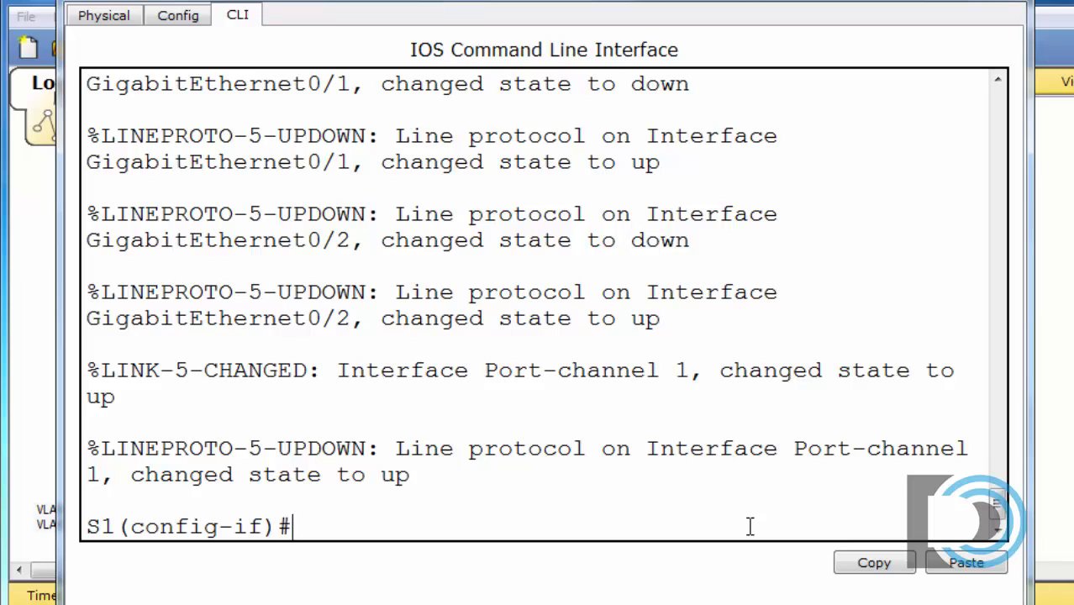
Step: Allow only VLANs 10,20 on the Port-channel 1 trunk
type("switch")
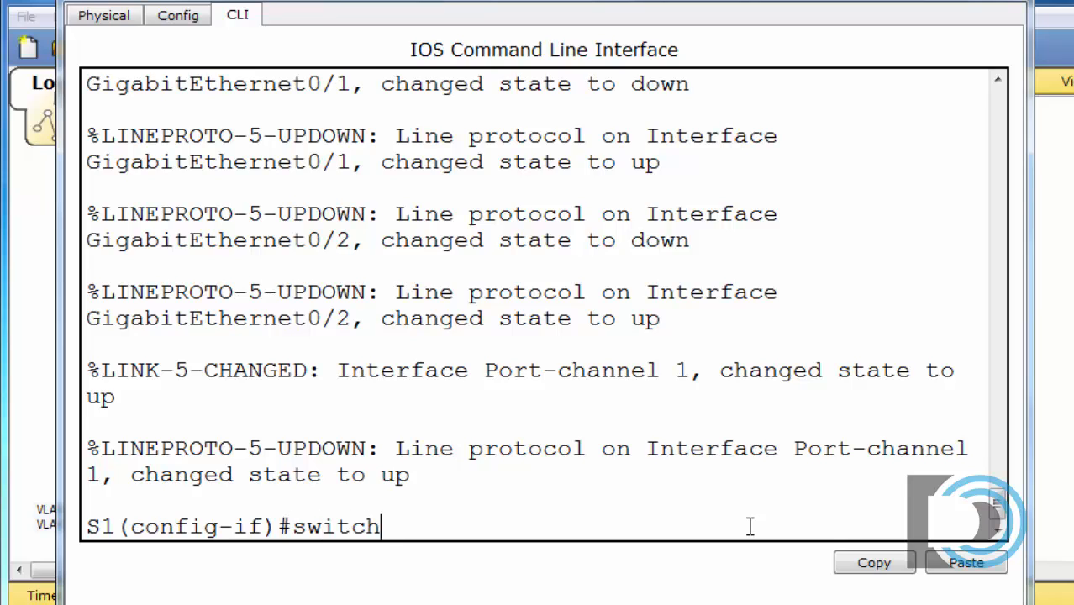
type("port t")
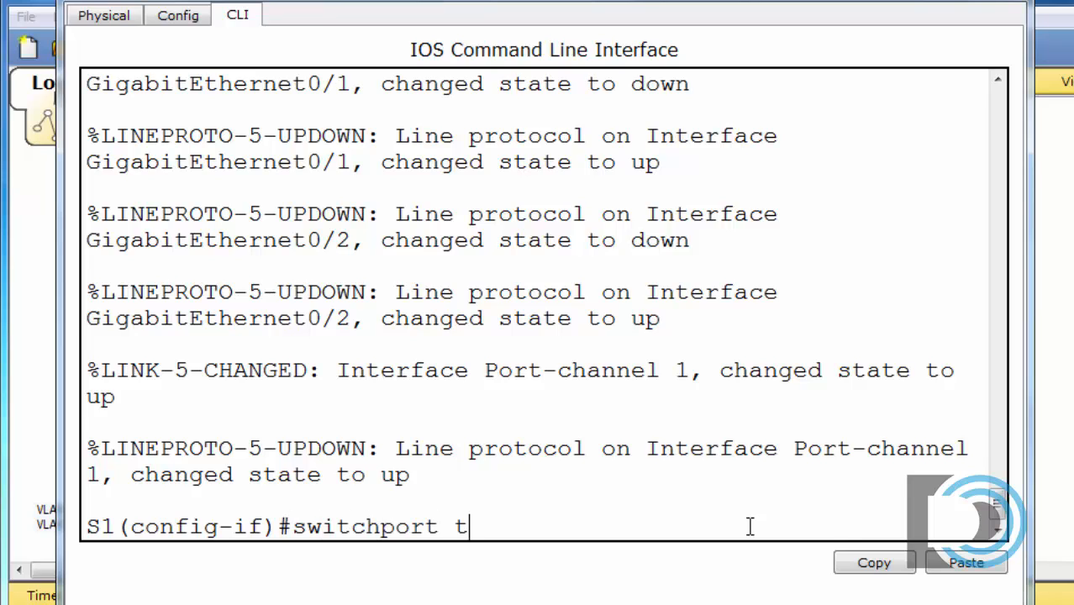
type("runk allo")
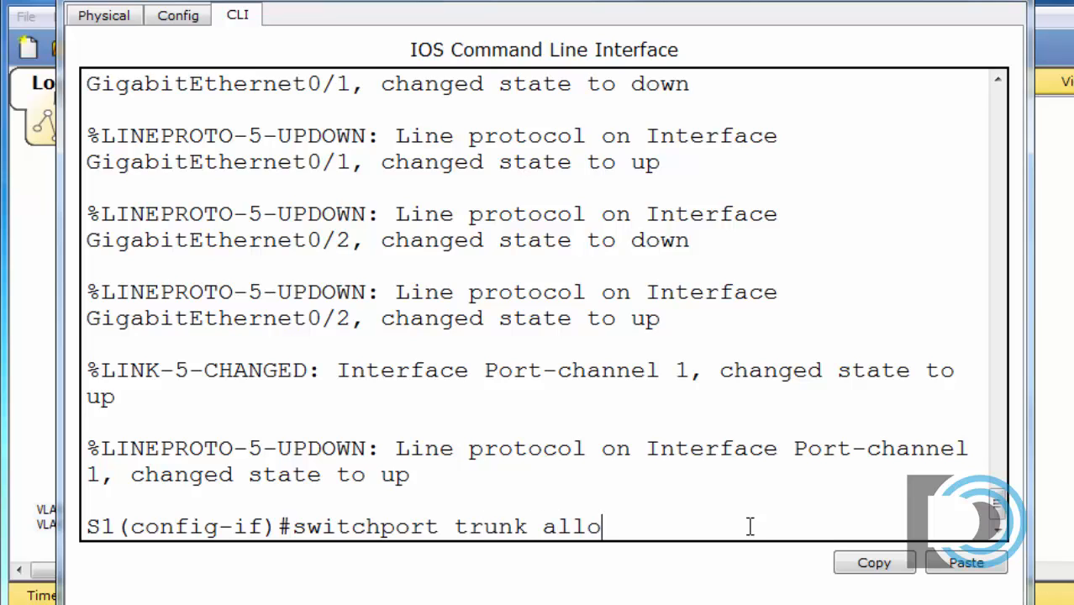
type("wed vlan")
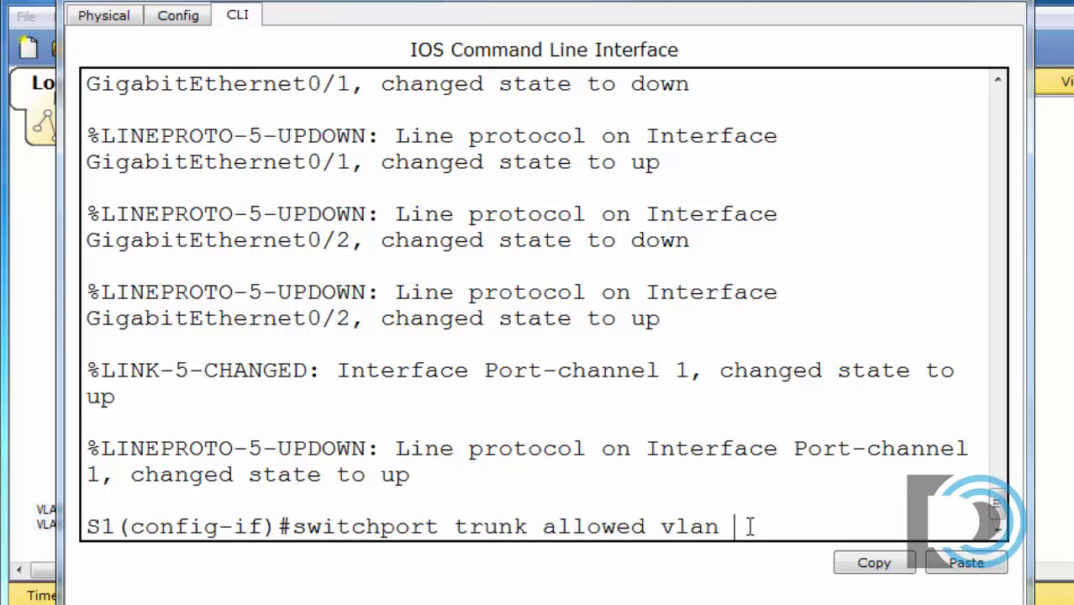
type("10,")
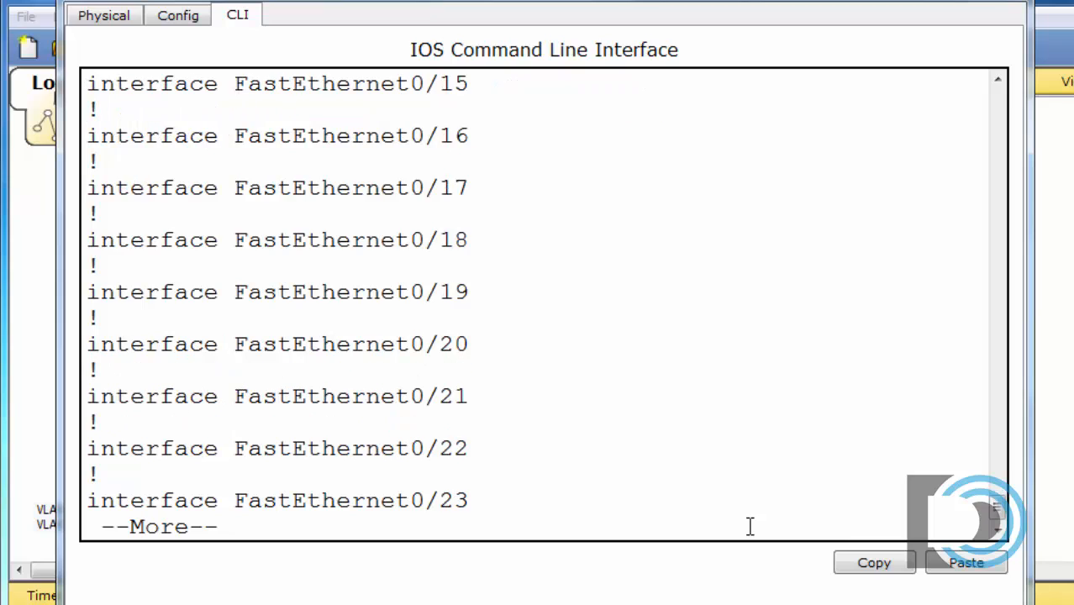
Step: Page through S1's running config and highlight Port-channel 1's trunk allowed vlan 10,20 line
key("space")
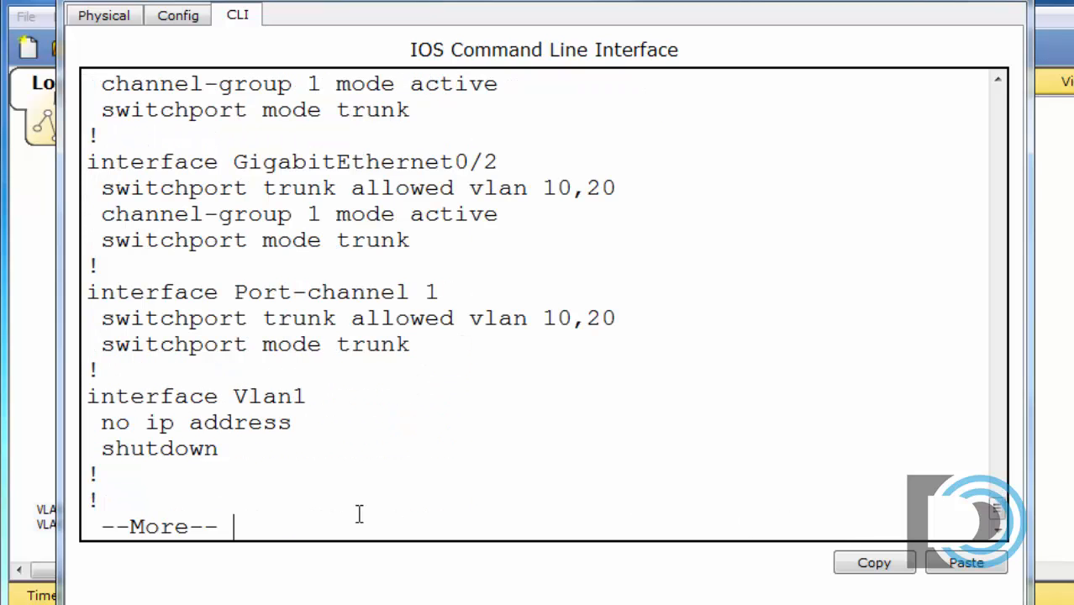
double_click(312, 293)
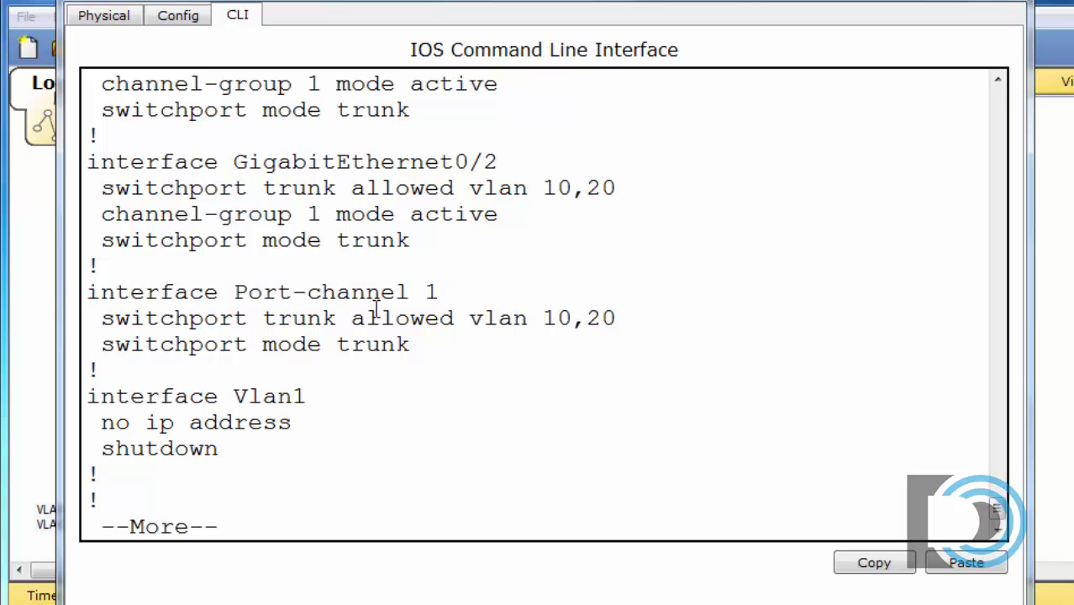
left_click(998, 79)
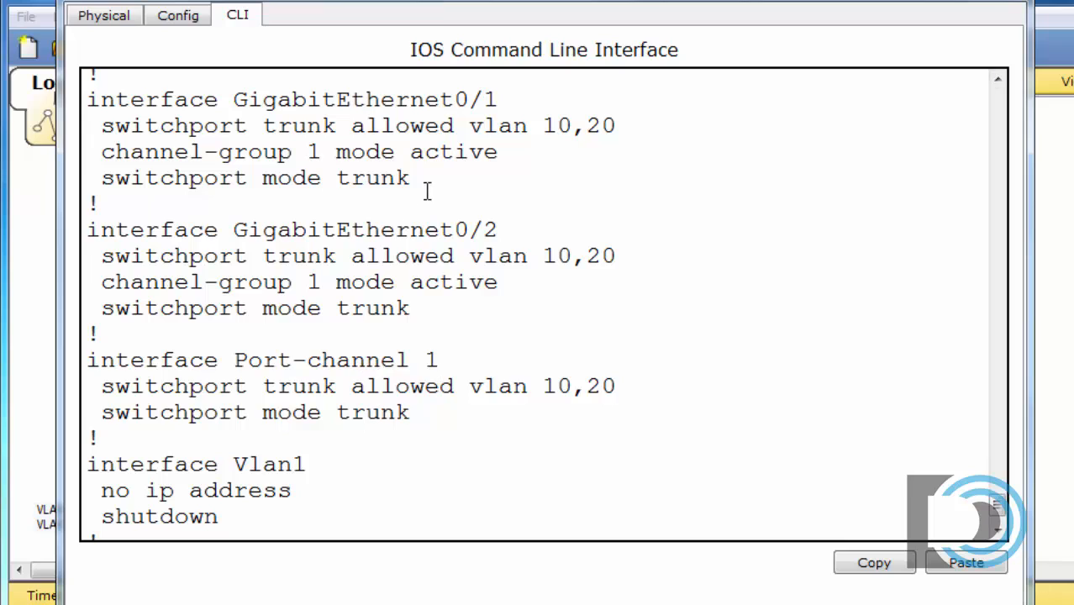
mouse_move(371, 376)
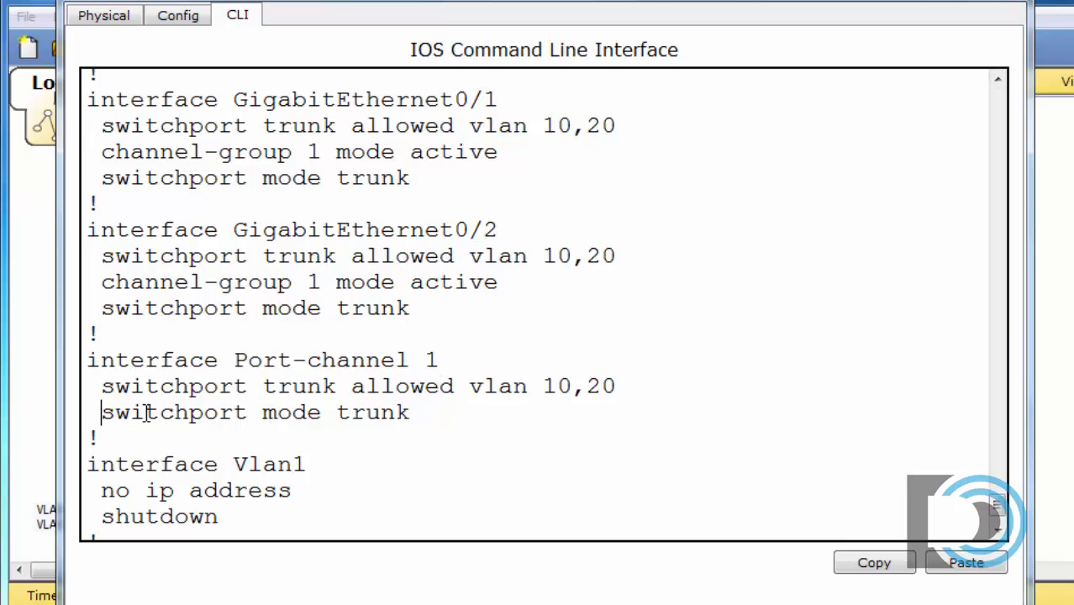
left_click_drag(101, 411, 410, 412)
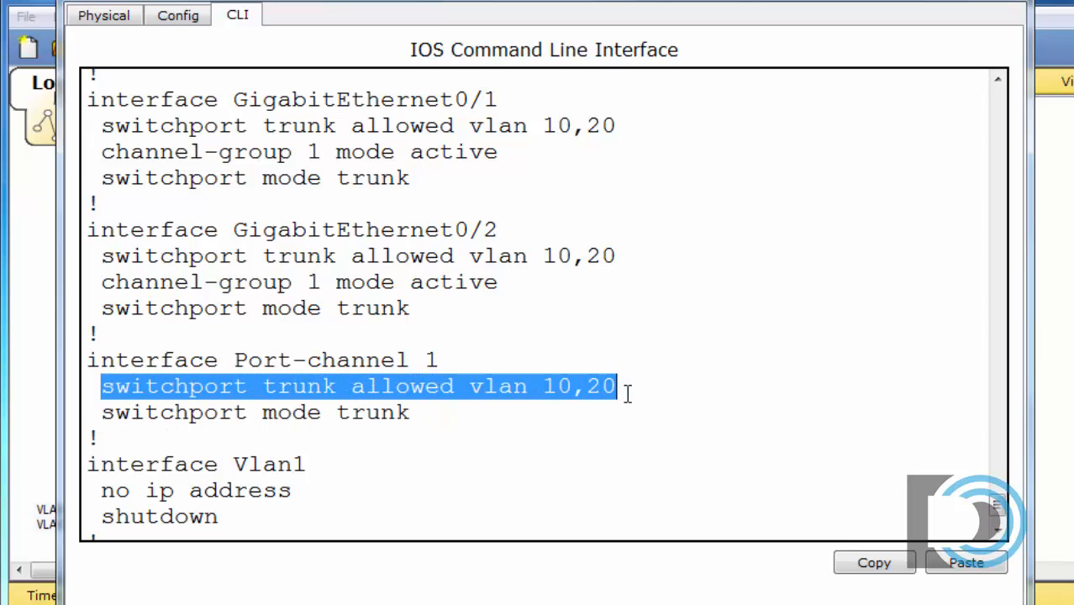
left_click(212, 413)
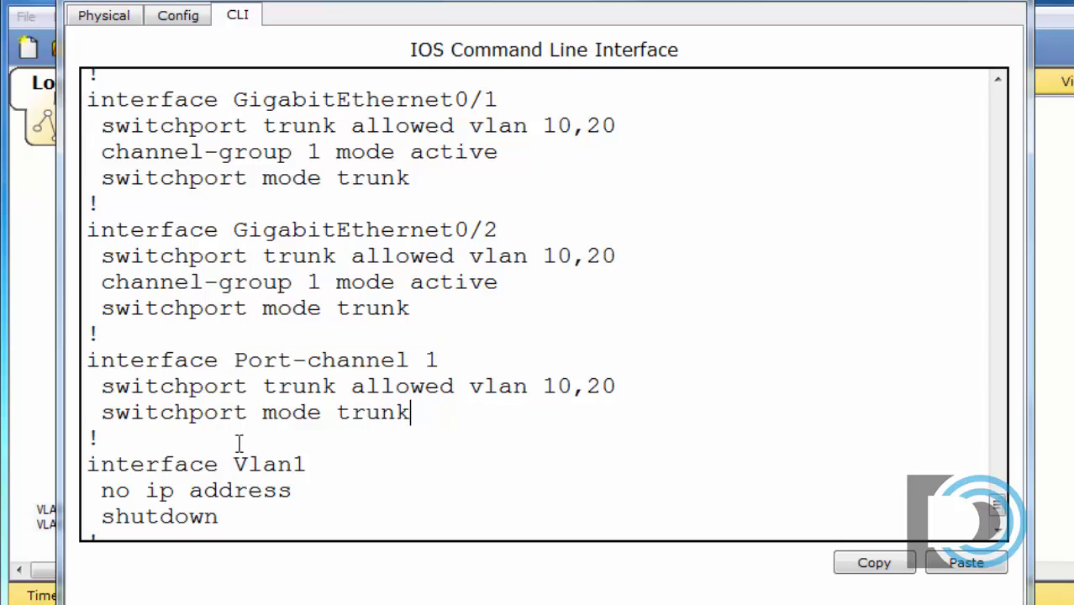
mouse_move(89, 359)
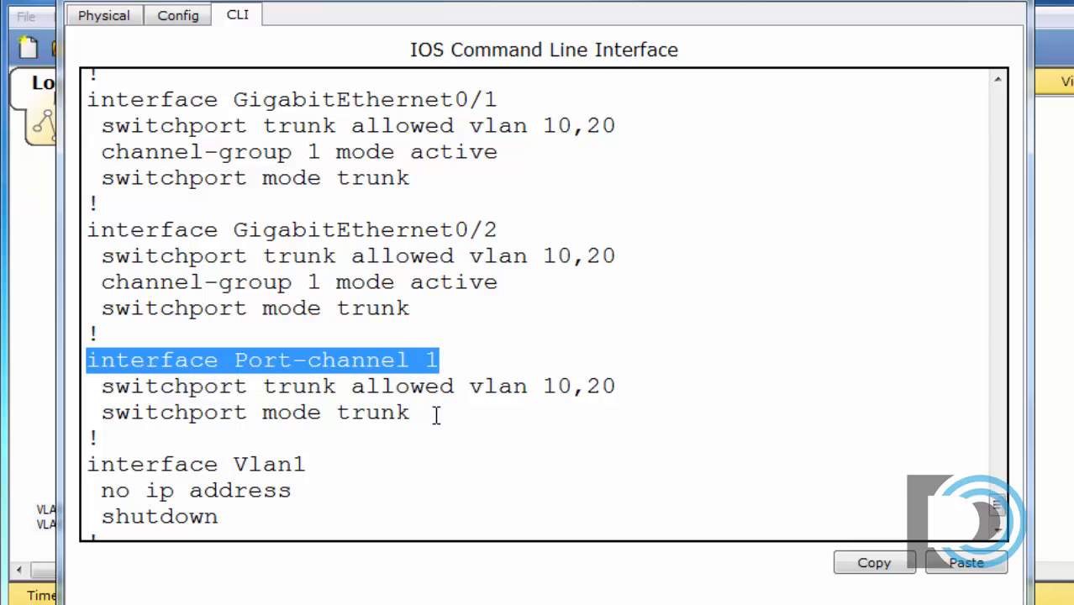
mouse_move(414, 326)
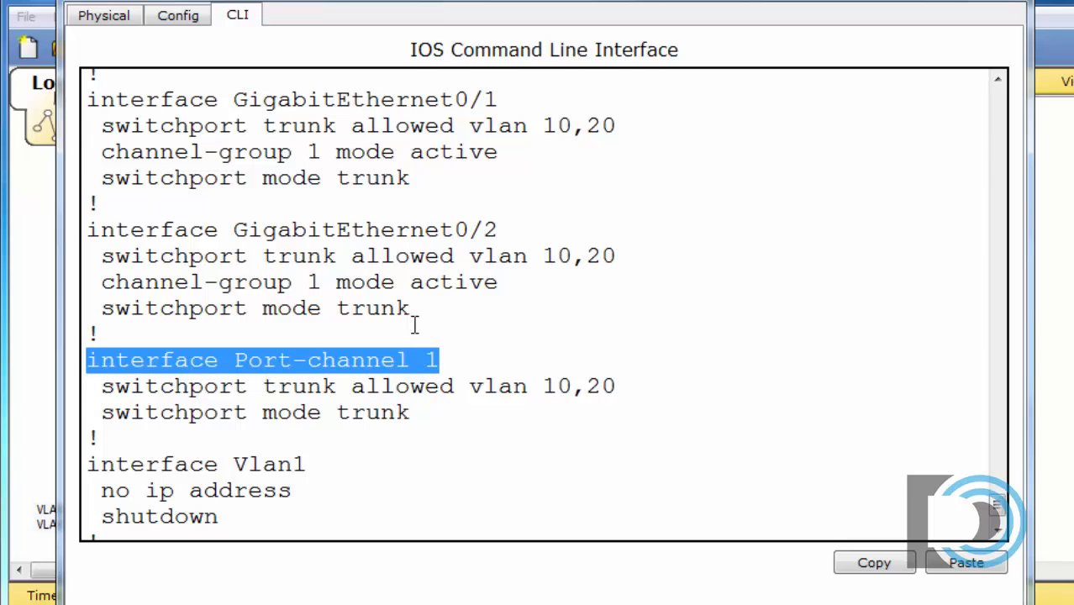
mouse_move(433, 255)
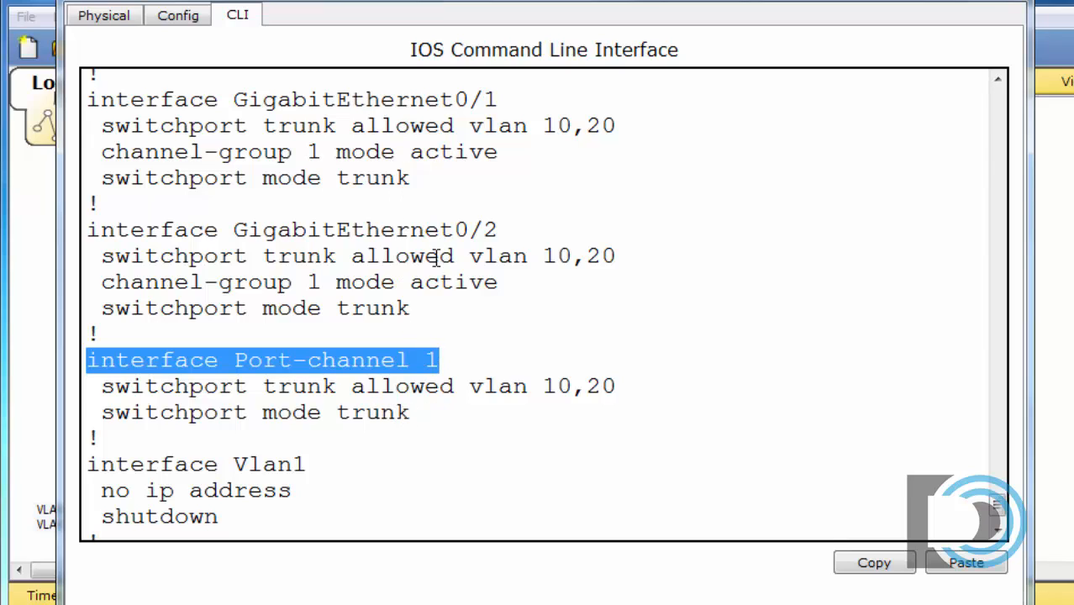
mouse_move(289, 201)
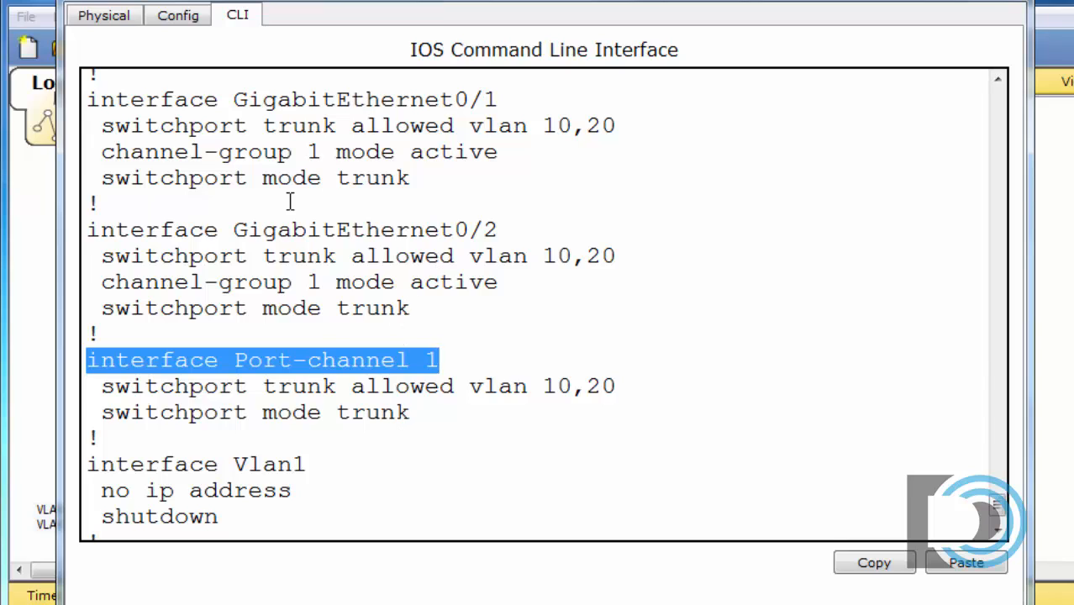
mouse_move(399, 138)
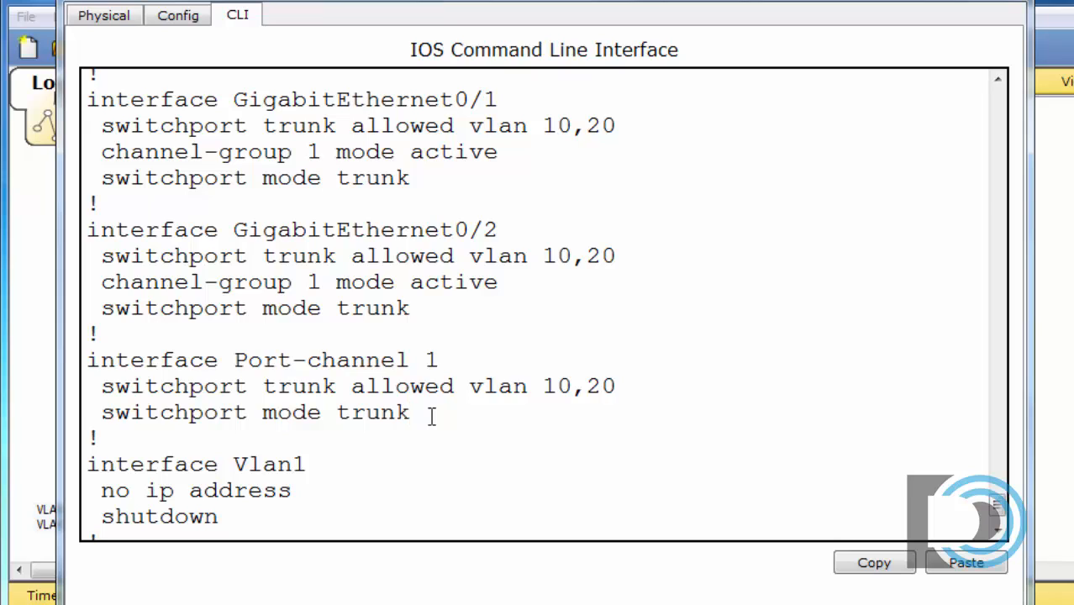
mouse_move(891, 37)
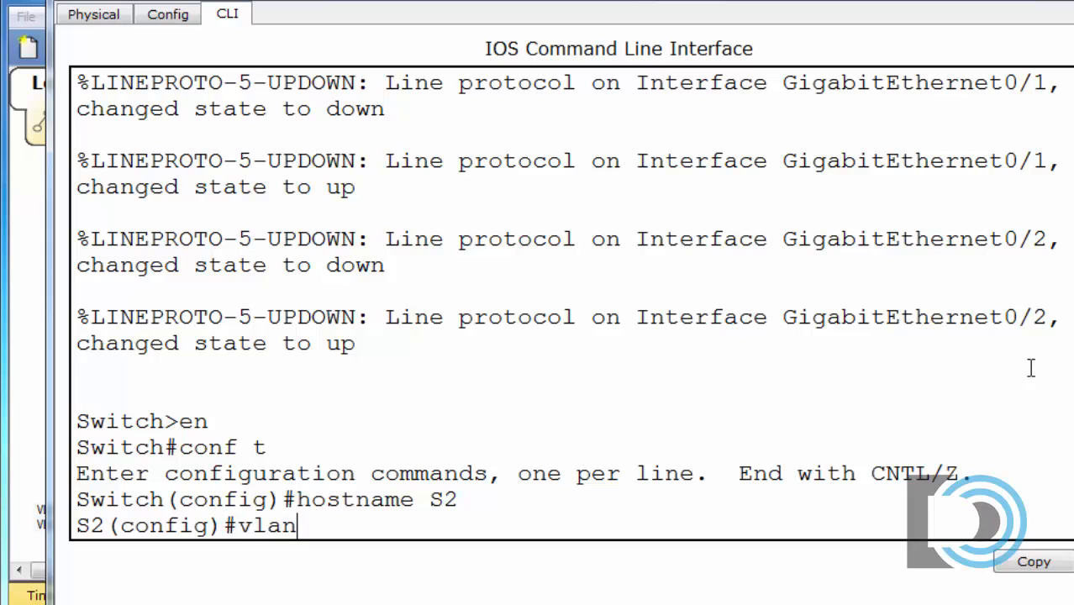
Step: Create VLANs 10 and 20 on S2, assign f0/1 and f0/10 as access ports, and begin int range
type("10")
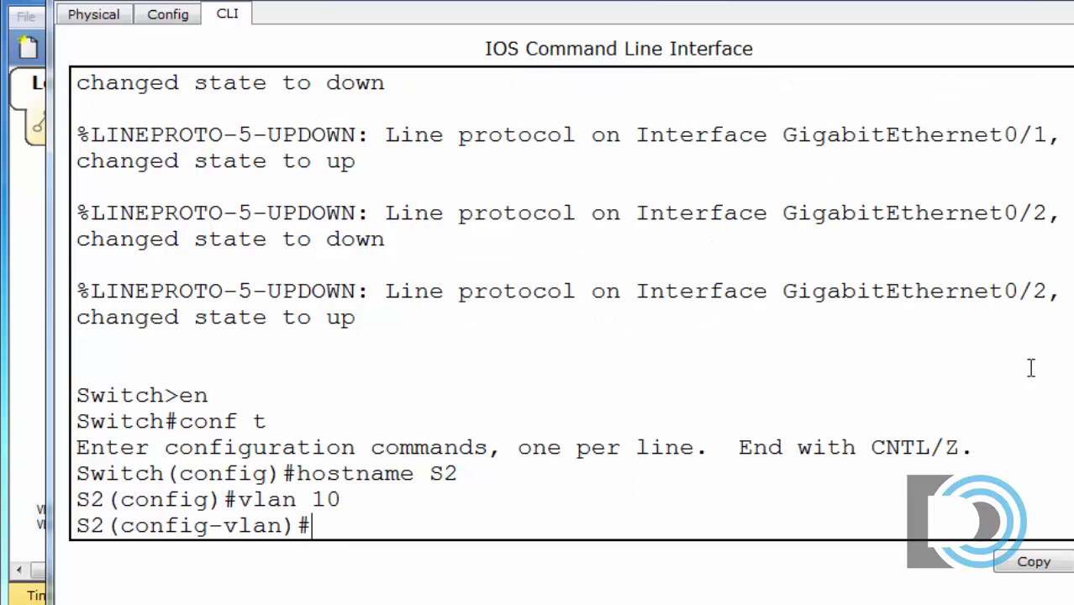
type("vlan 20")
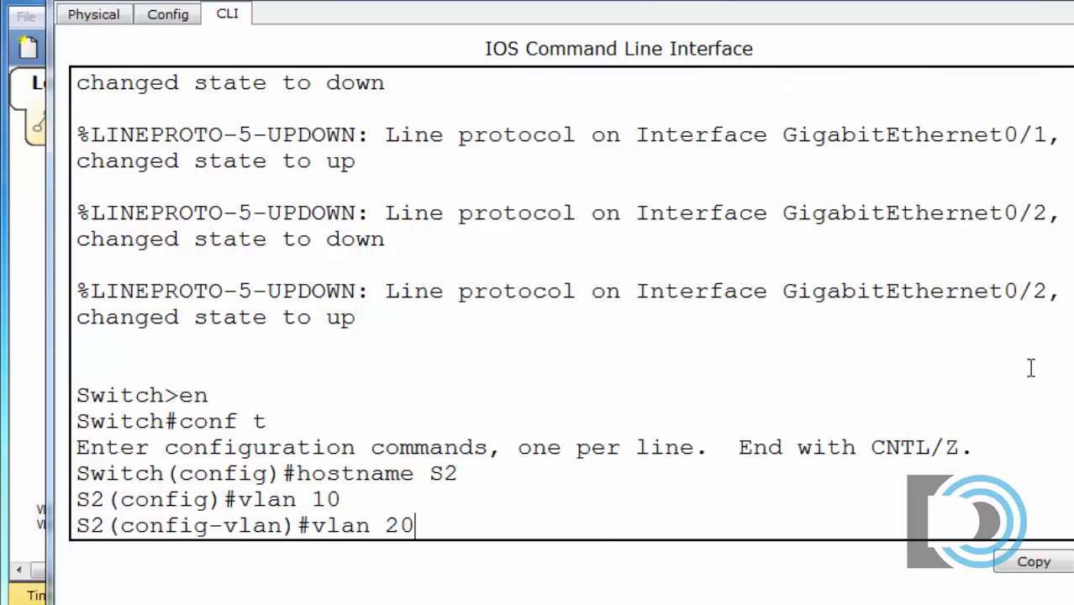
type("int")
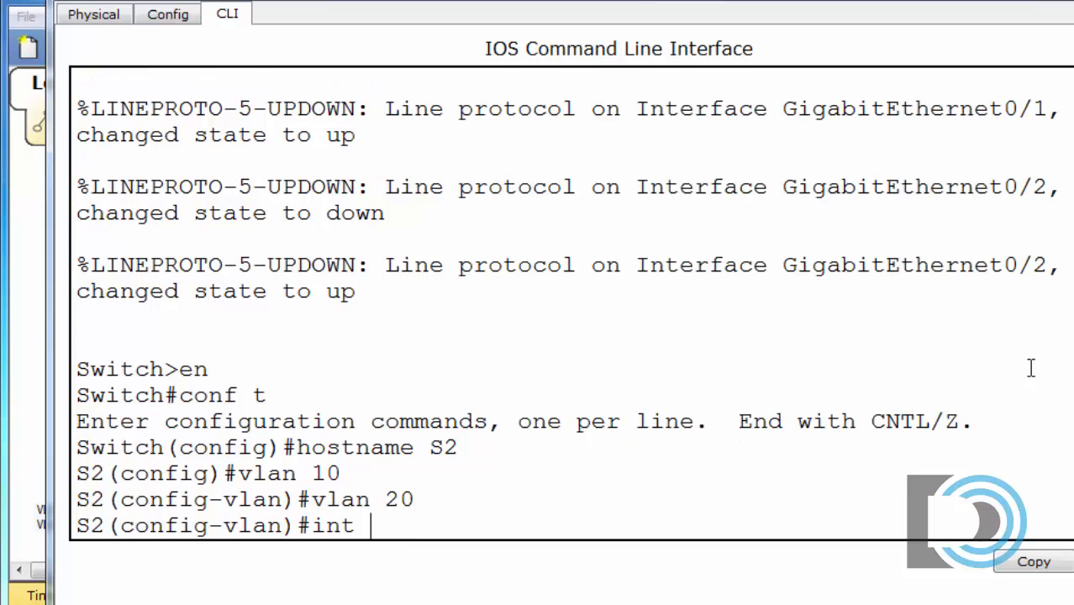
type("f0/1")
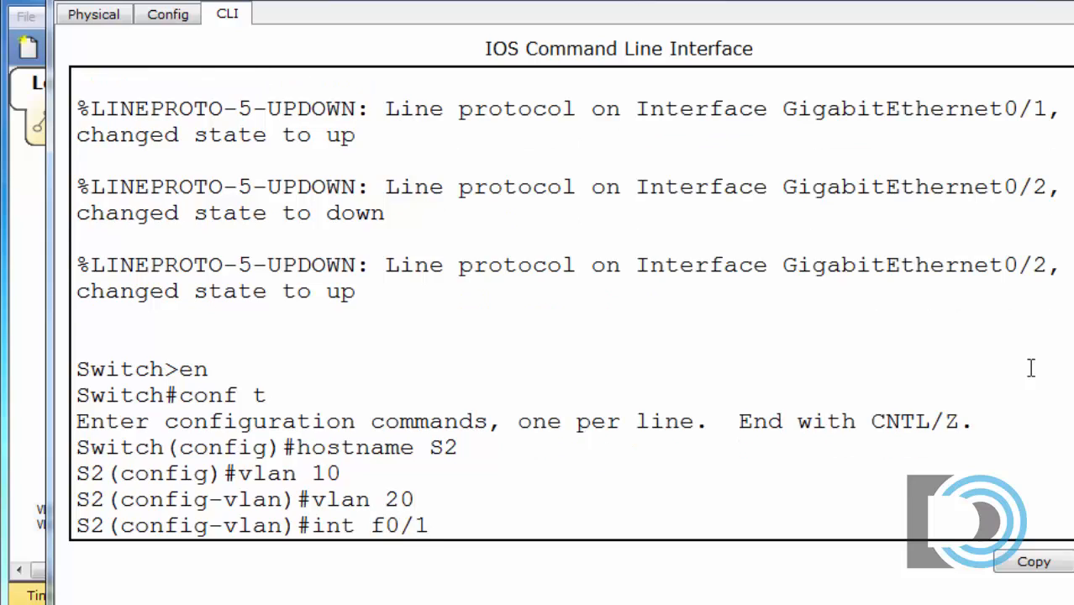
type("sw")
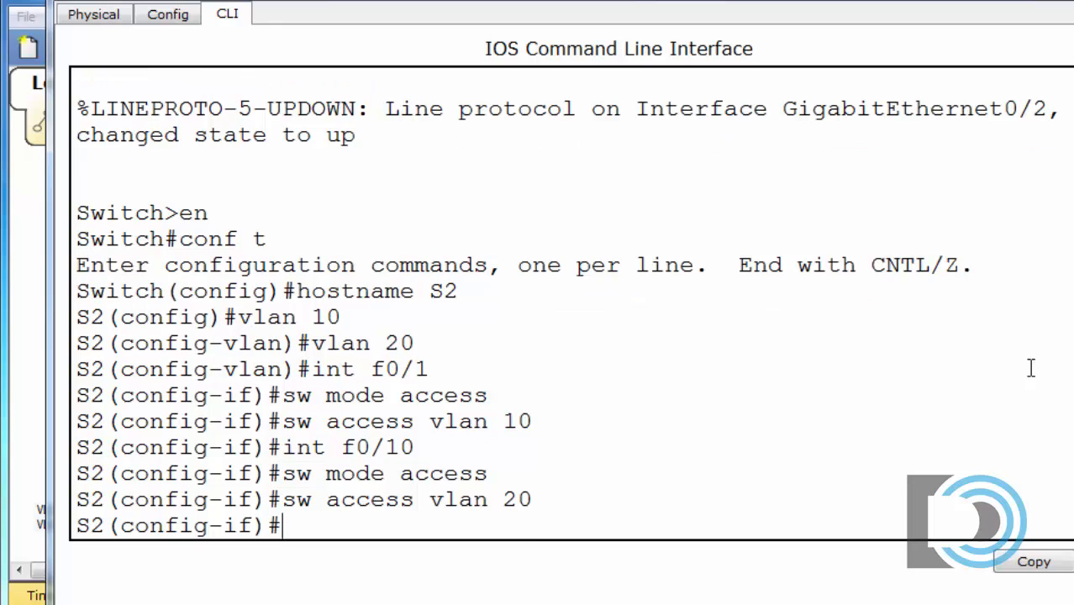
mouse_move(316, 328)
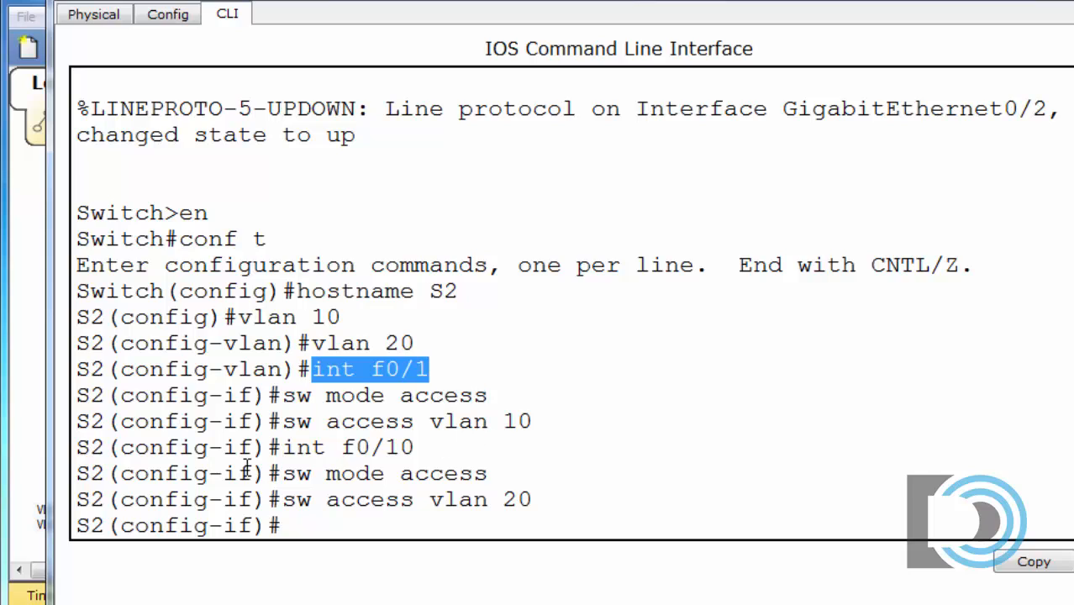
mouse_move(412, 538)
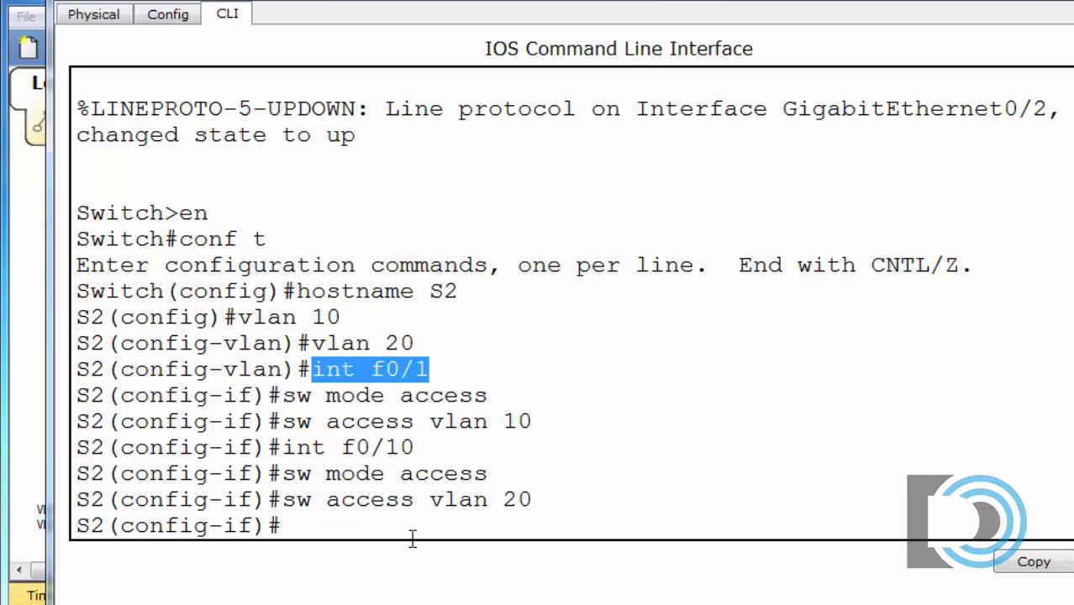
key("enter")
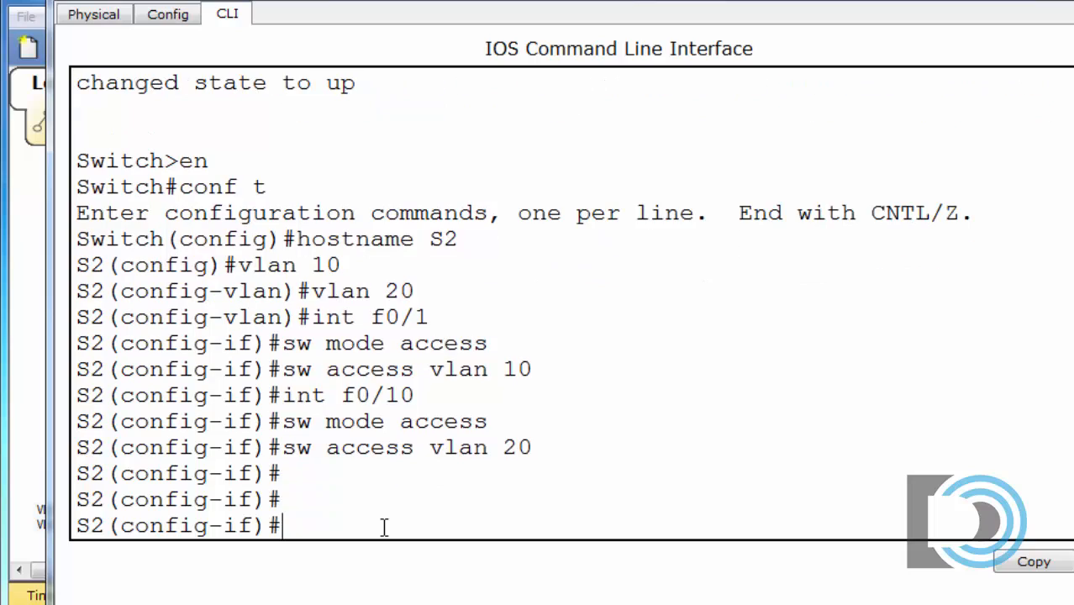
type("int range")
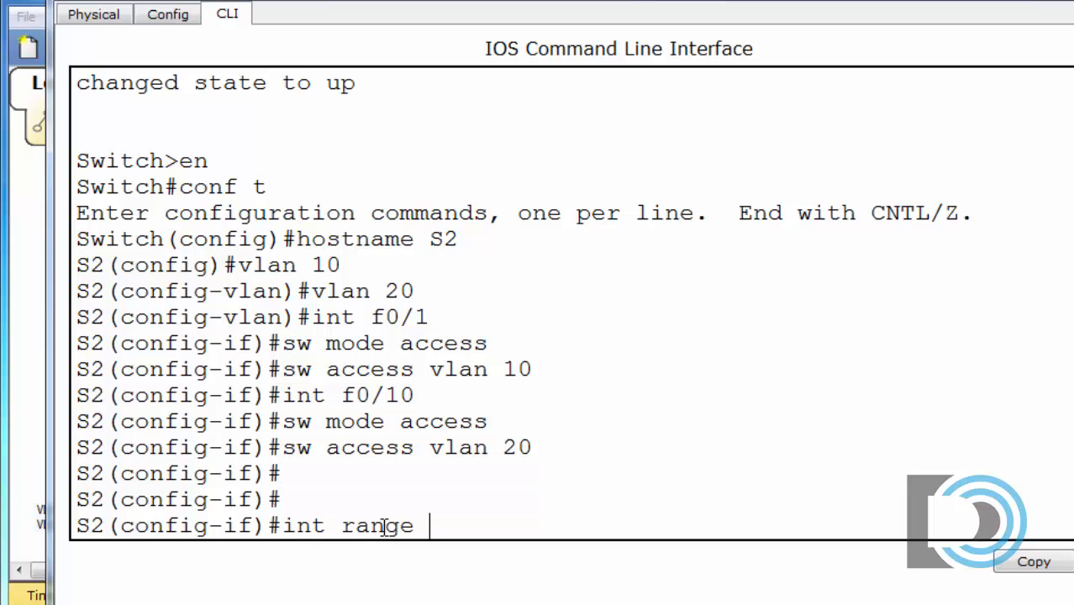
Step: Put S2's g0/1-2 into channel-group 1 mode passive
type("g0/1-2")
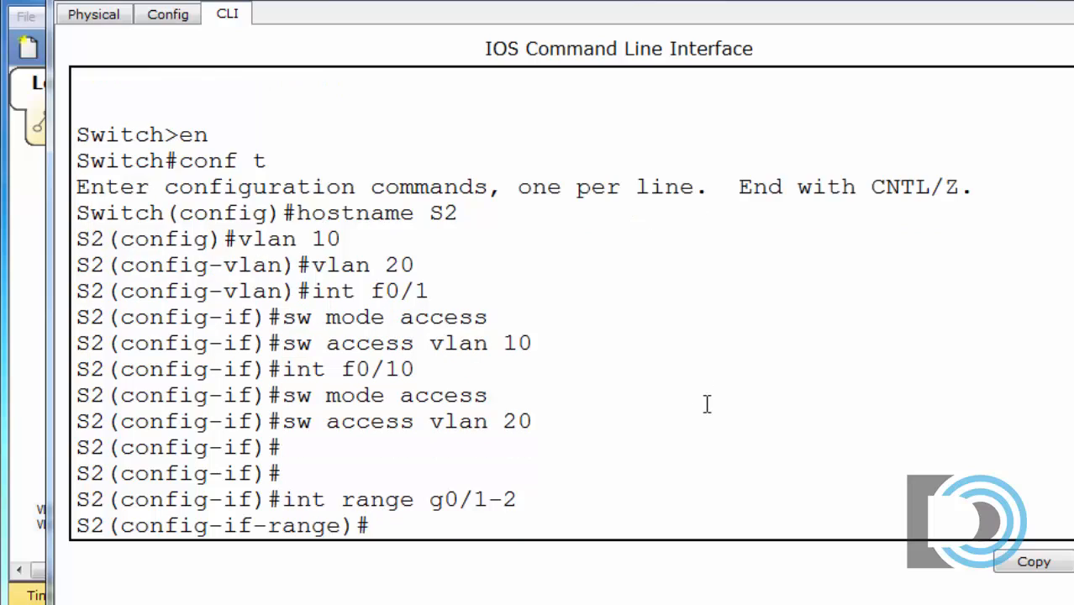
type("chan")
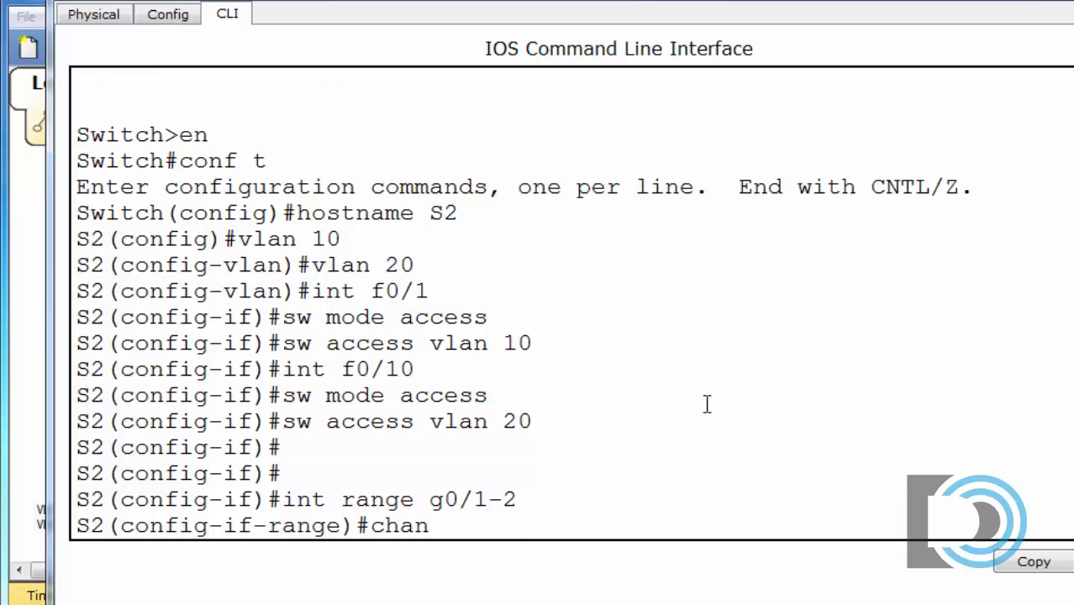
type("nel")
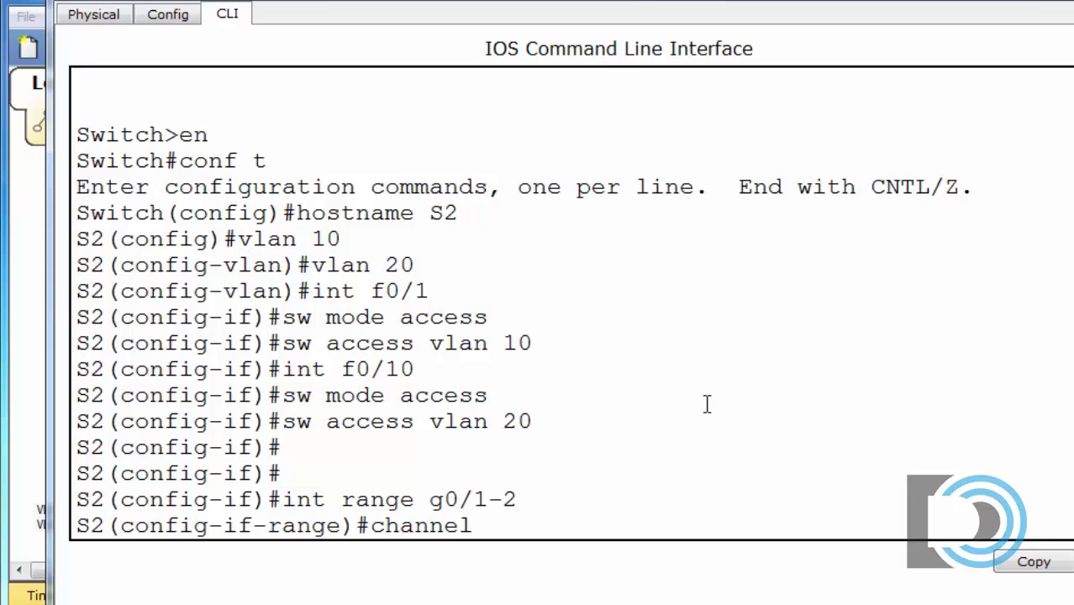
type("-grou")
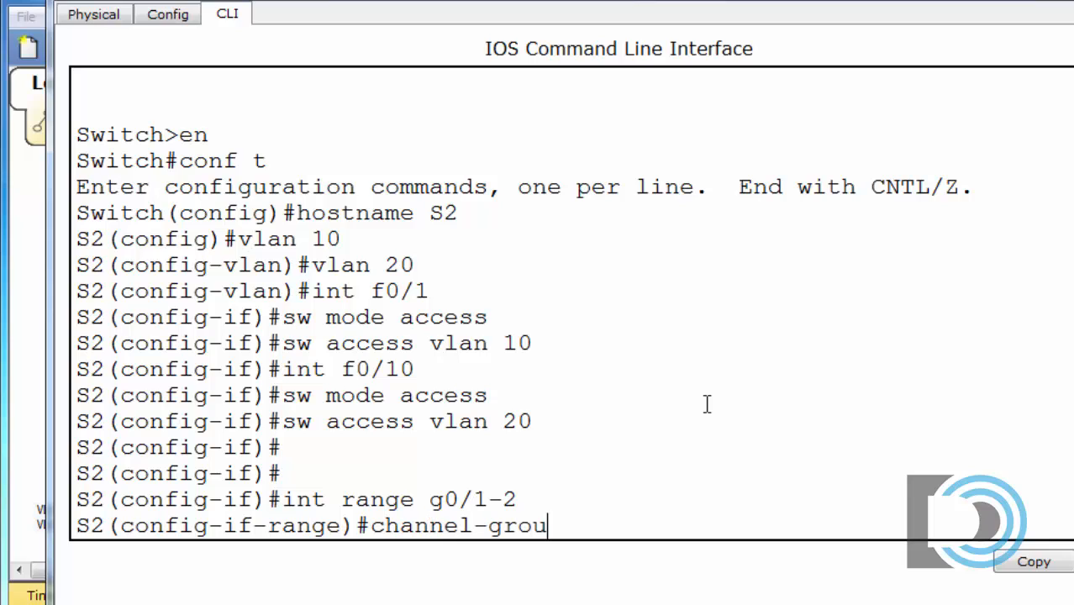
type("p")
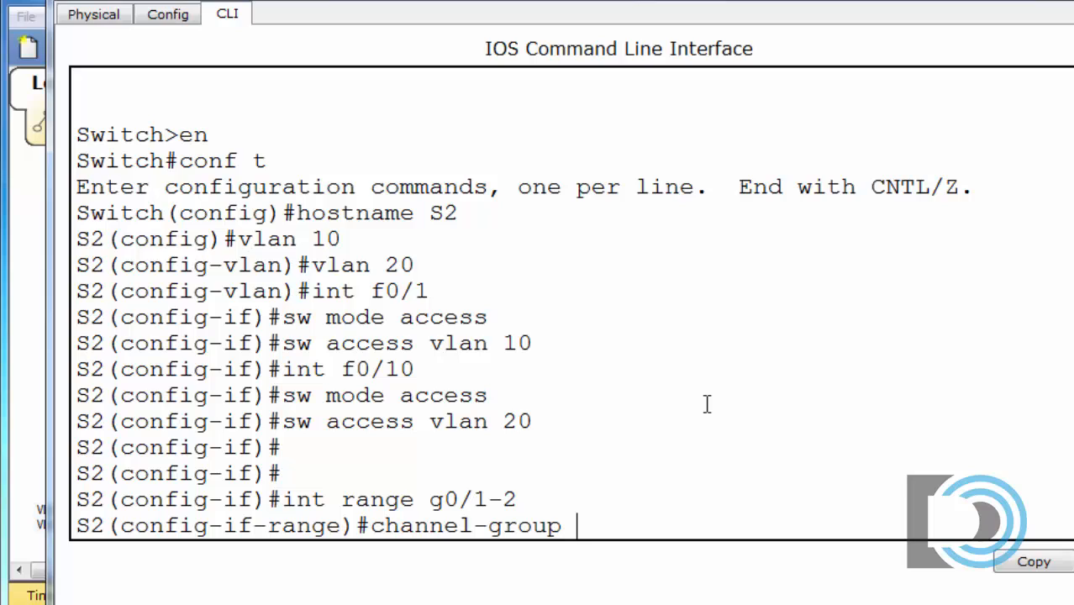
type("1 mode")
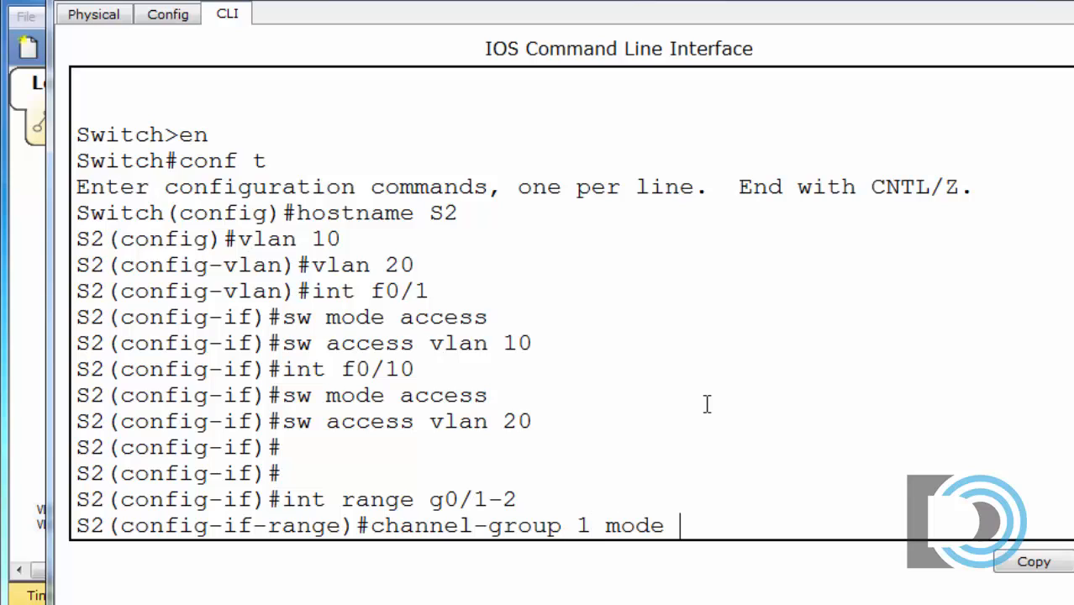
type("passive")
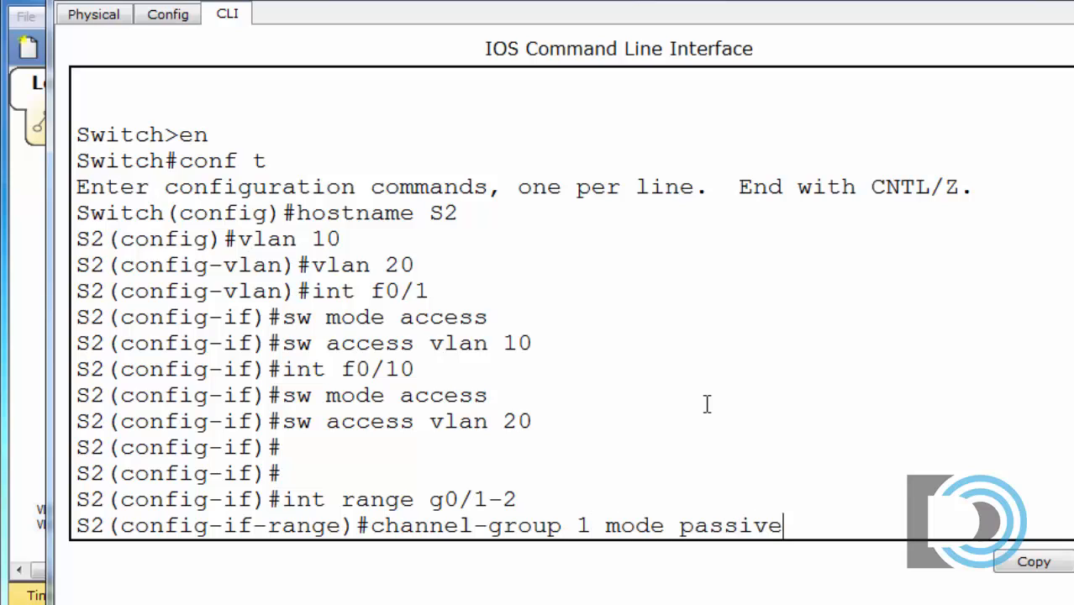
mouse_move(796, 412)
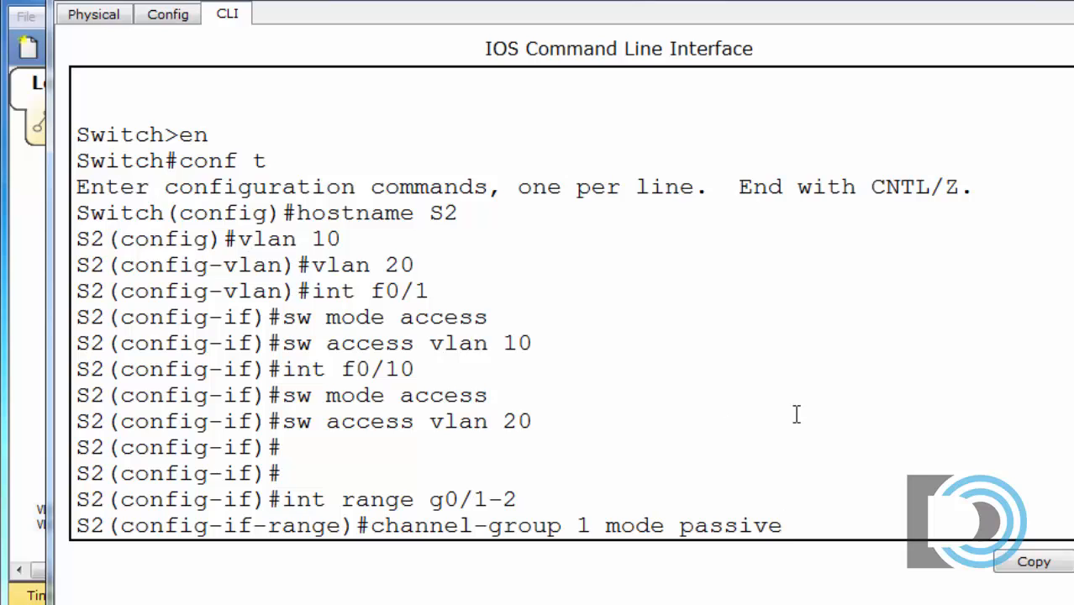
key("enter")
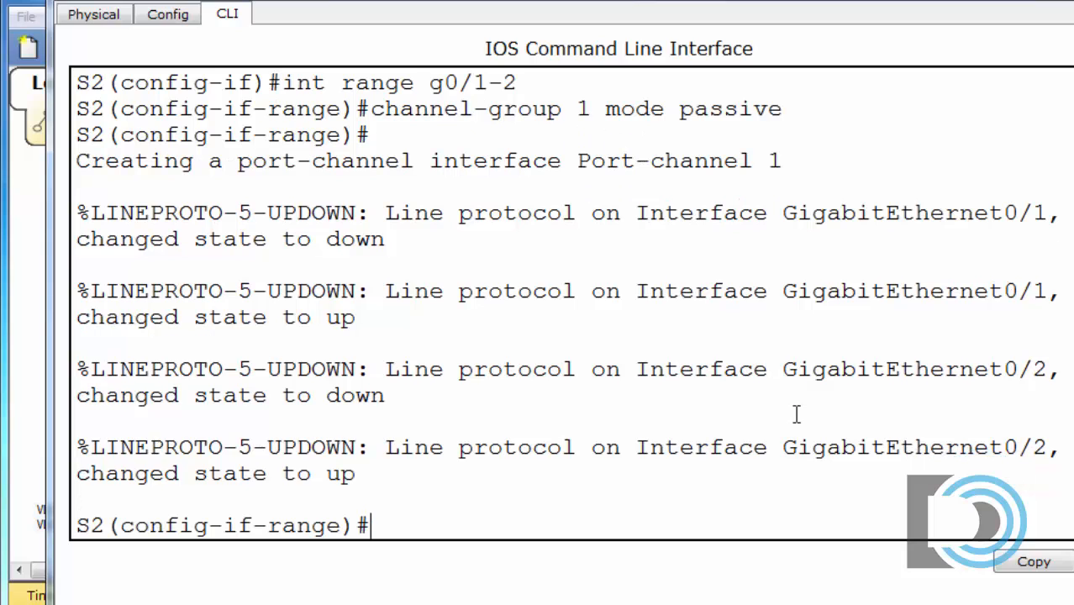
Step: Make S2's Port-channel 1 a trunk allowing only VLANs 10,20
type("int")
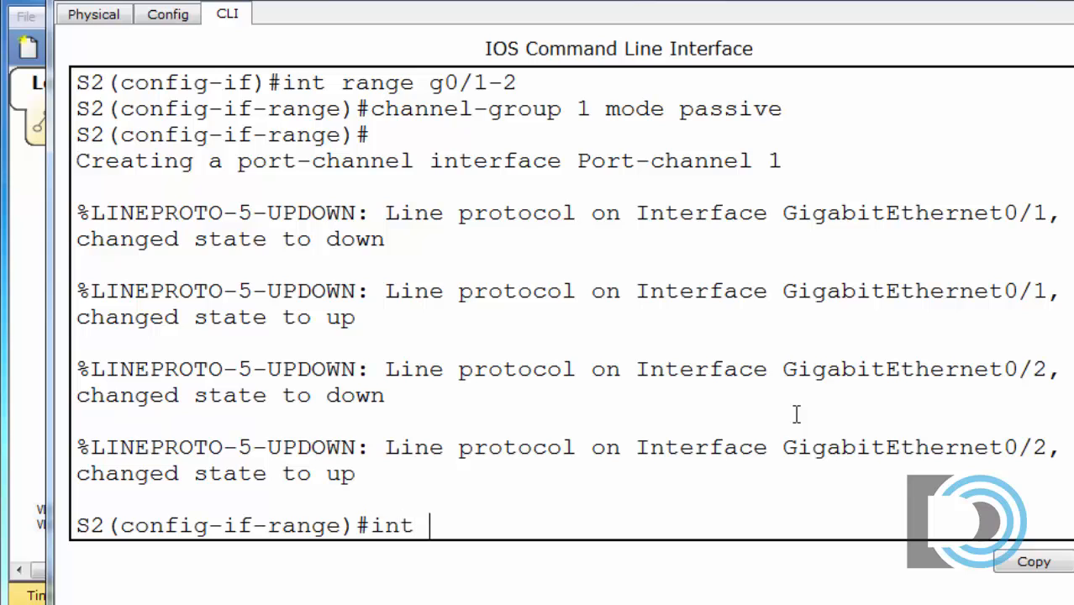
type("port-")
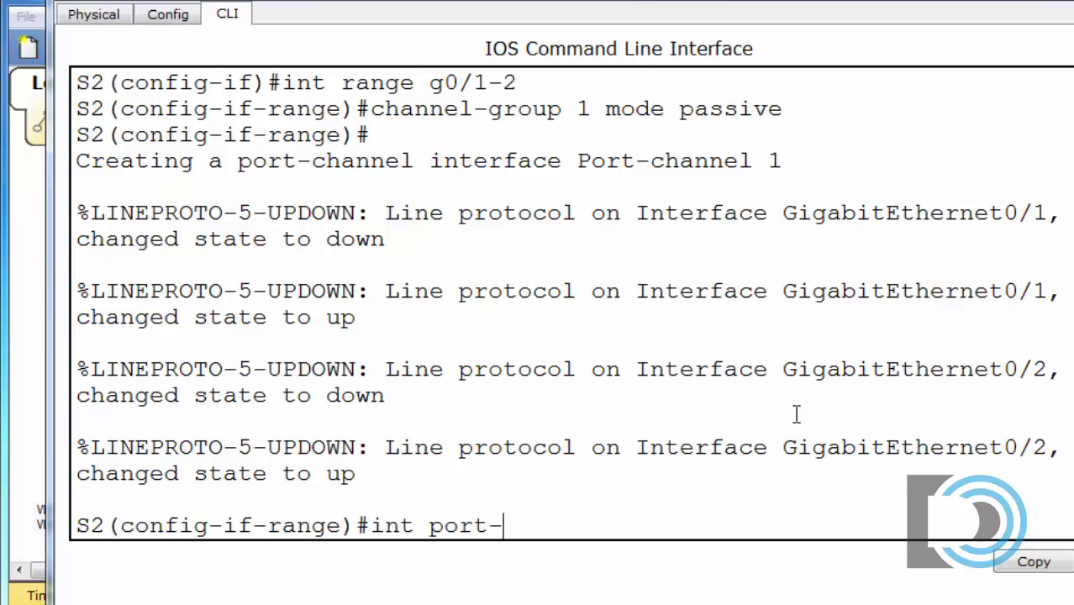
type("channel 1")
type("s")
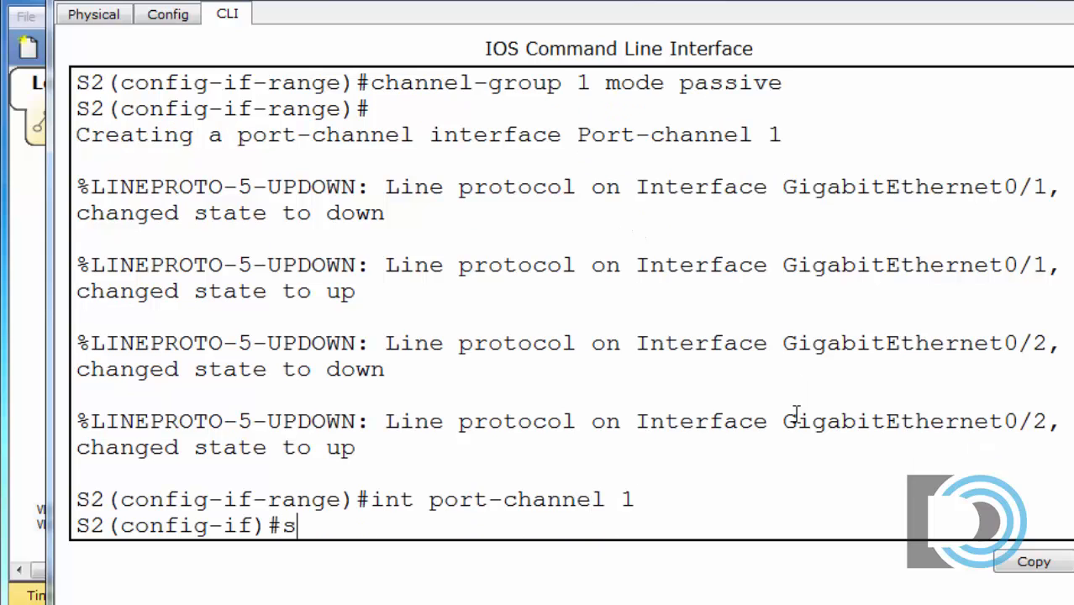
type("w mode")
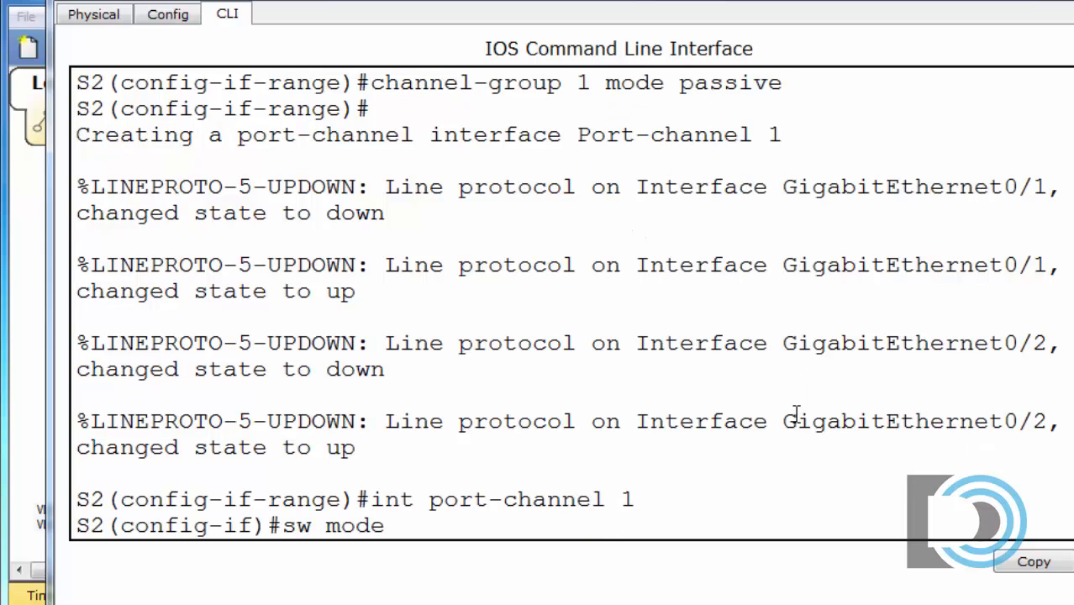
type("trunk")
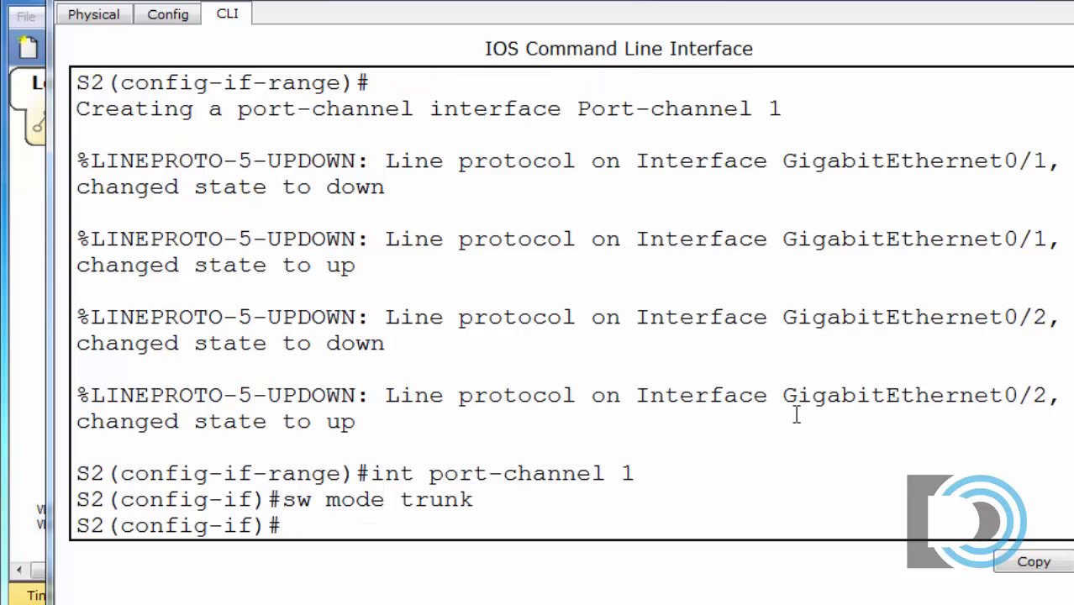
type("sw t")
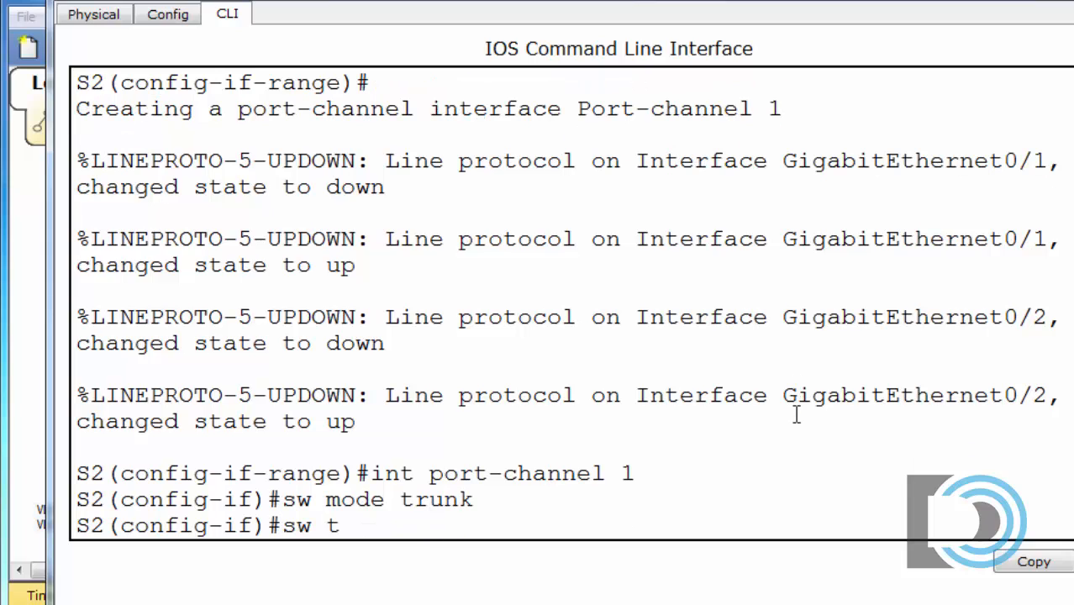
type("r")
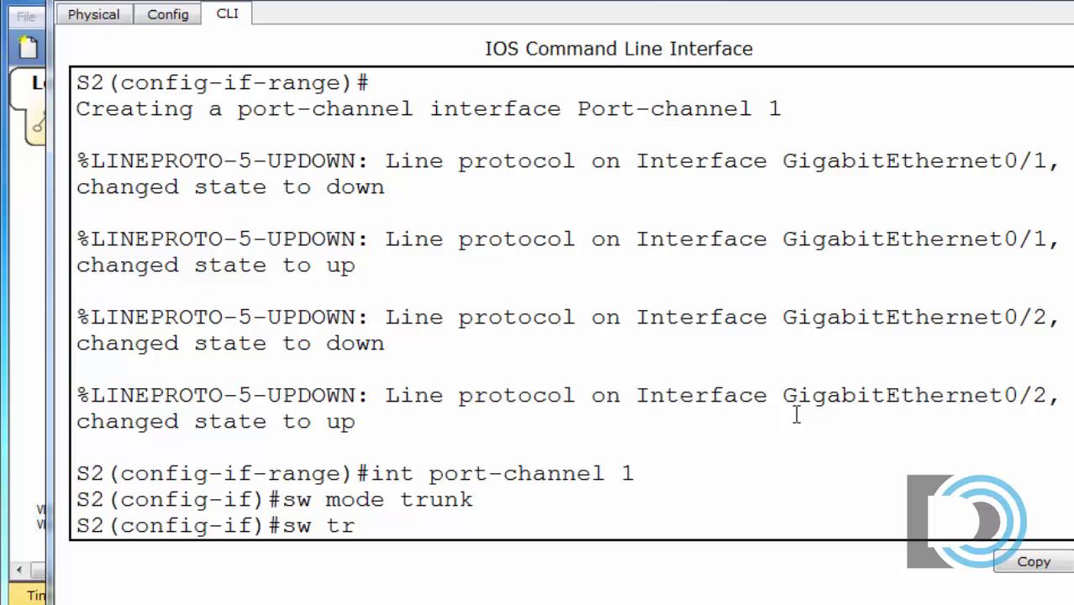
type("unk allowed")
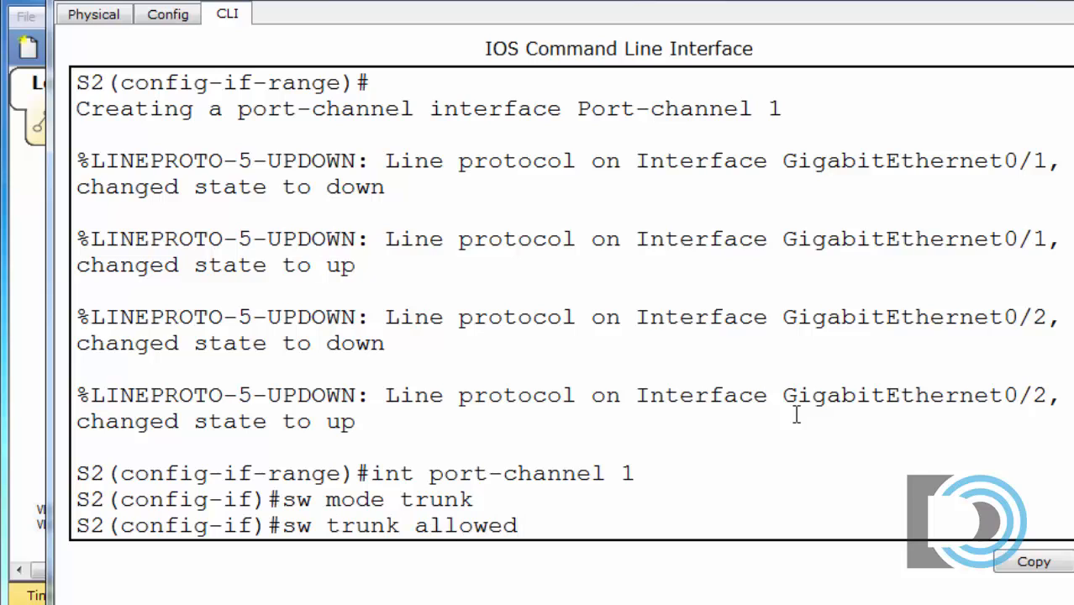
type("vlan 10,20")
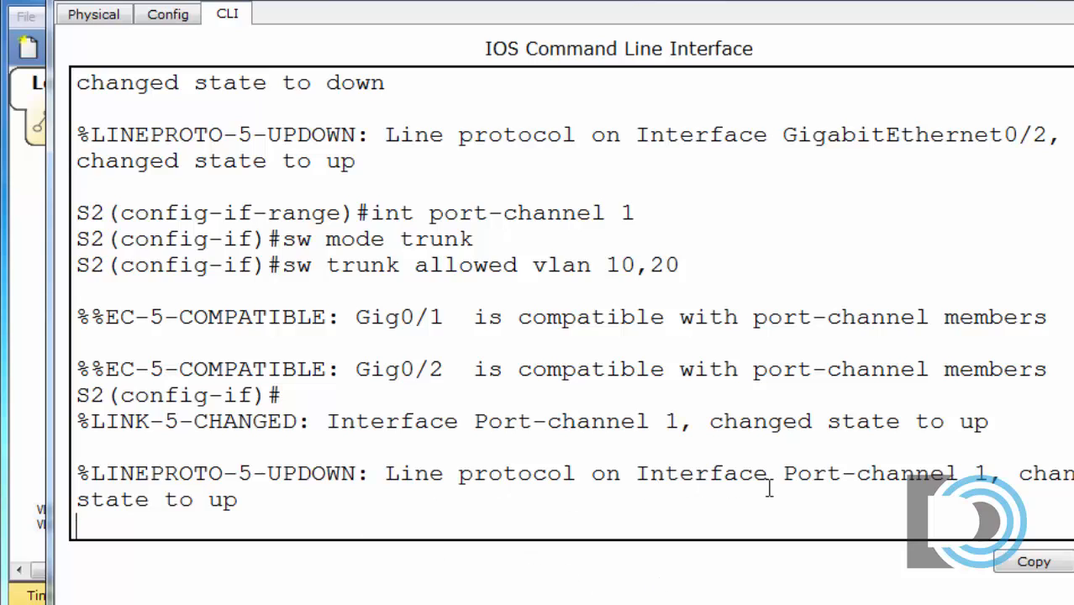
mouse_move(393, 528)
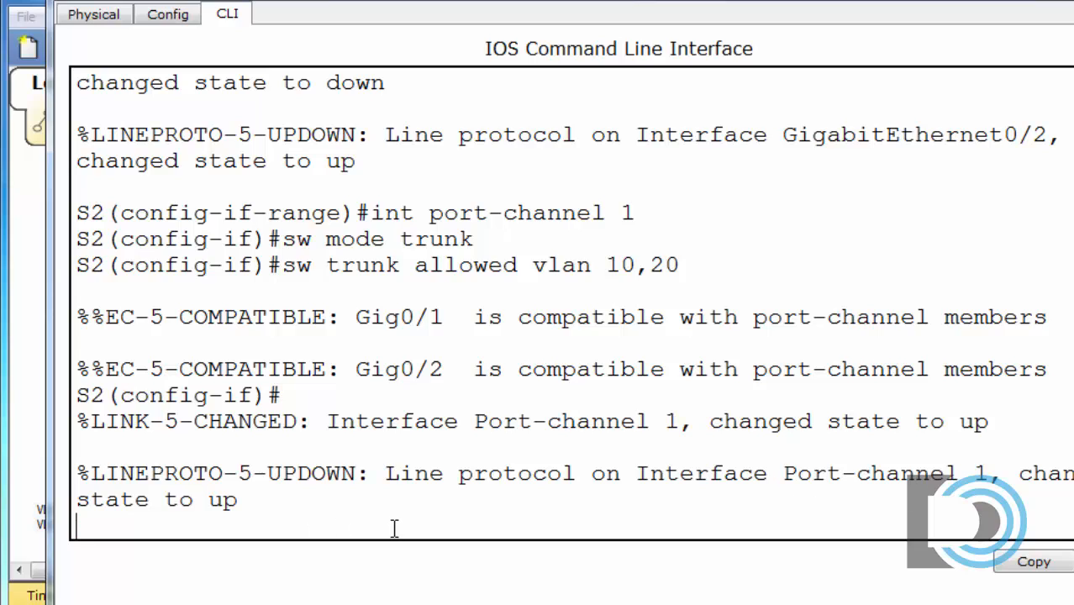
mouse_move(936, 289)
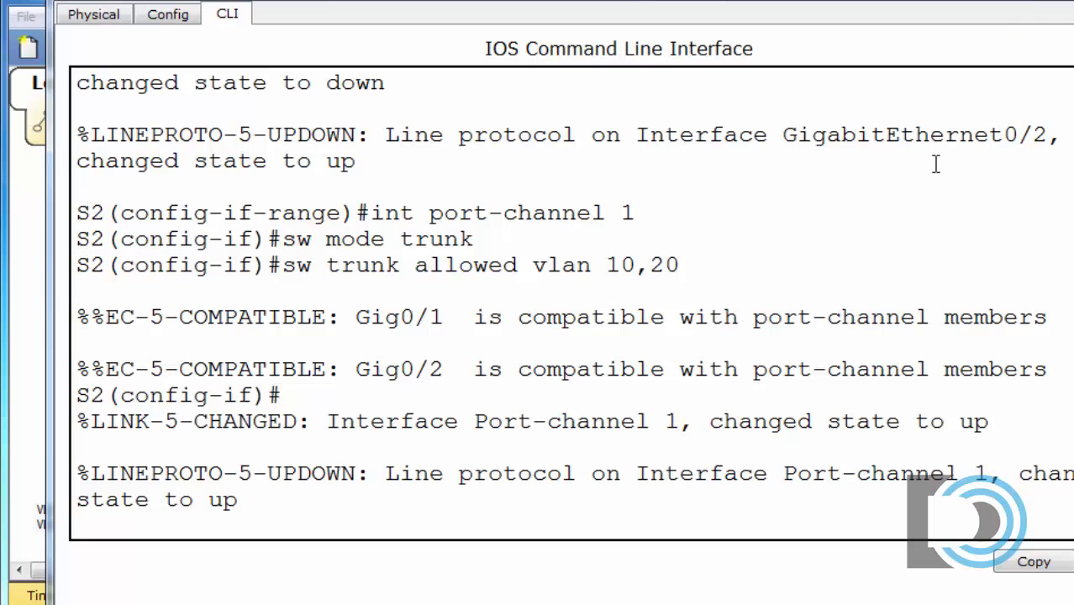
mouse_move(799, 288)
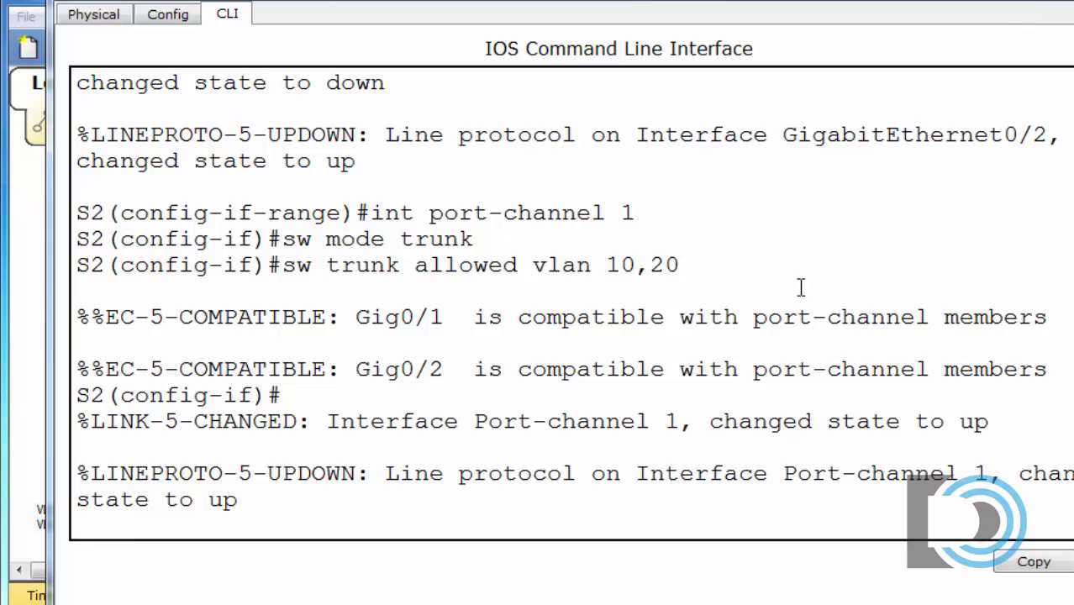
mouse_move(824, 183)
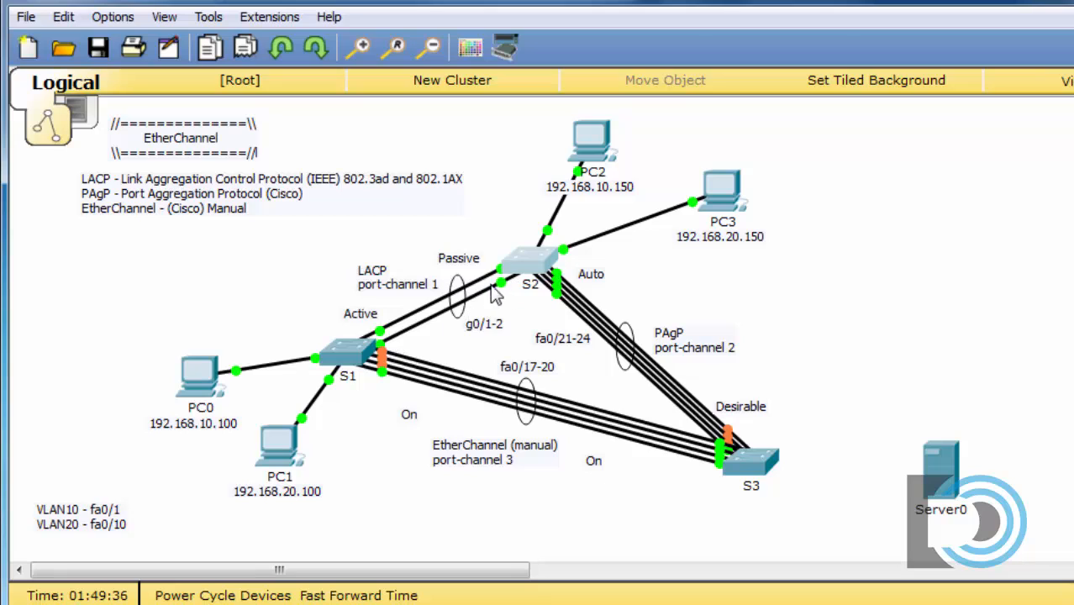
mouse_move(423, 346)
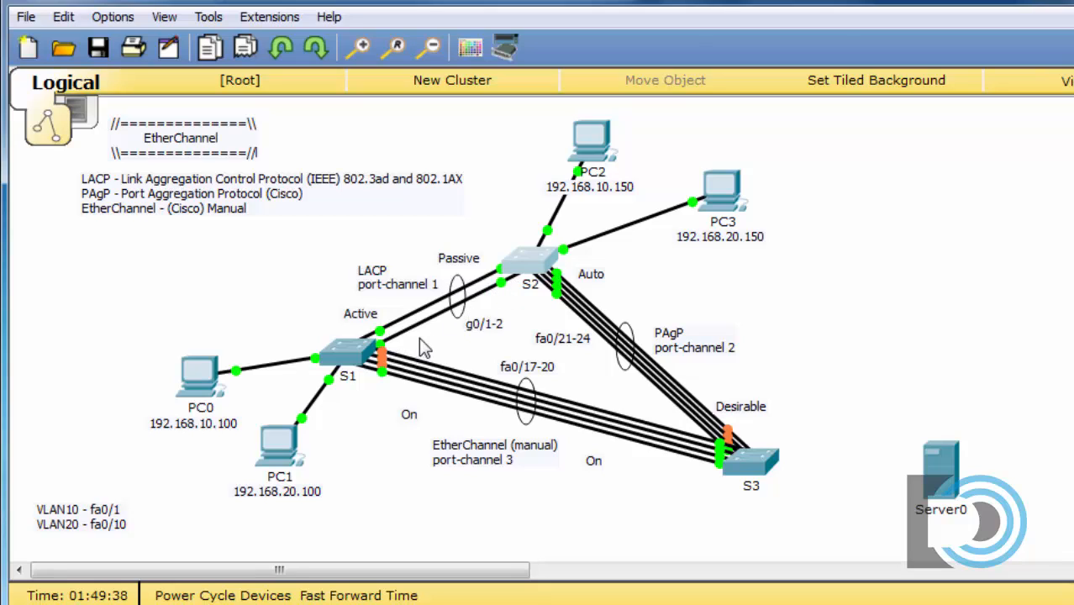
mouse_move(474, 319)
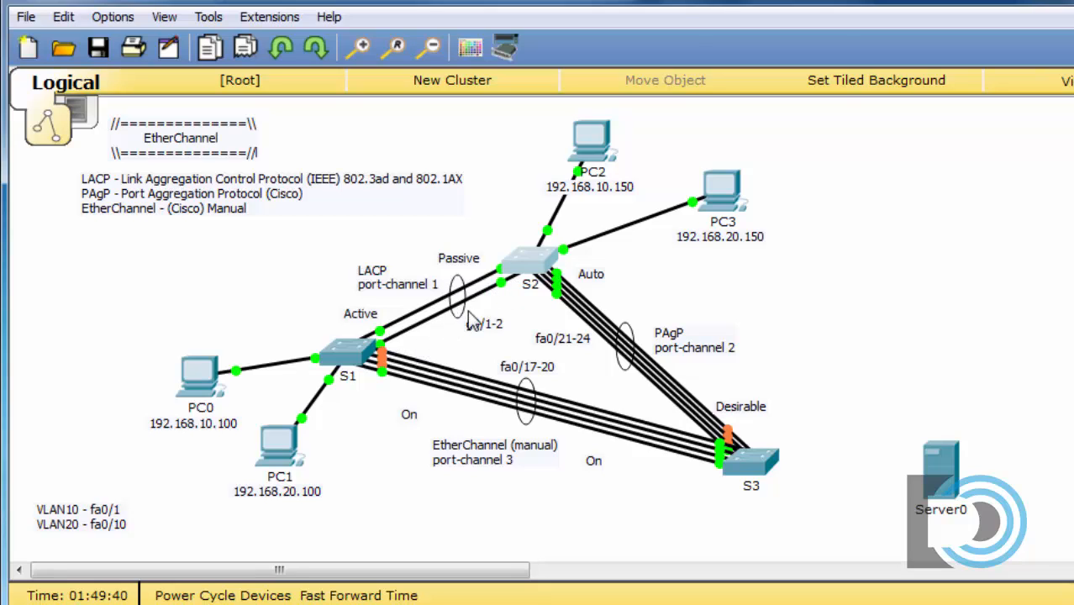
mouse_move(470, 322)
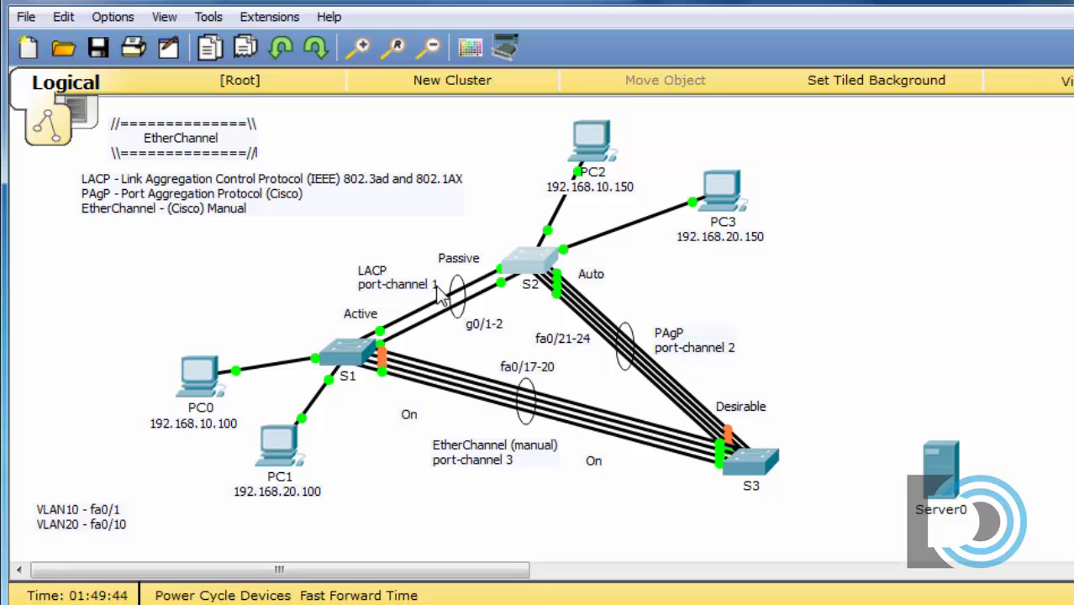
mouse_move(473, 313)
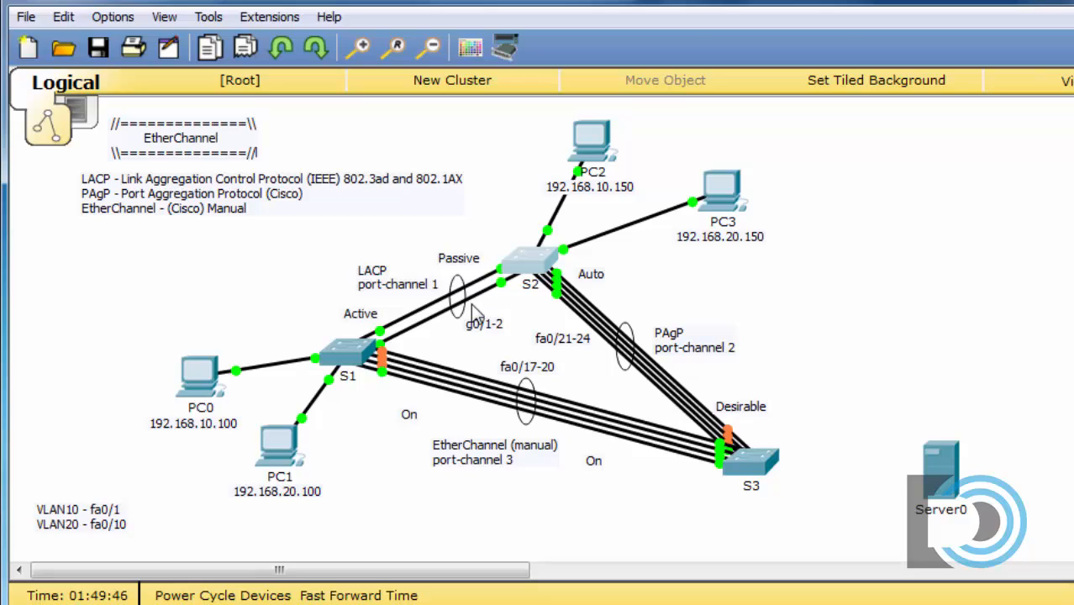
mouse_move(462, 327)
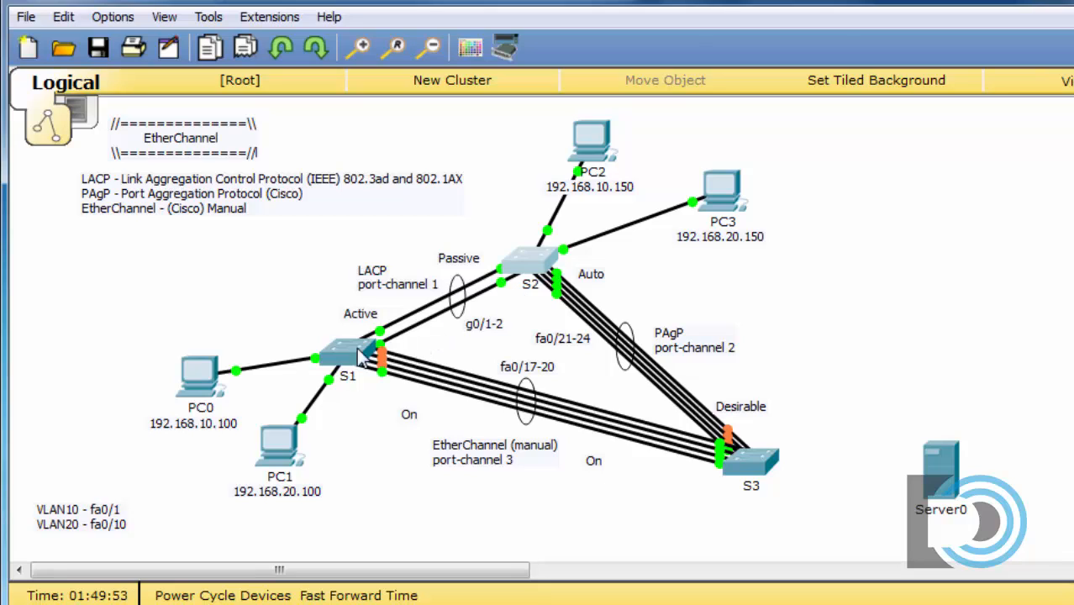
mouse_move(444, 348)
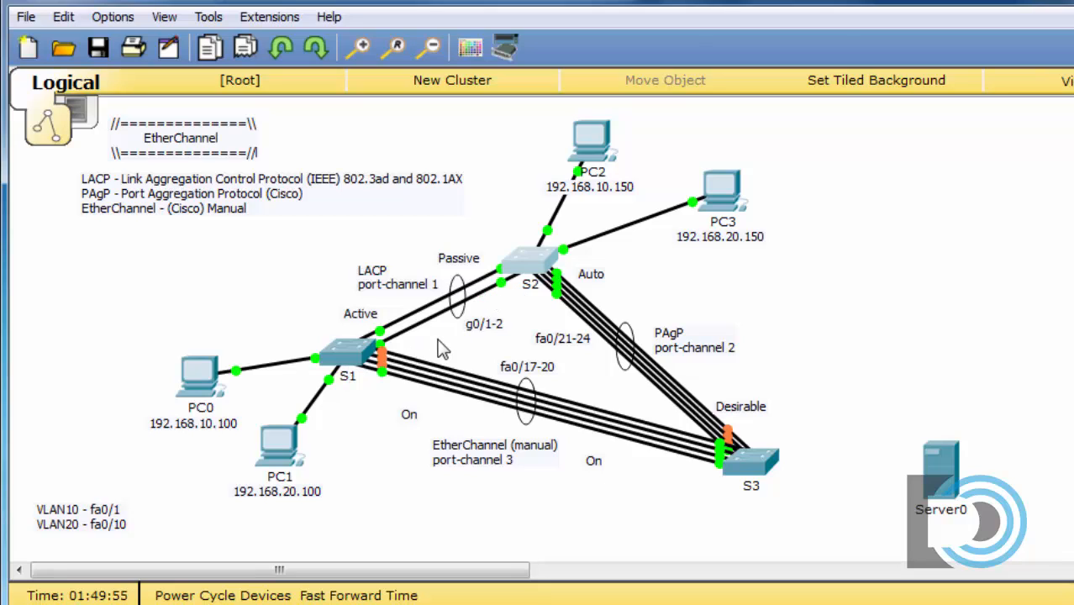
mouse_move(417, 329)
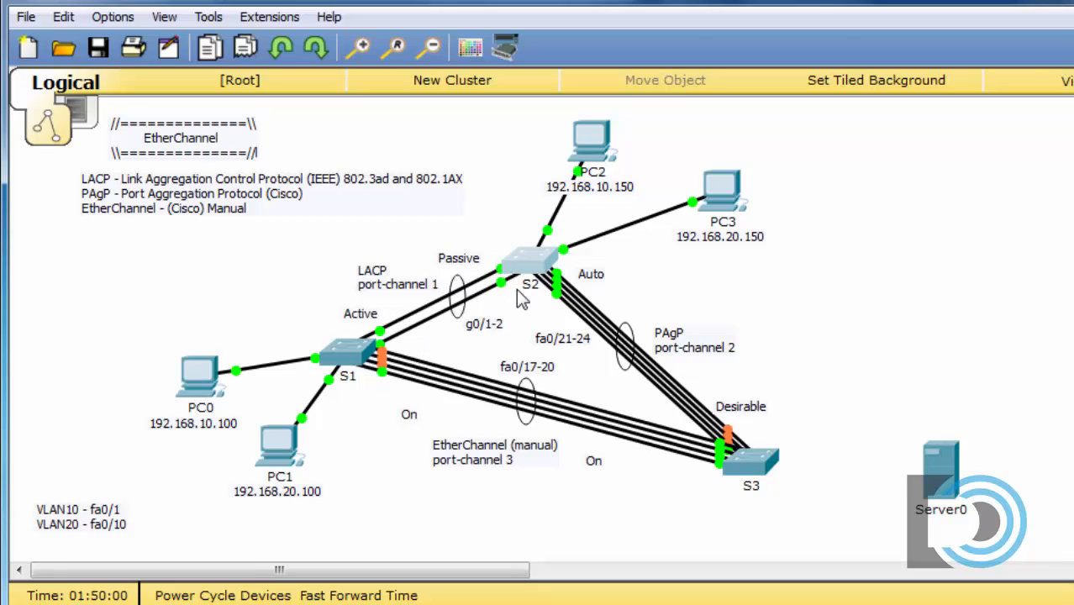
mouse_move(508, 284)
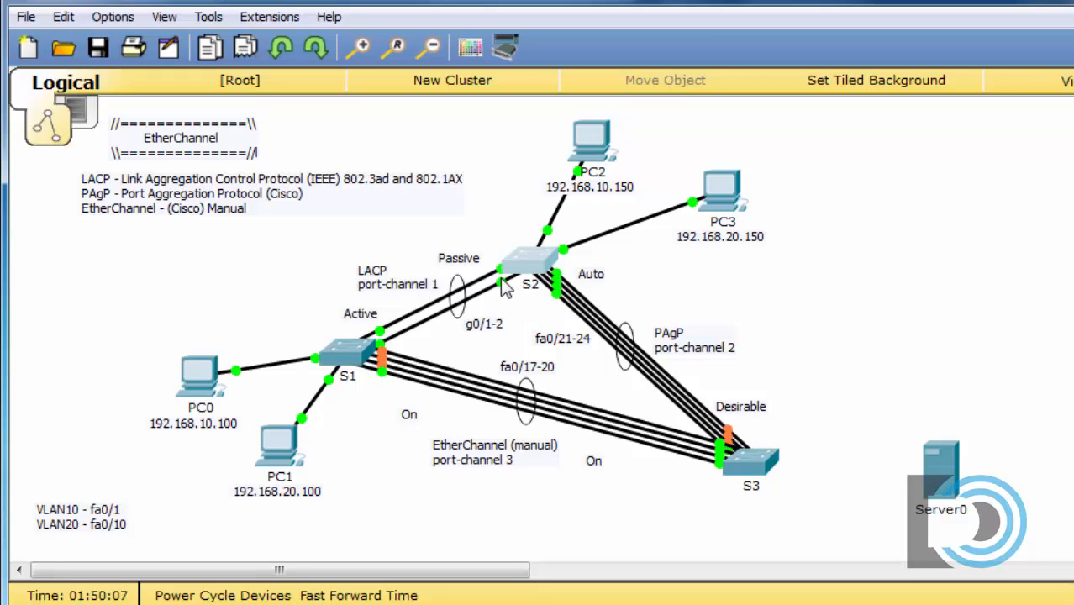
mouse_move(430, 327)
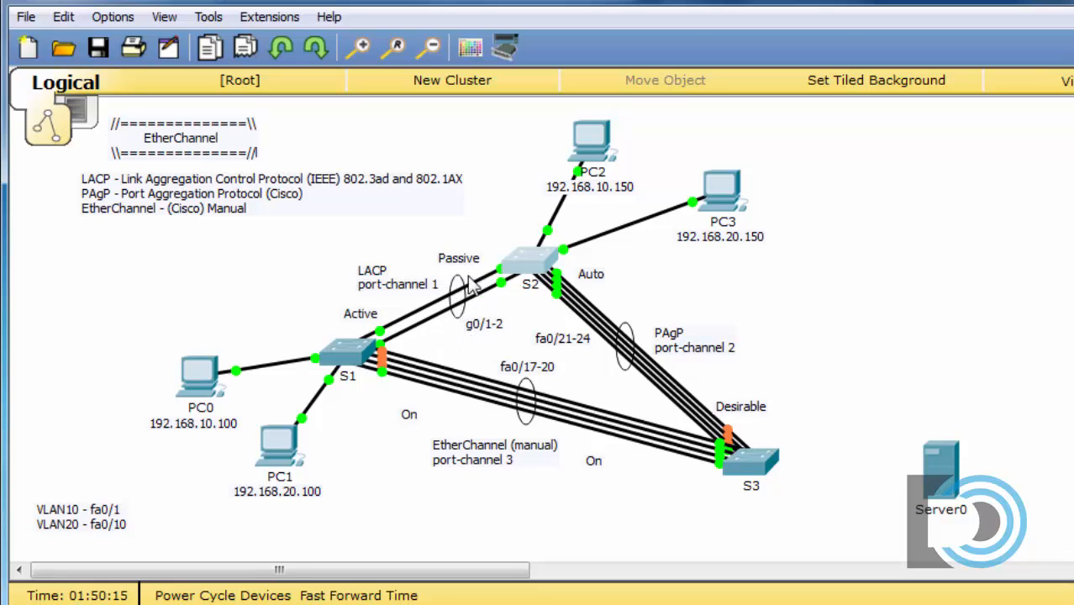
mouse_move(481, 316)
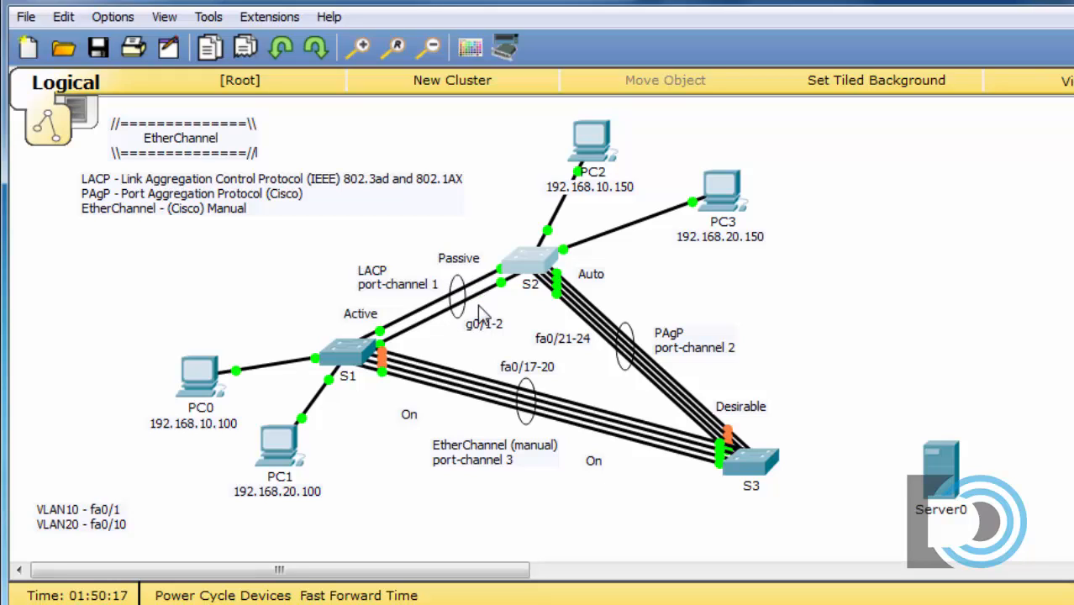
mouse_move(460, 329)
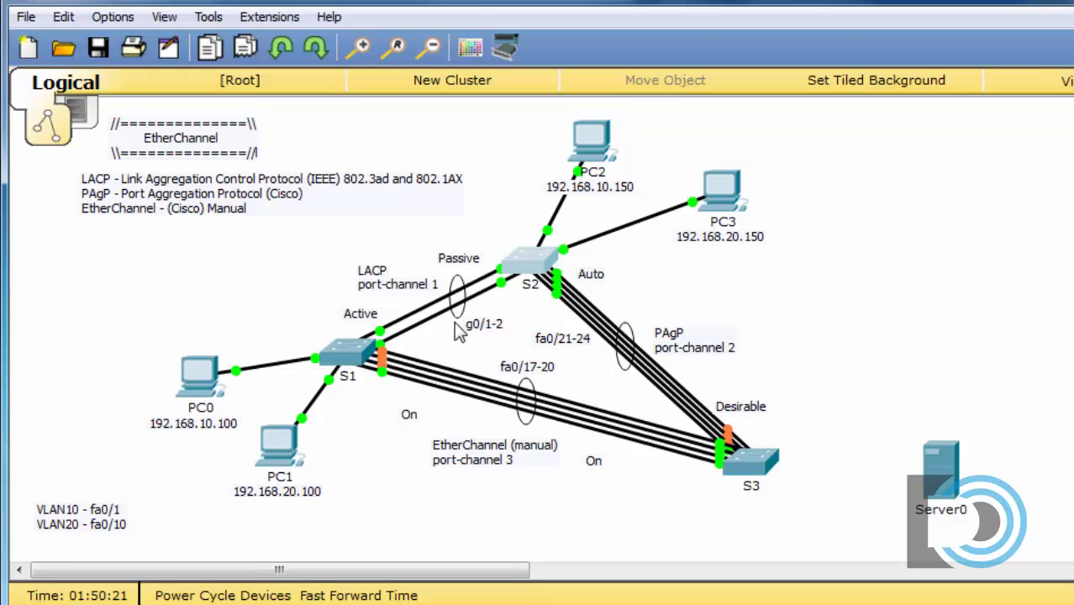
mouse_move(358, 286)
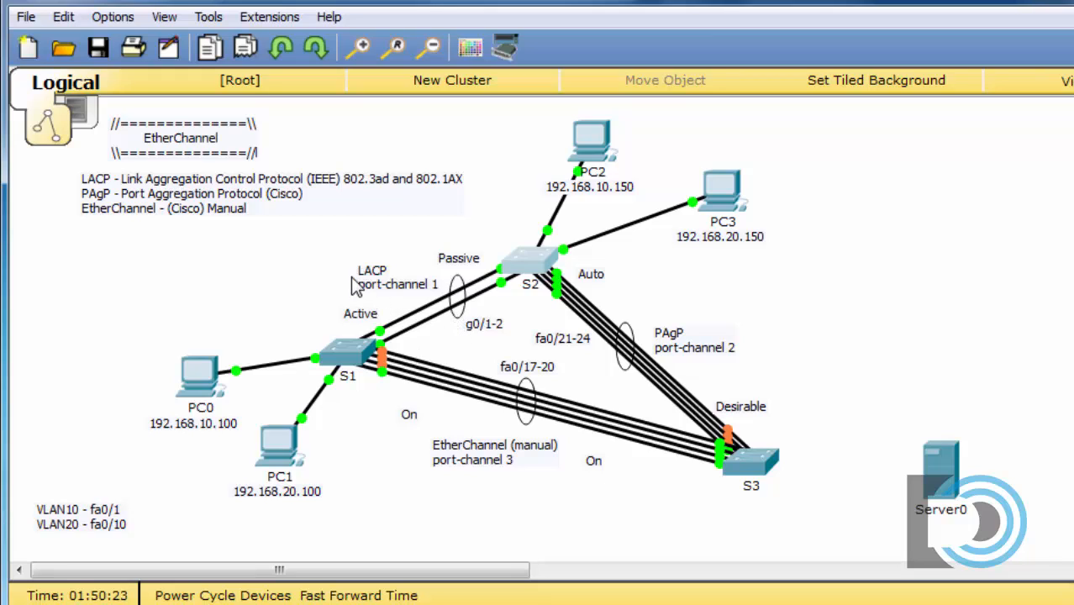
mouse_move(468, 329)
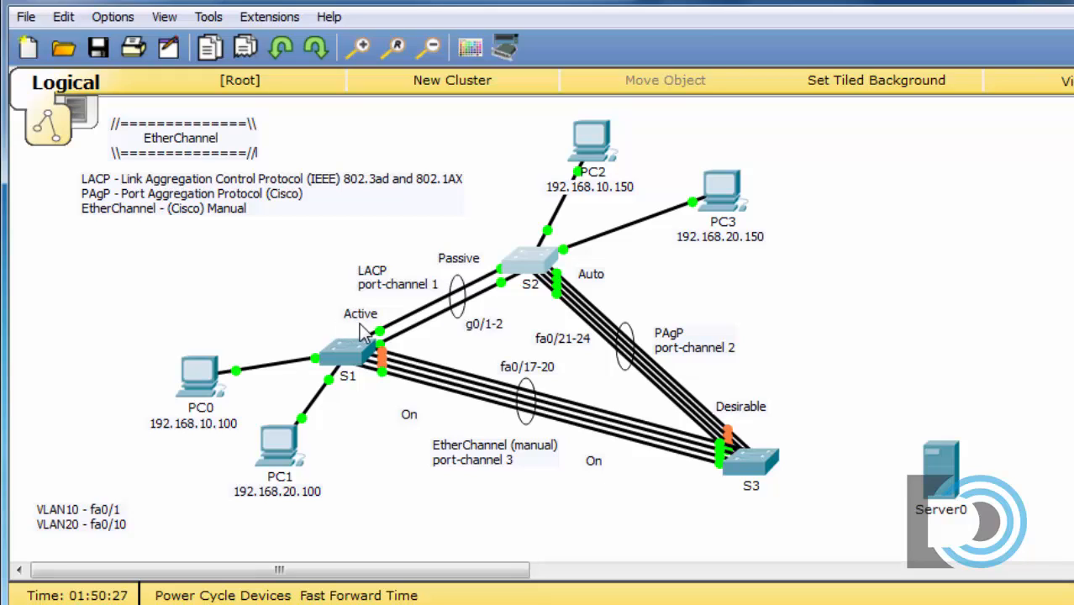
mouse_move(479, 277)
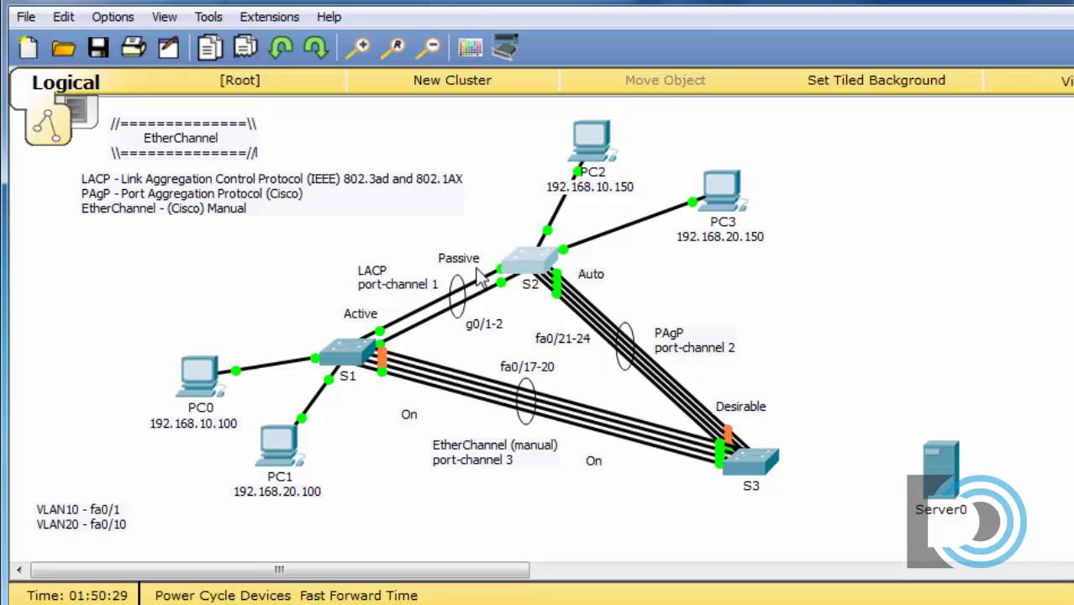
mouse_move(436, 321)
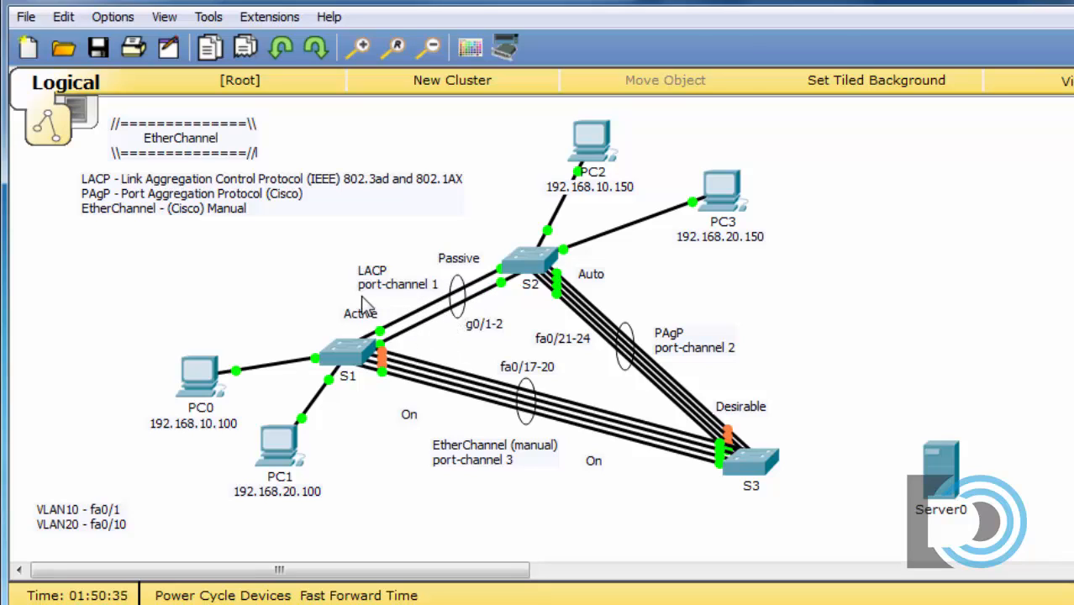
mouse_move(411, 282)
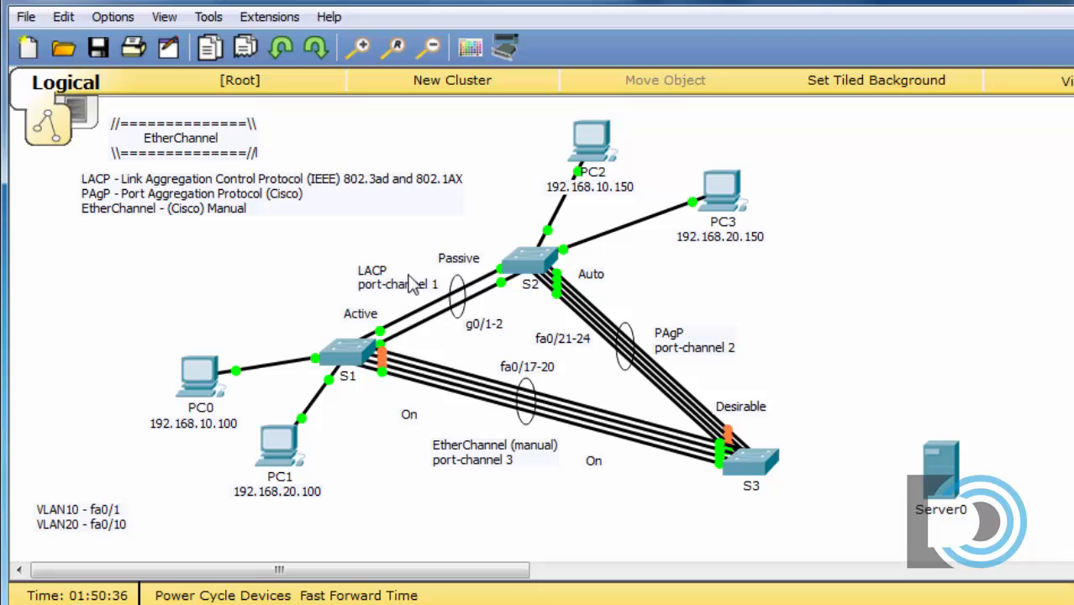
mouse_move(443, 344)
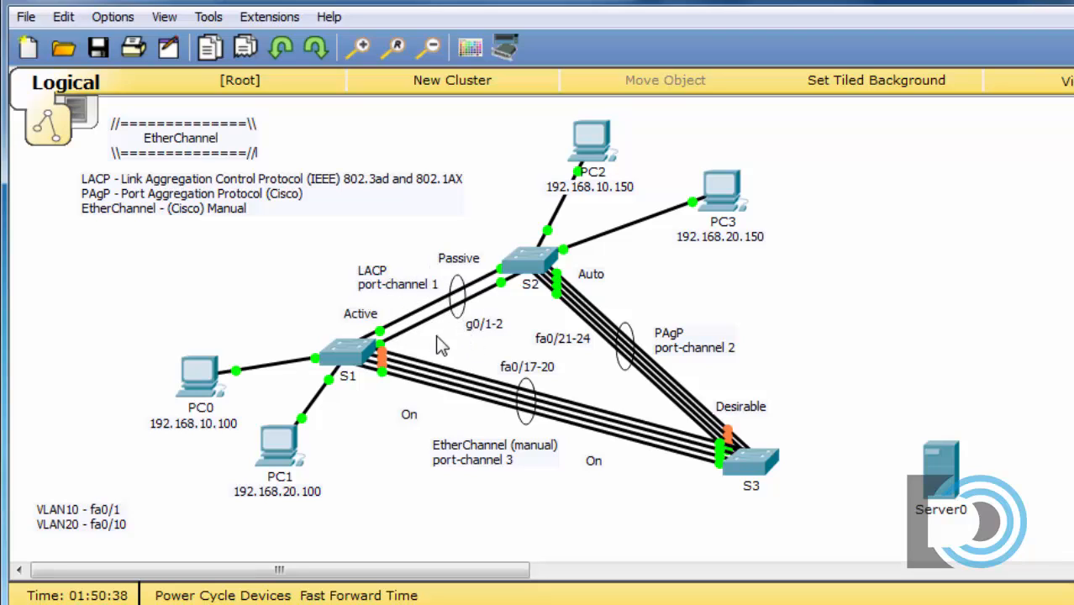
mouse_move(538, 332)
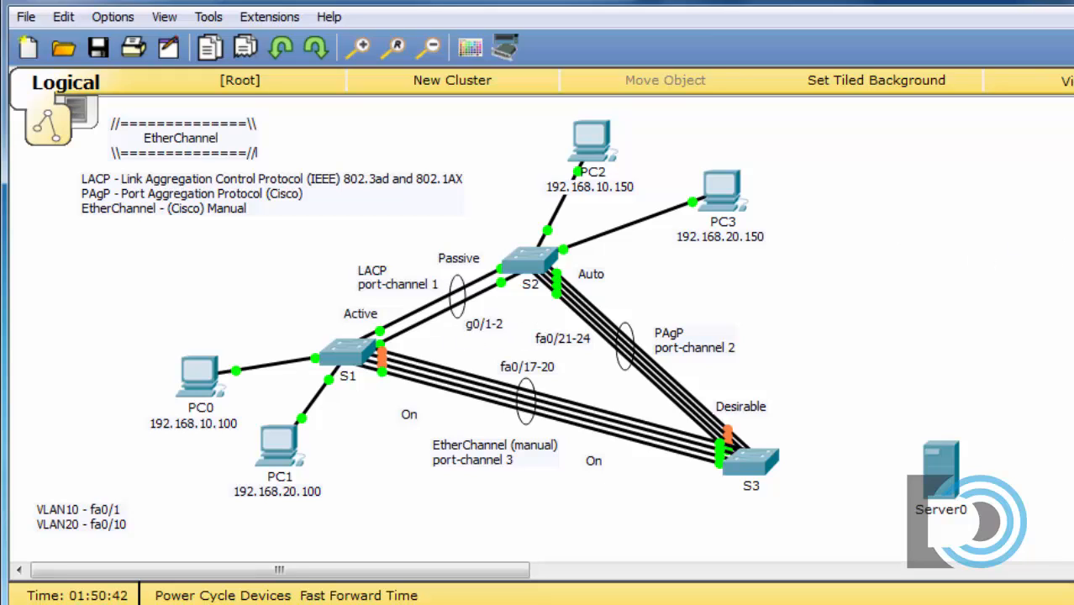
mouse_move(445, 315)
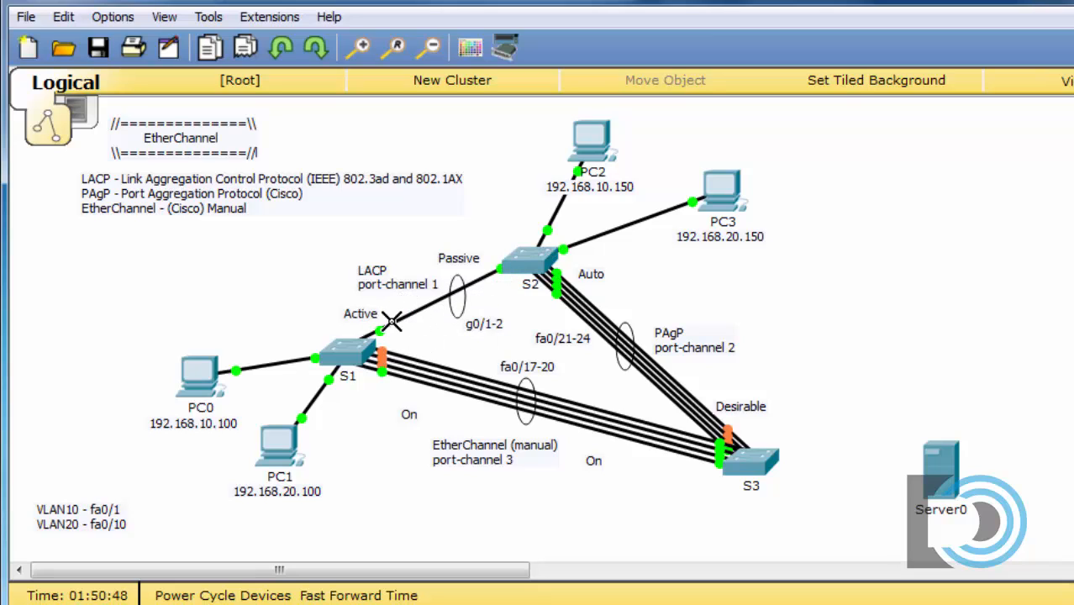
mouse_move(413, 316)
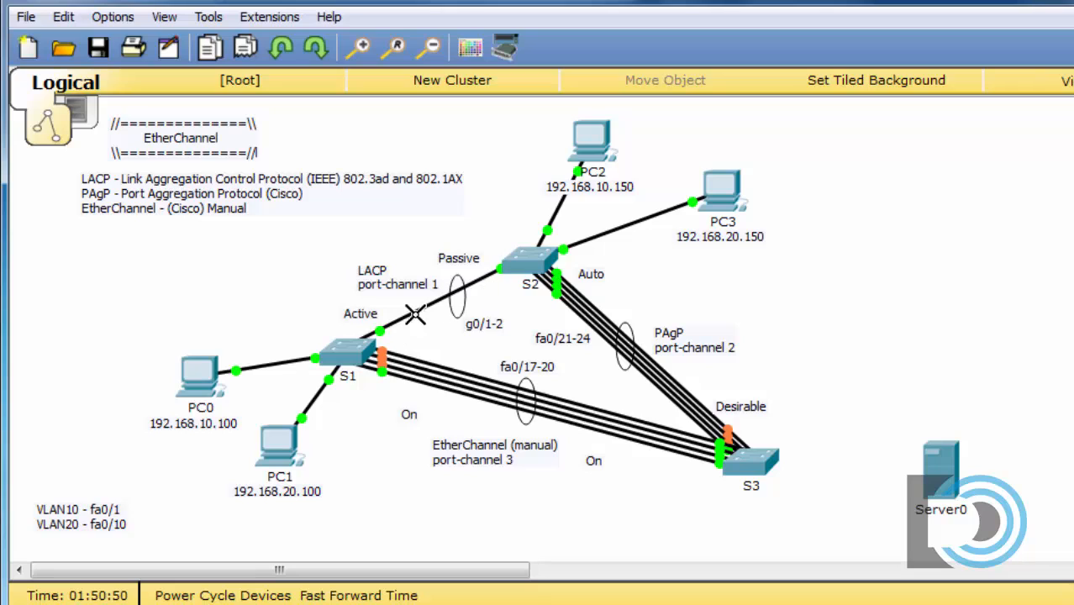
mouse_move(326, 273)
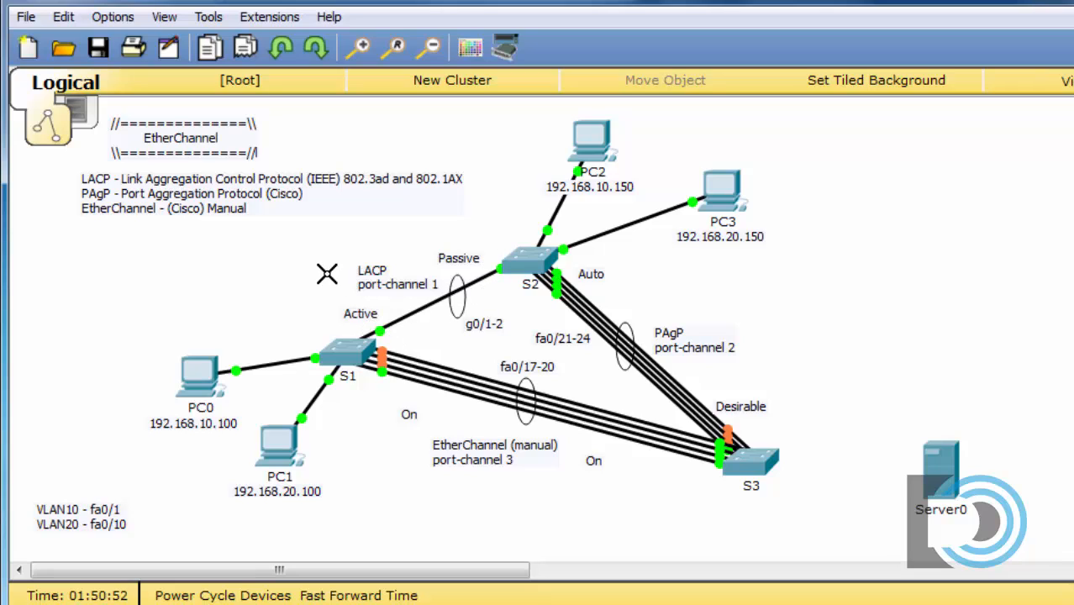
mouse_move(430, 279)
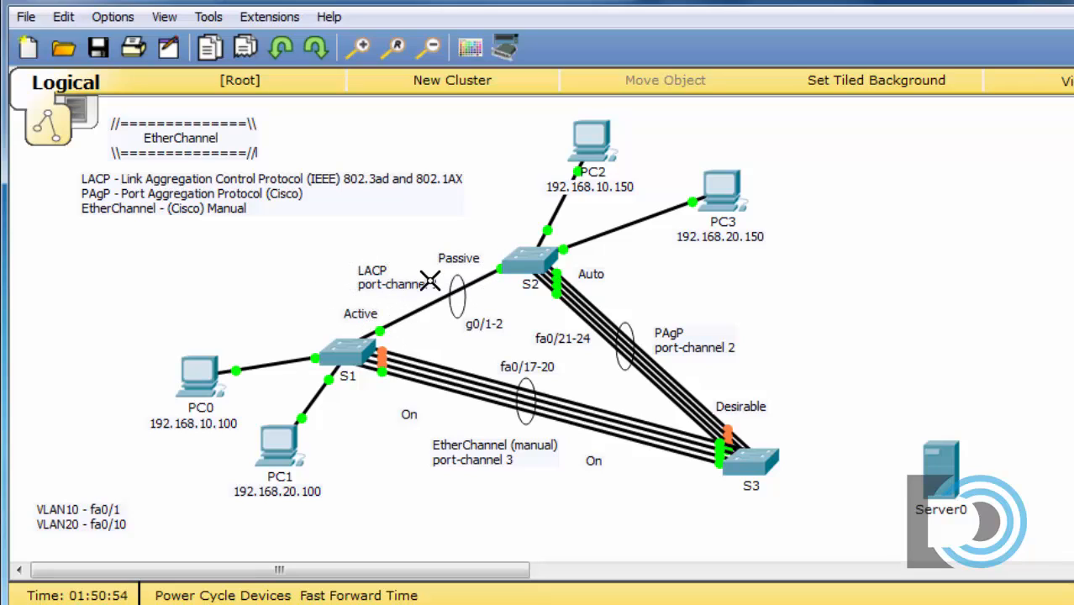
mouse_move(457, 311)
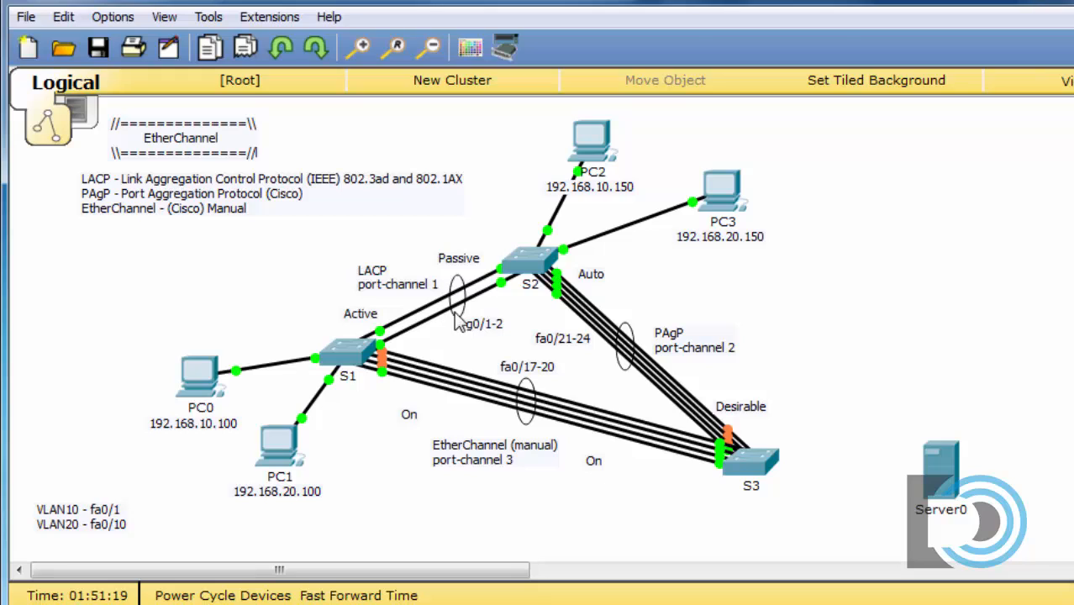
mouse_move(437, 306)
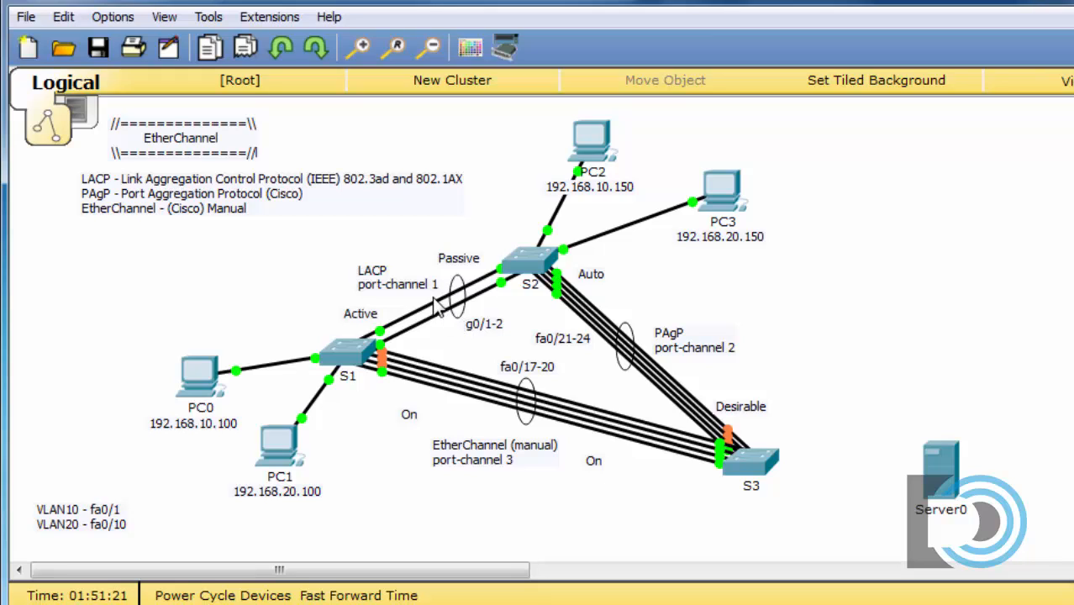
mouse_move(444, 356)
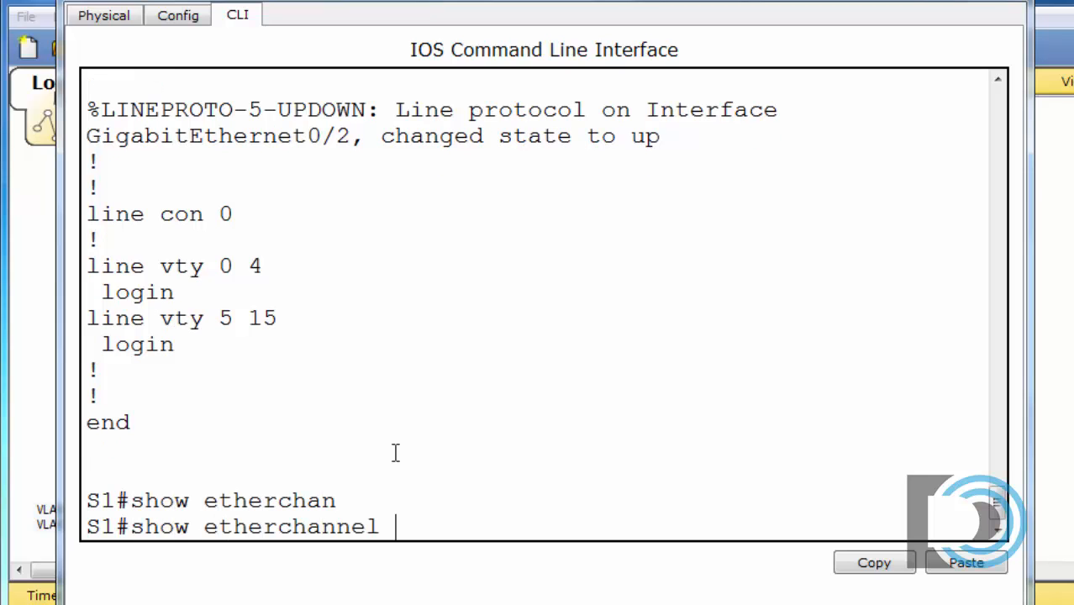
Step: Run show etherchannel summary on S1 and read the Po1 LACP group table for Gig0/1-2
type("?")
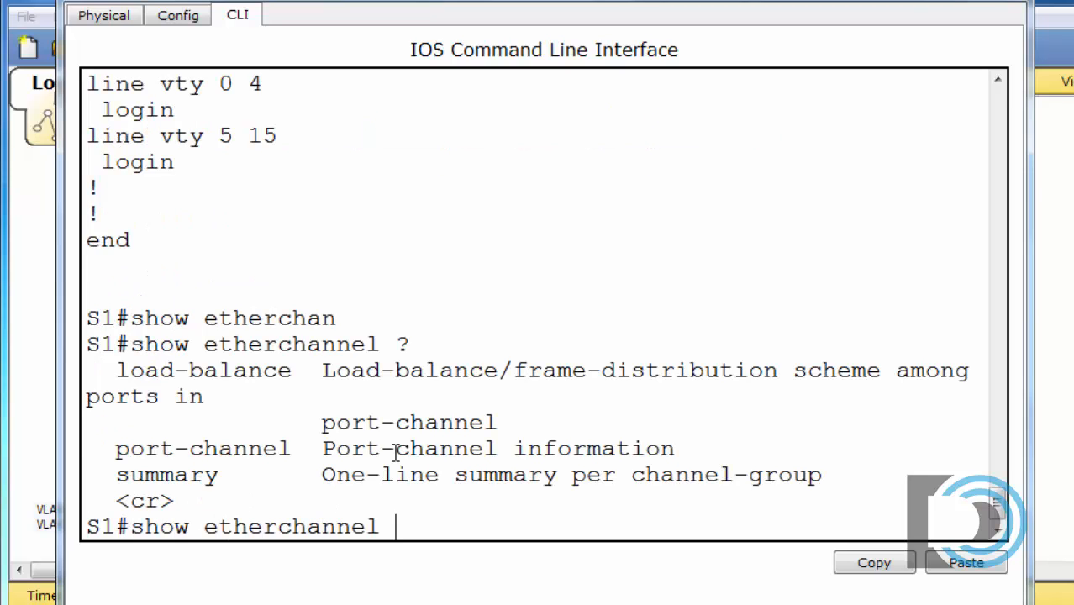
type("summary")
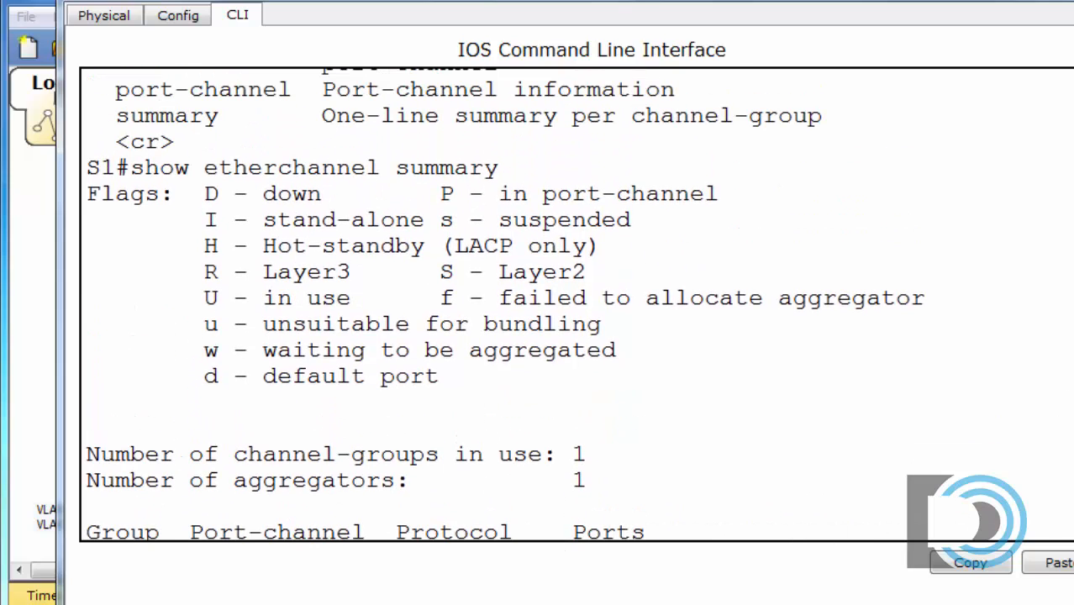
mouse_move(365, 313)
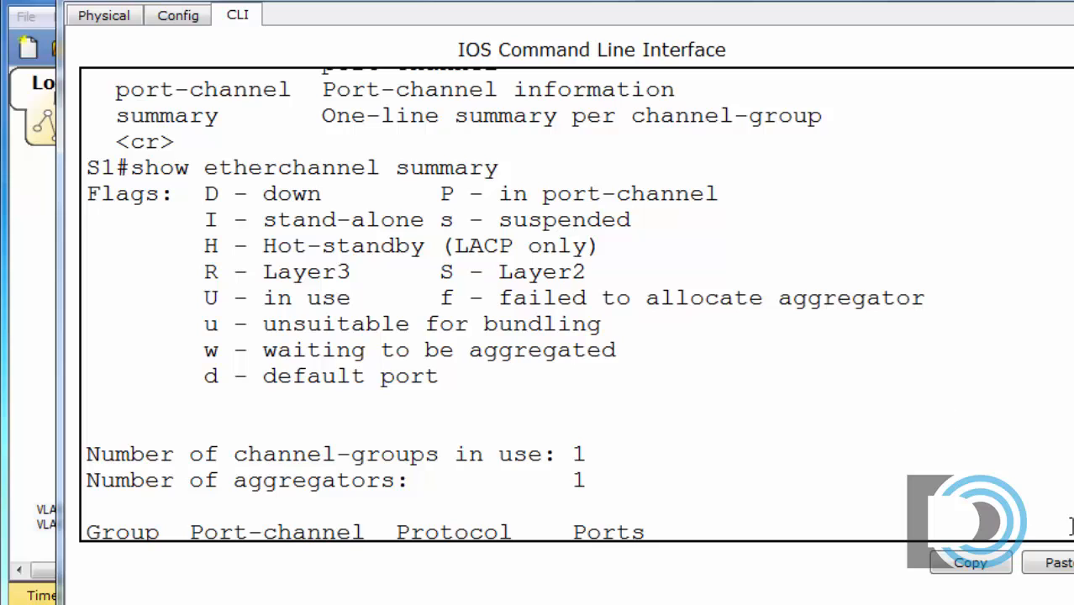
scroll("down", 3)
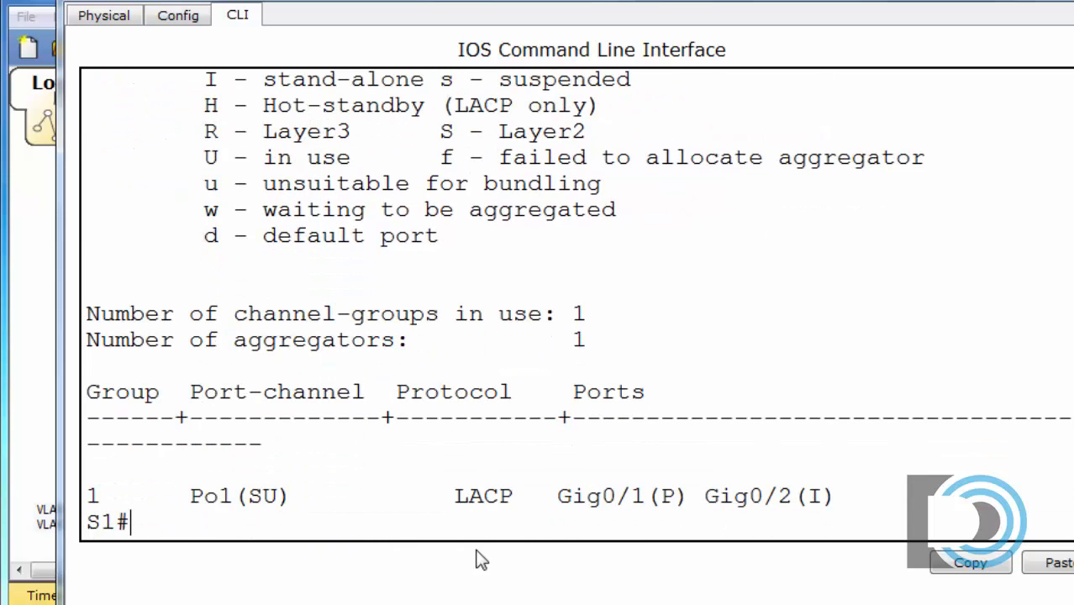
mouse_move(380, 555)
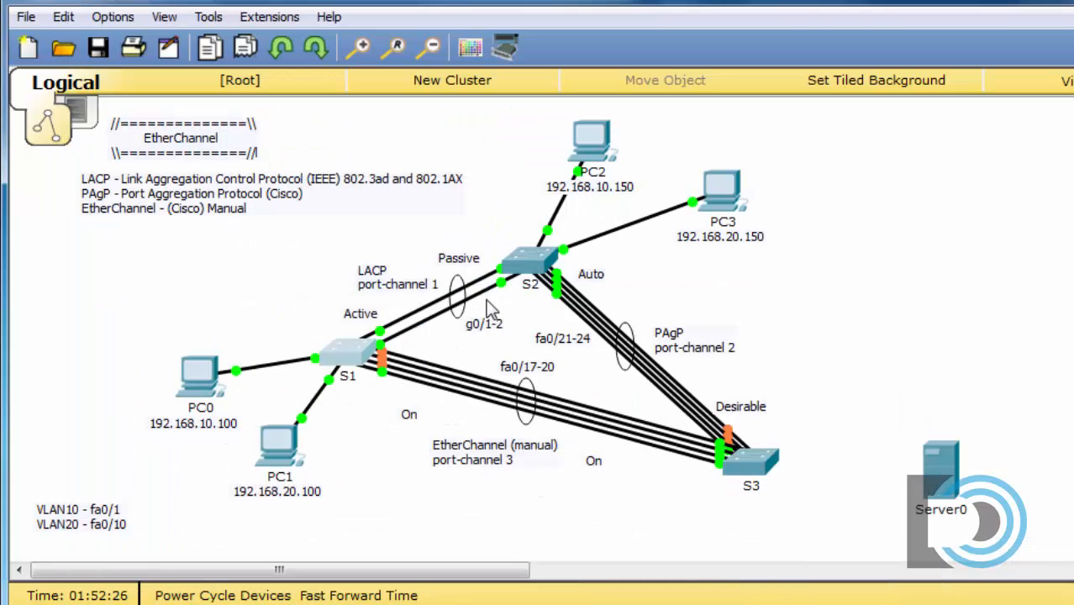
mouse_move(507, 345)
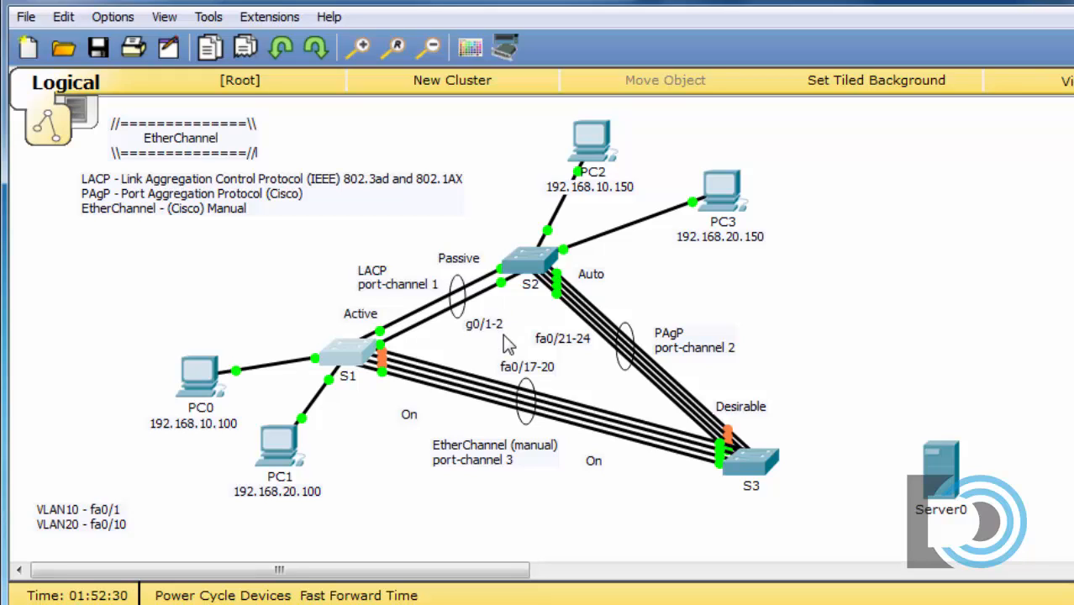
mouse_move(501, 437)
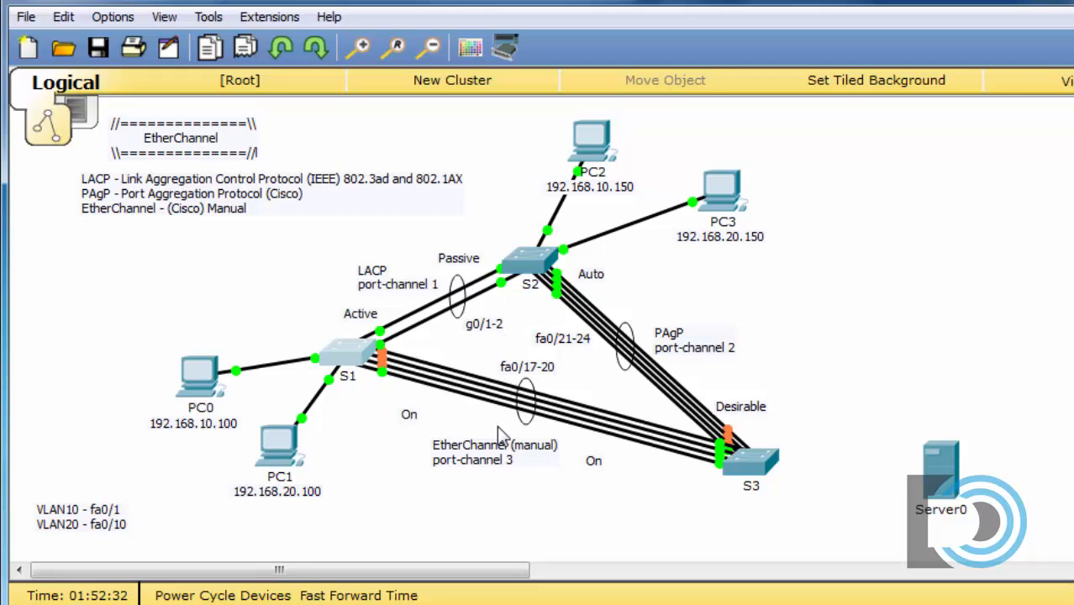
mouse_move(704, 480)
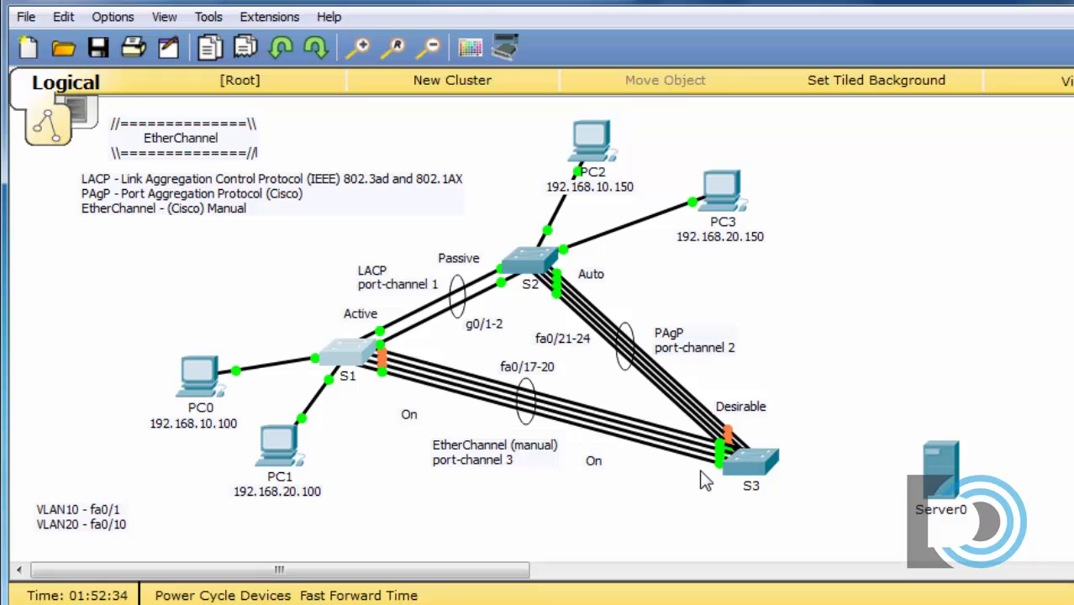
mouse_move(445, 326)
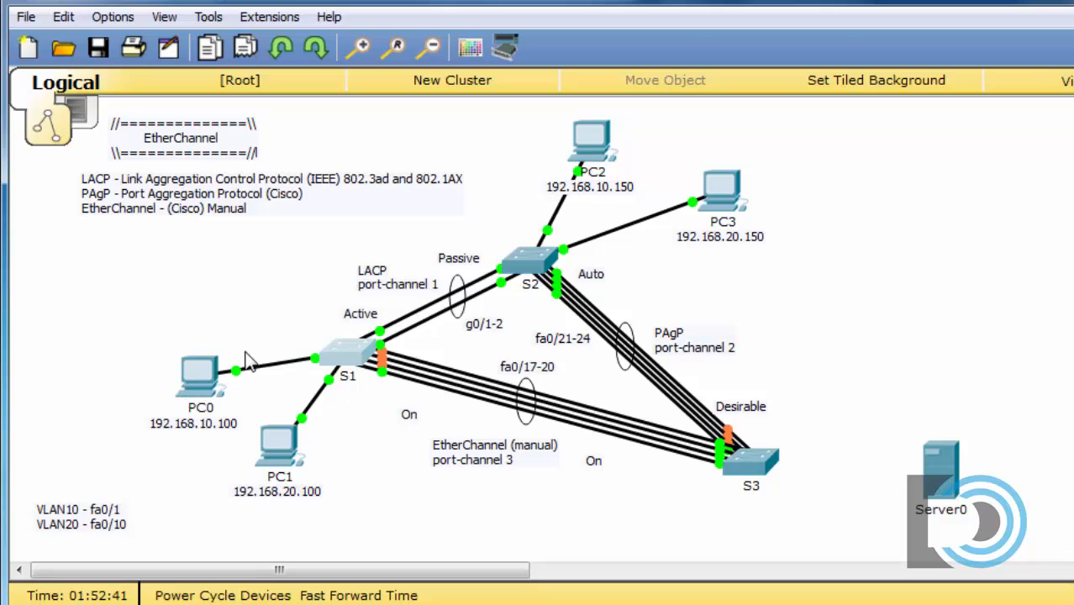
double_click(201, 378)
type("ping 1")
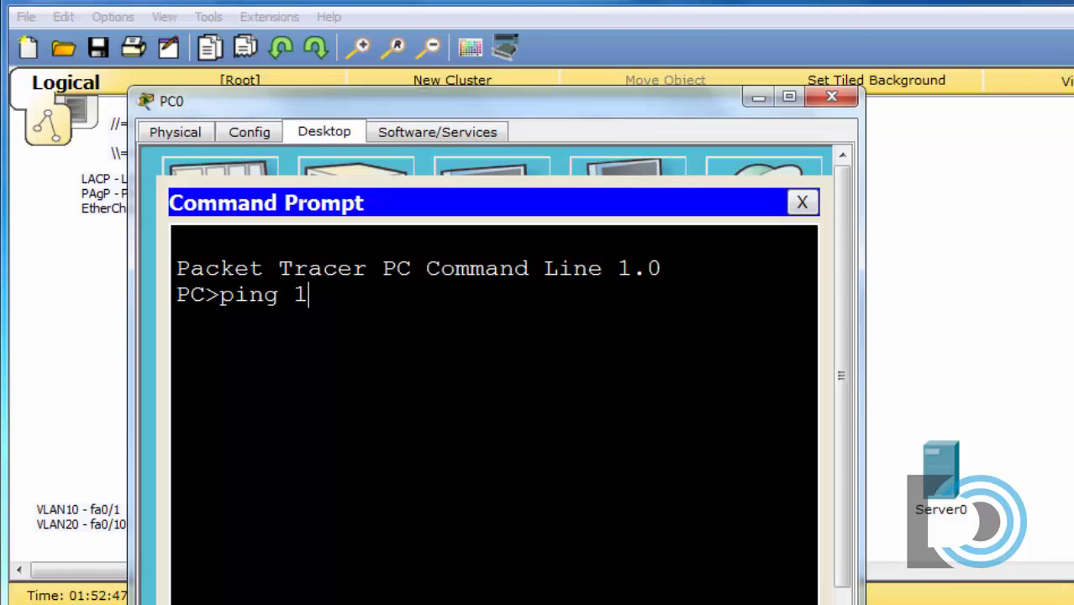
type("92.168.10.1")
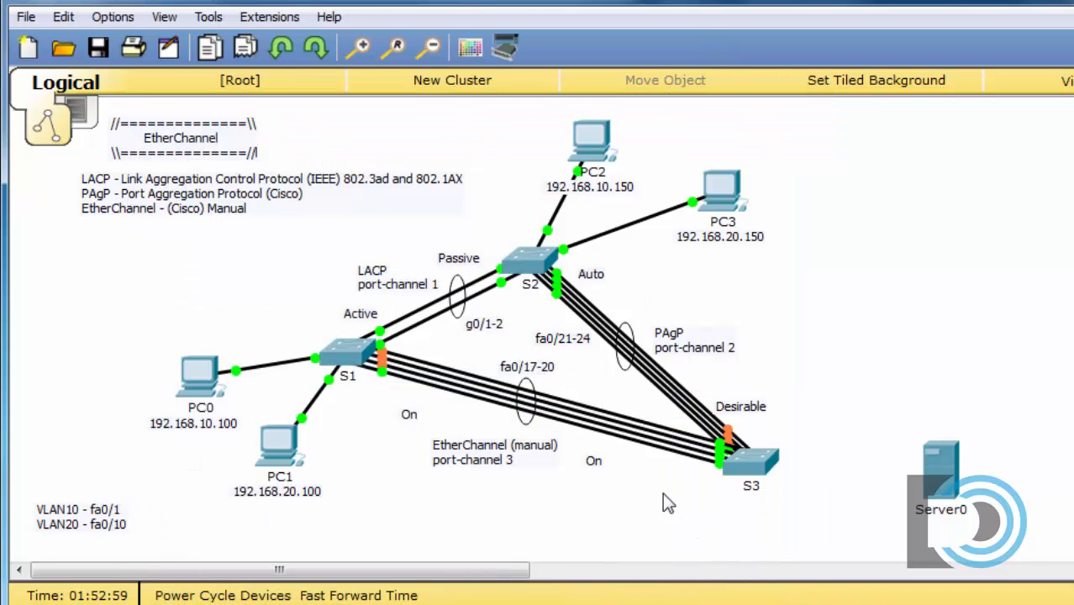
mouse_move(703, 378)
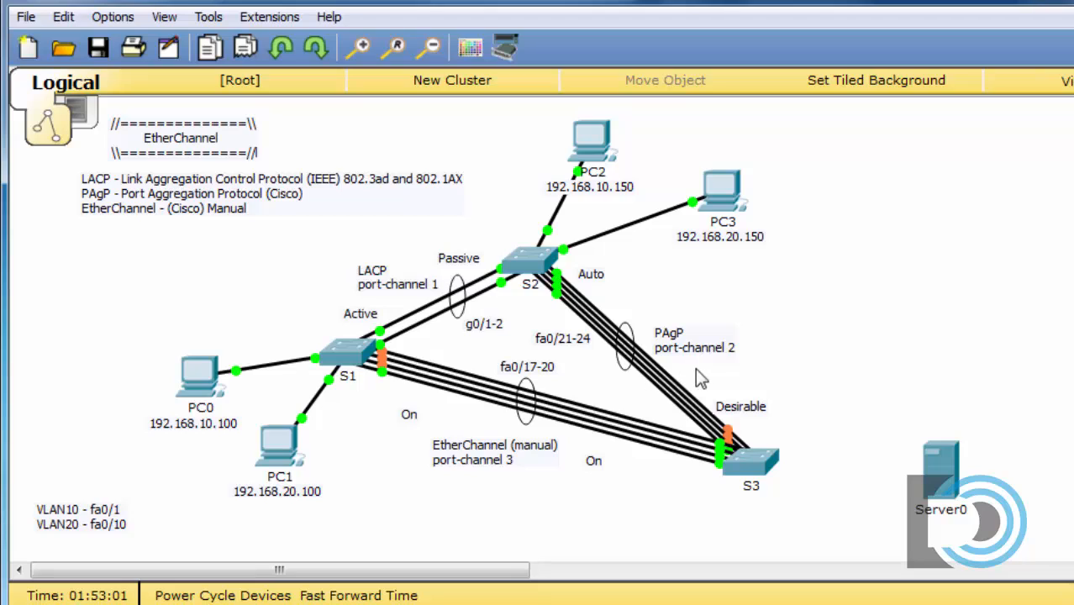
mouse_move(697, 418)
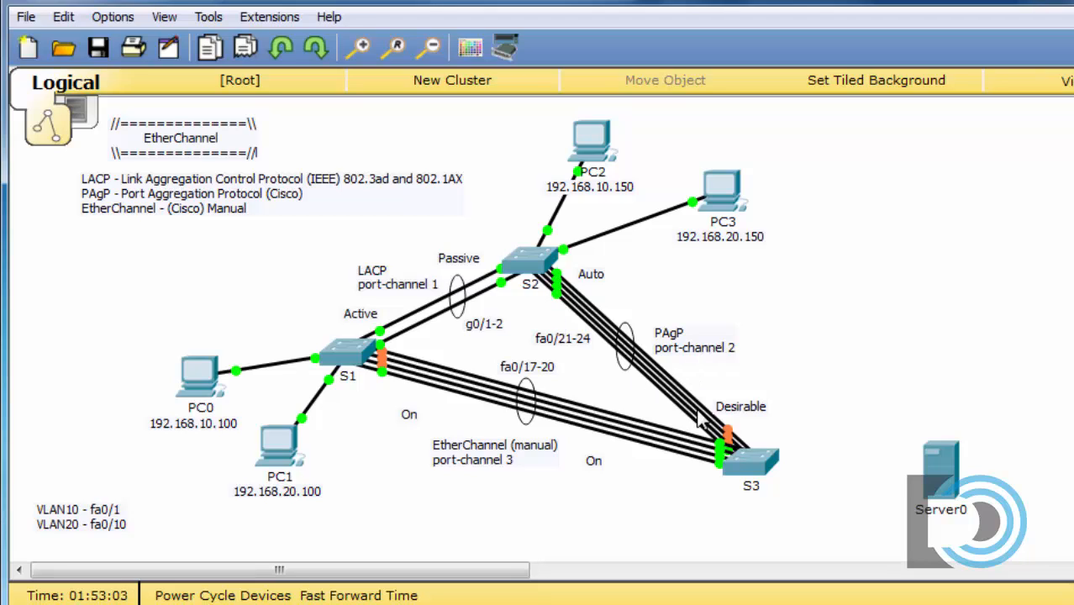